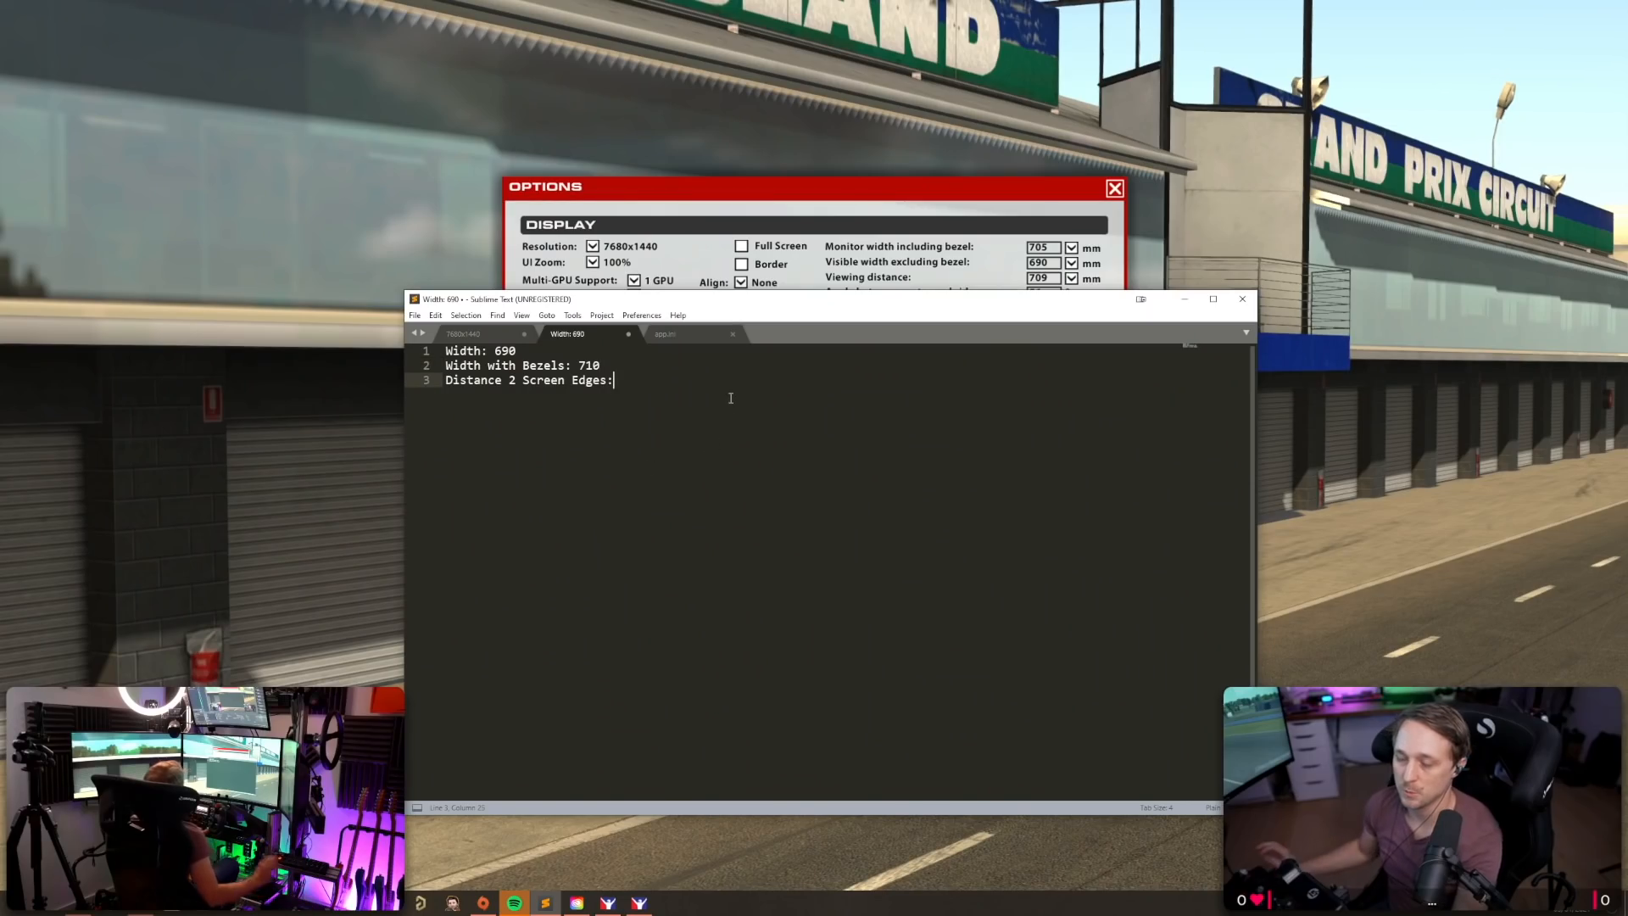
Note the screen edge distance as 1210 and begin the 'Distance Eye' line.
text(1210)
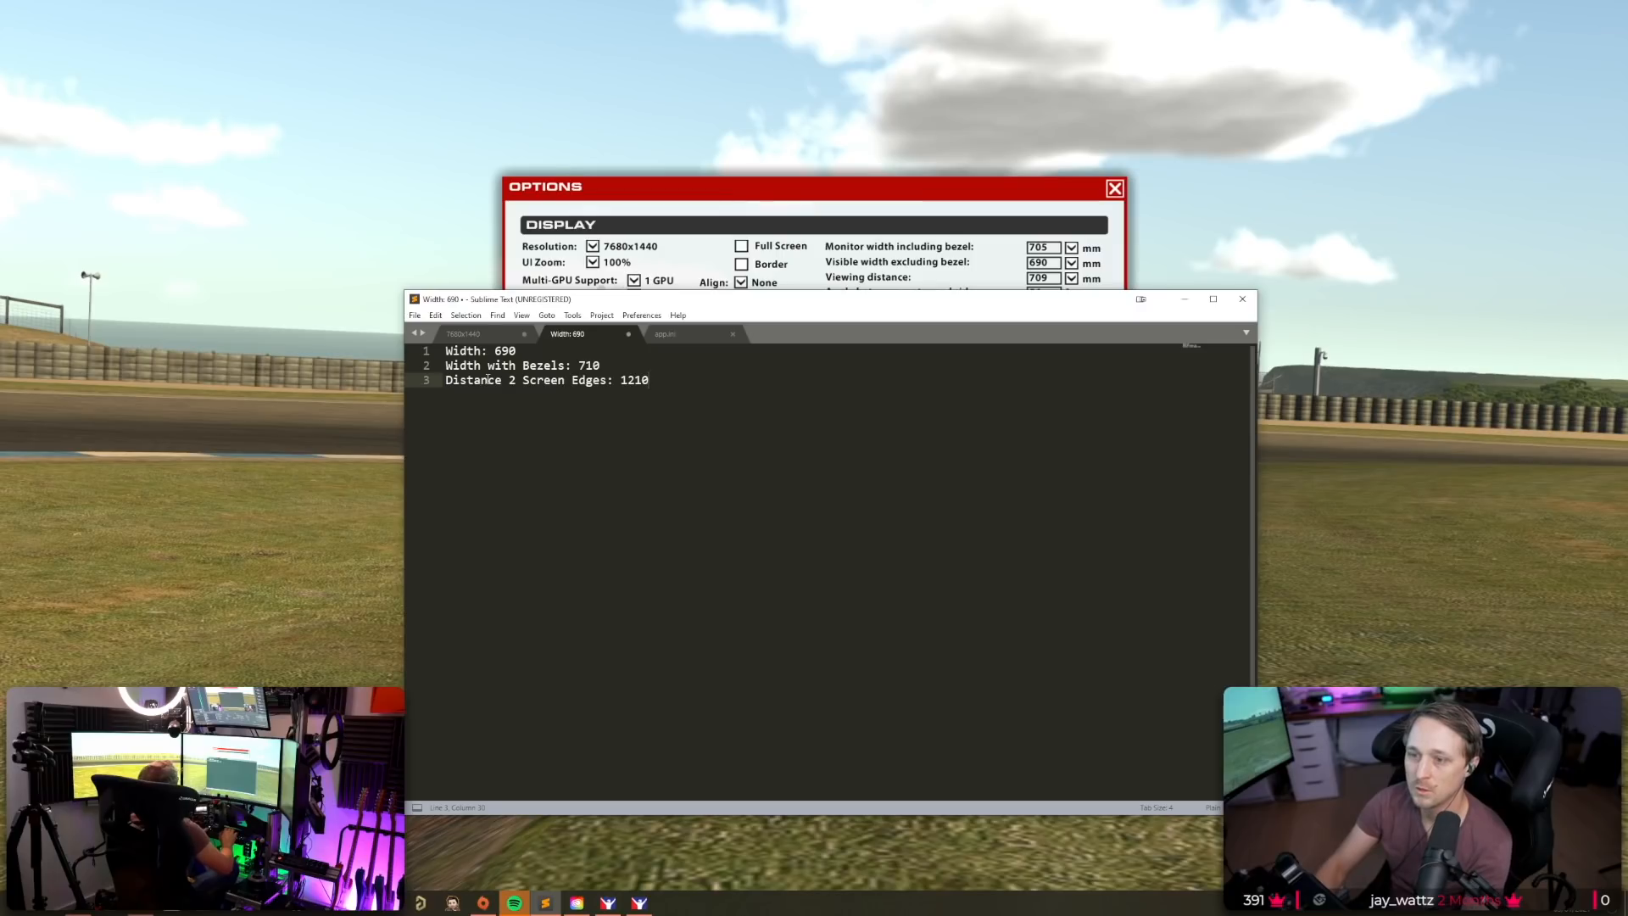
text(Disctance Eye: 690)
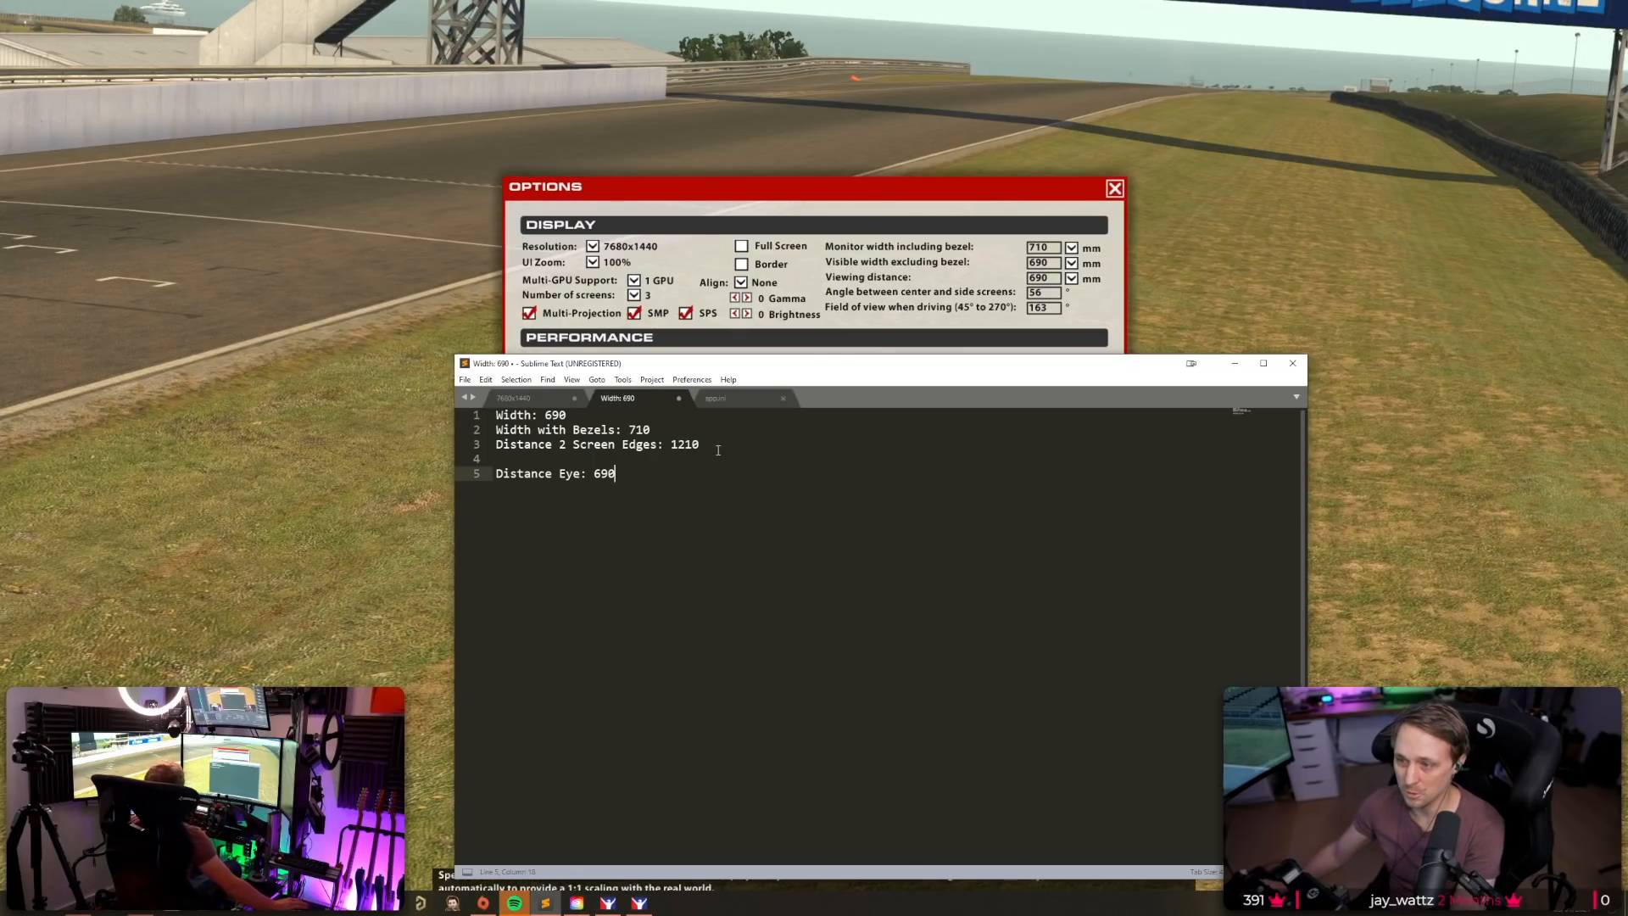
double_click(685, 445)
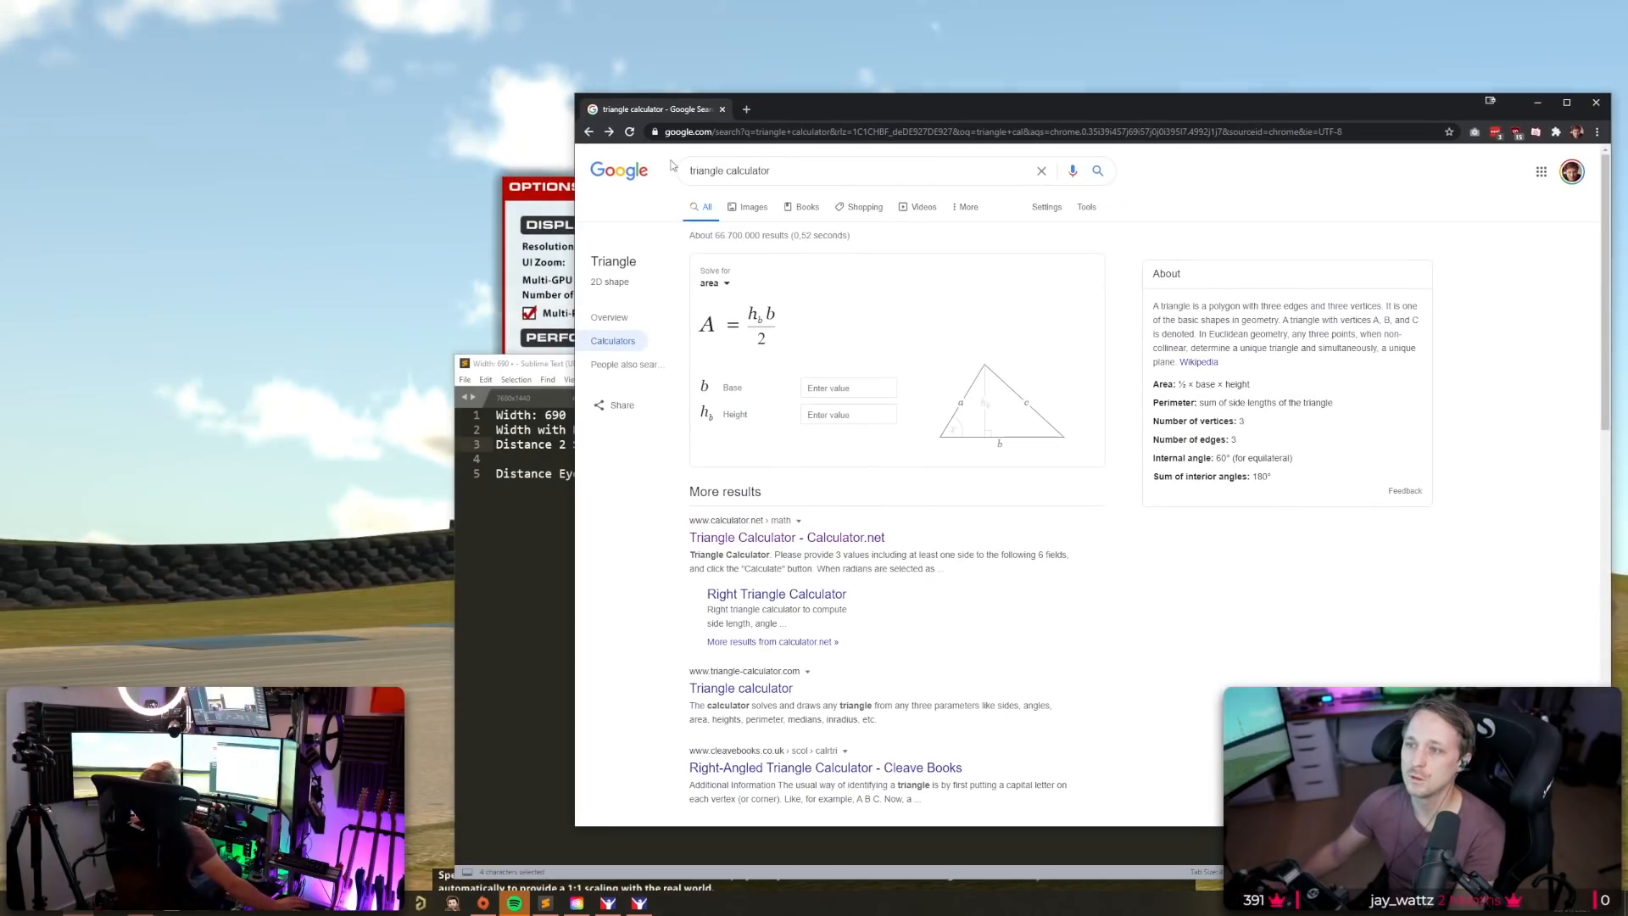
mouse_move(757, 547)
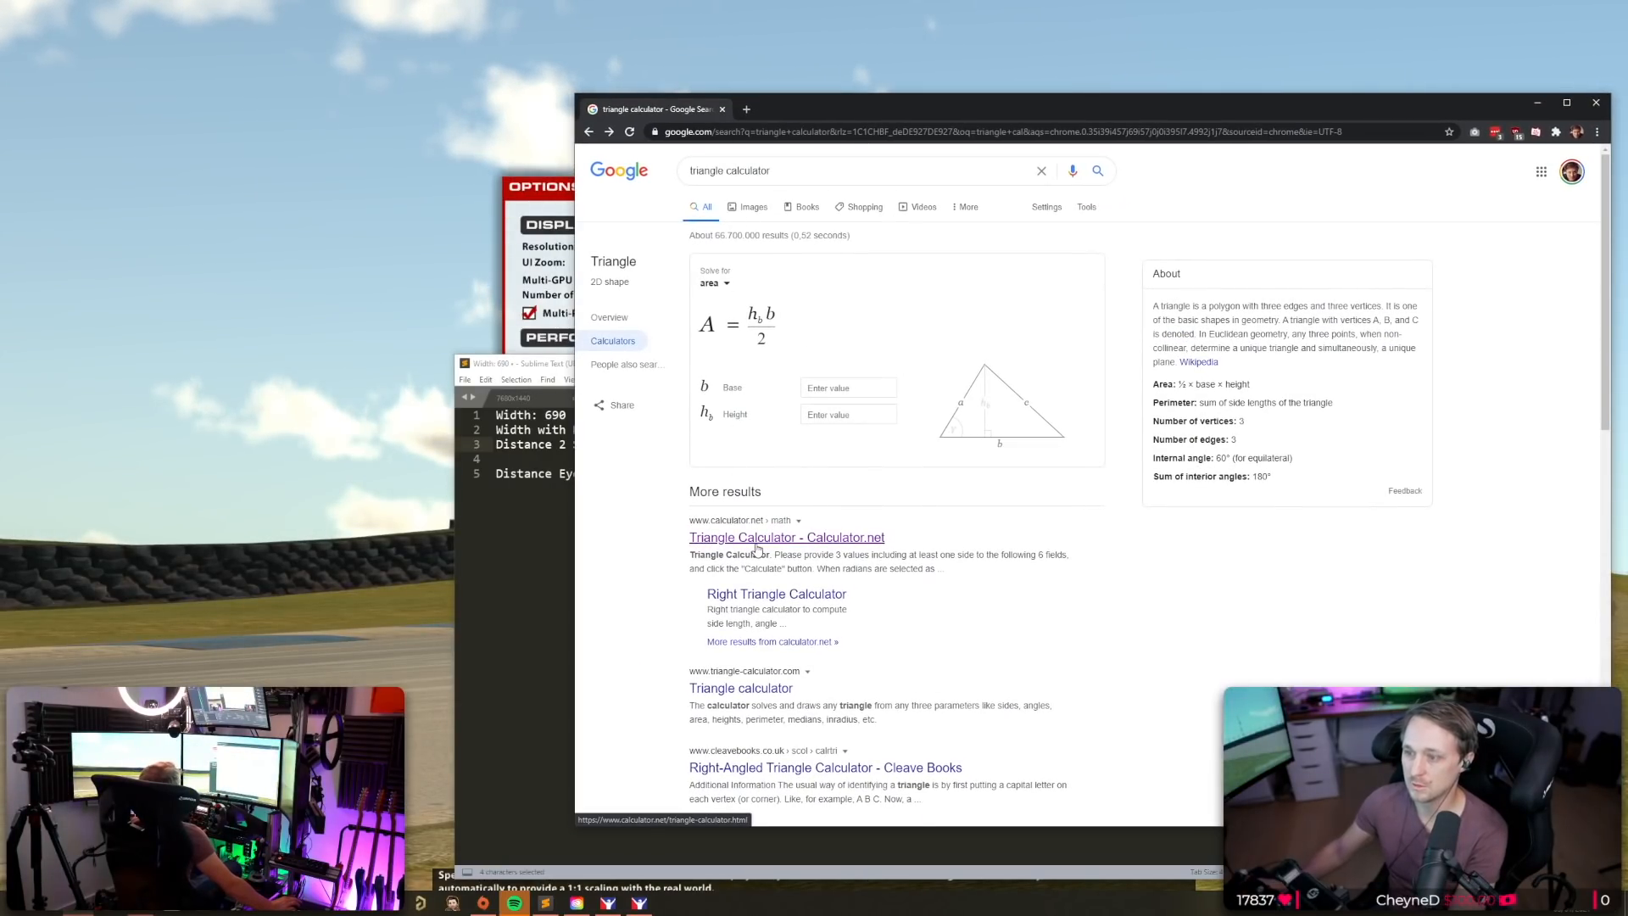
Solve a triangle with sides 710, 710 and 1210 in Calculator.net's triangle calculator.
click(786, 537)
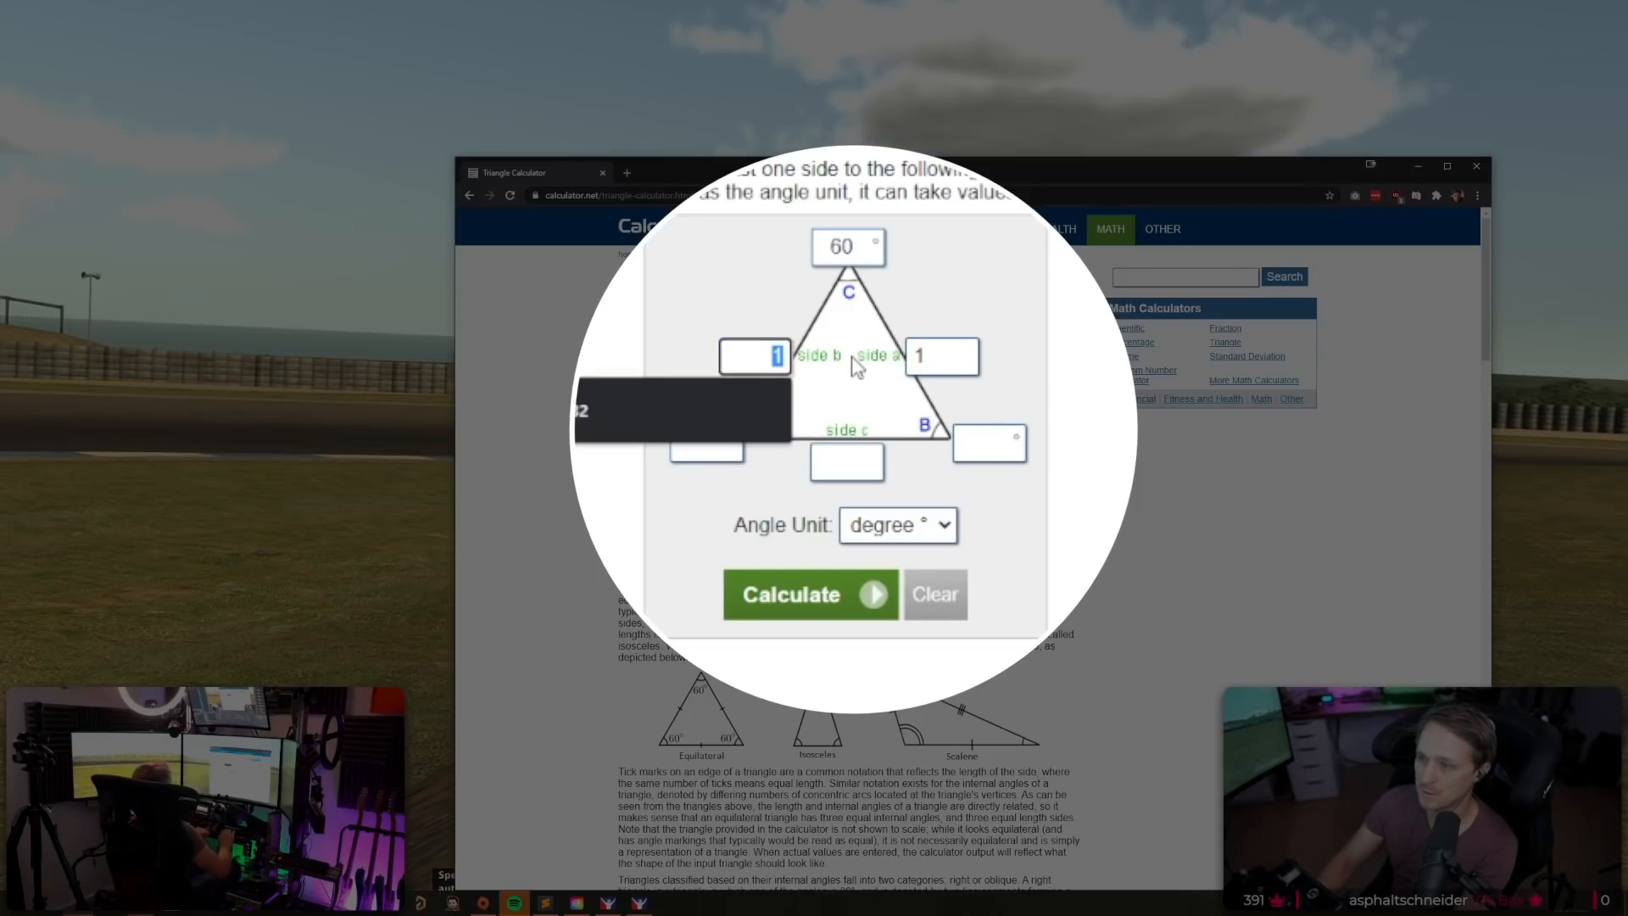
text(710)
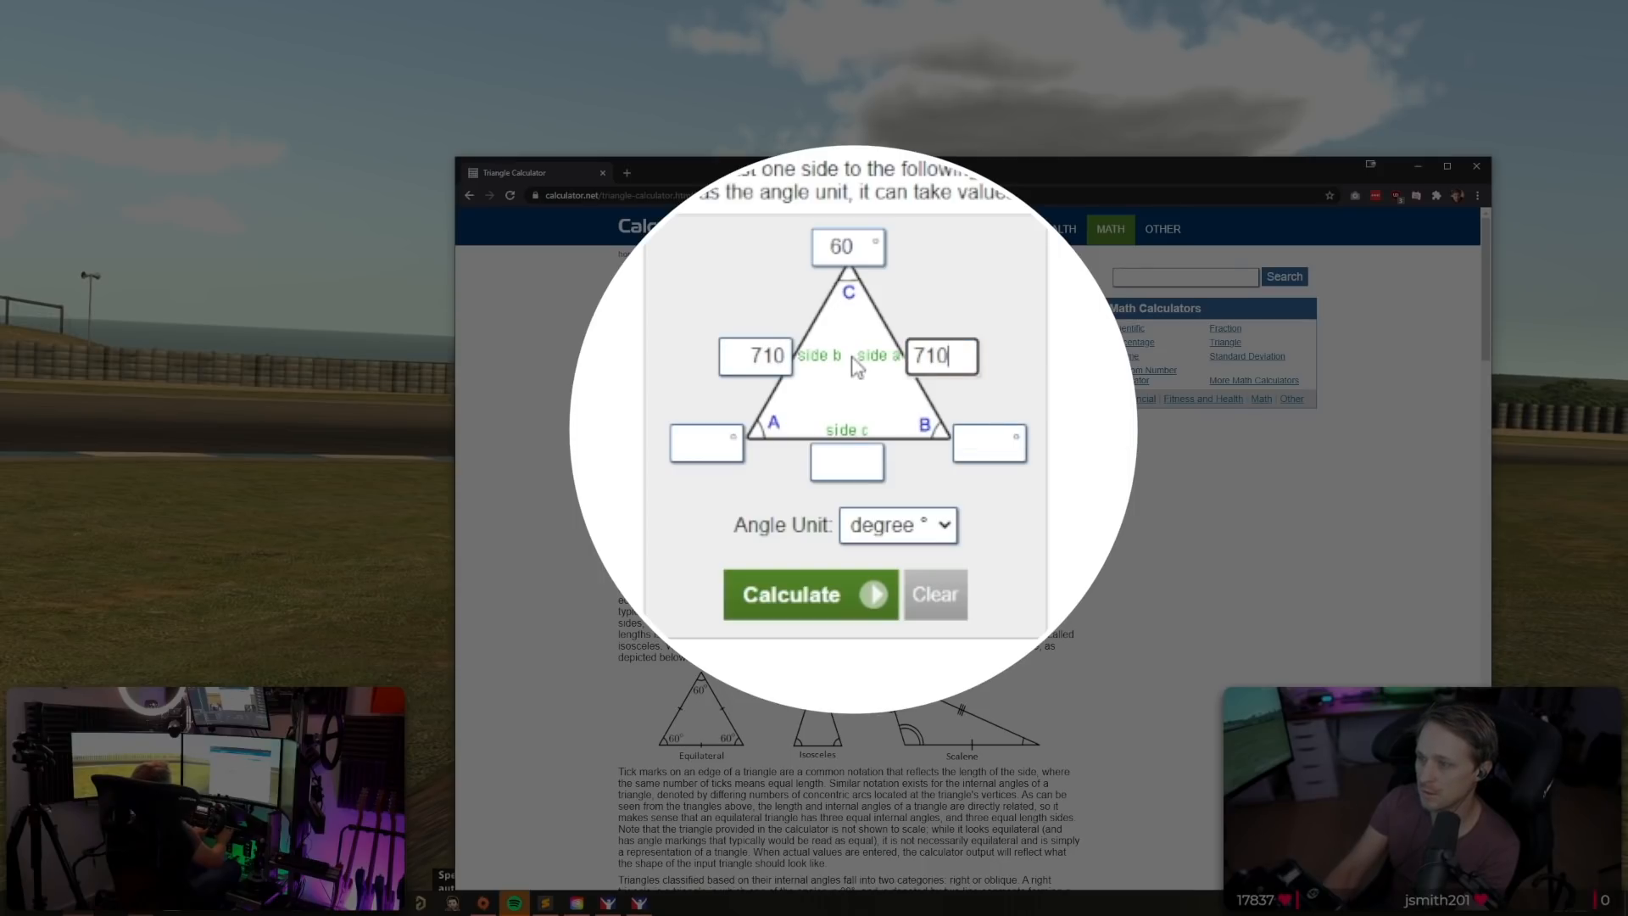
click(847, 461)
text(1210)
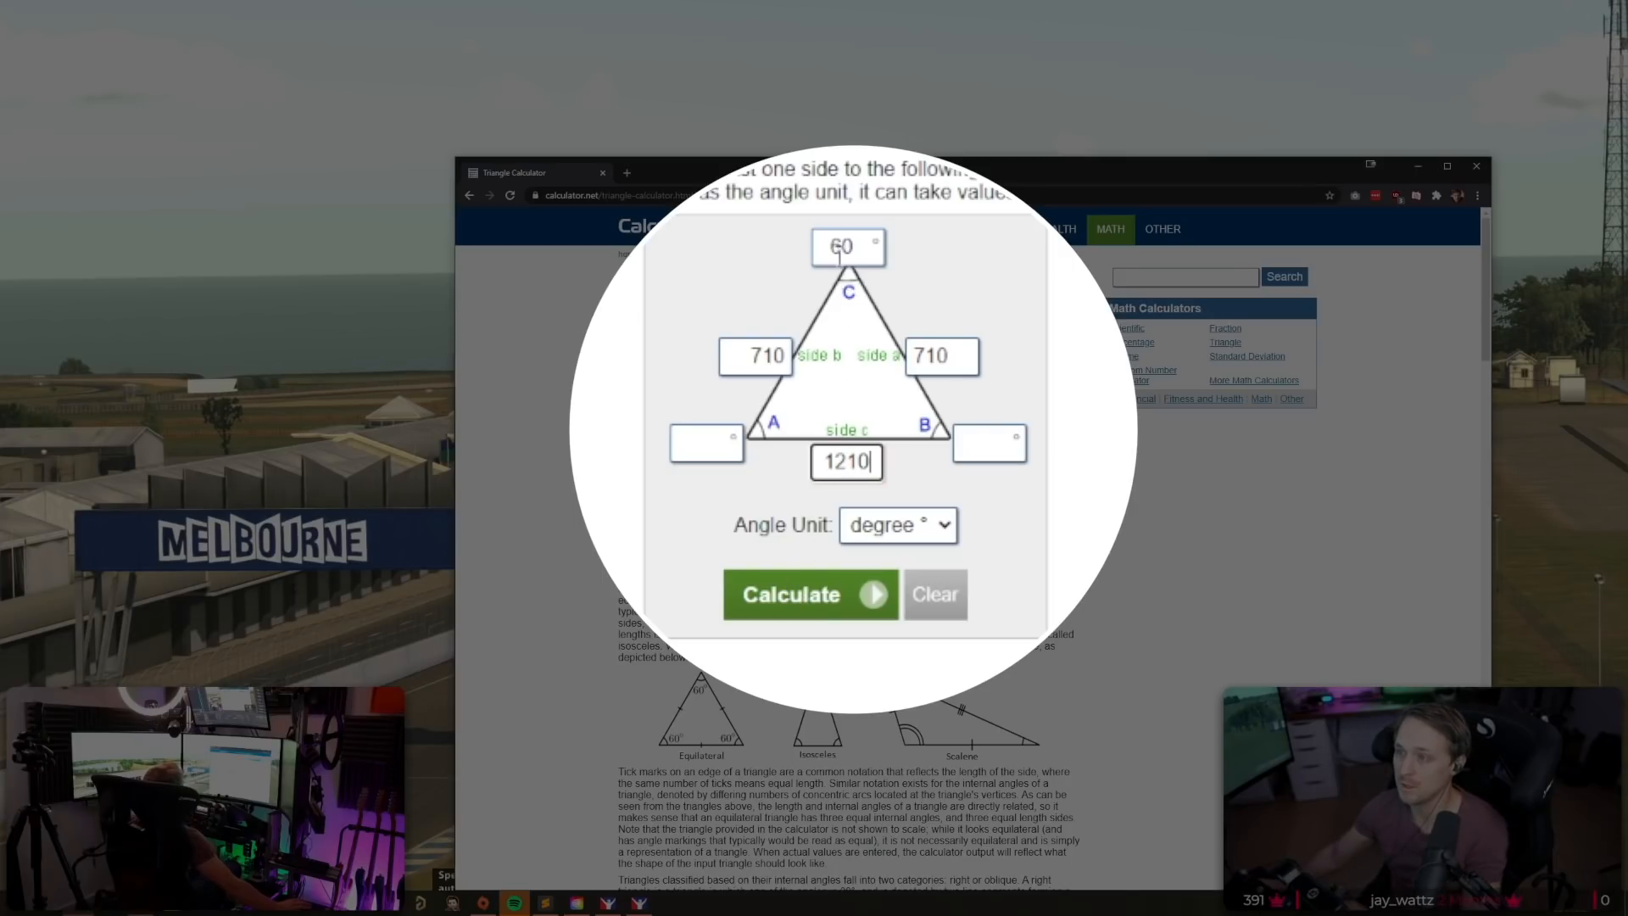
click(810, 594)
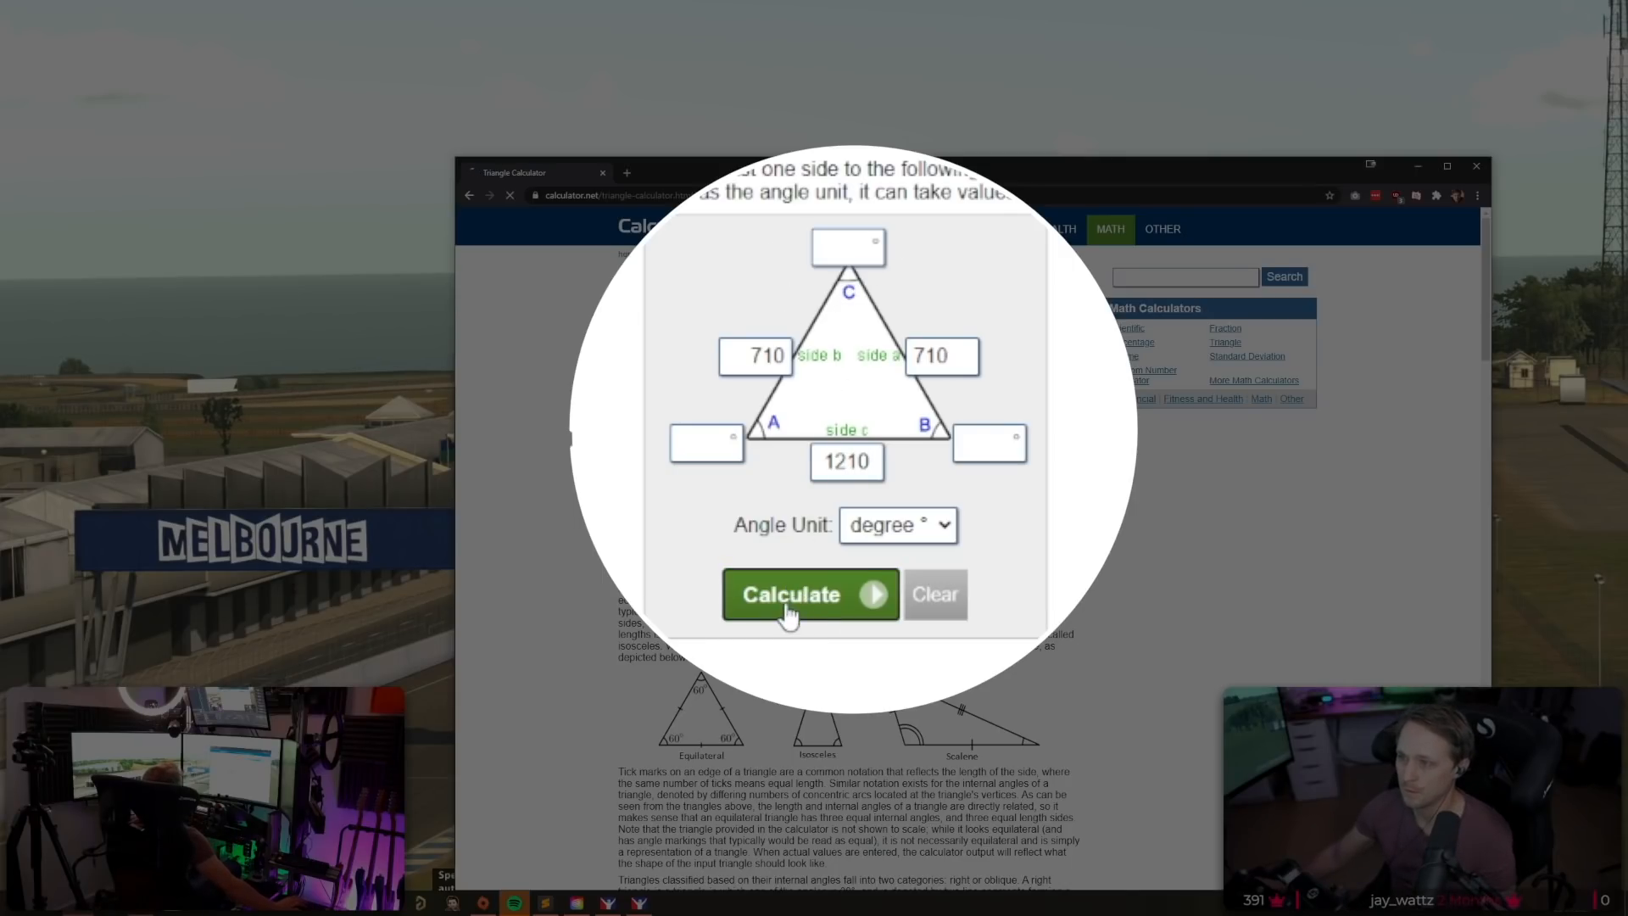
click(810, 594)
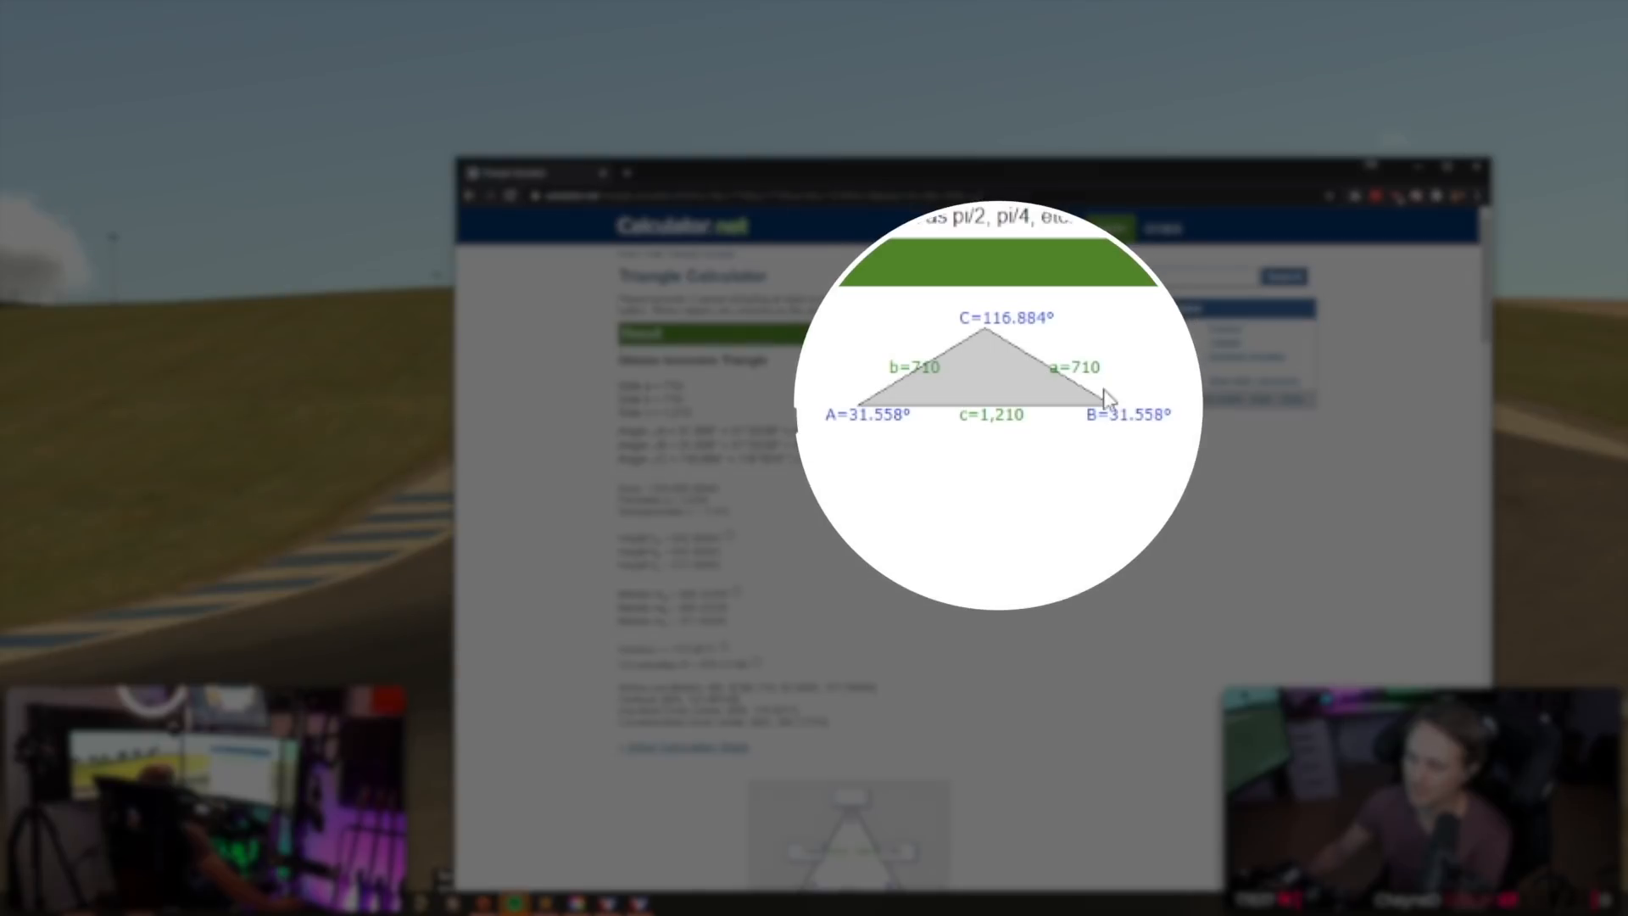
mouse_move(1001, 351)
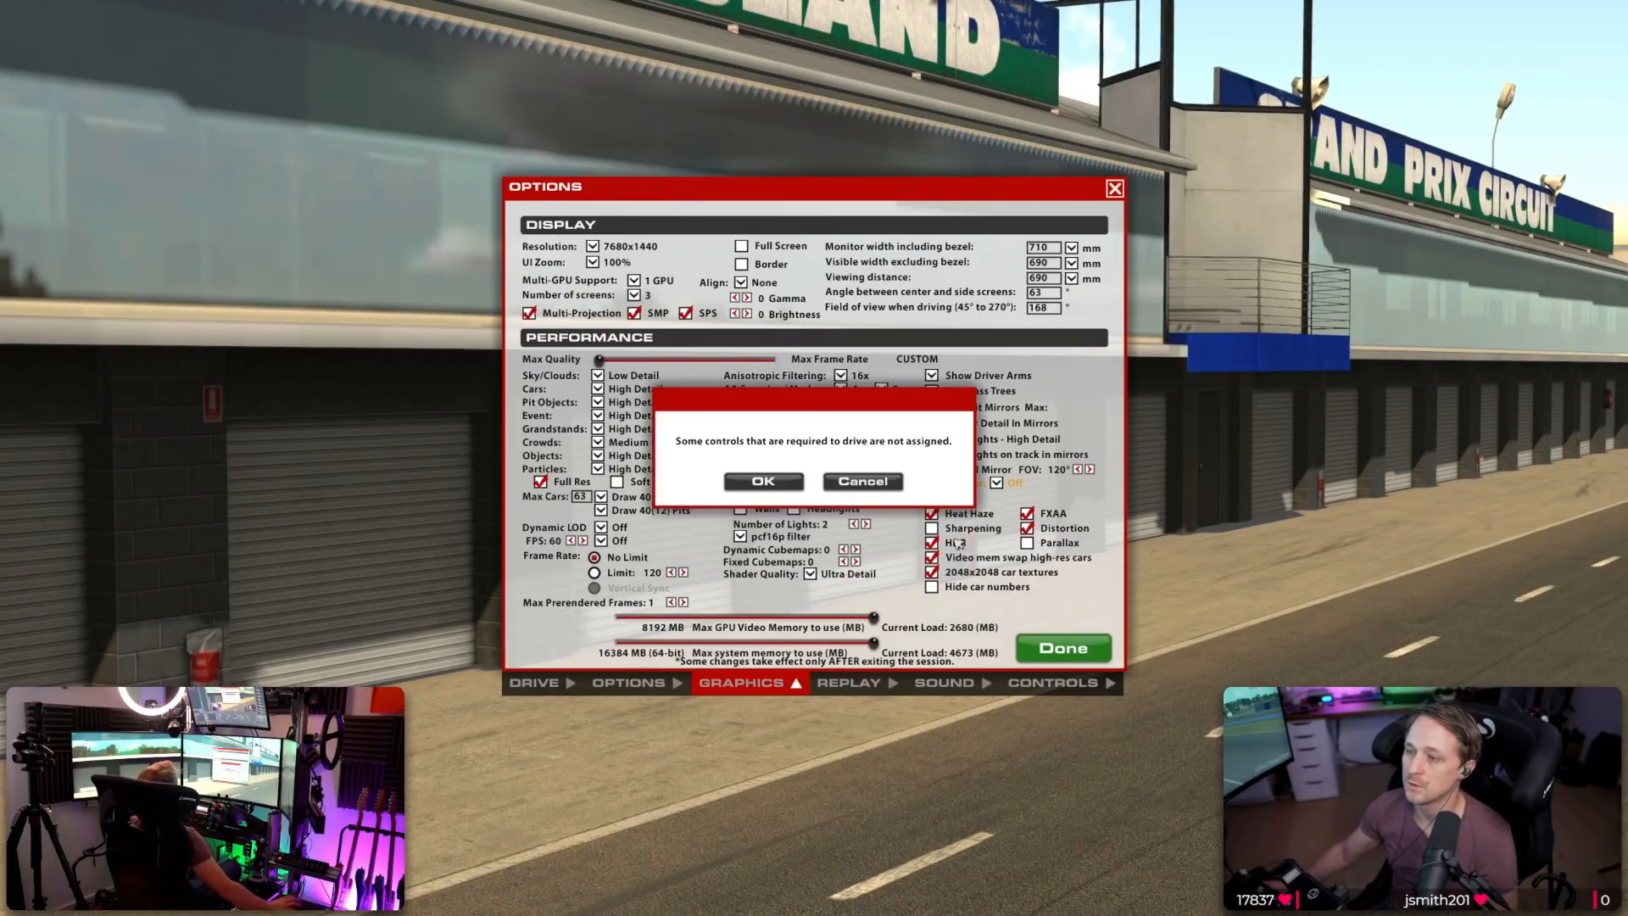
Dismiss the warning that required driving controls are not assigned.
click(763, 481)
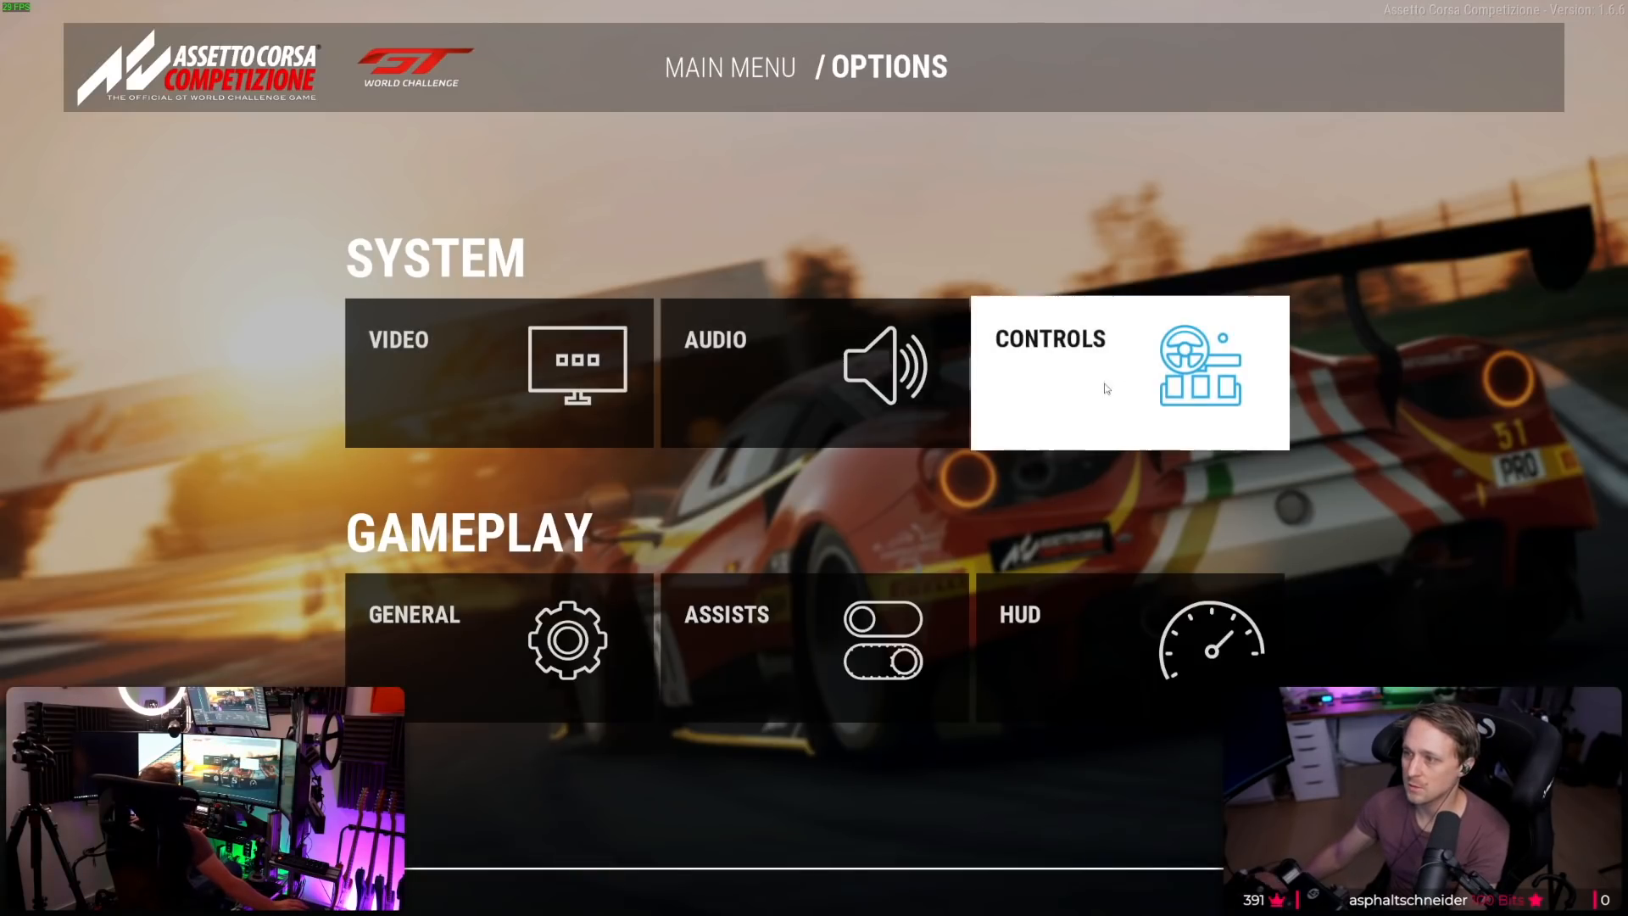
Show the Video options page with Triple Screen enabled.
click(490, 365)
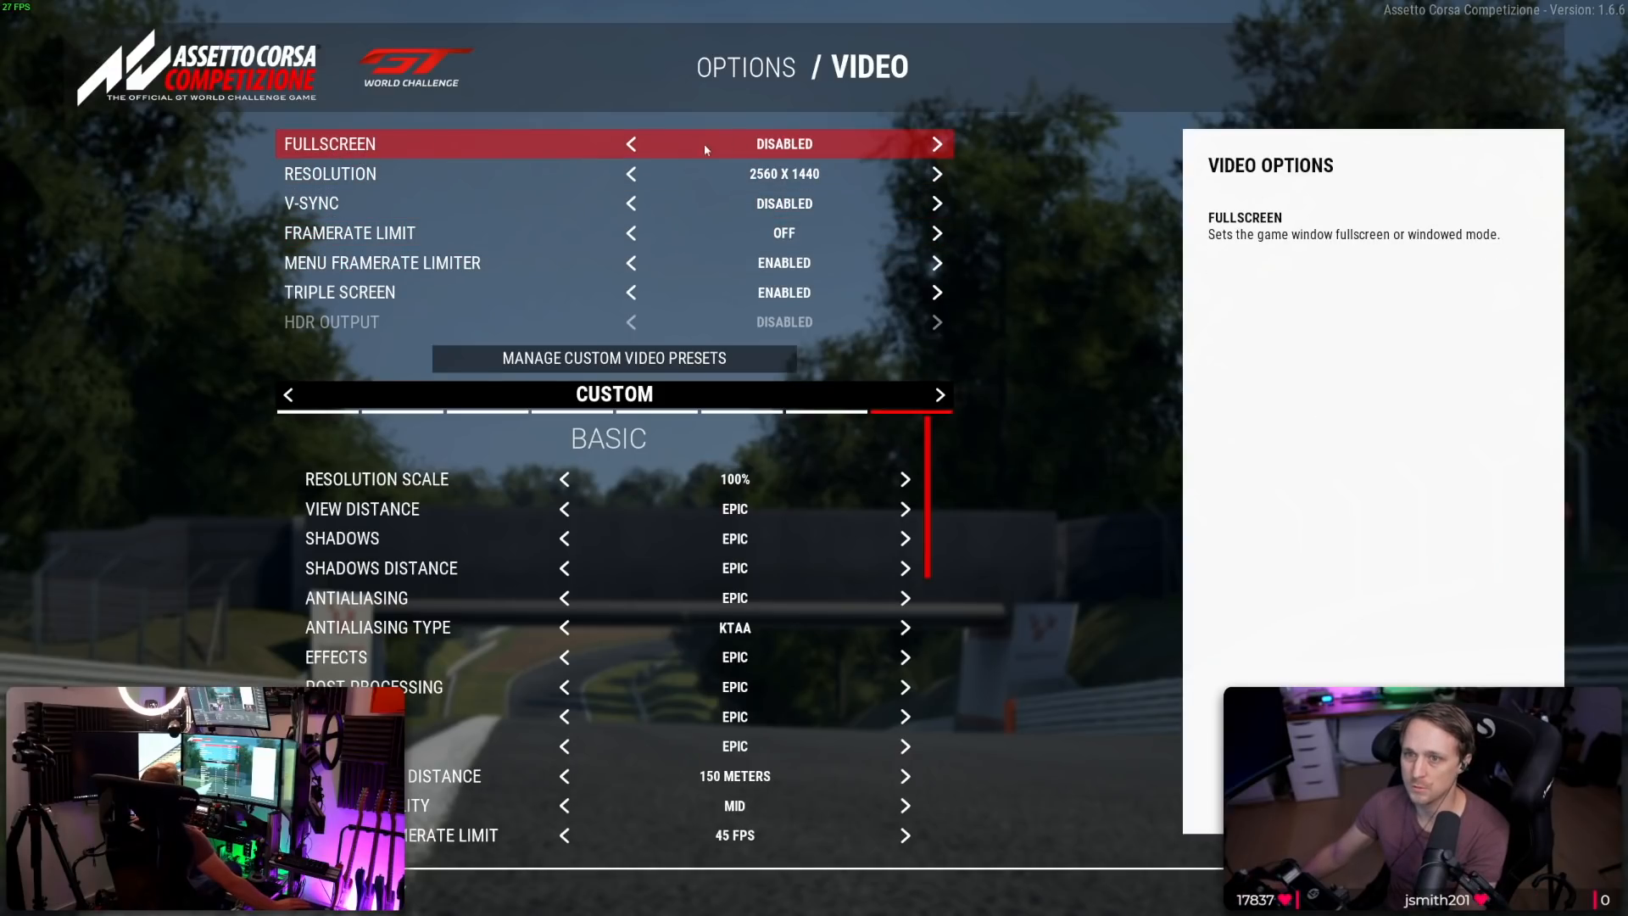
mouse_move(81, 456)
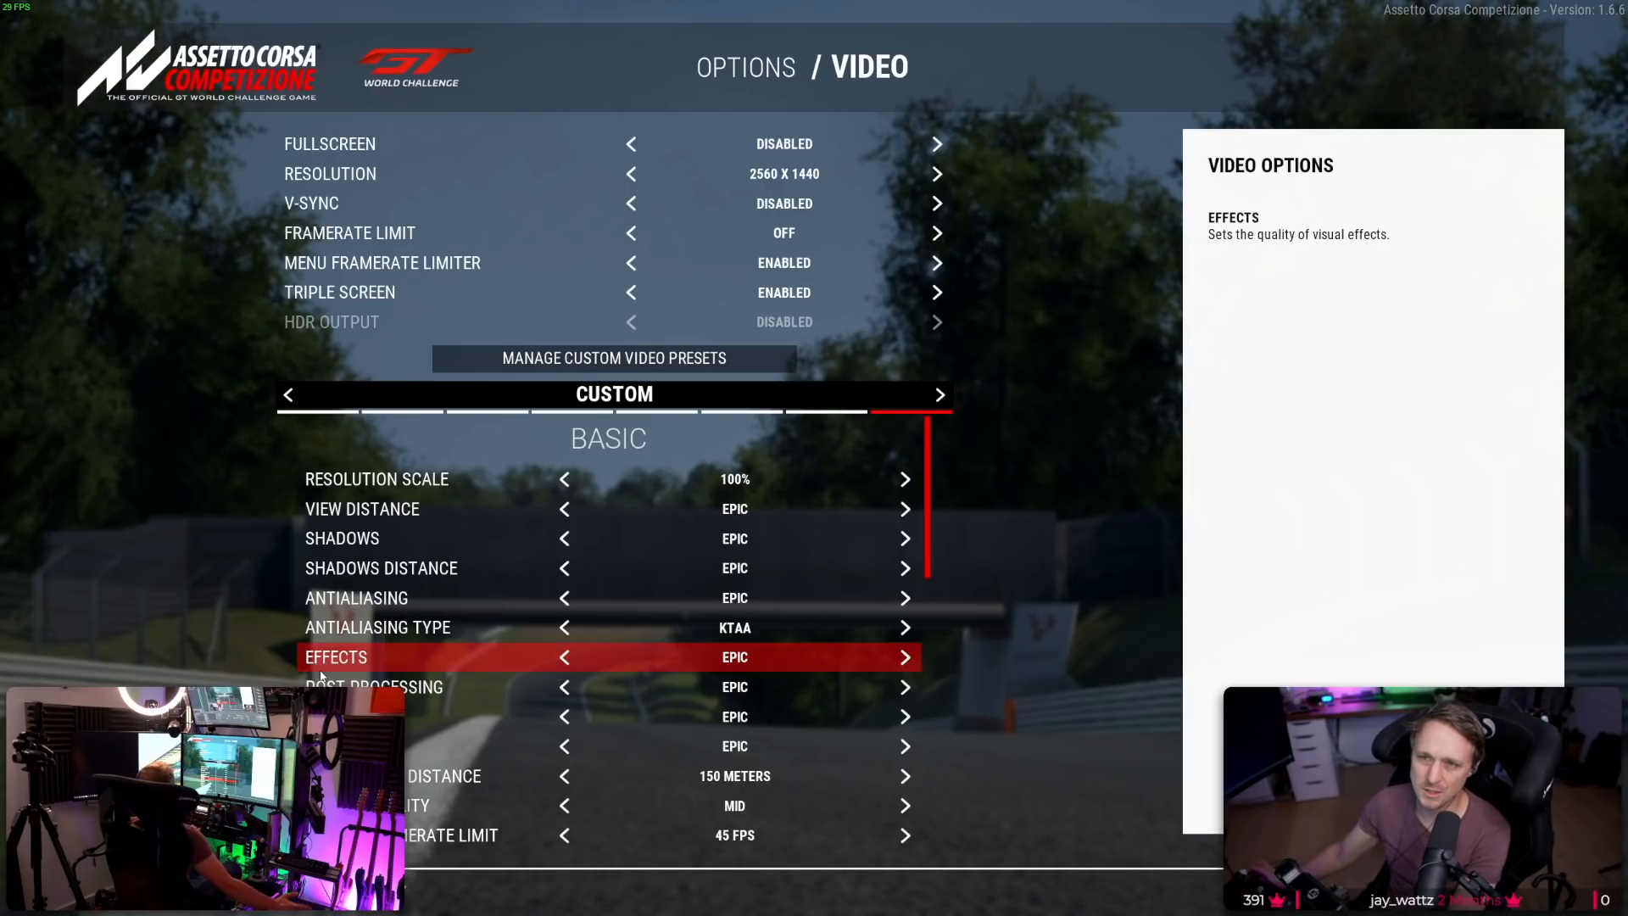
mouse_move(344, 669)
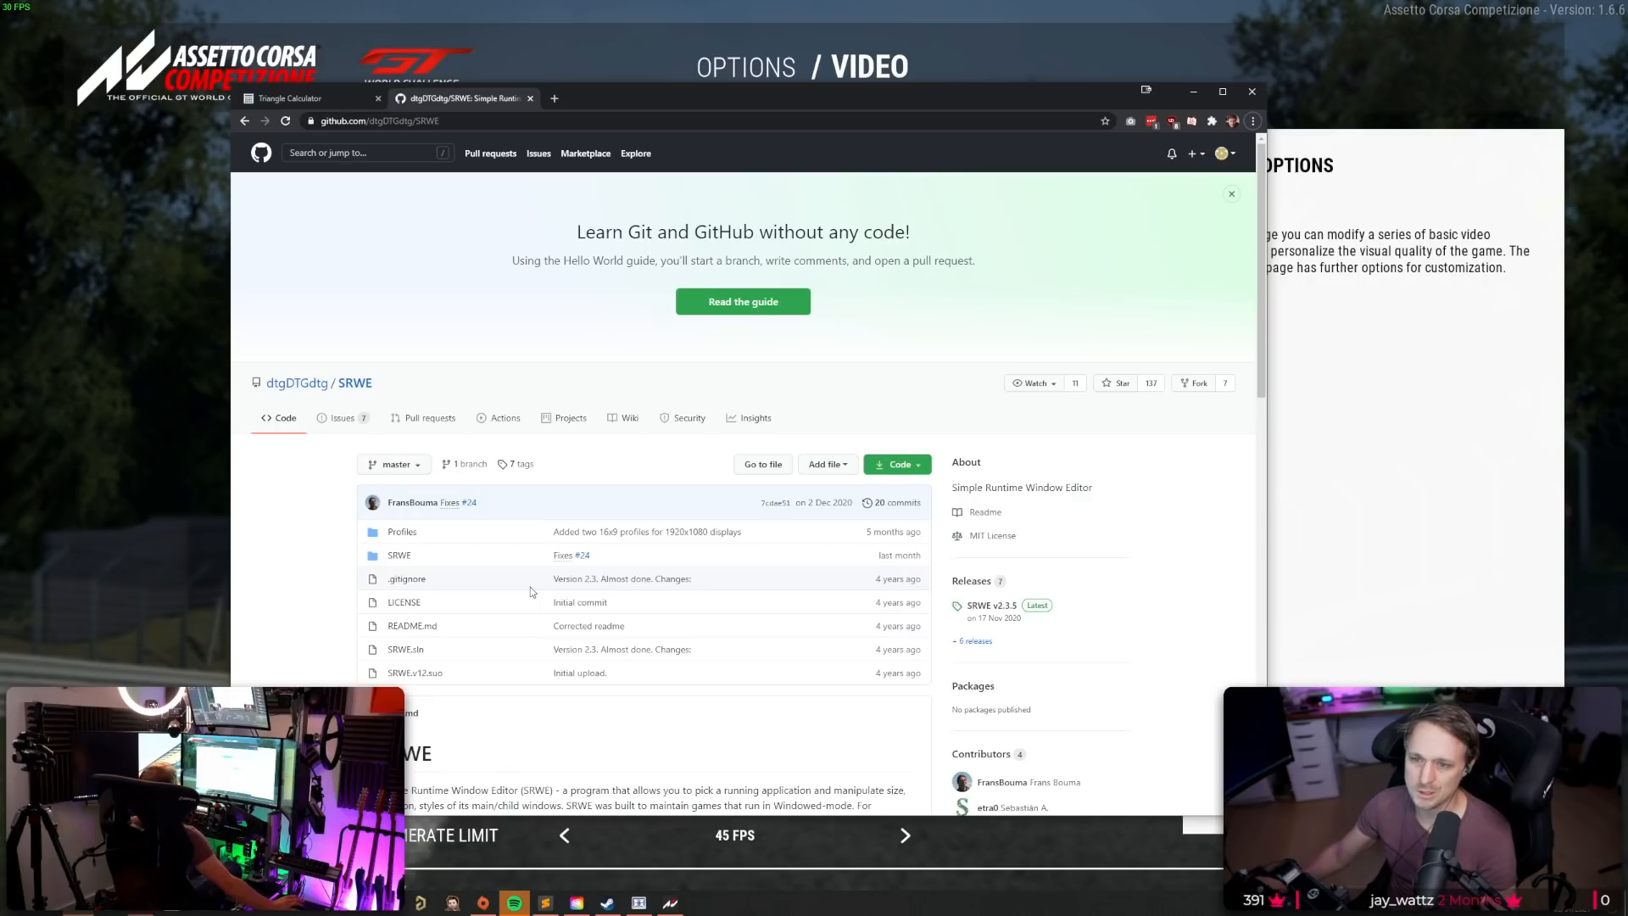
mouse_move(539, 582)
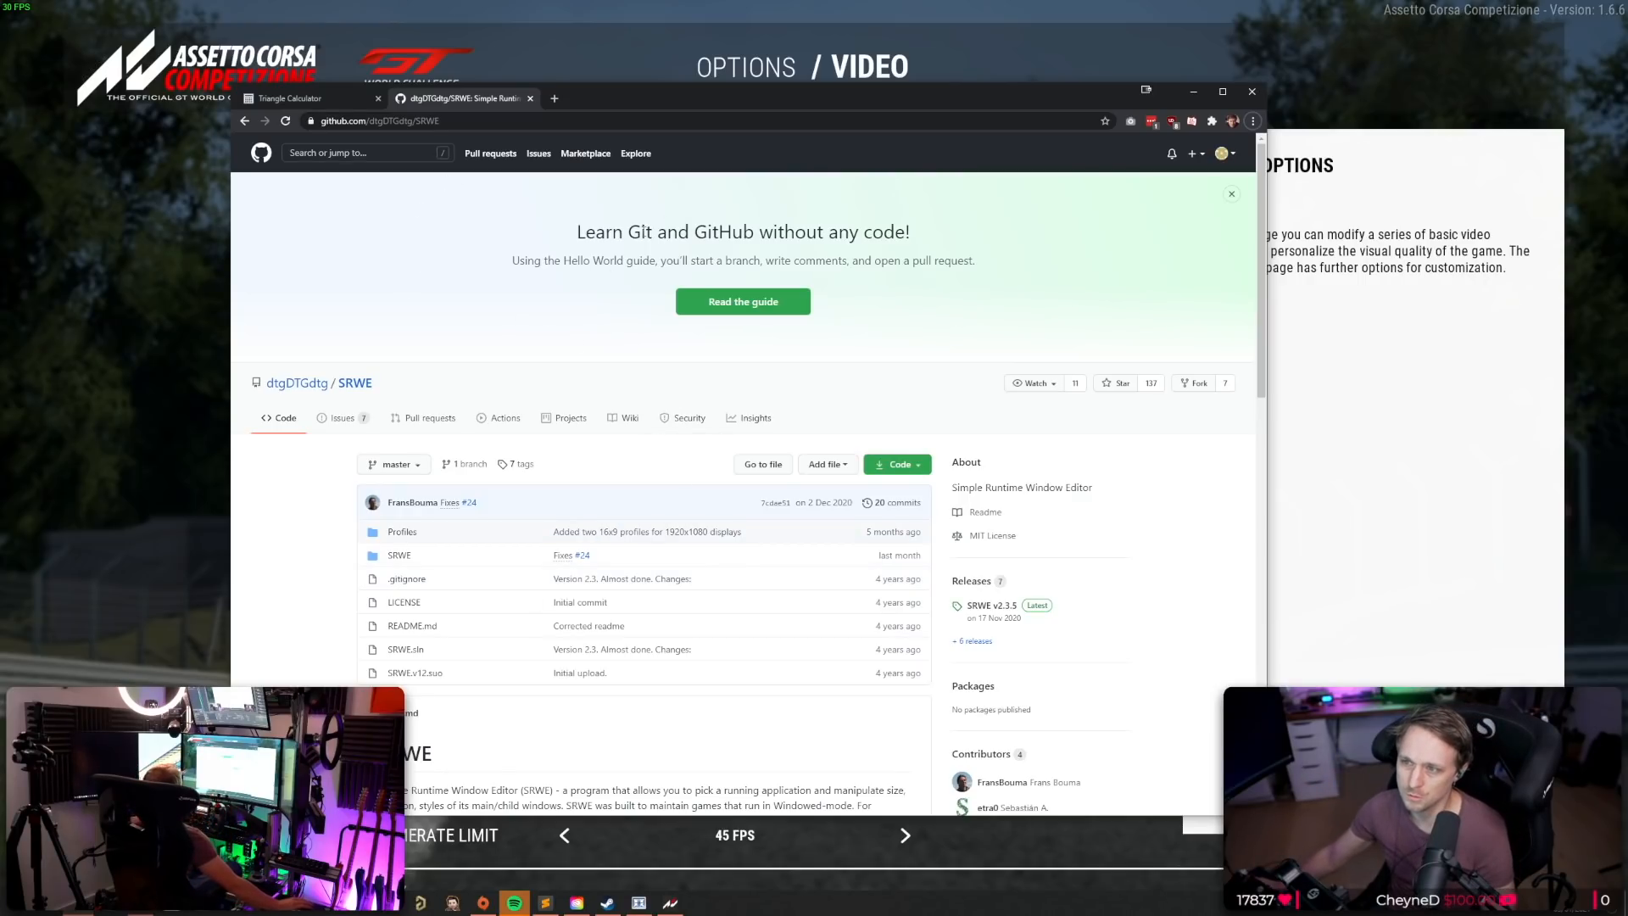
Go to the SRWE v2.3.5 Latest release page on GitHub.
click(990, 605)
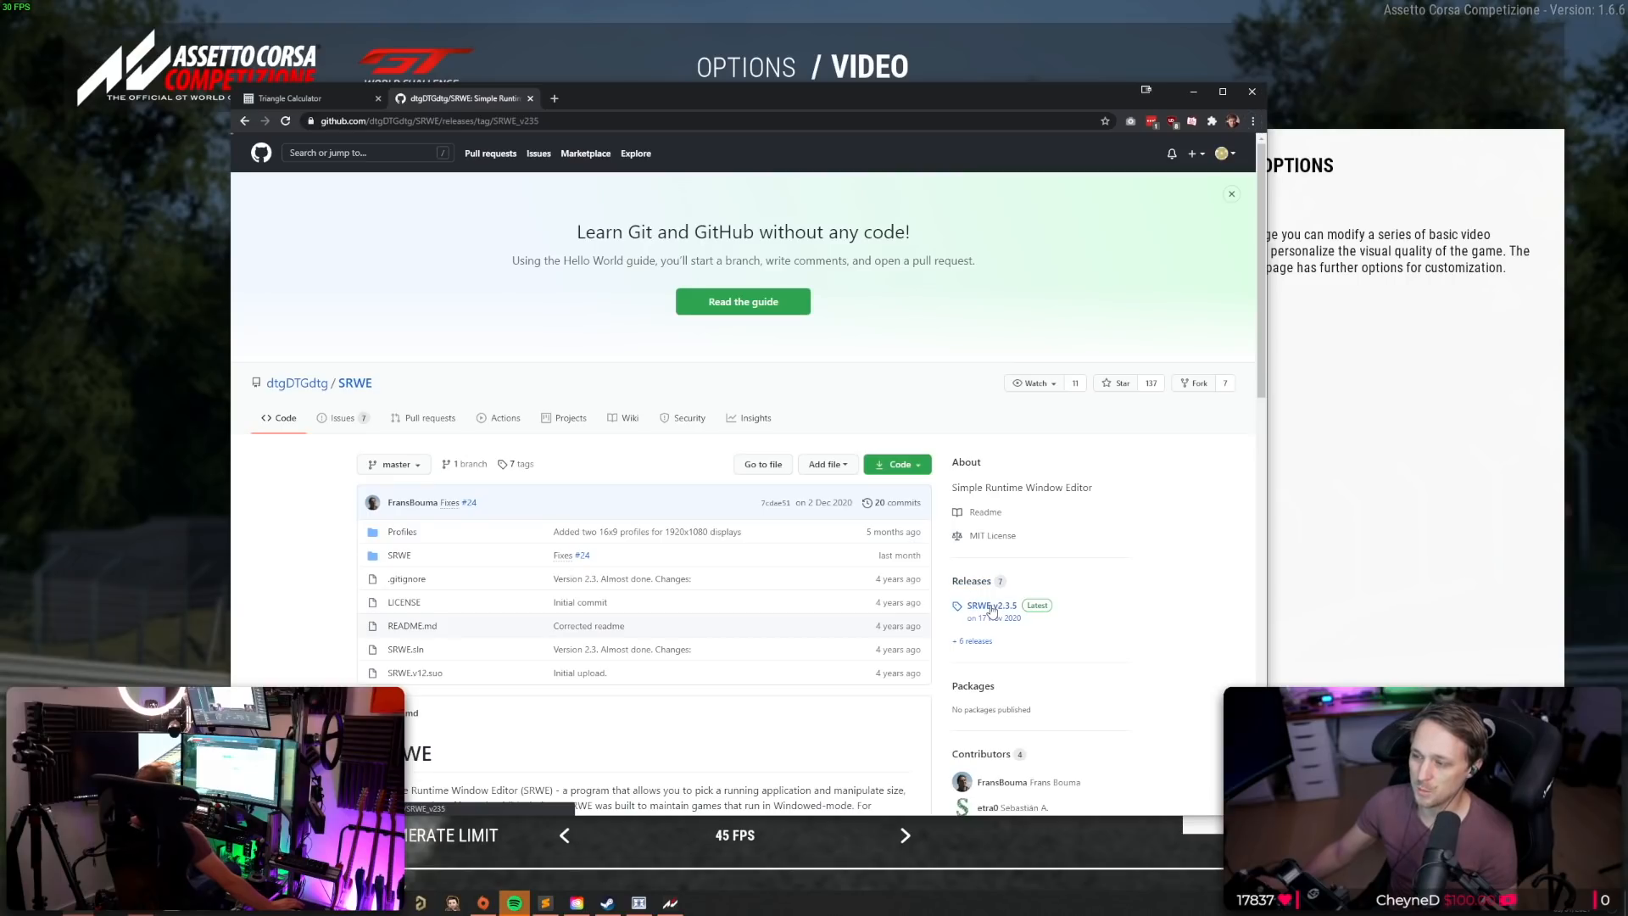
click(986, 605)
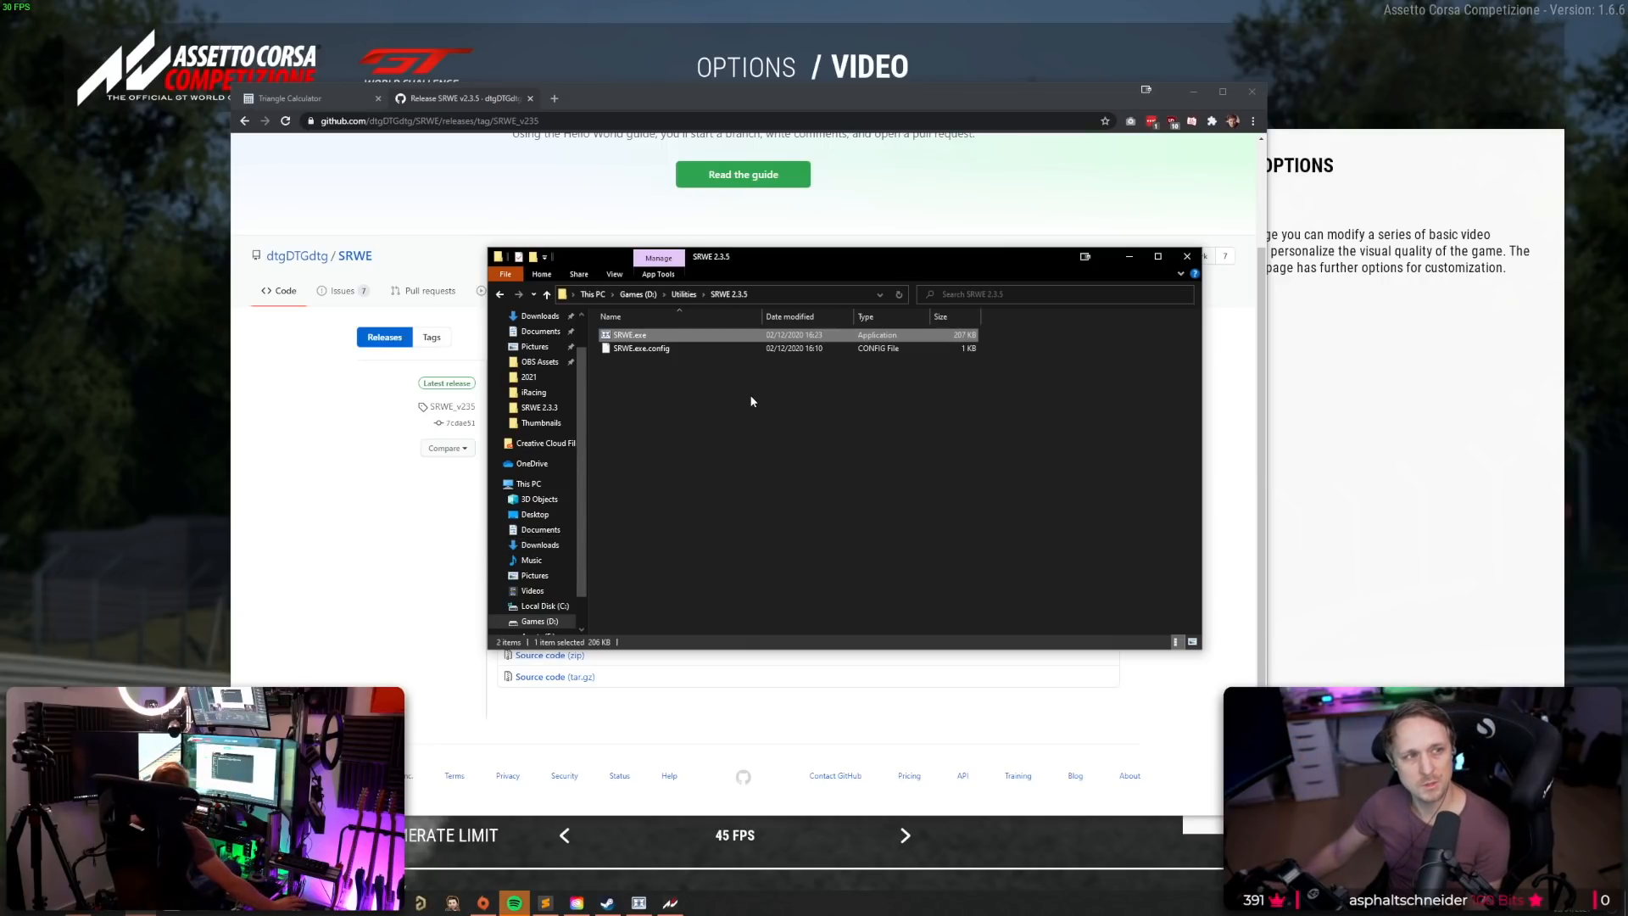
mouse_move(747, 320)
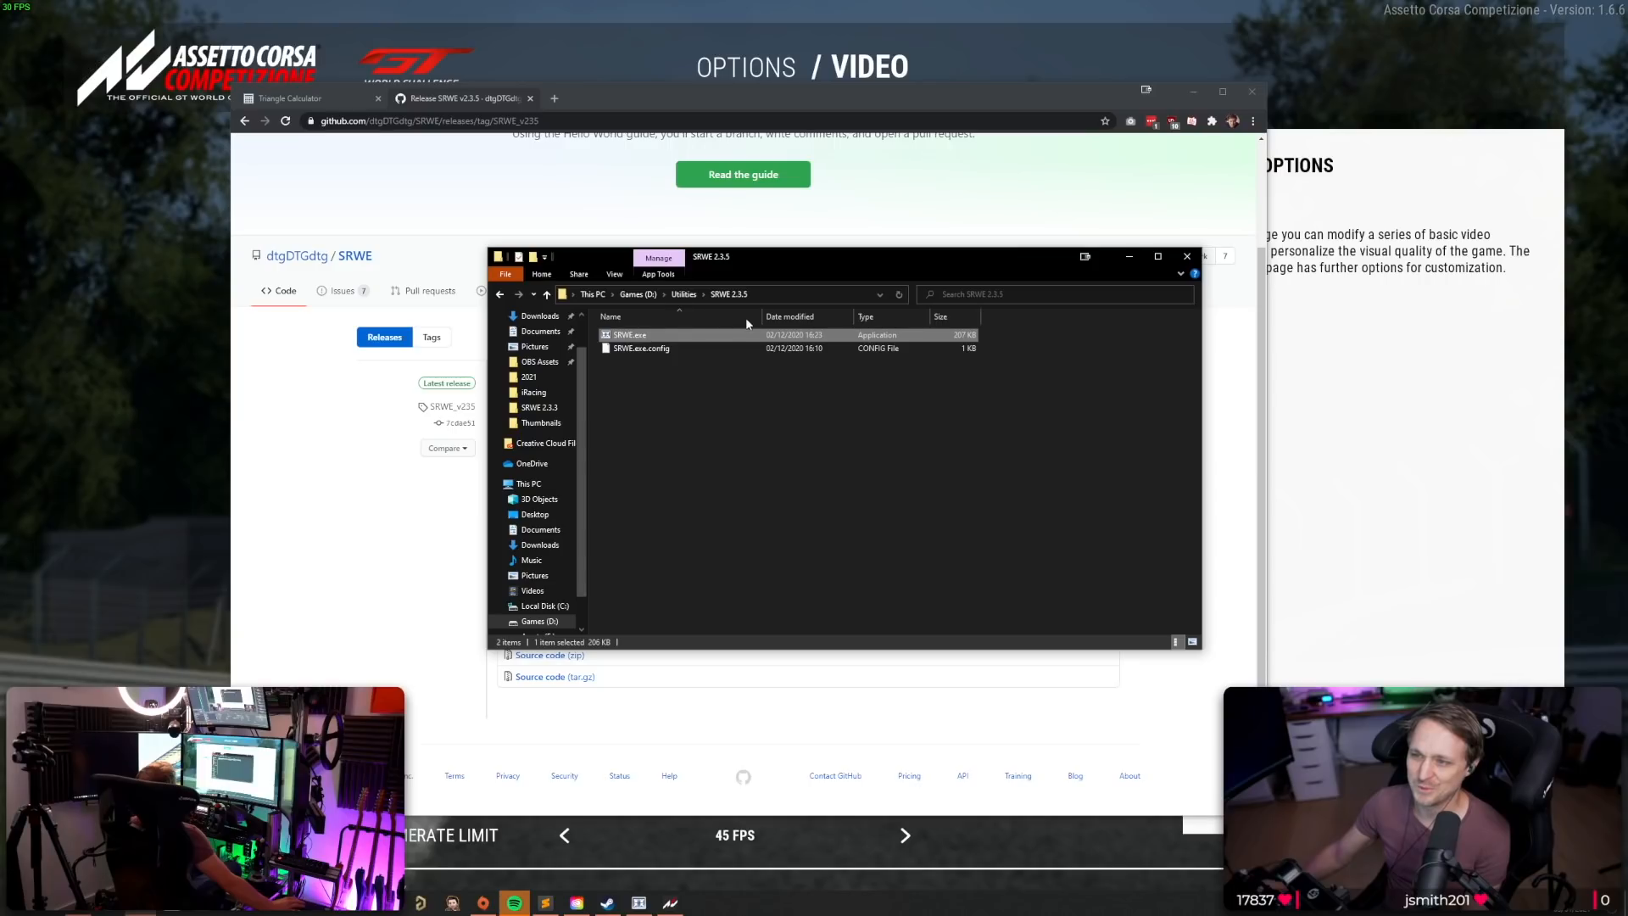
mouse_move(630, 335)
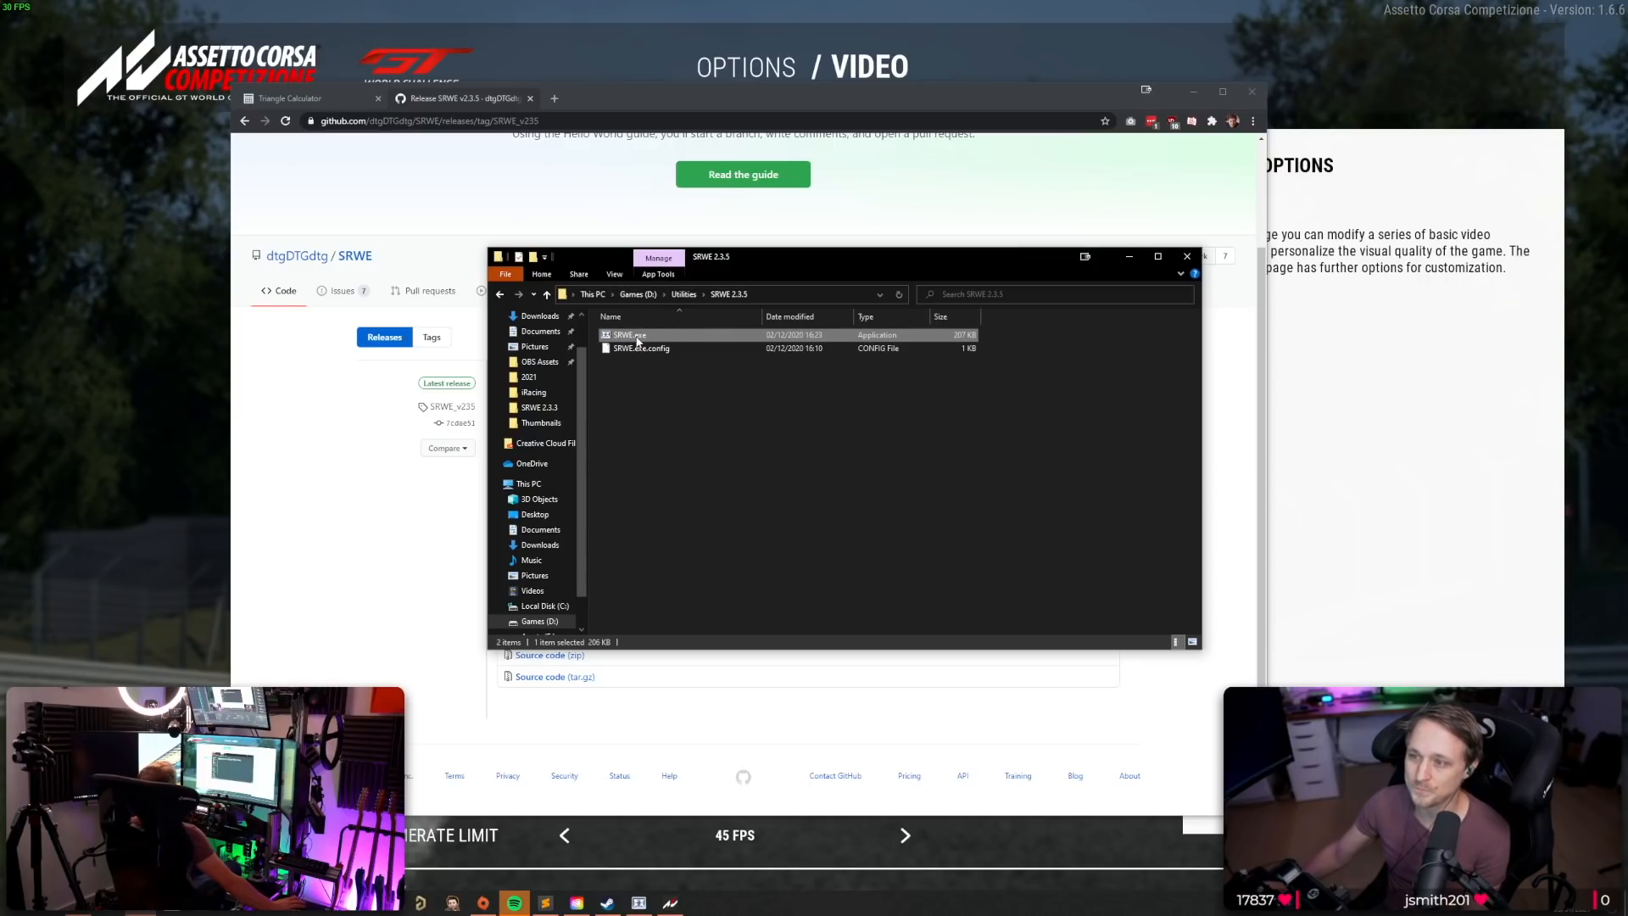
Run SRWE.exe from the SRWE 2.3.5 folder.
double_click(626, 335)
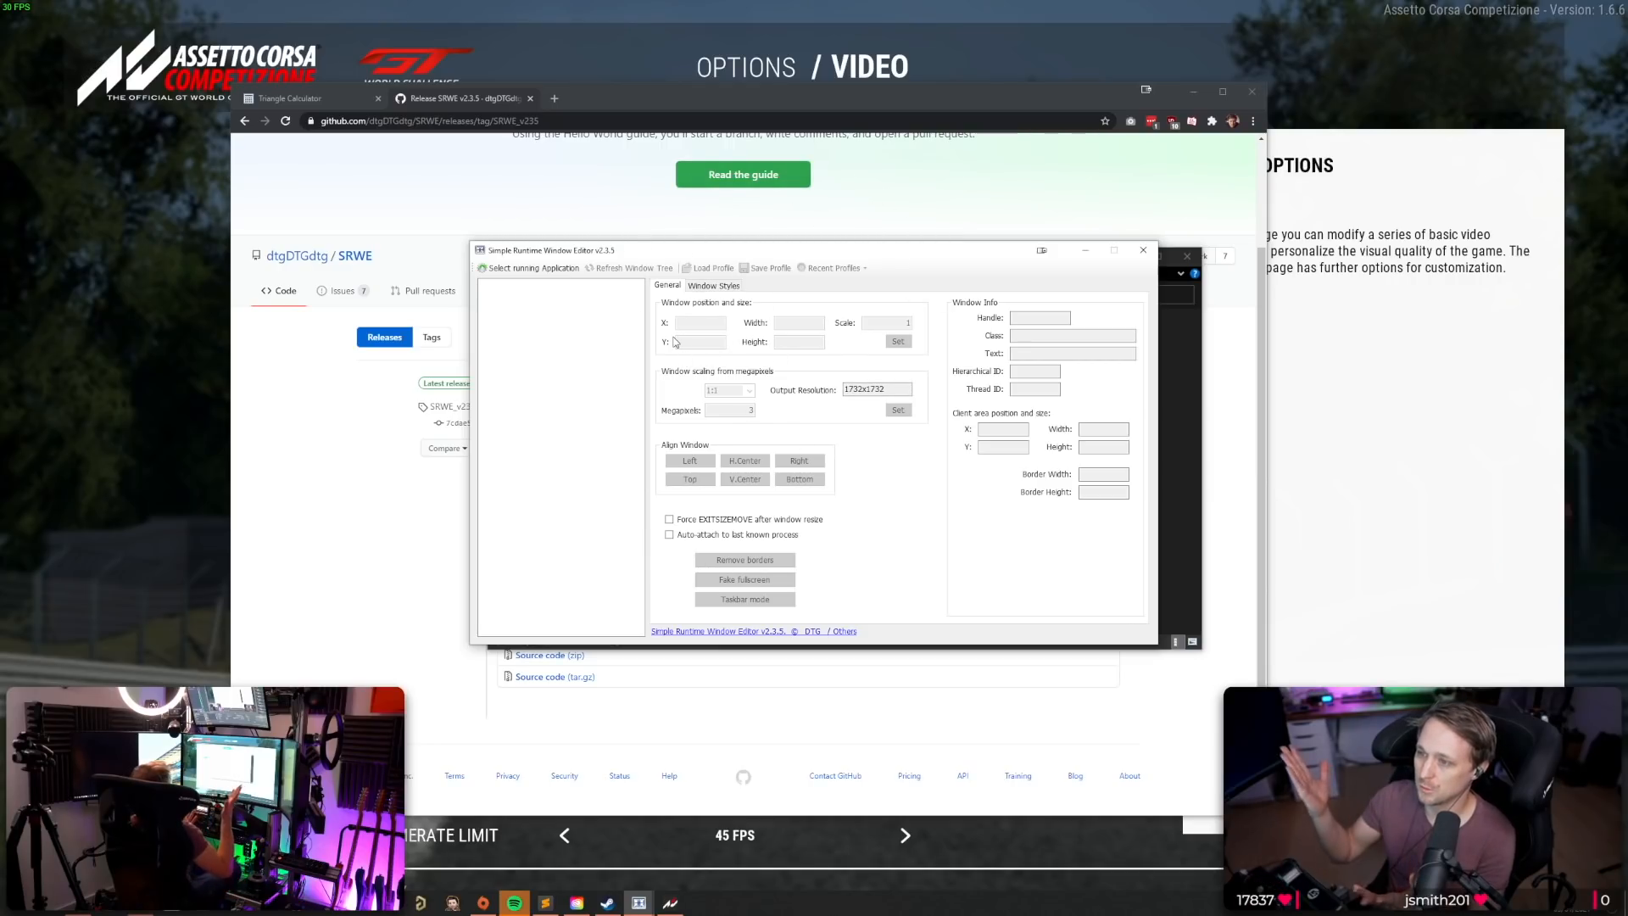
Attach the editor to the AC2-Win64-Shipping.exe process.
click(533, 268)
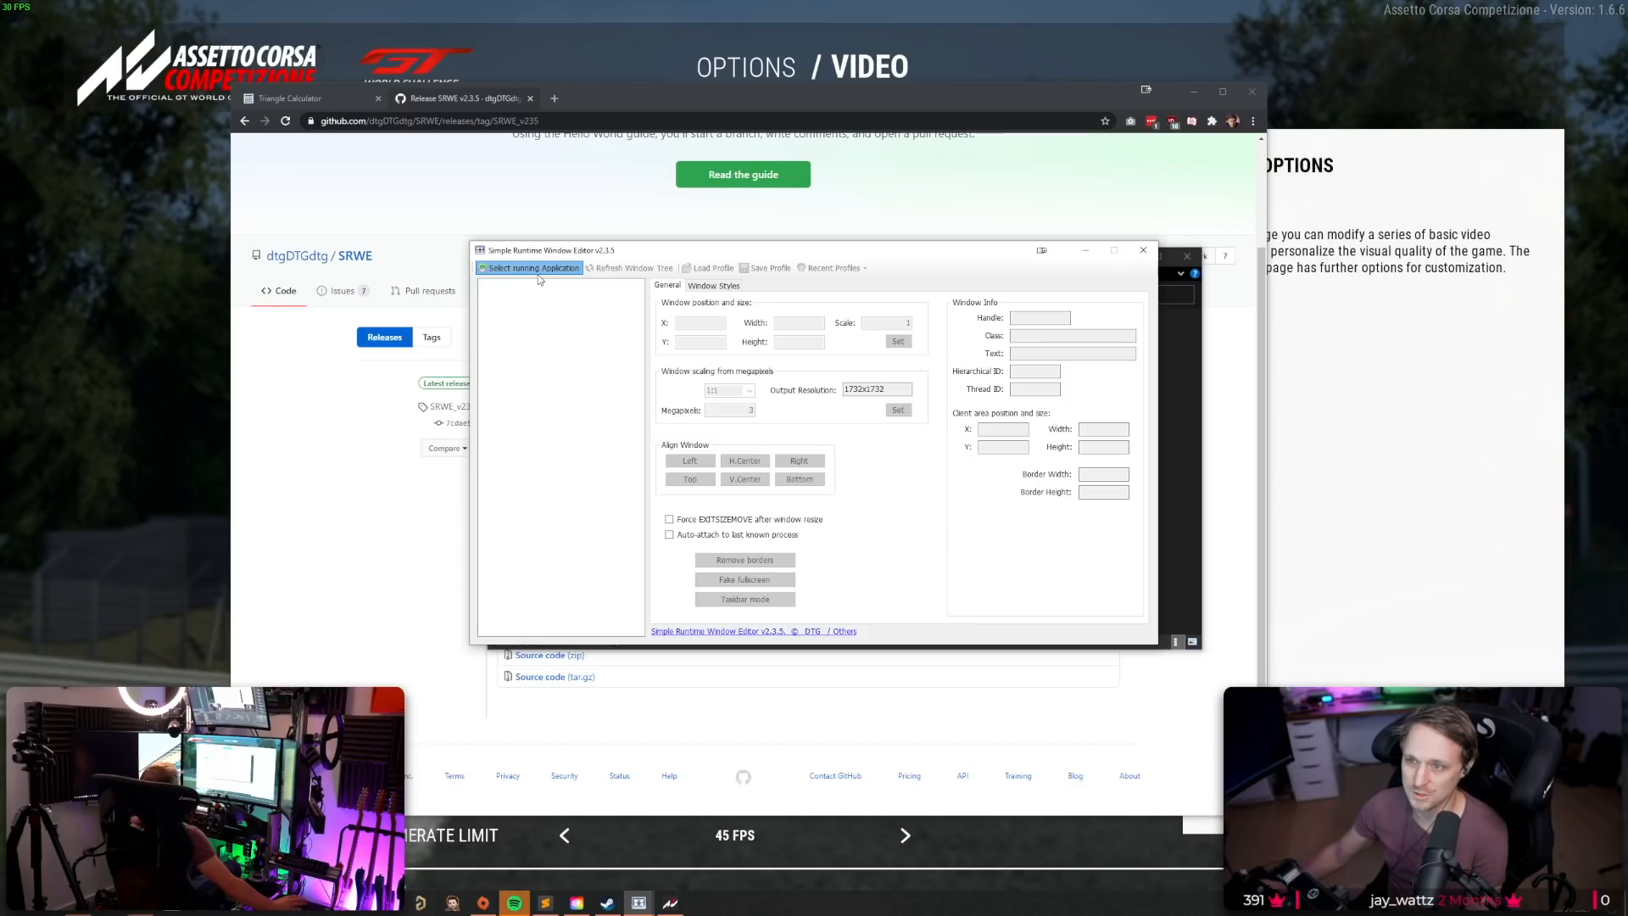
click(528, 268)
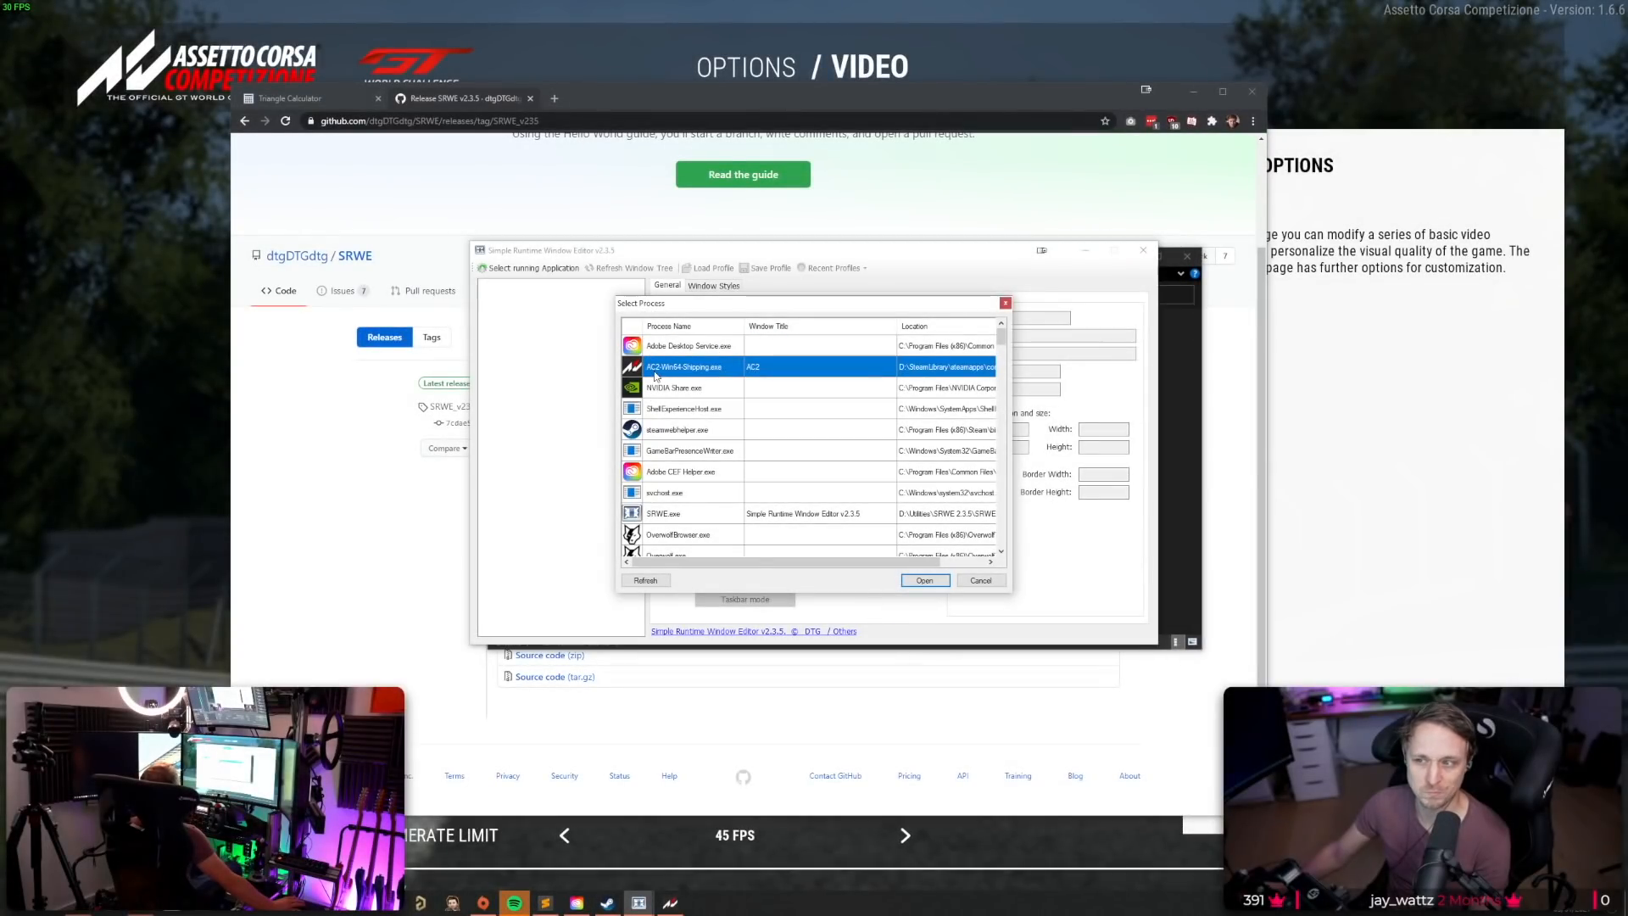
mouse_move(890, 511)
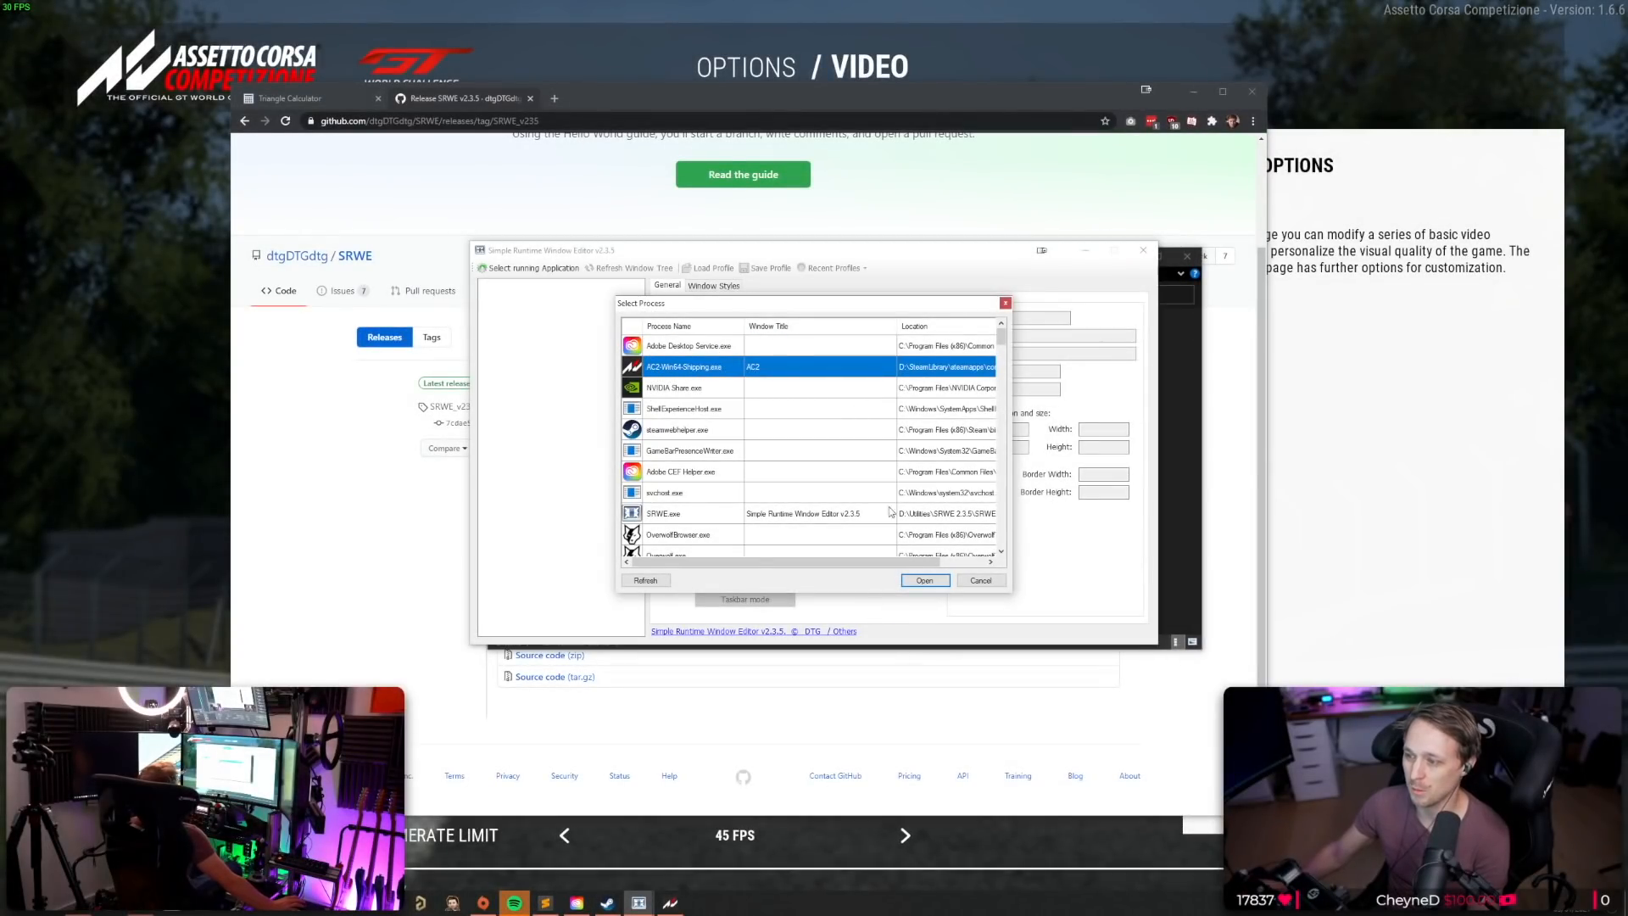
click(925, 580)
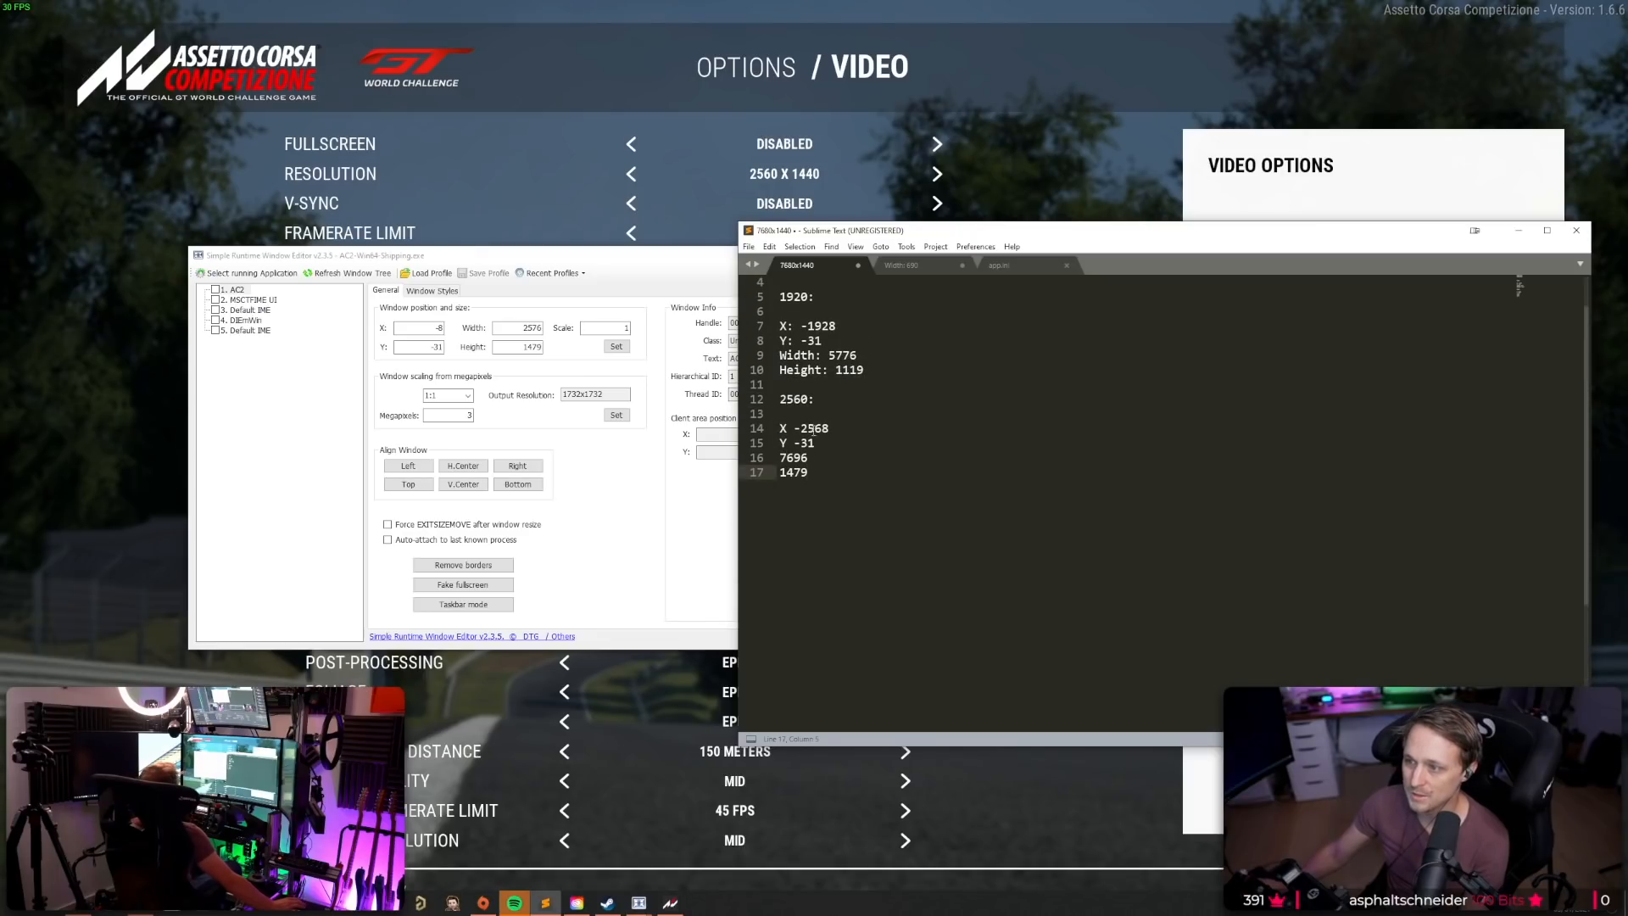
Set the game window to X -2568, Y -31, height 1479, and save profile 'AC'.
double_click(810, 429)
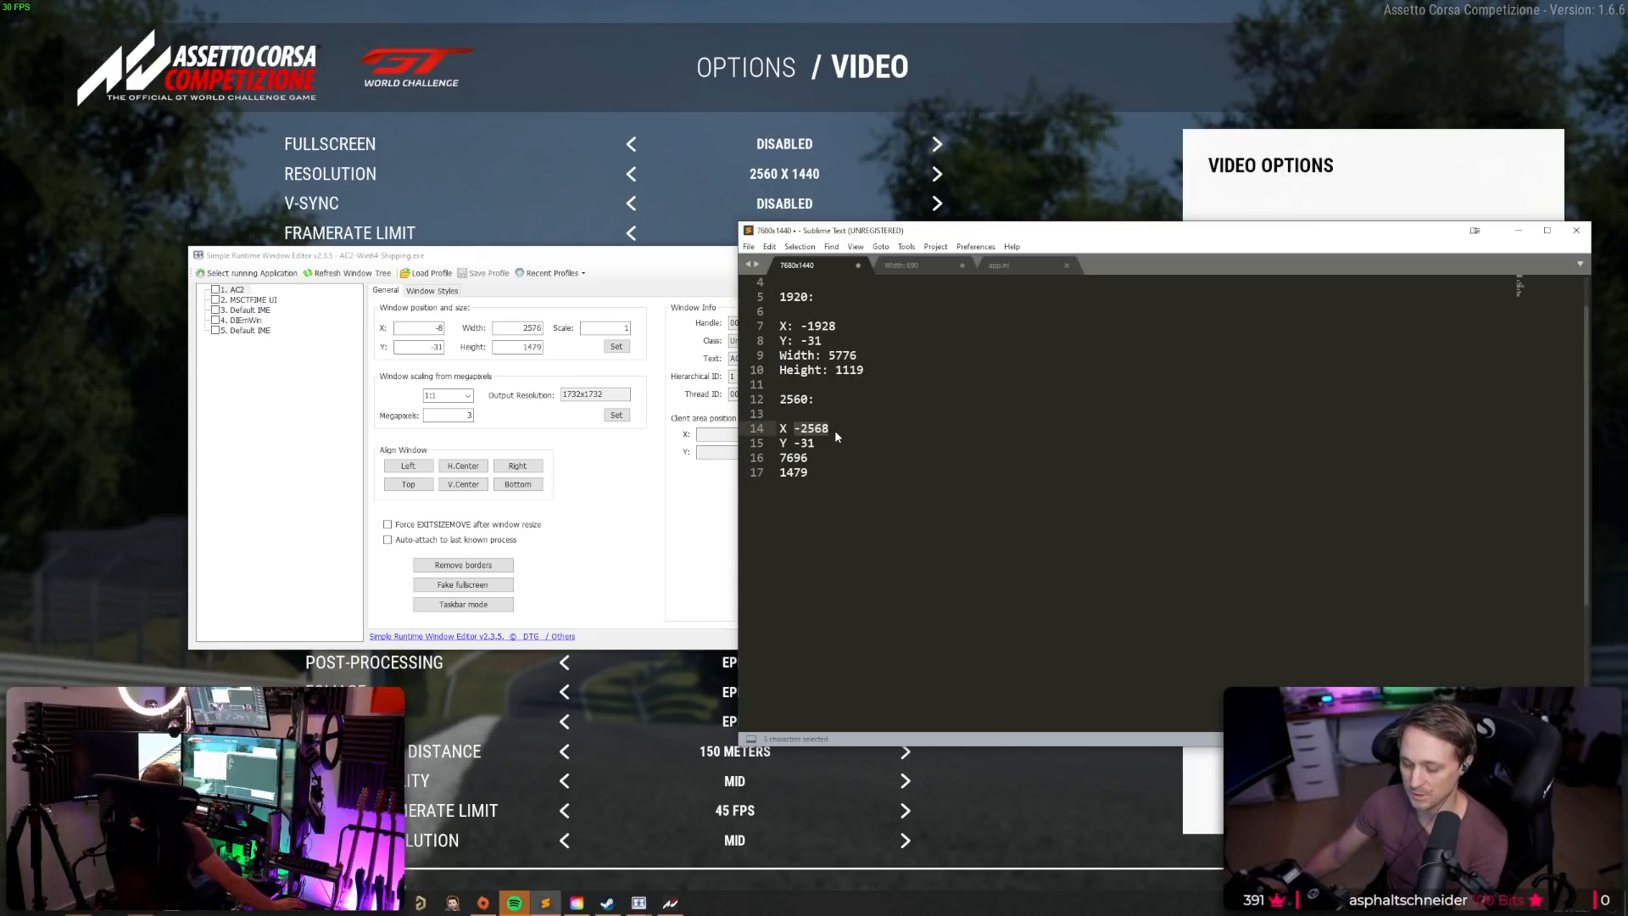
key(ctrl+c)
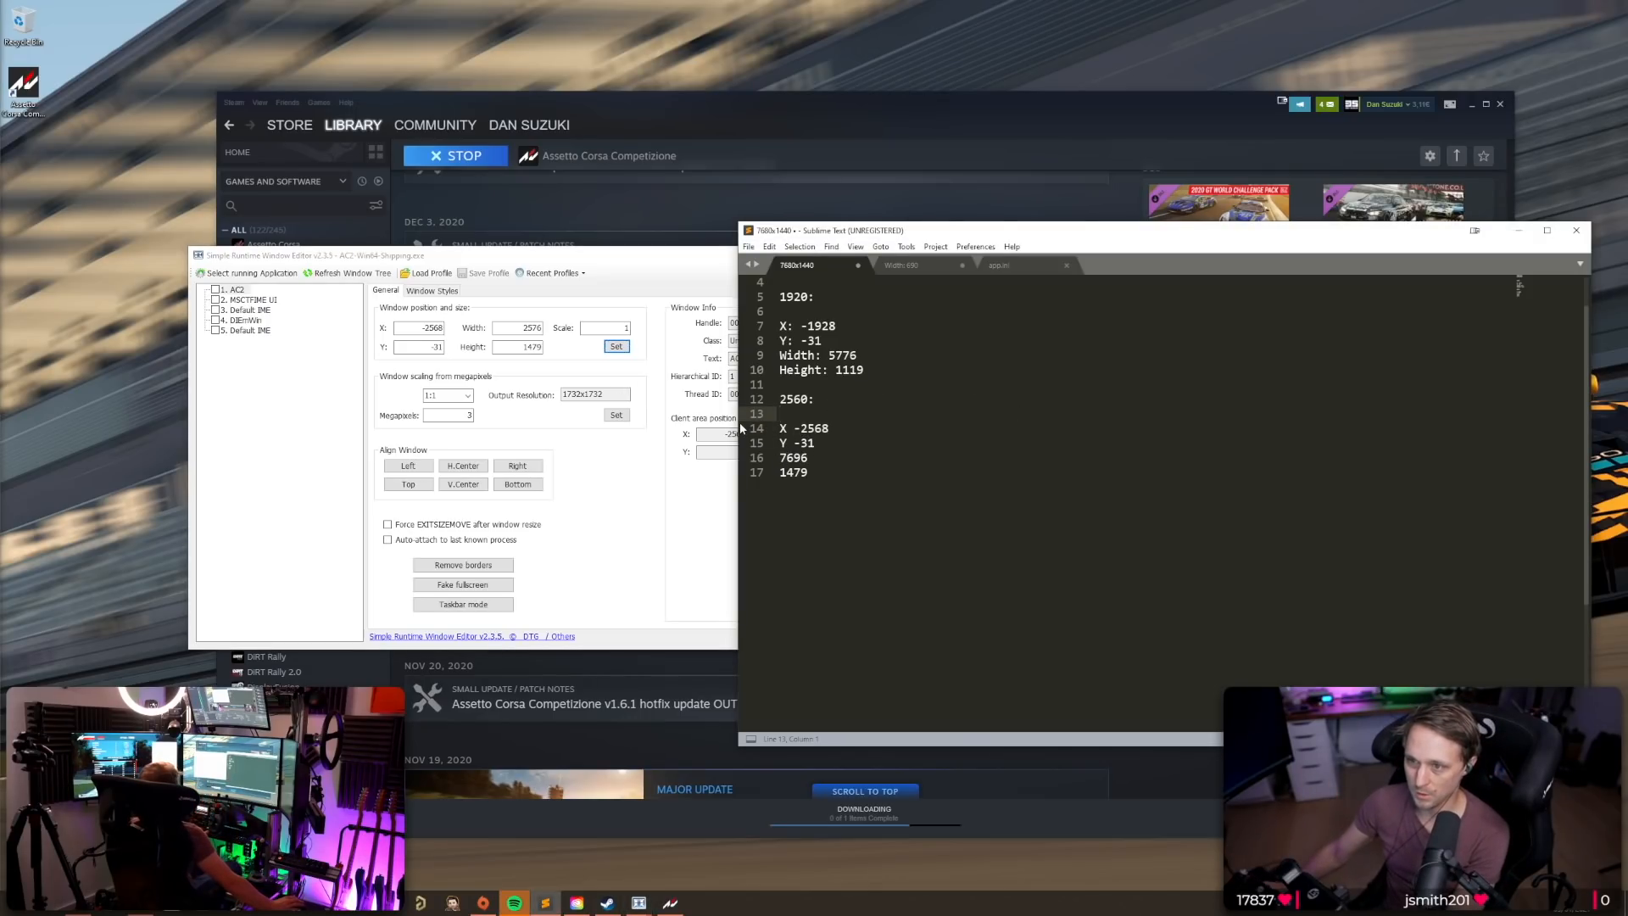
double_click(793, 457)
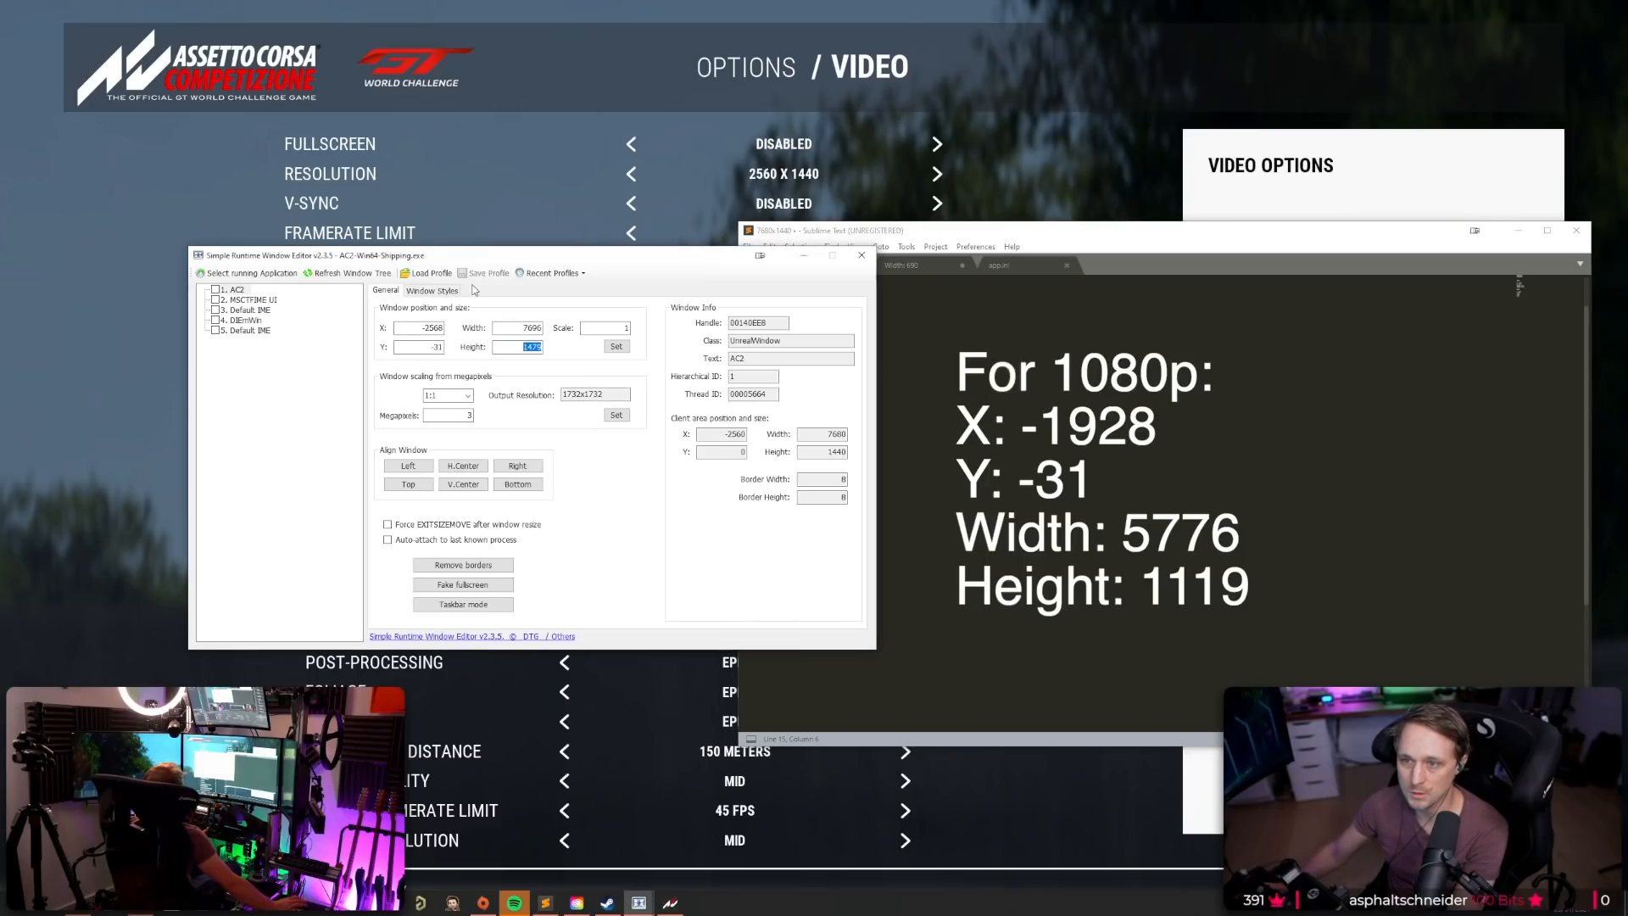
click(238, 289)
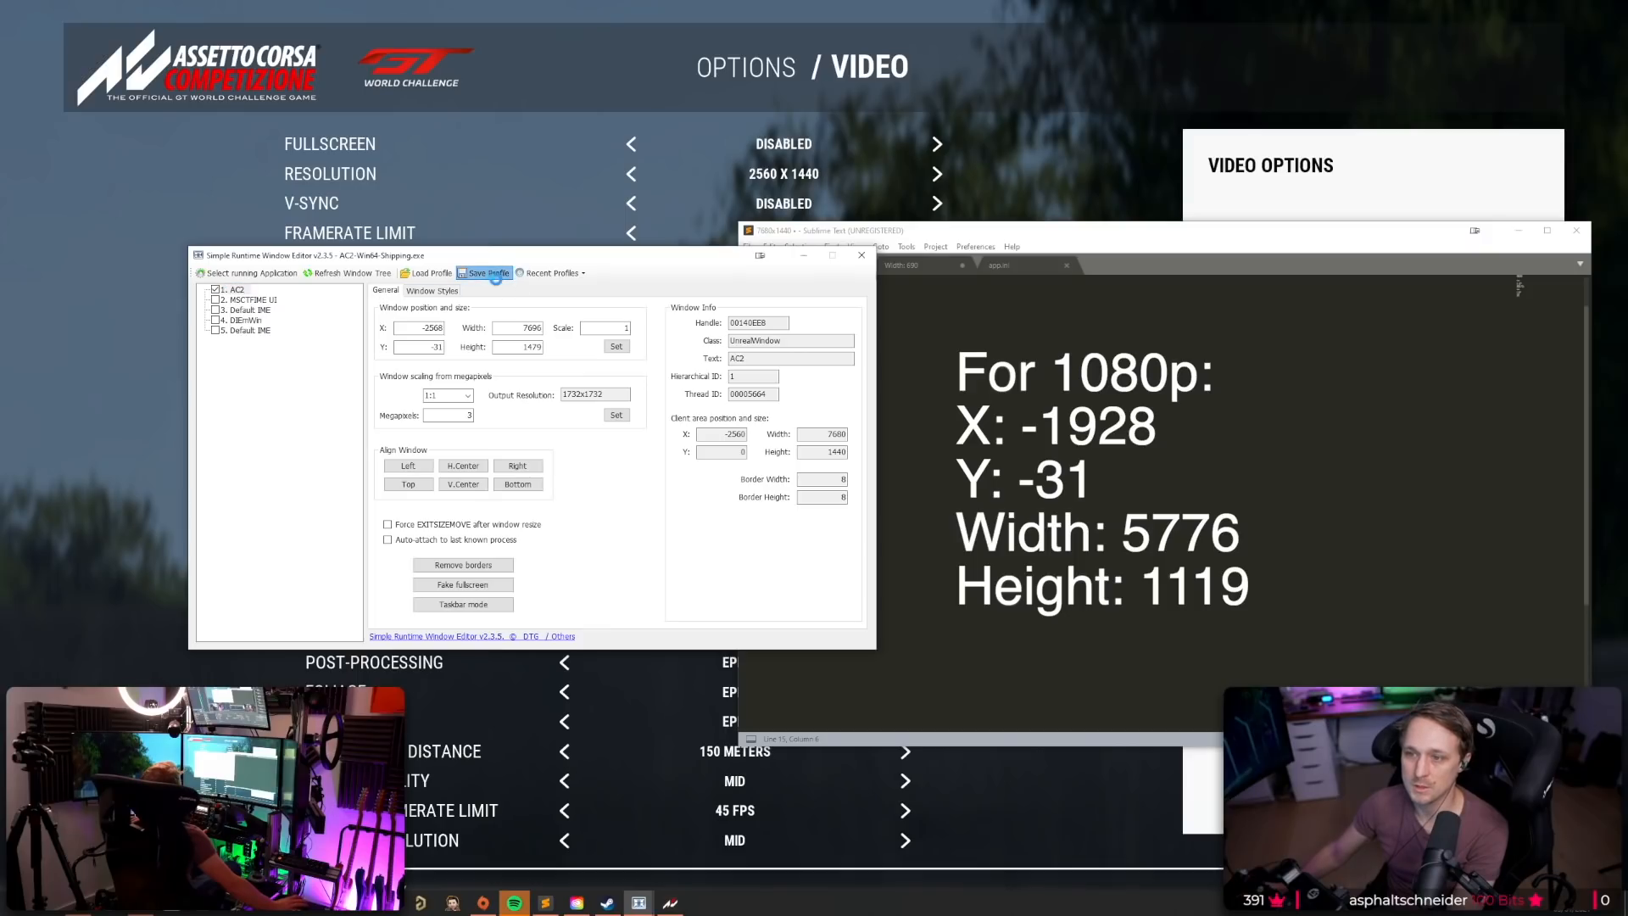
click(487, 272)
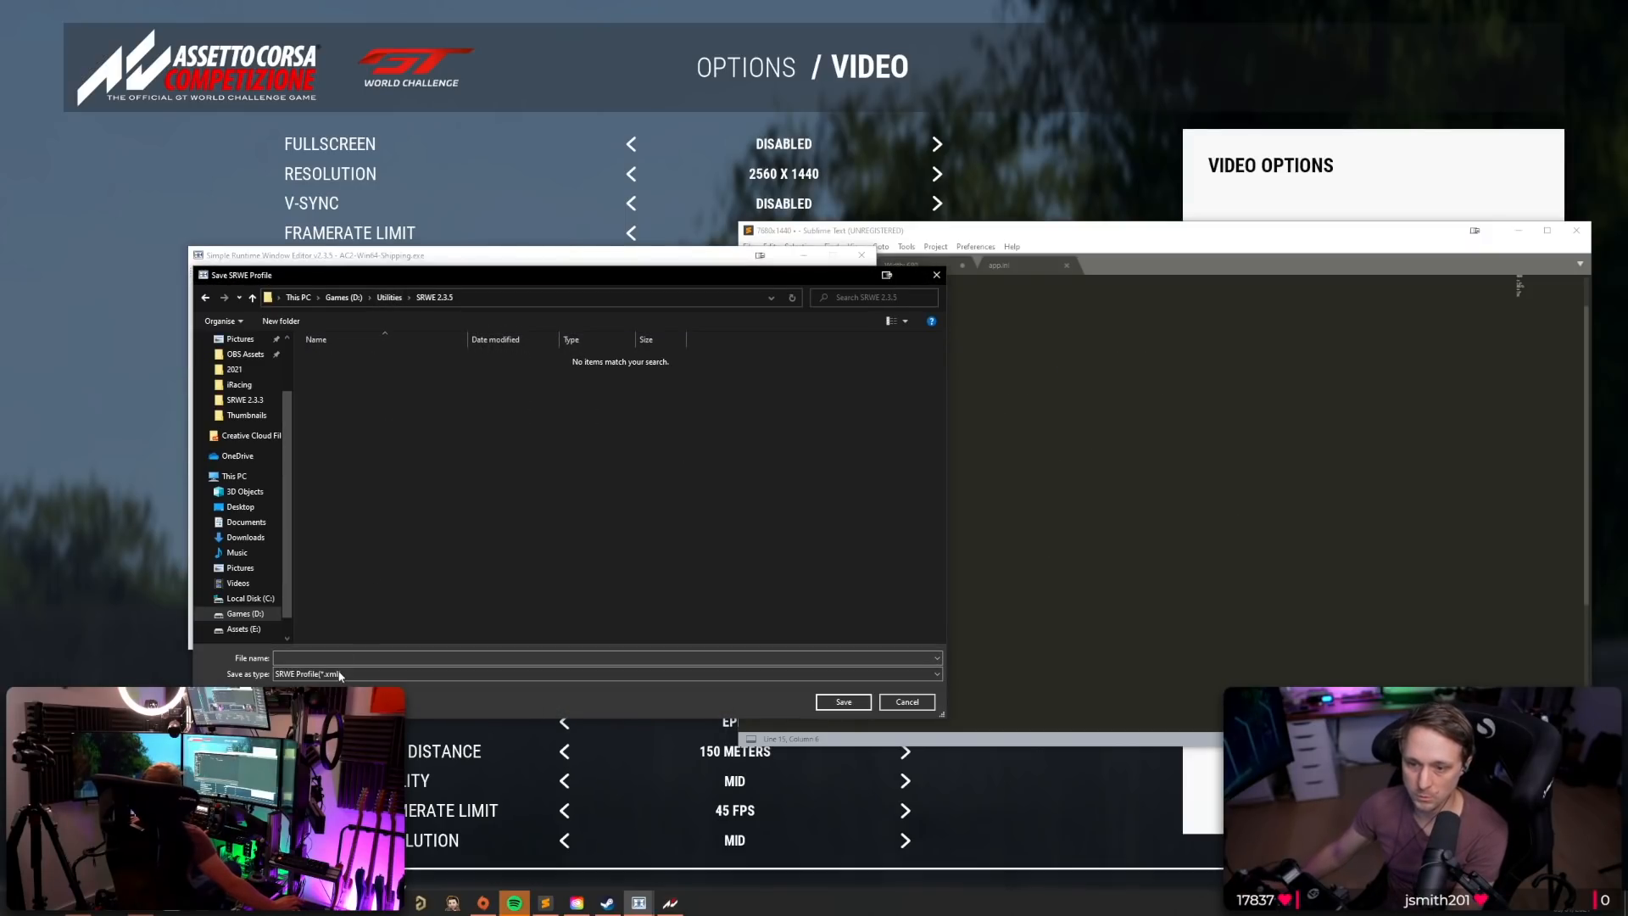
text(AC)
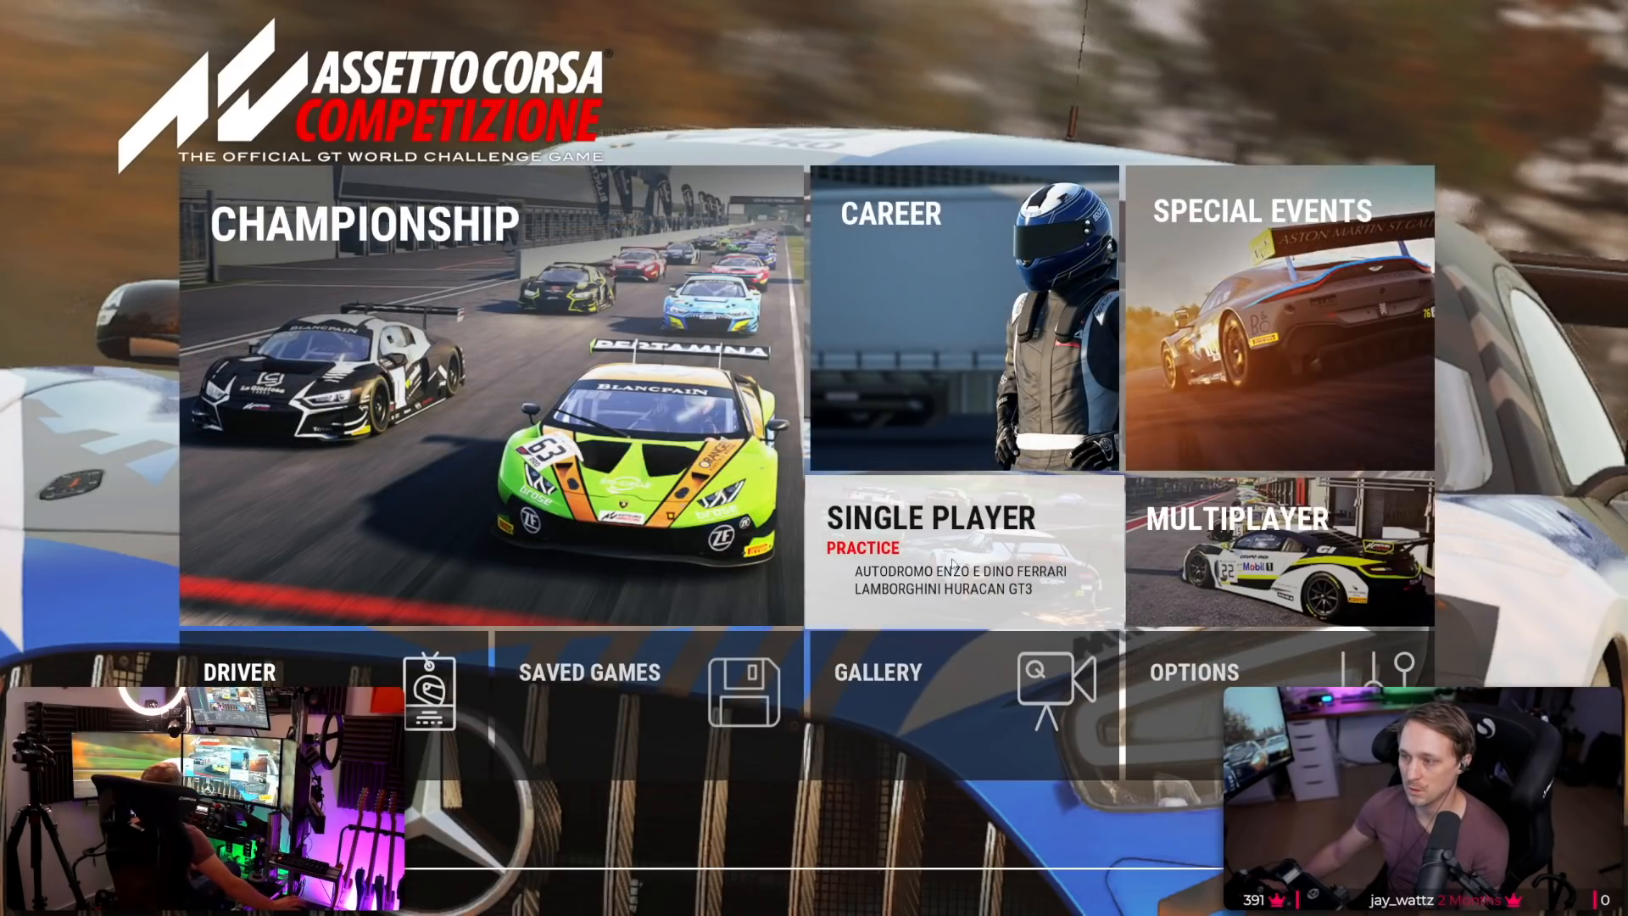
Start a practice session and raise the screen distance to 690 mm in View Settings.
click(931, 552)
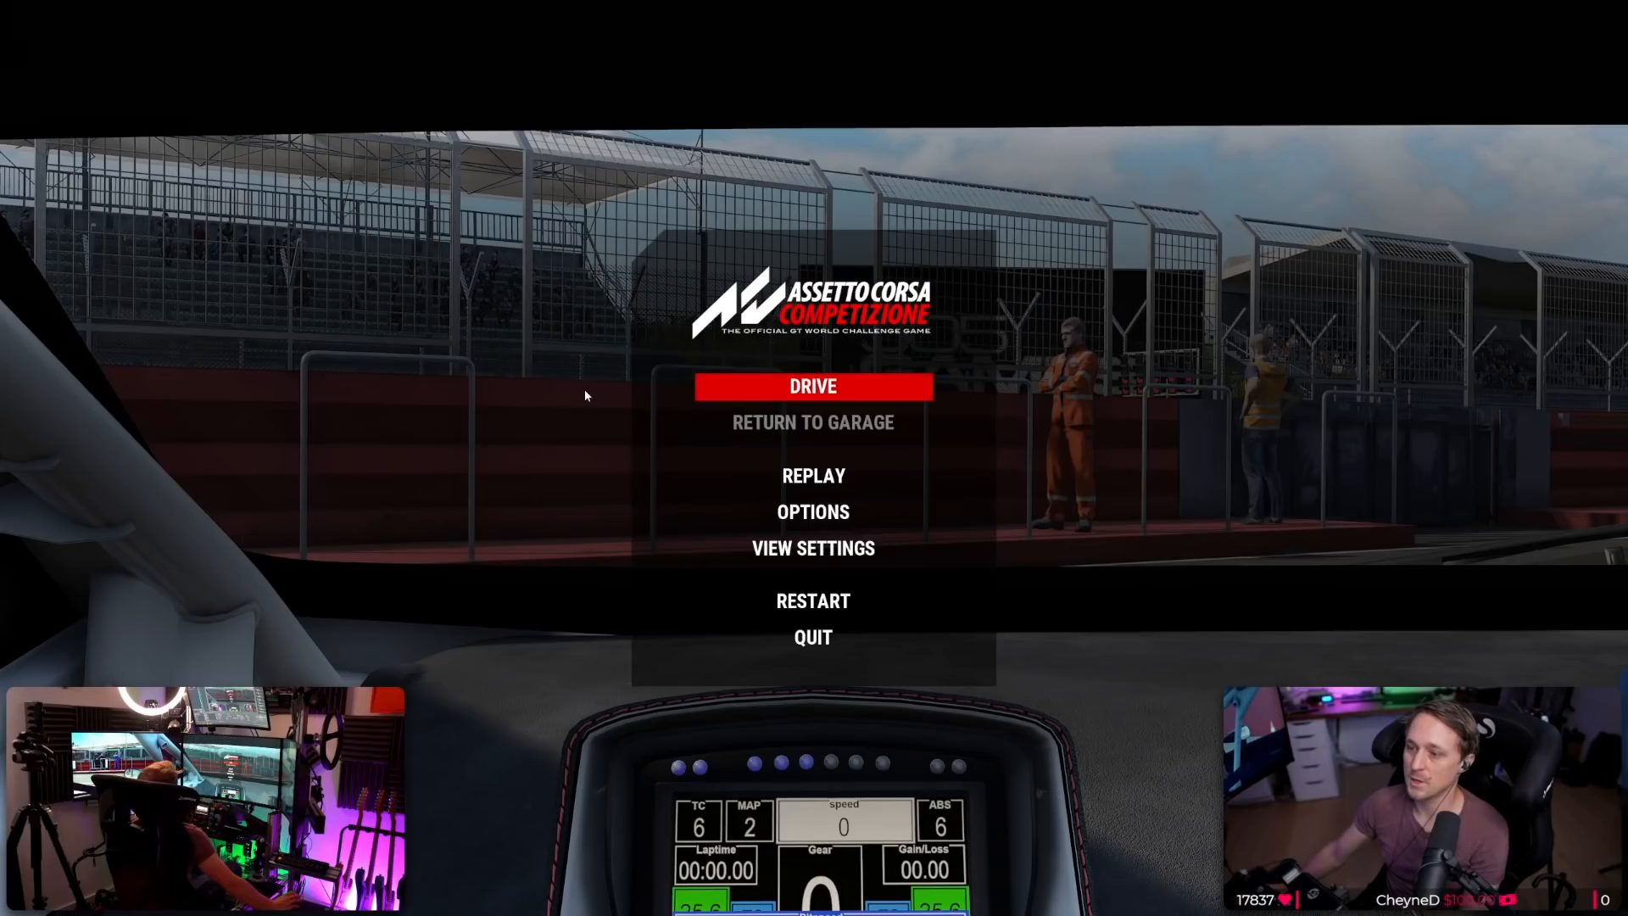
click(813, 548)
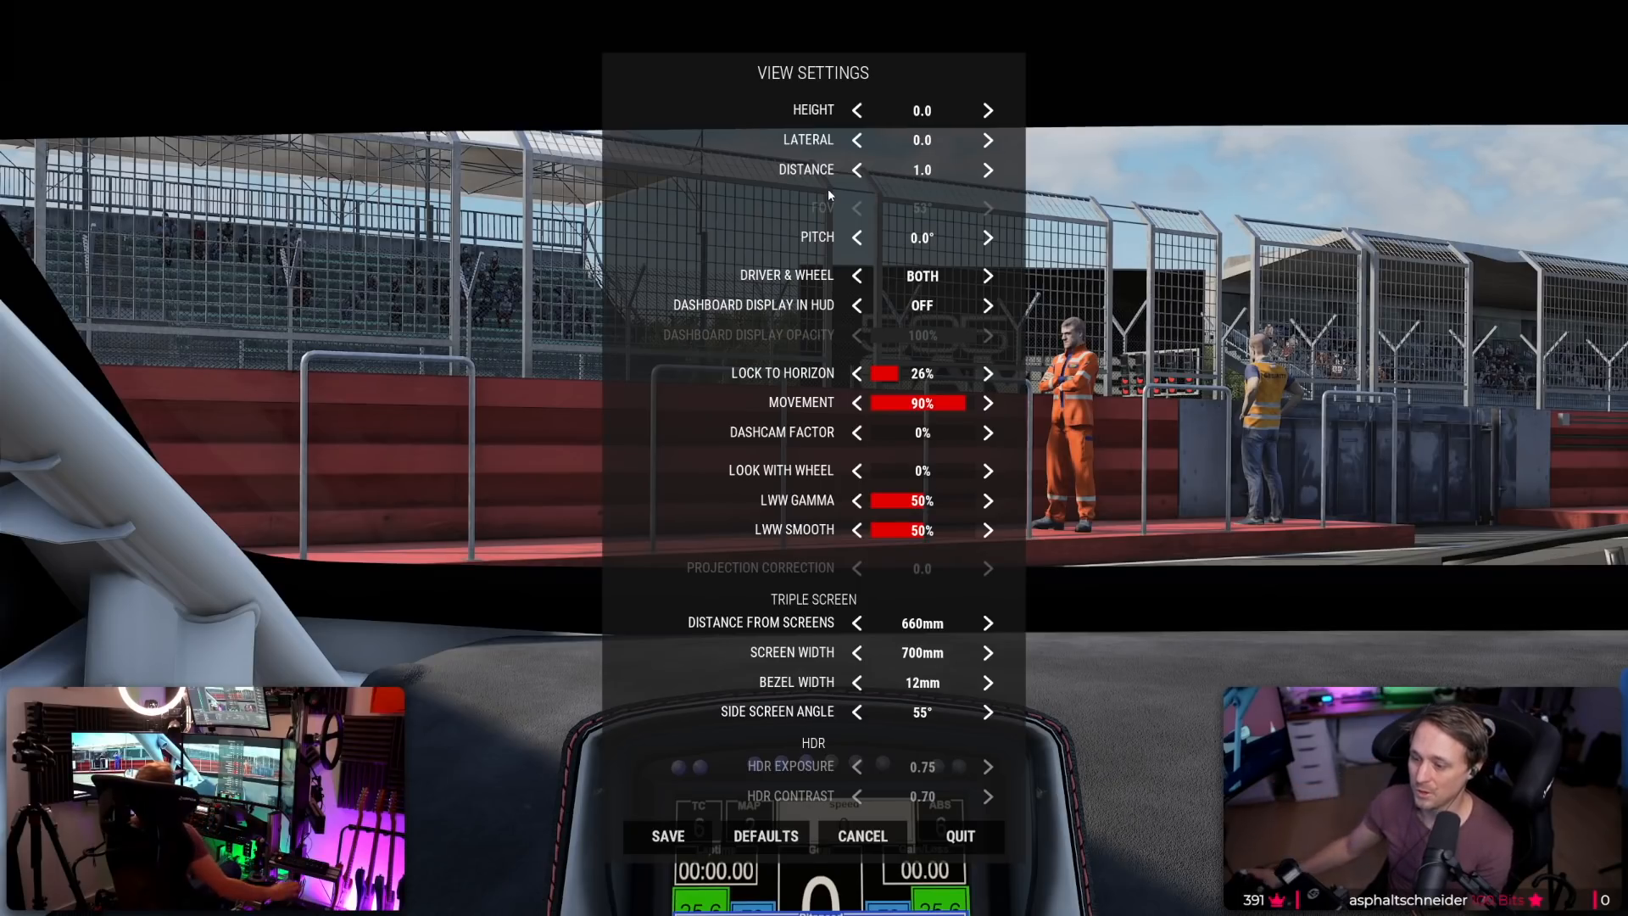
mouse_move(778, 605)
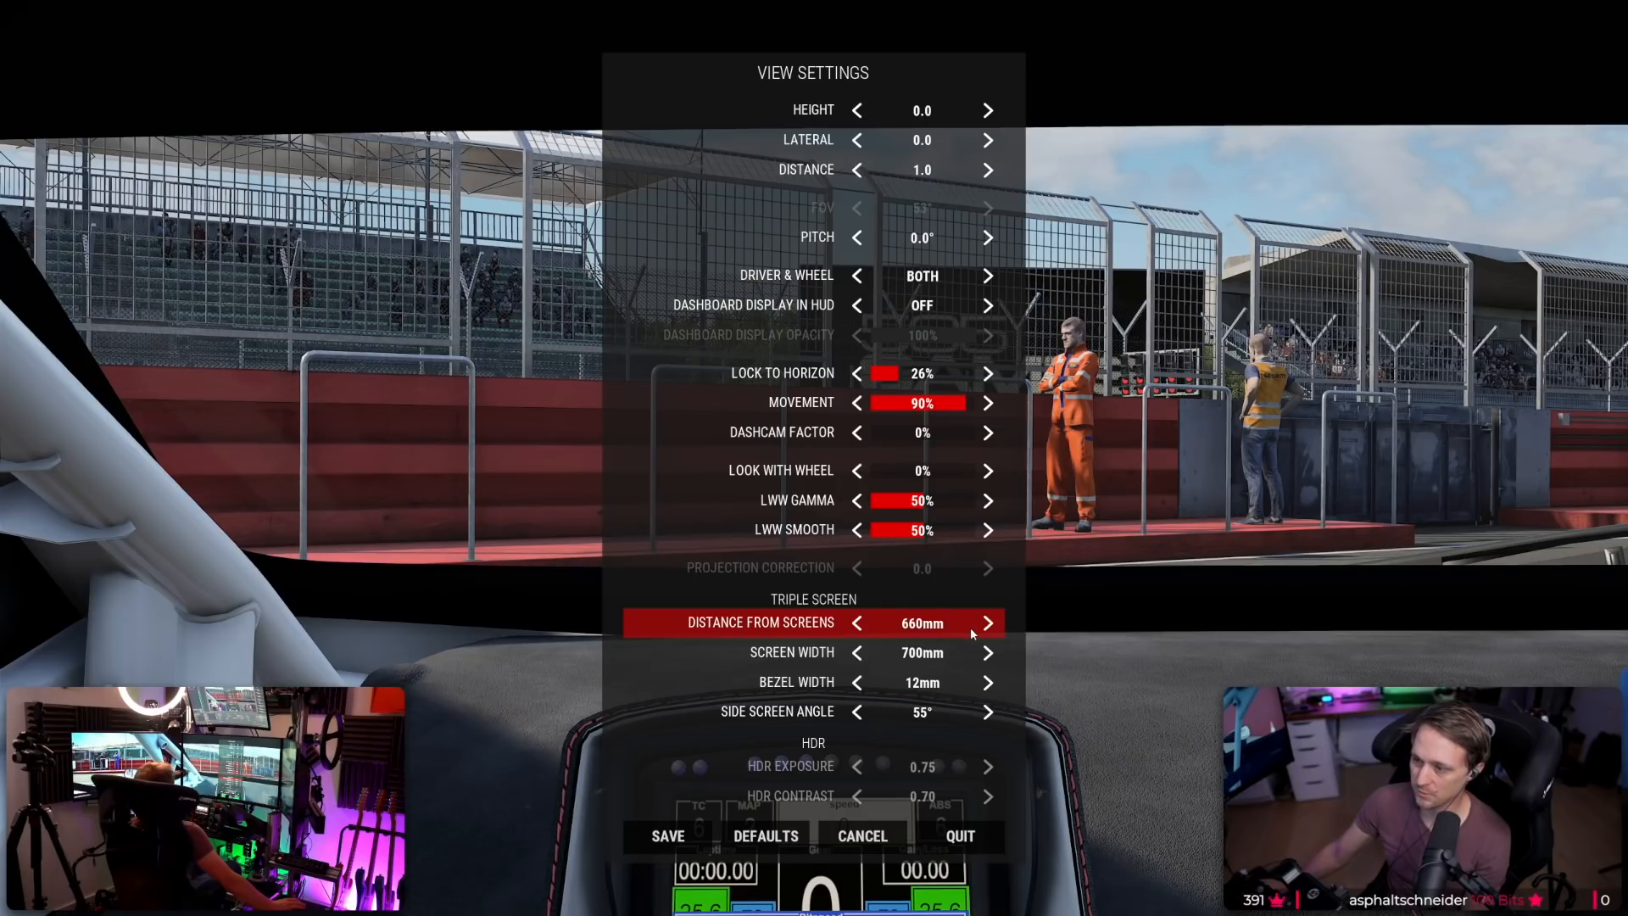
click(988, 623)
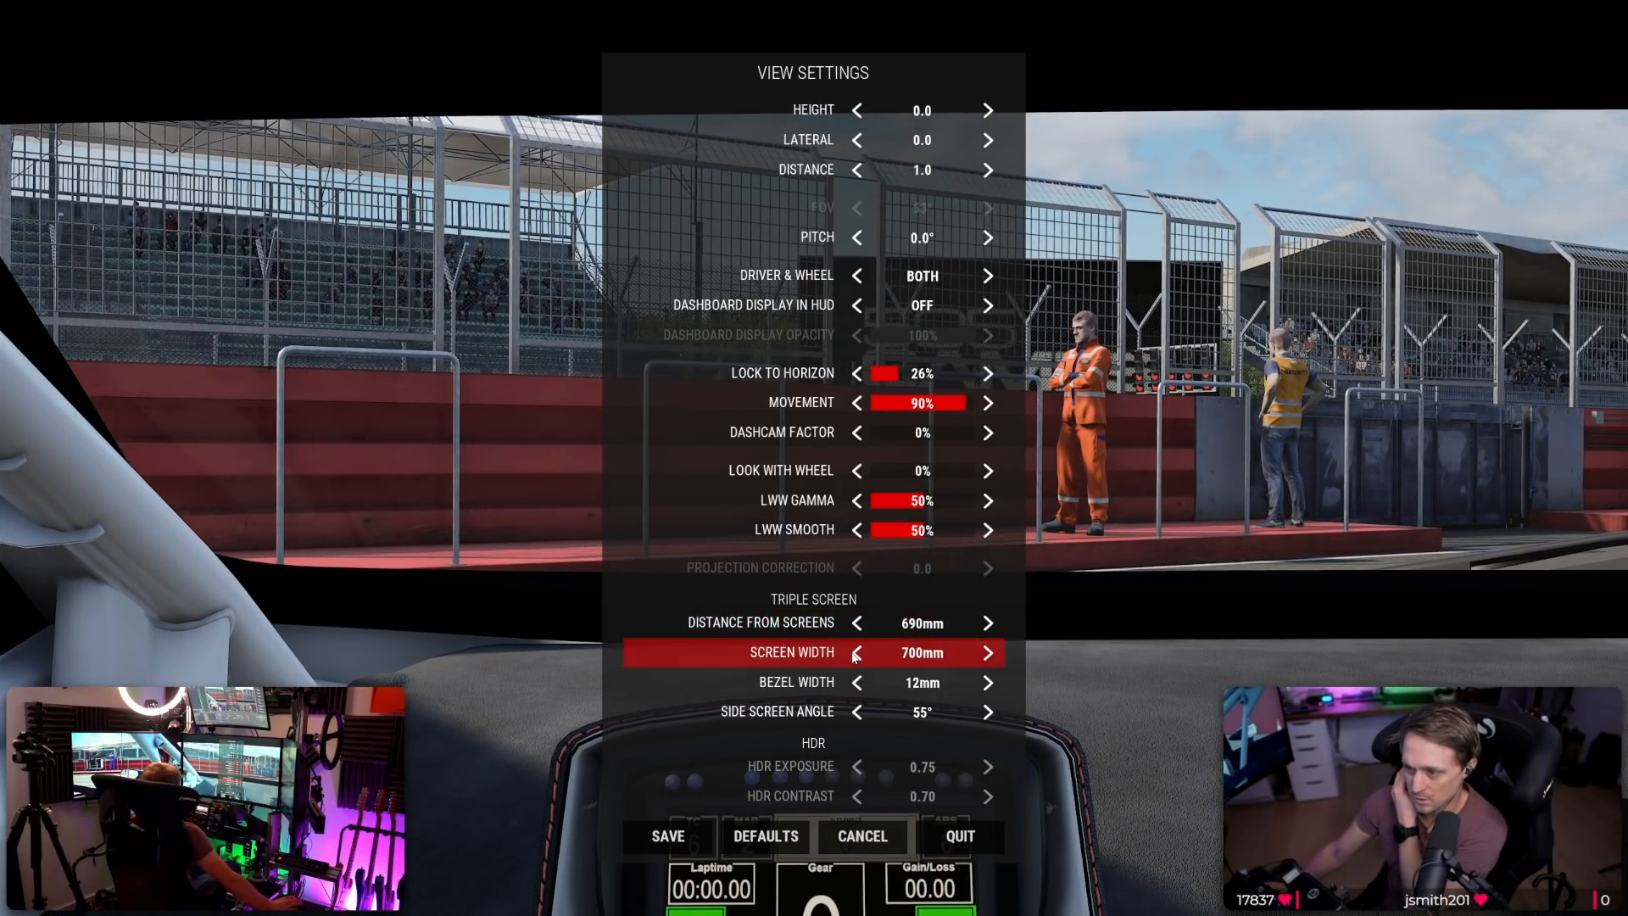
Set screen width 710 mm, bezel 10 mm and side angle 63°, then quit.
click(988, 652)
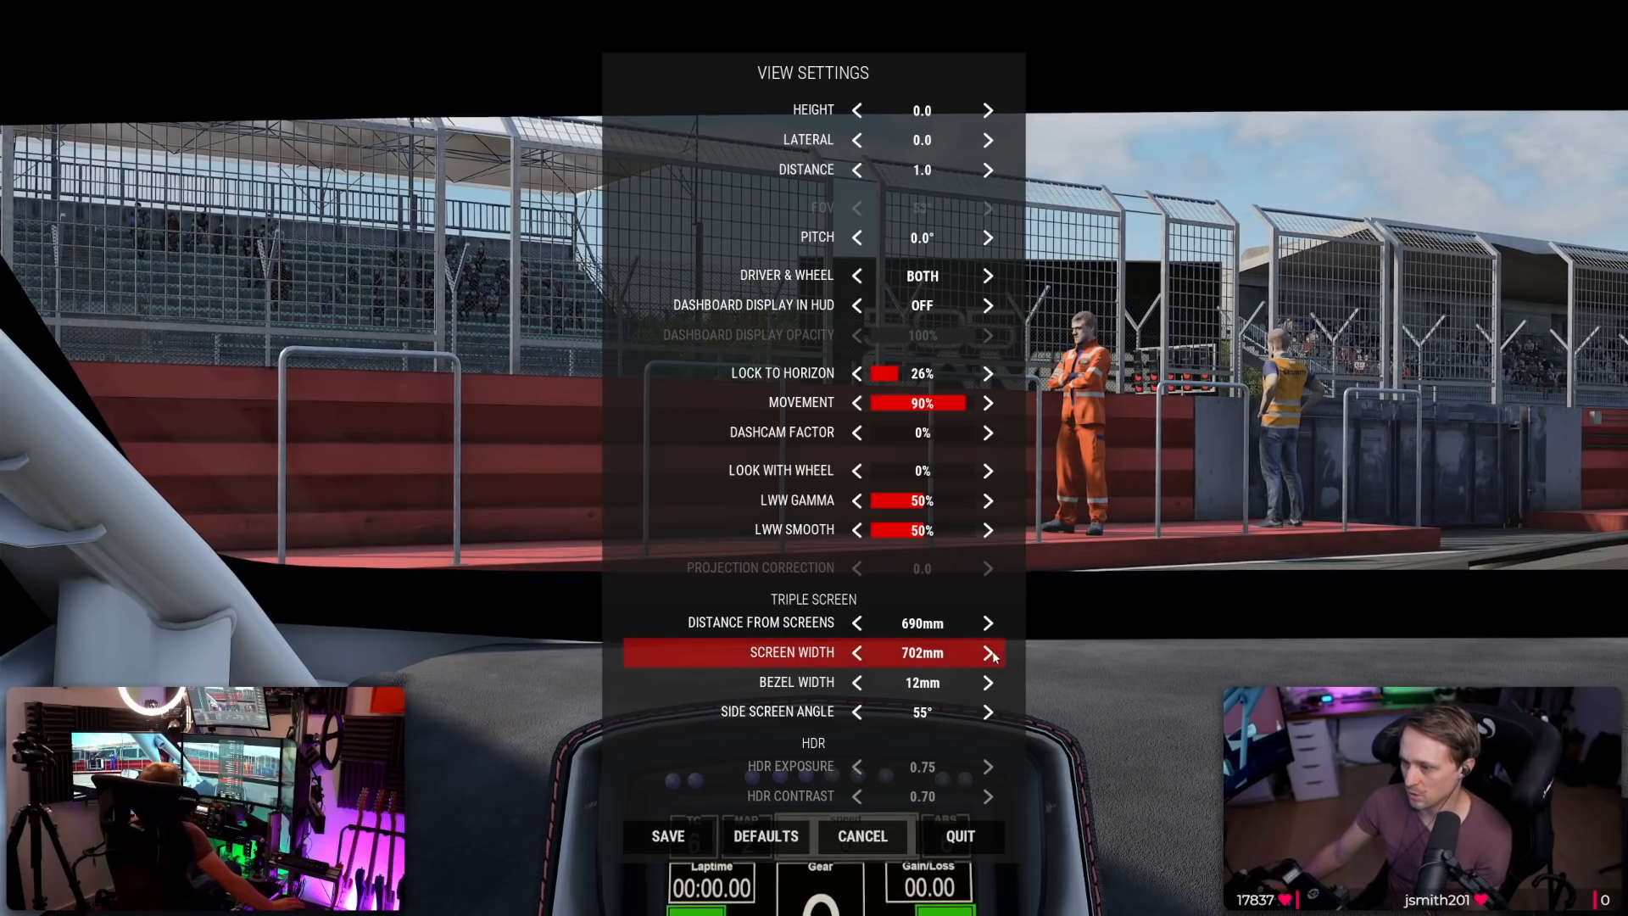
click(857, 653)
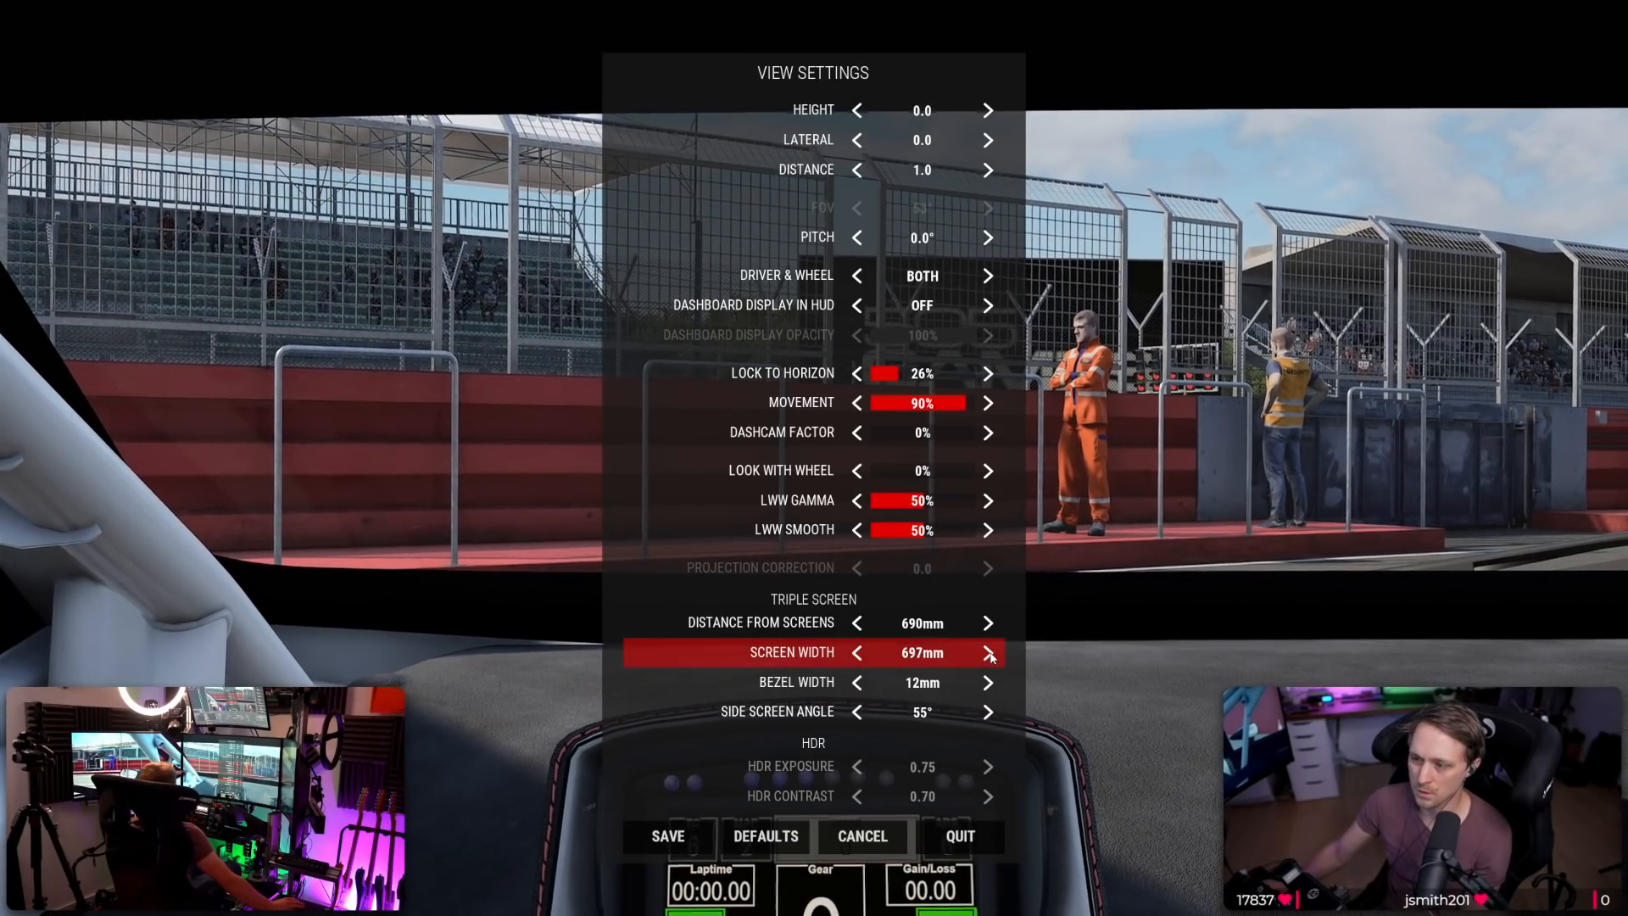
click(988, 652)
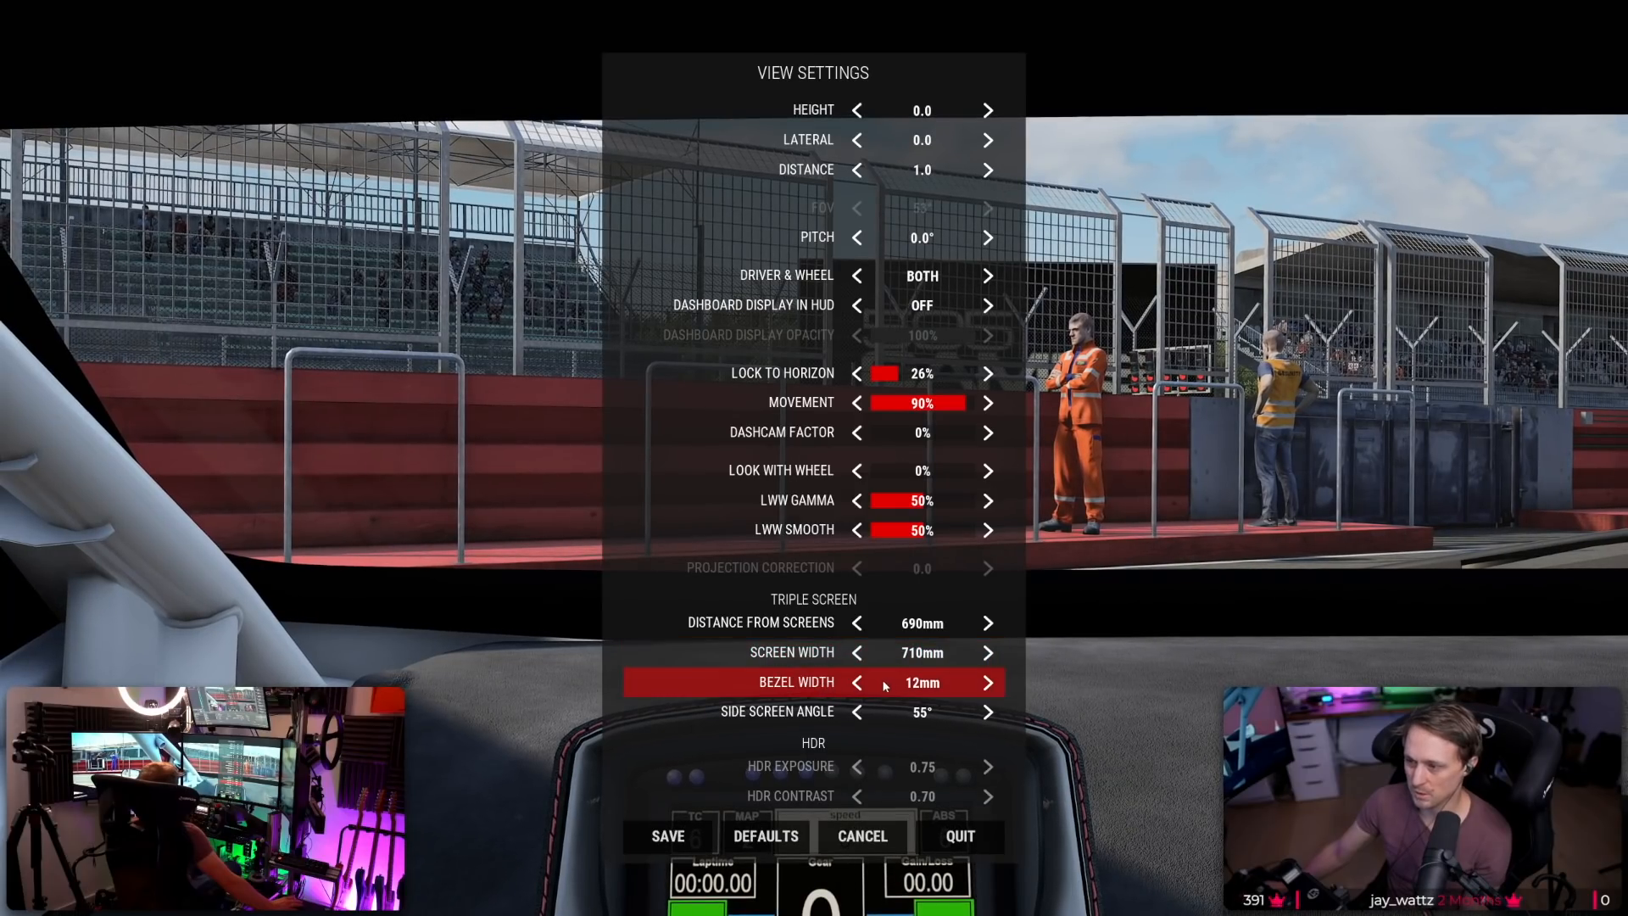
click(857, 683)
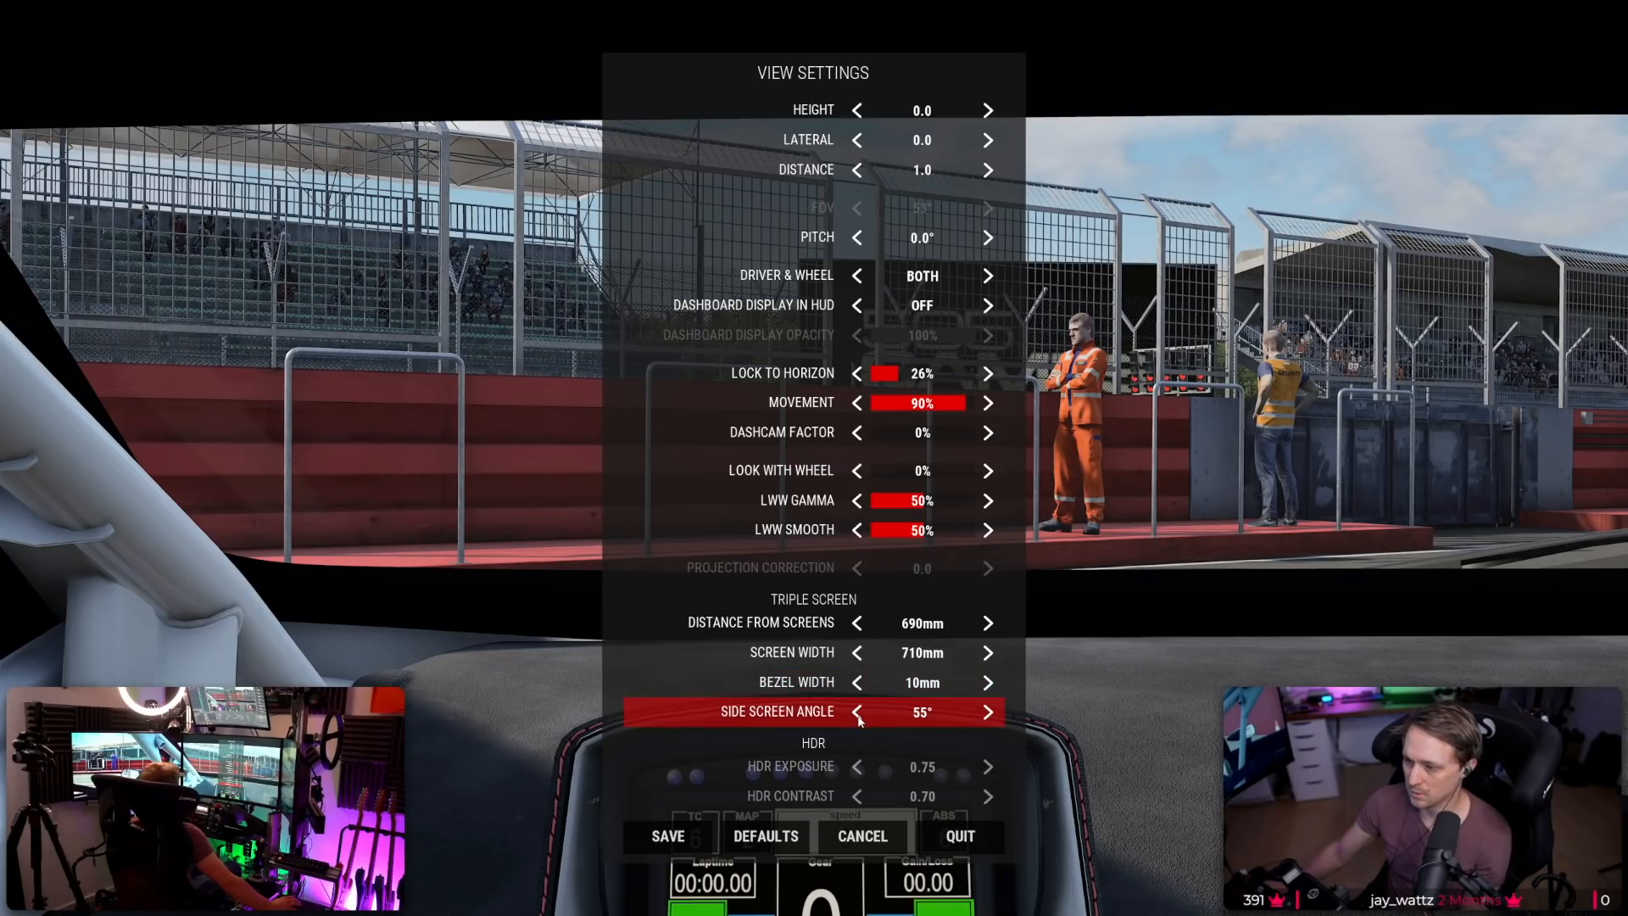
click(988, 712)
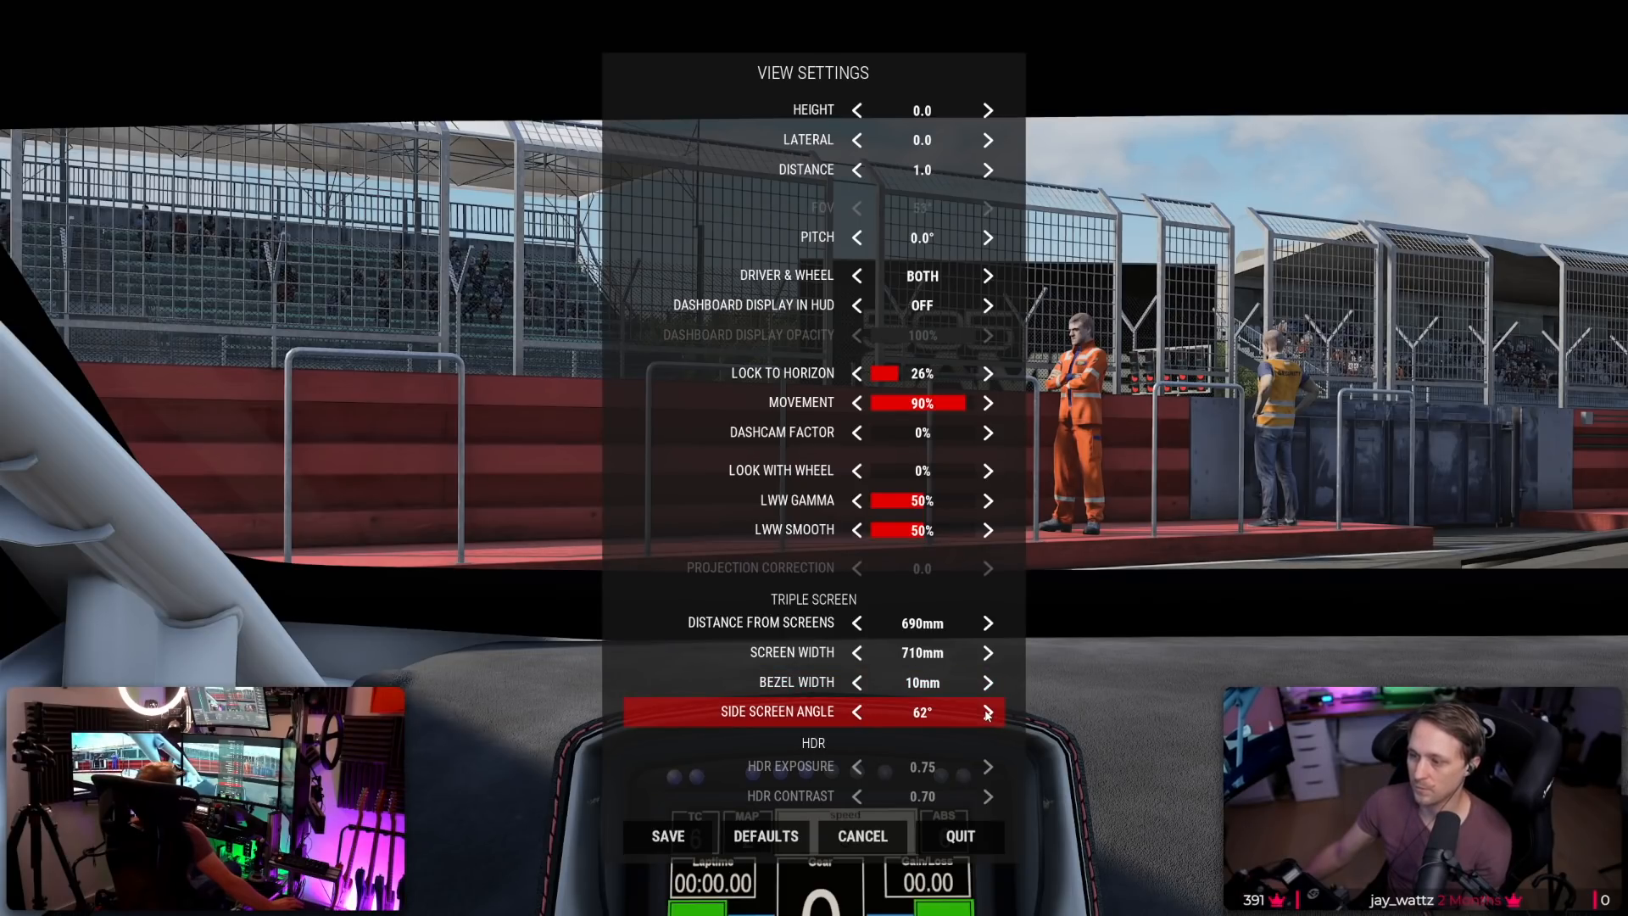
click(988, 711)
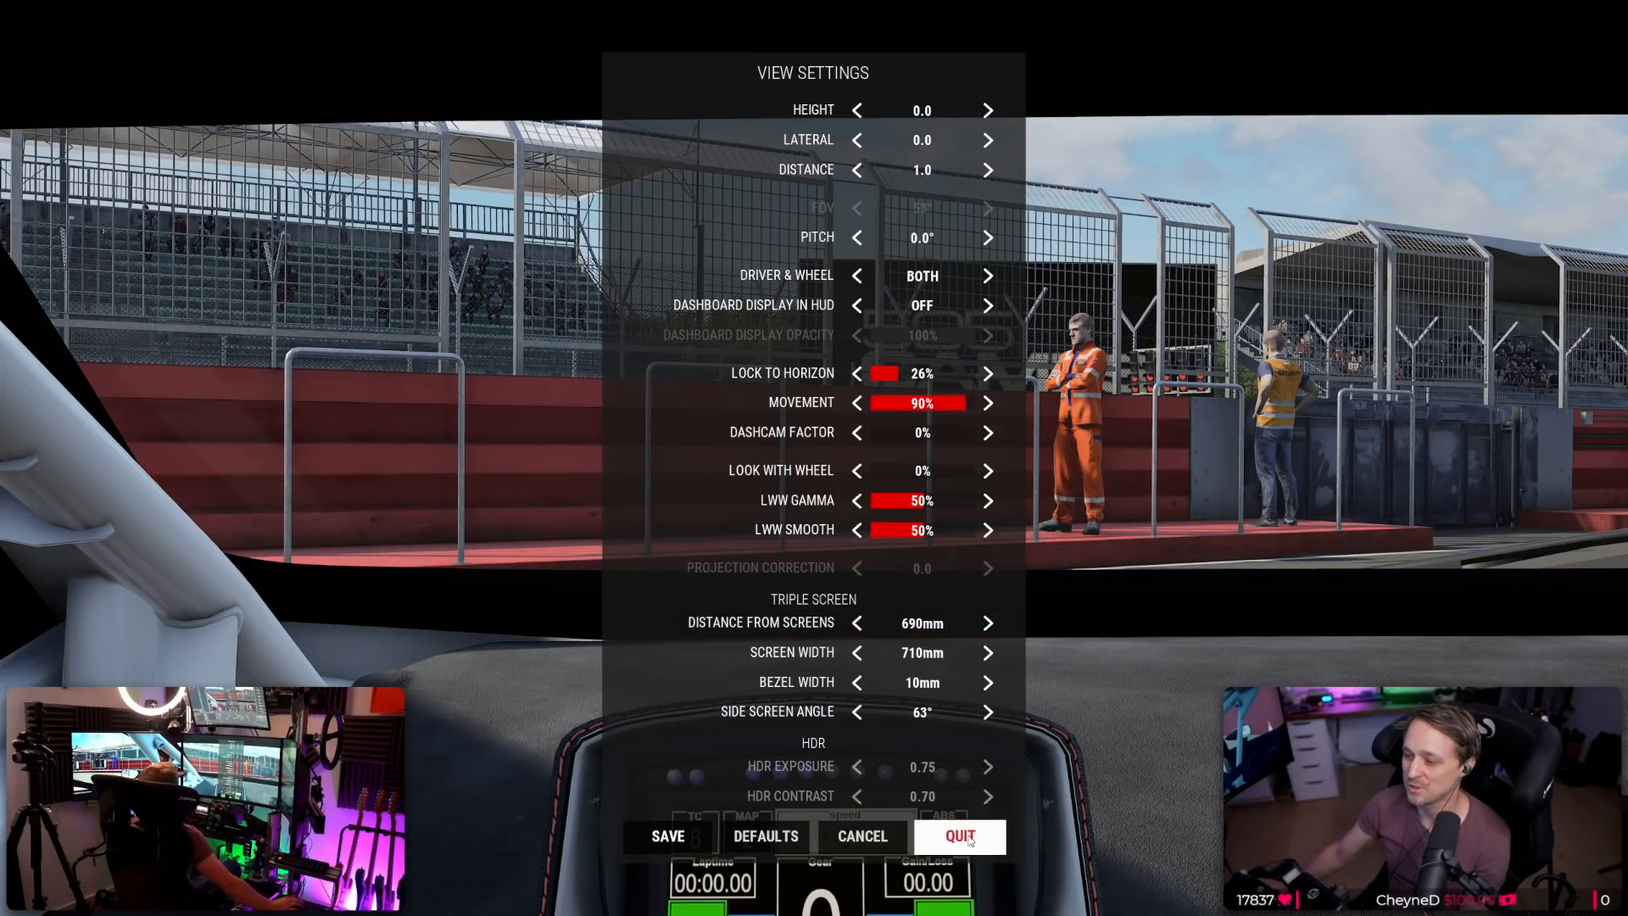
click(961, 837)
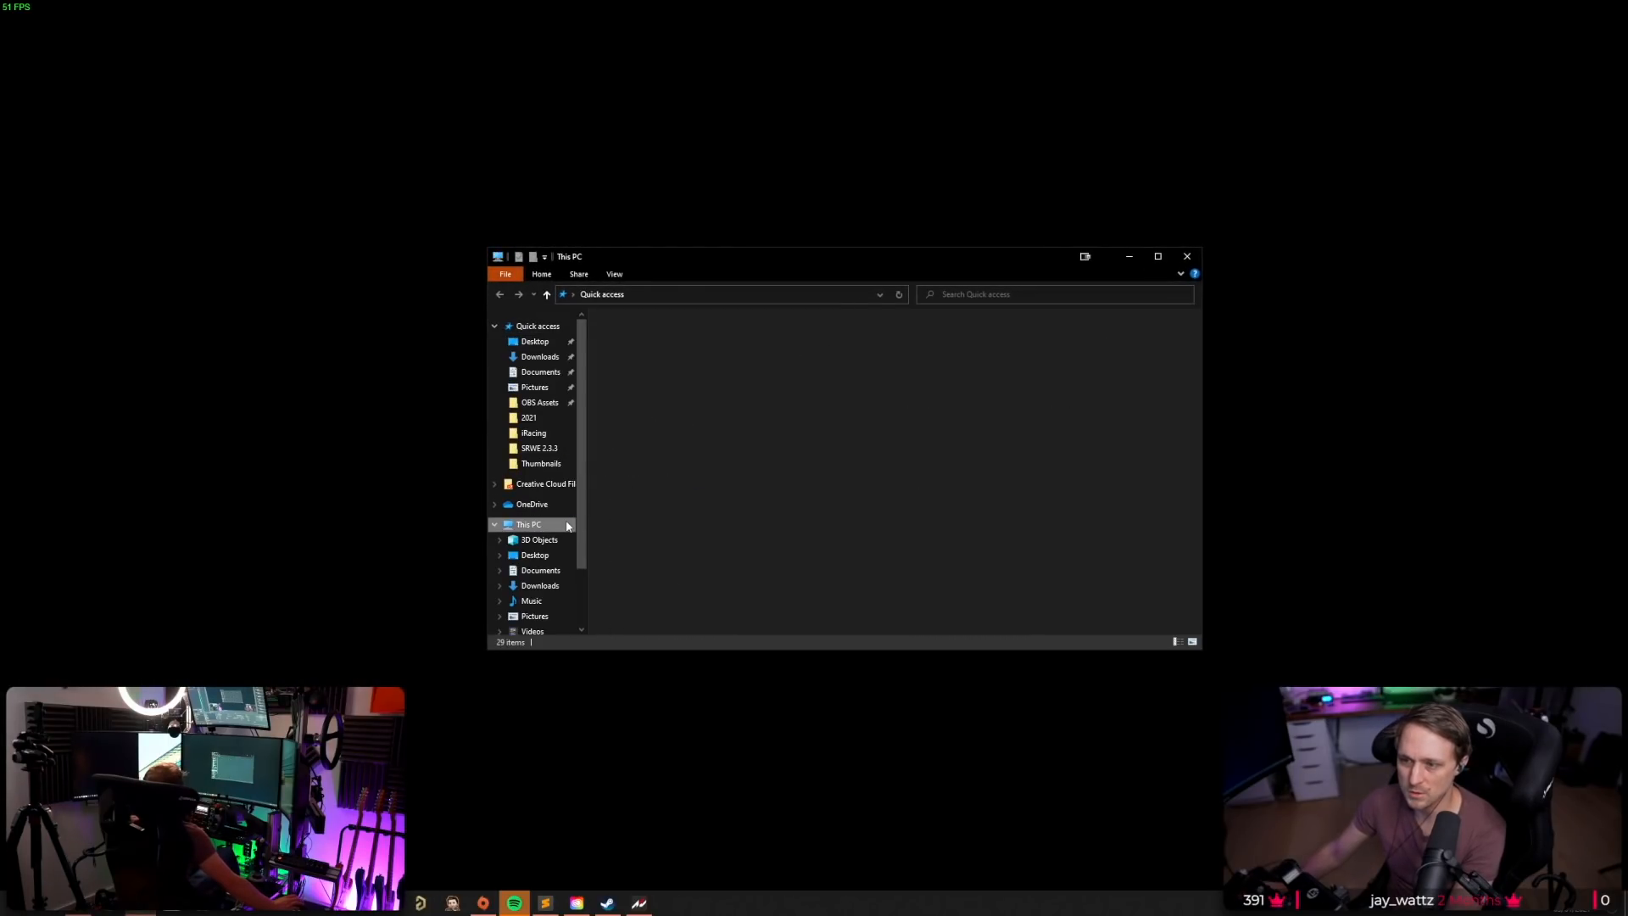
Relaunch SRWE.exe from Games (D:) and choose a running application to attach.
click(528, 524)
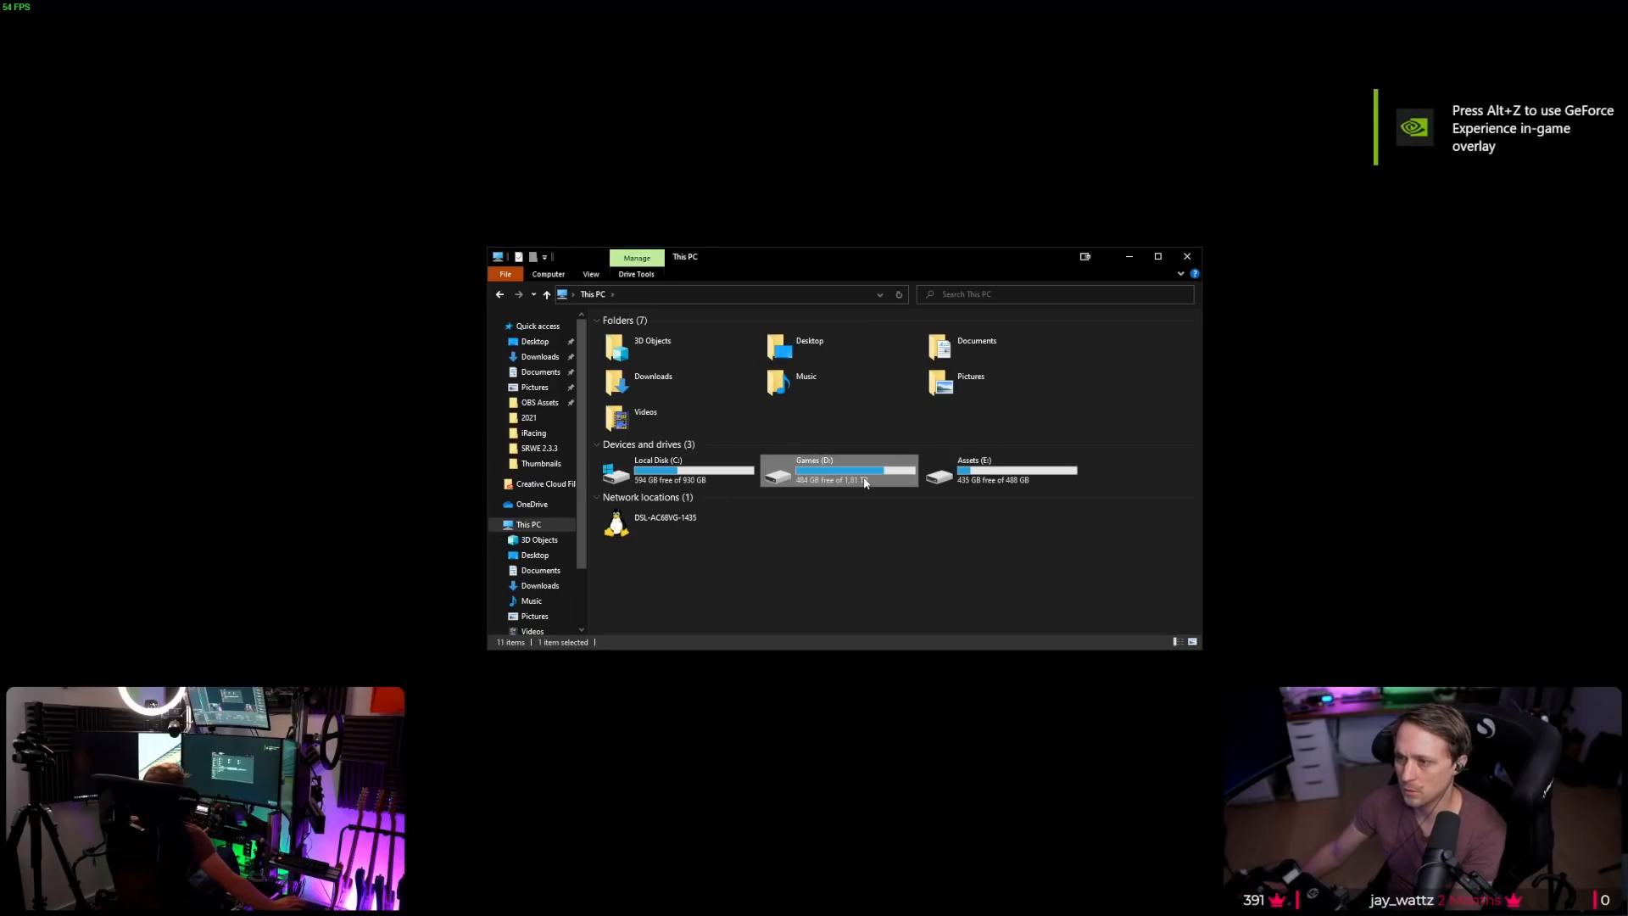
double_click(838, 470)
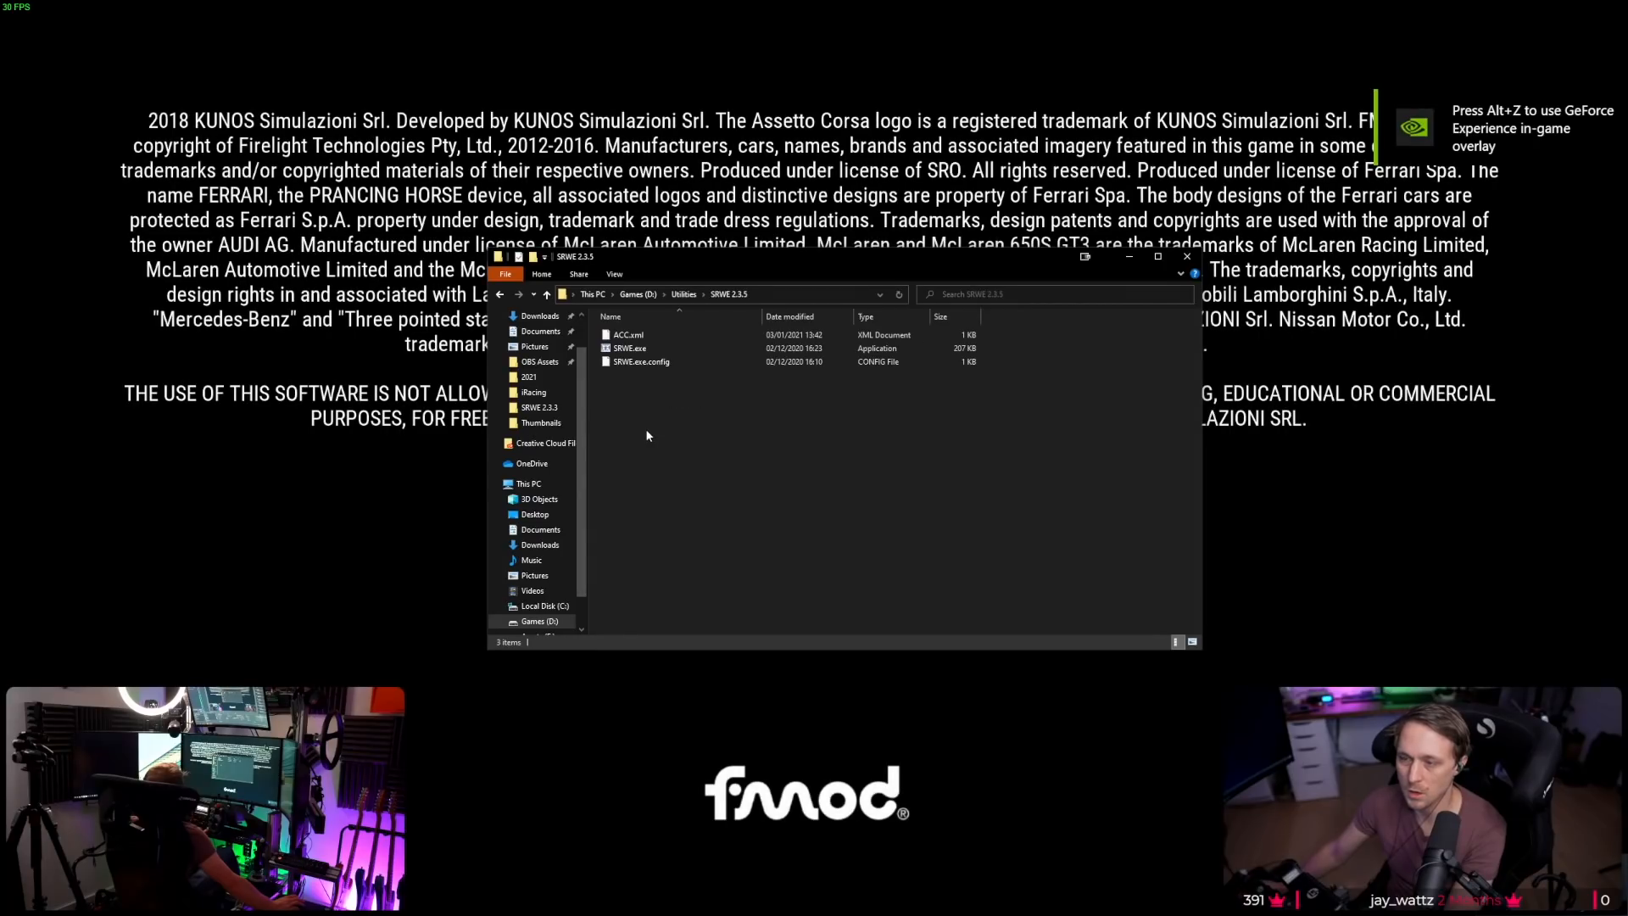
double_click(629, 348)
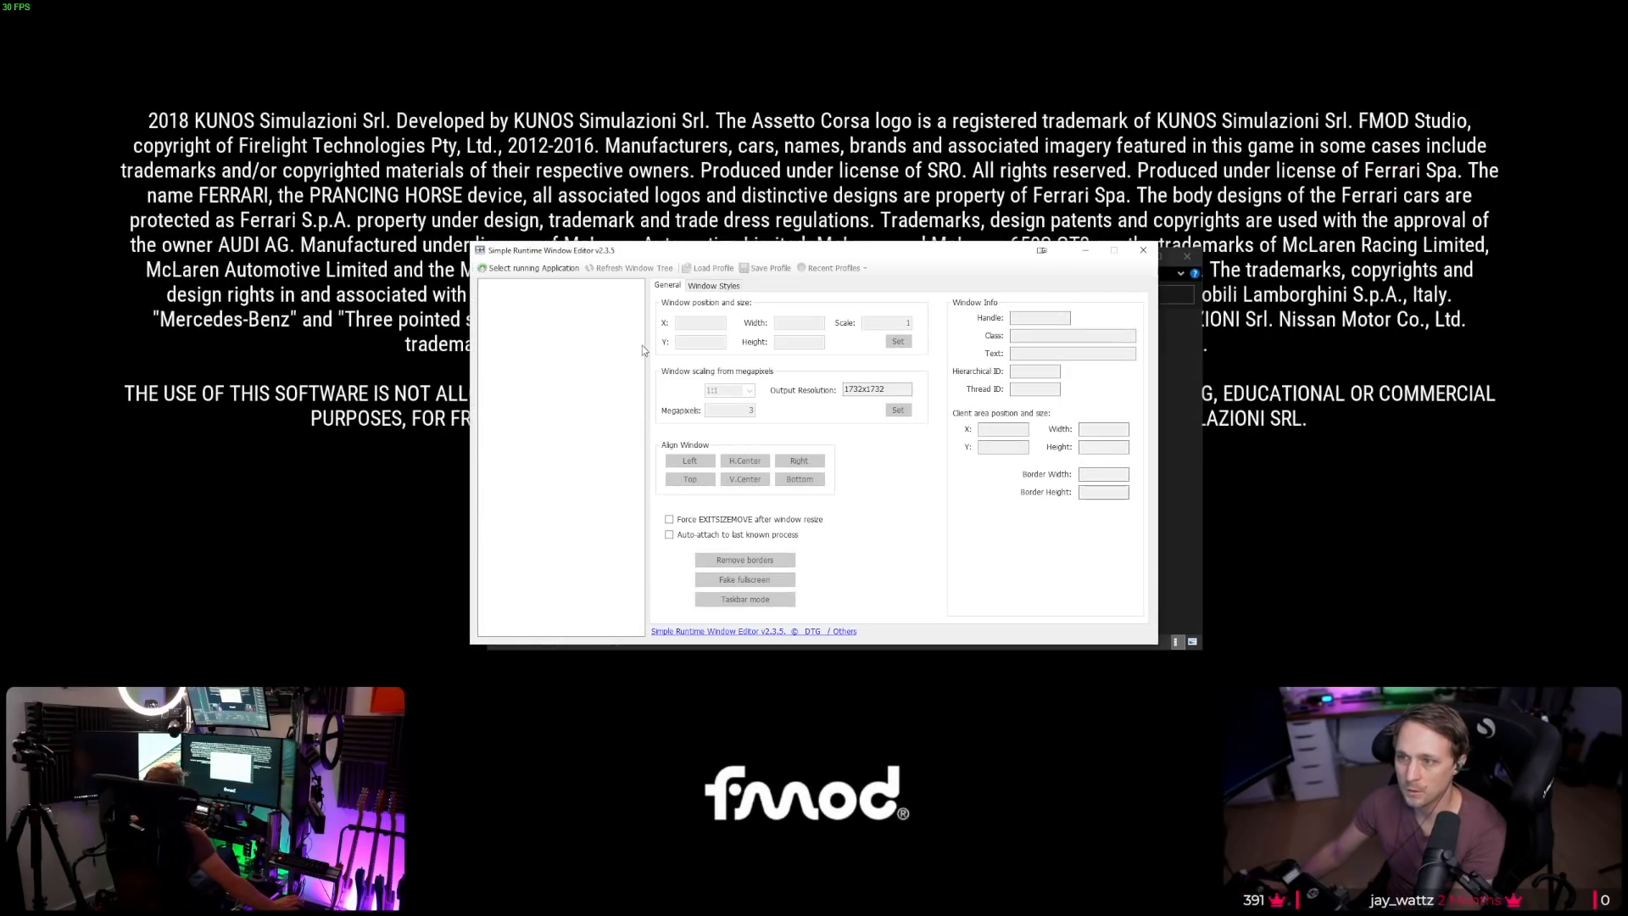
click(530, 268)
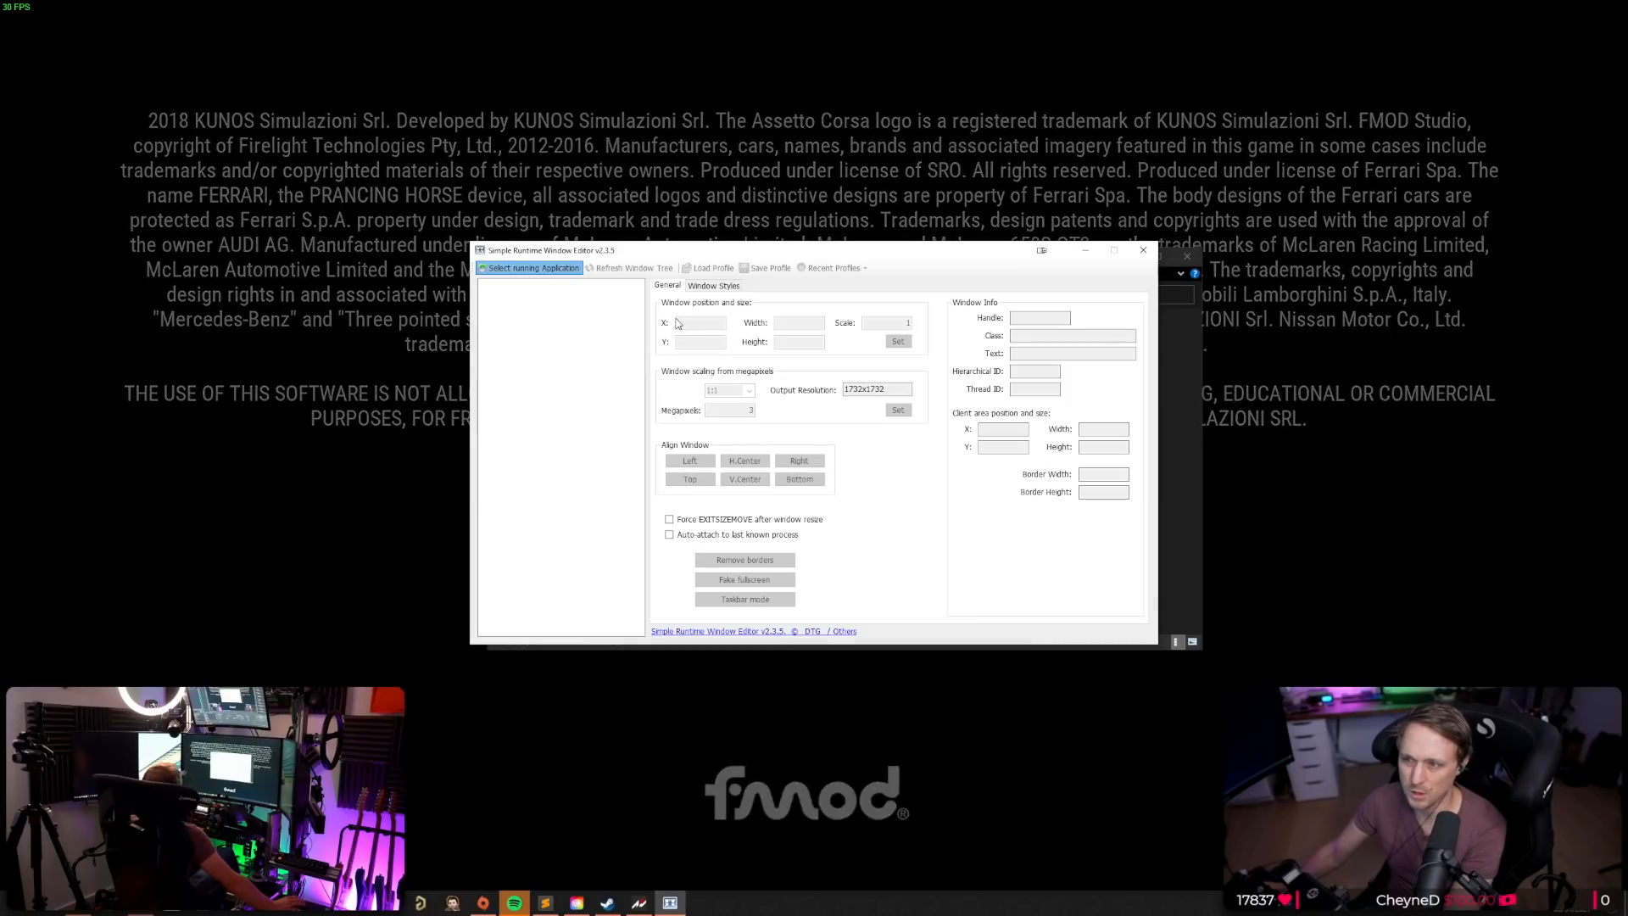
click(533, 268)
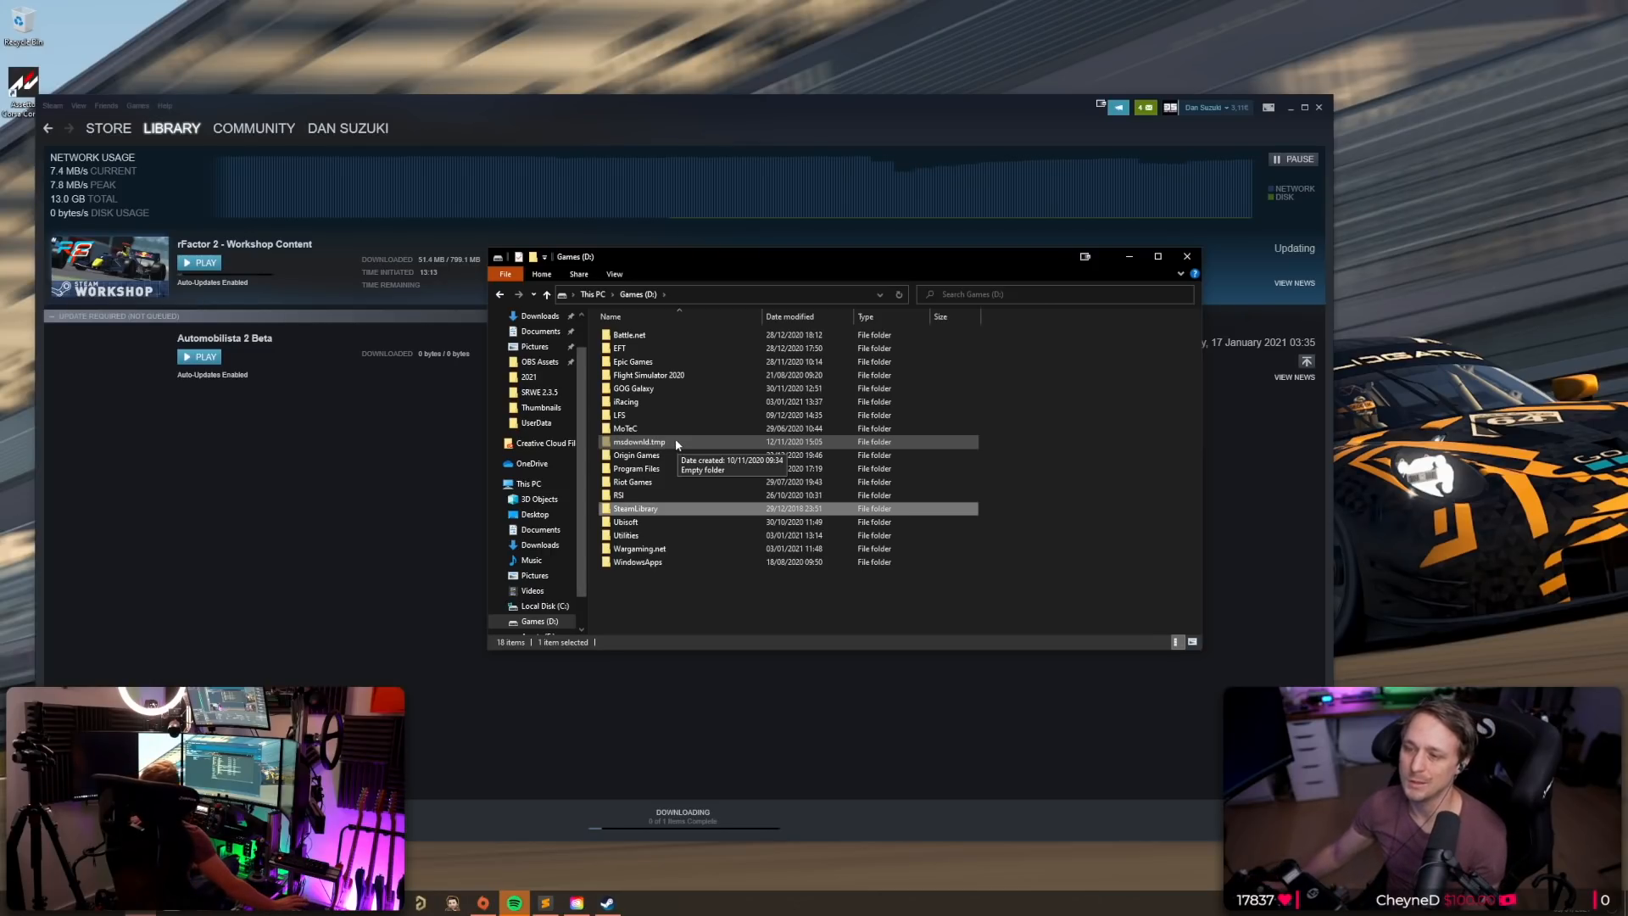
mouse_move(719, 578)
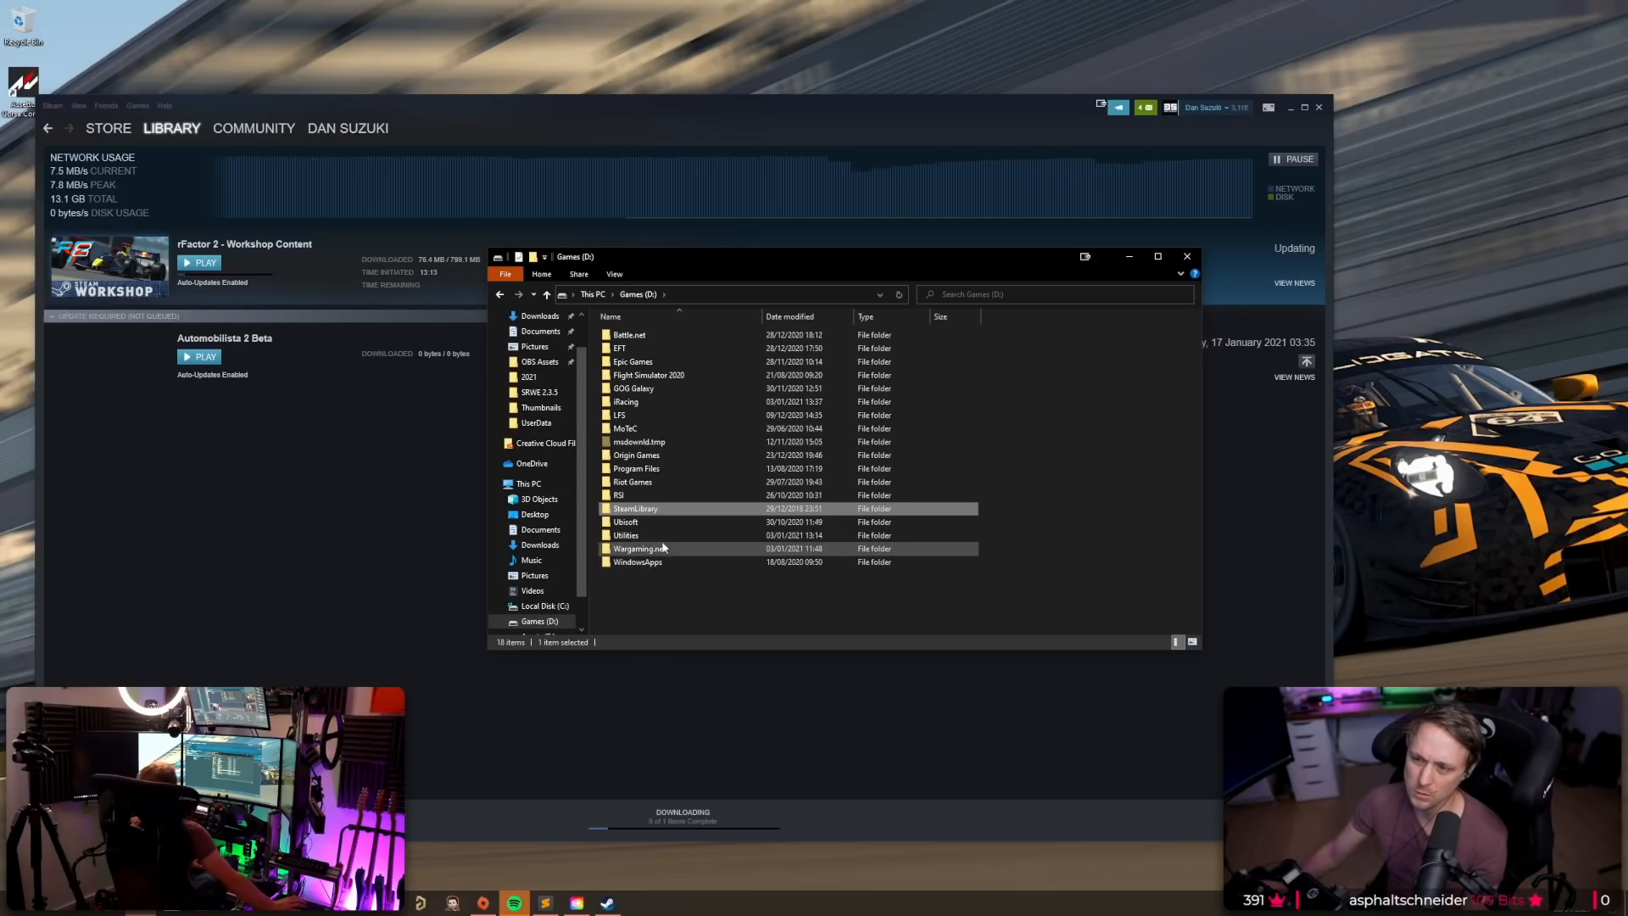
Browse SteamLibrary > steamapps > rFactor 2 > UserData on the Games drive.
double_click(635, 508)
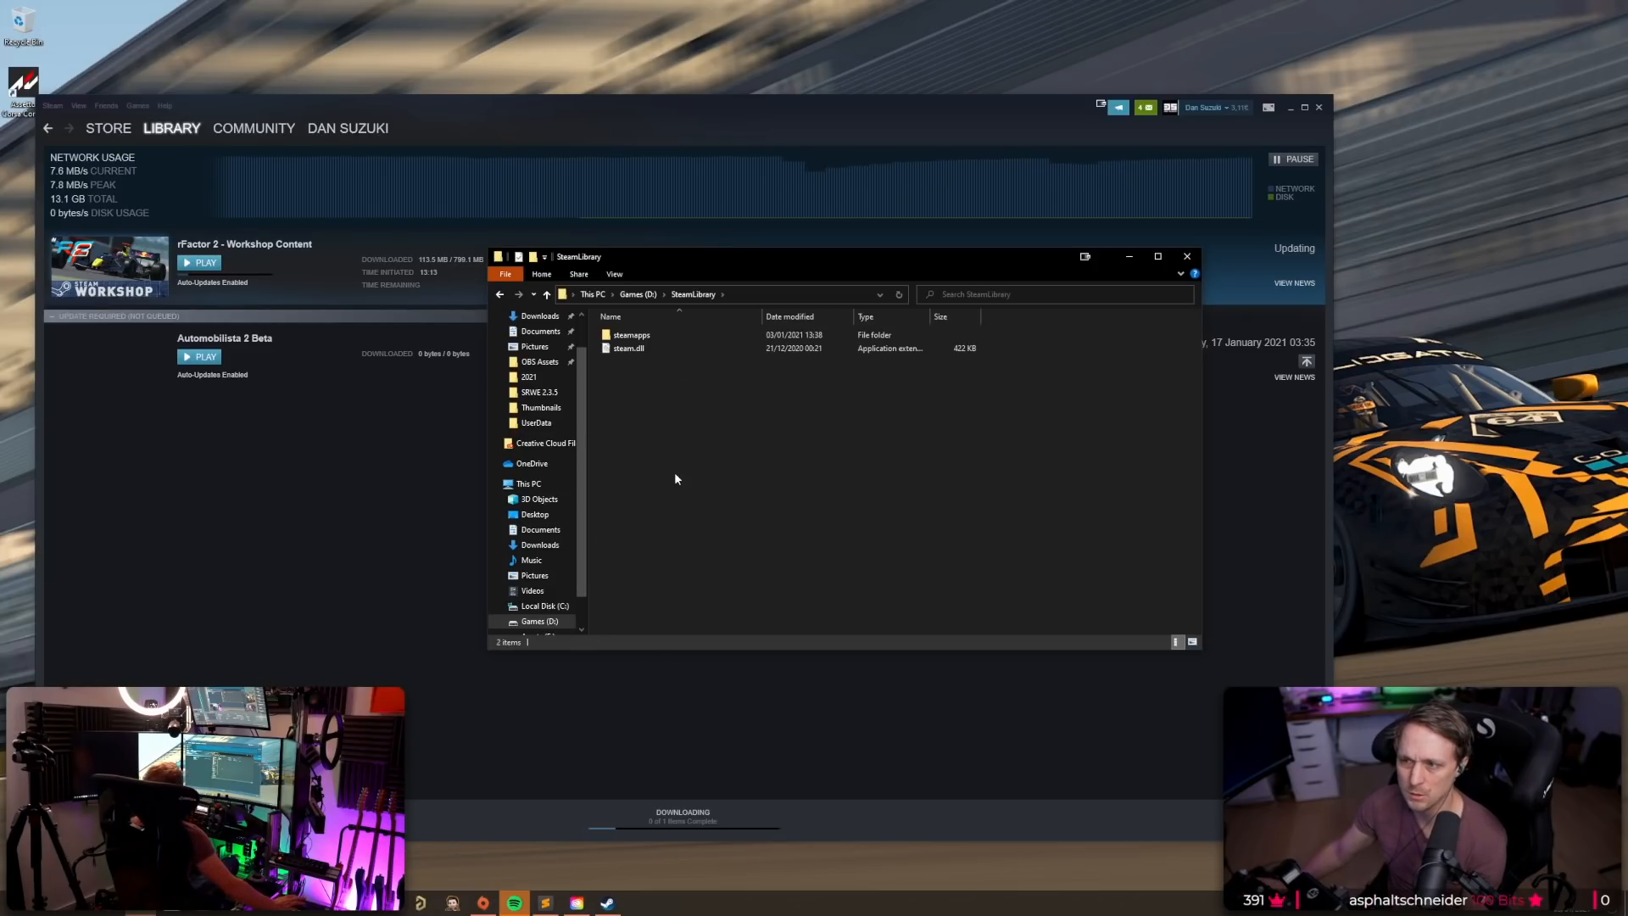
mouse_move(723, 423)
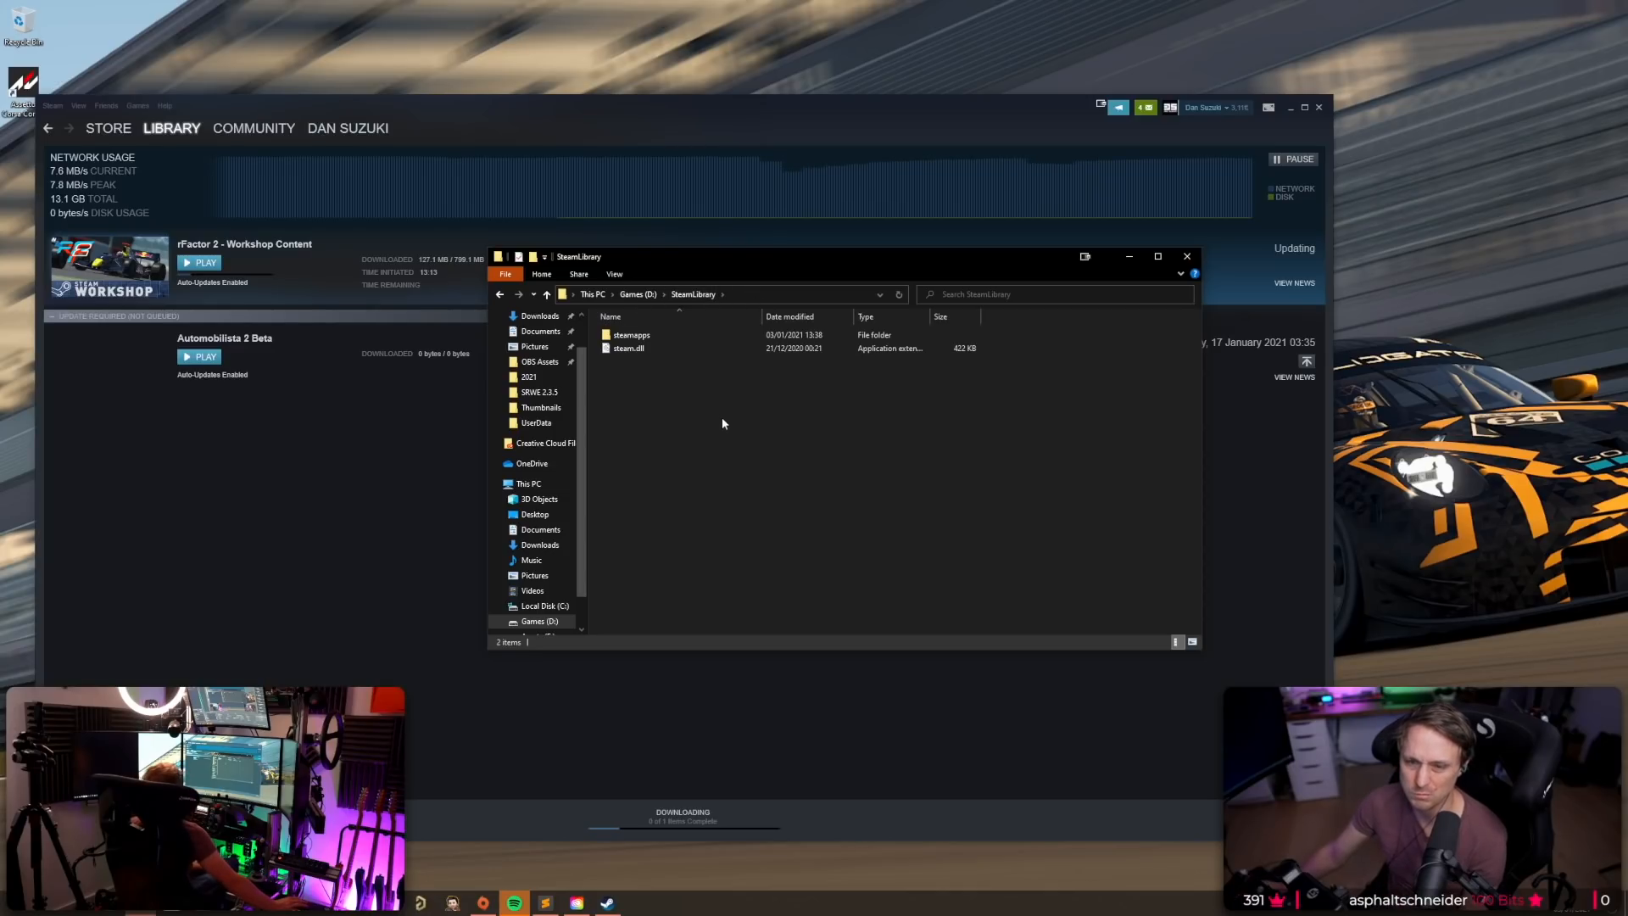
mouse_move(727, 457)
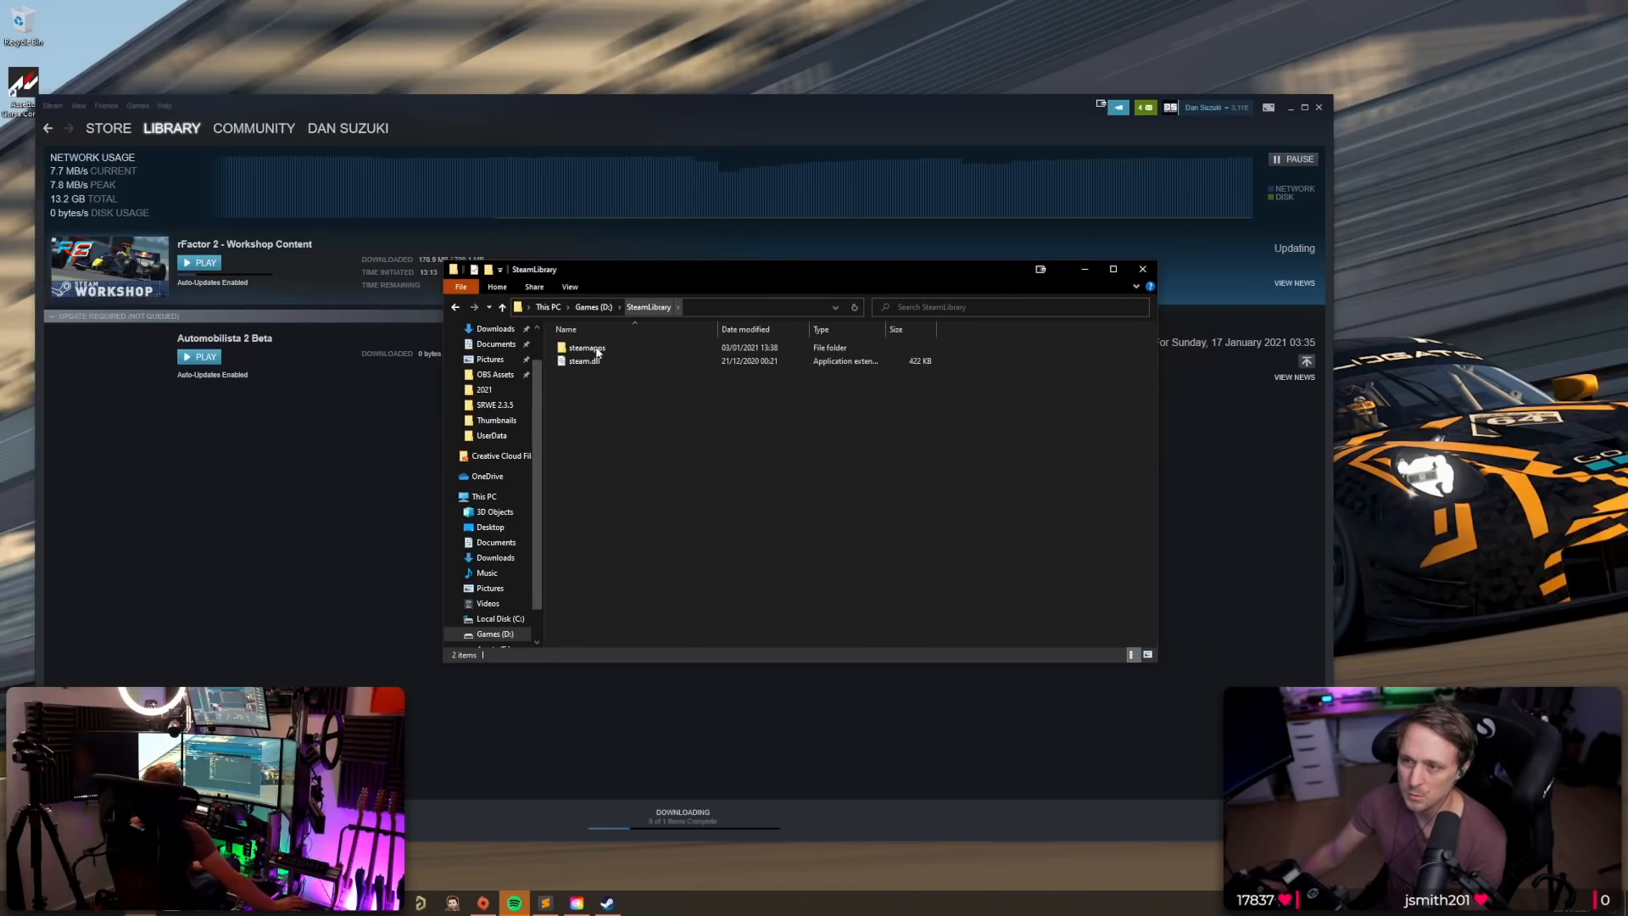
double_click(585, 347)
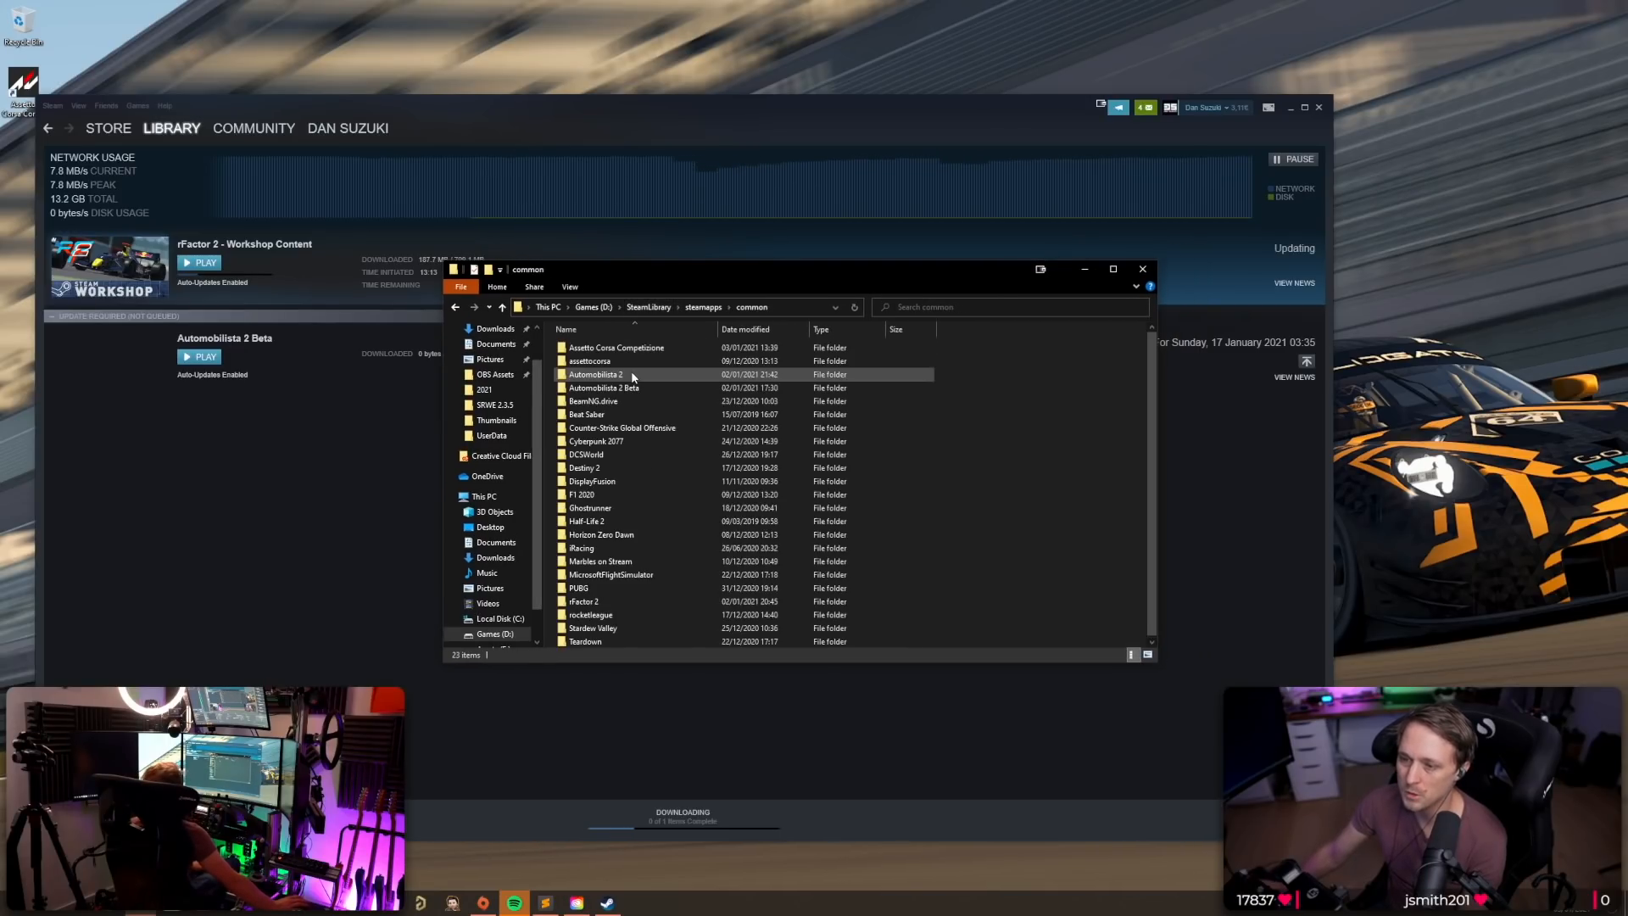
mouse_move(585, 601)
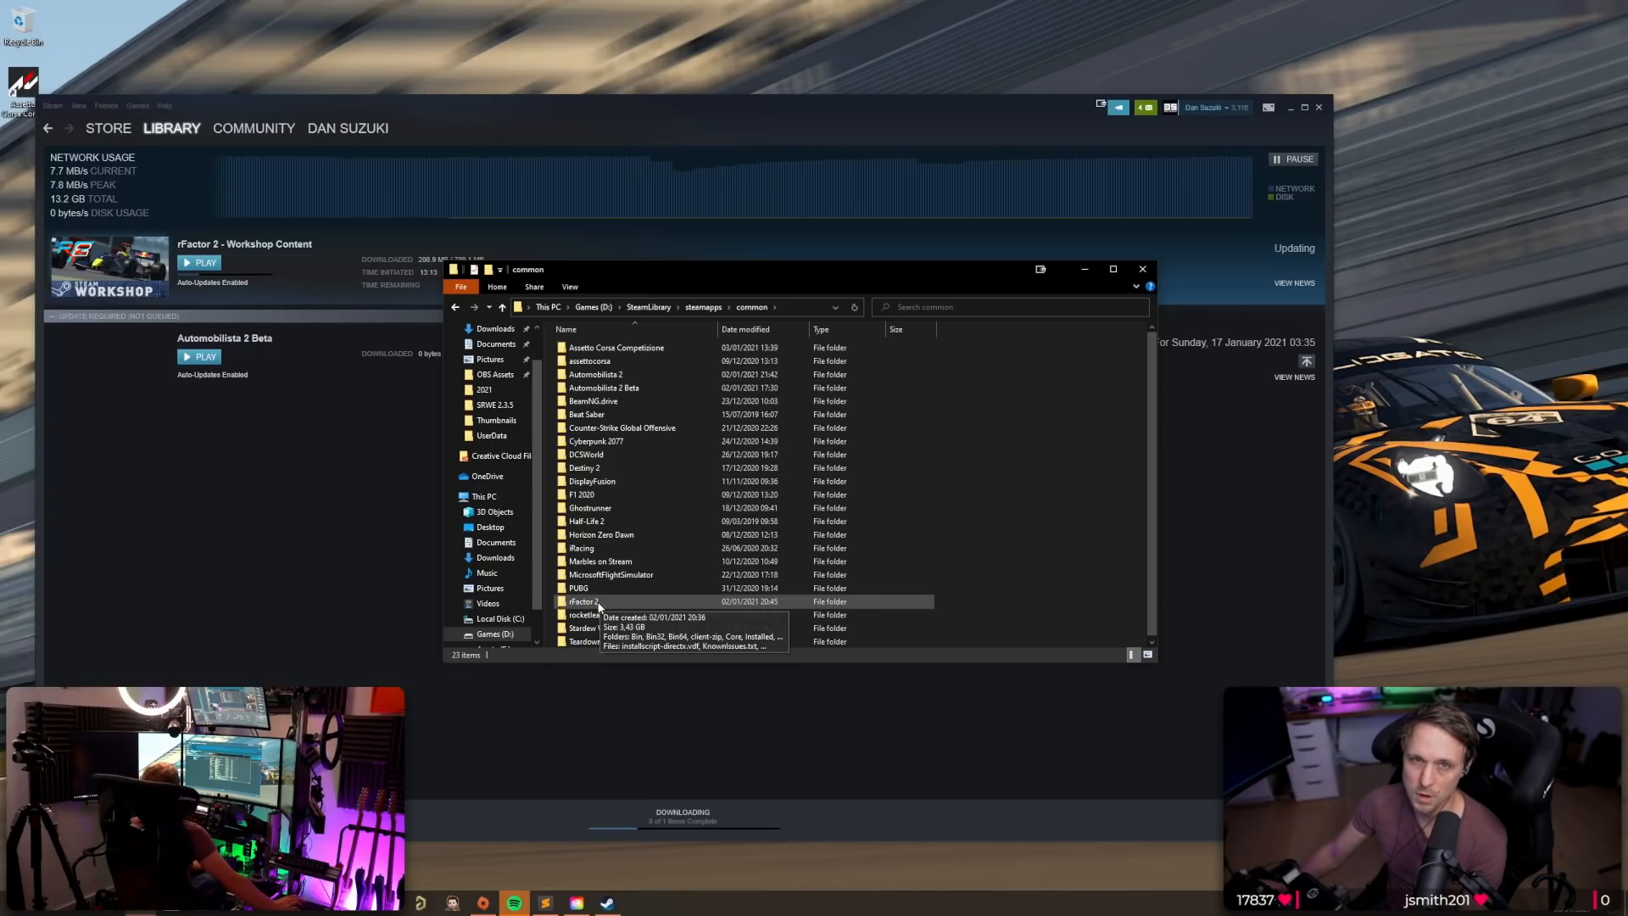
double_click(585, 601)
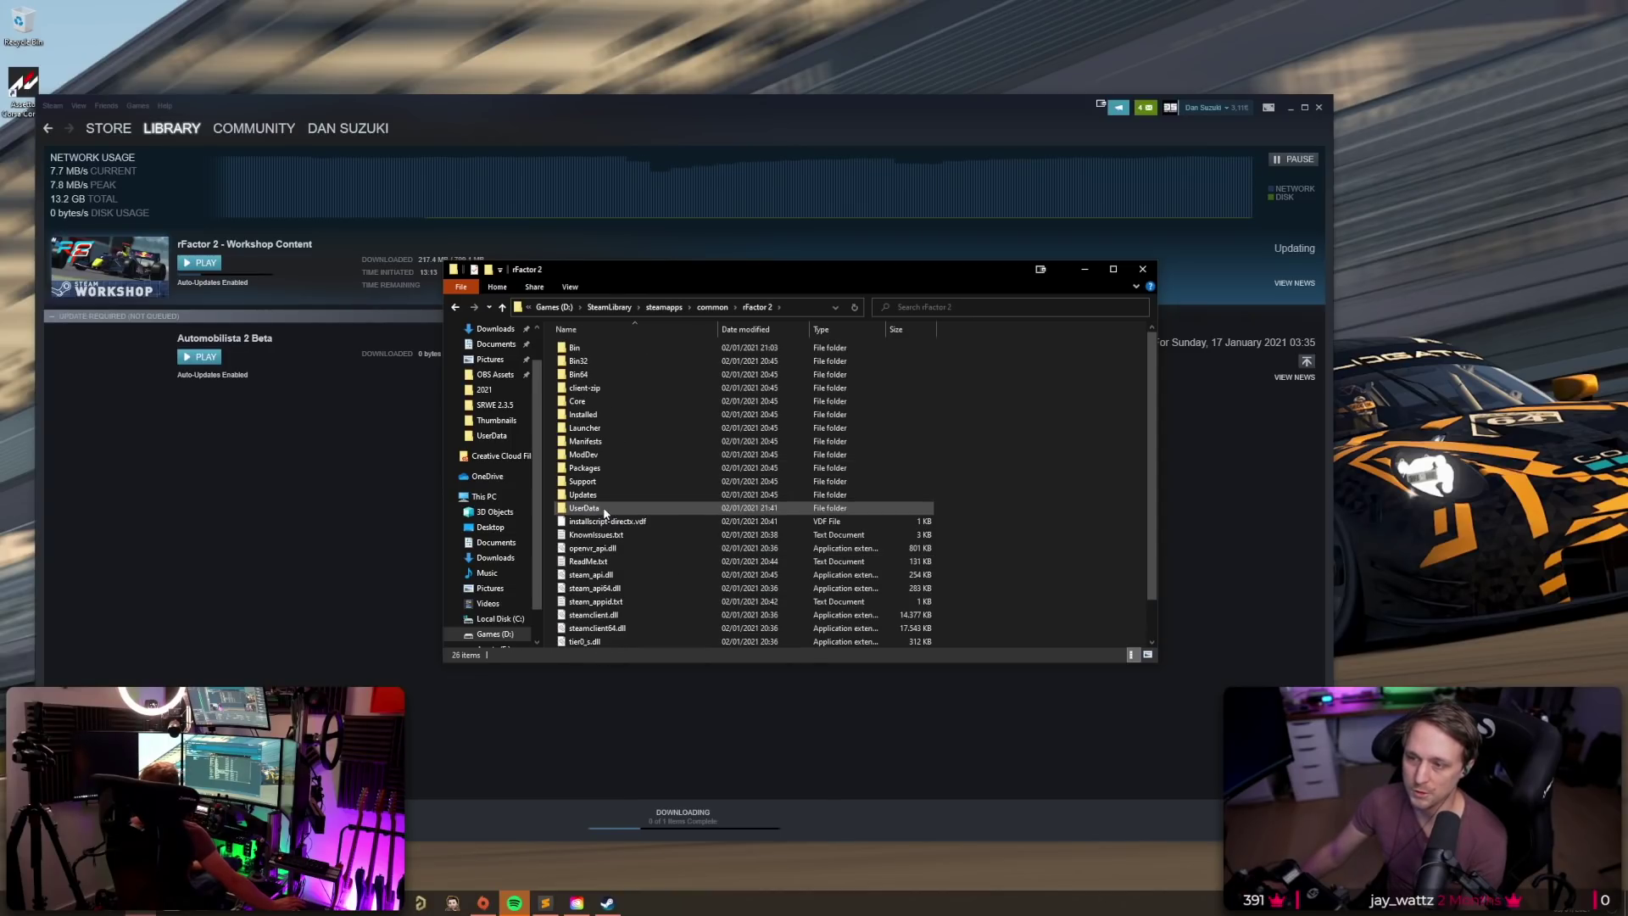
double_click(585, 508)
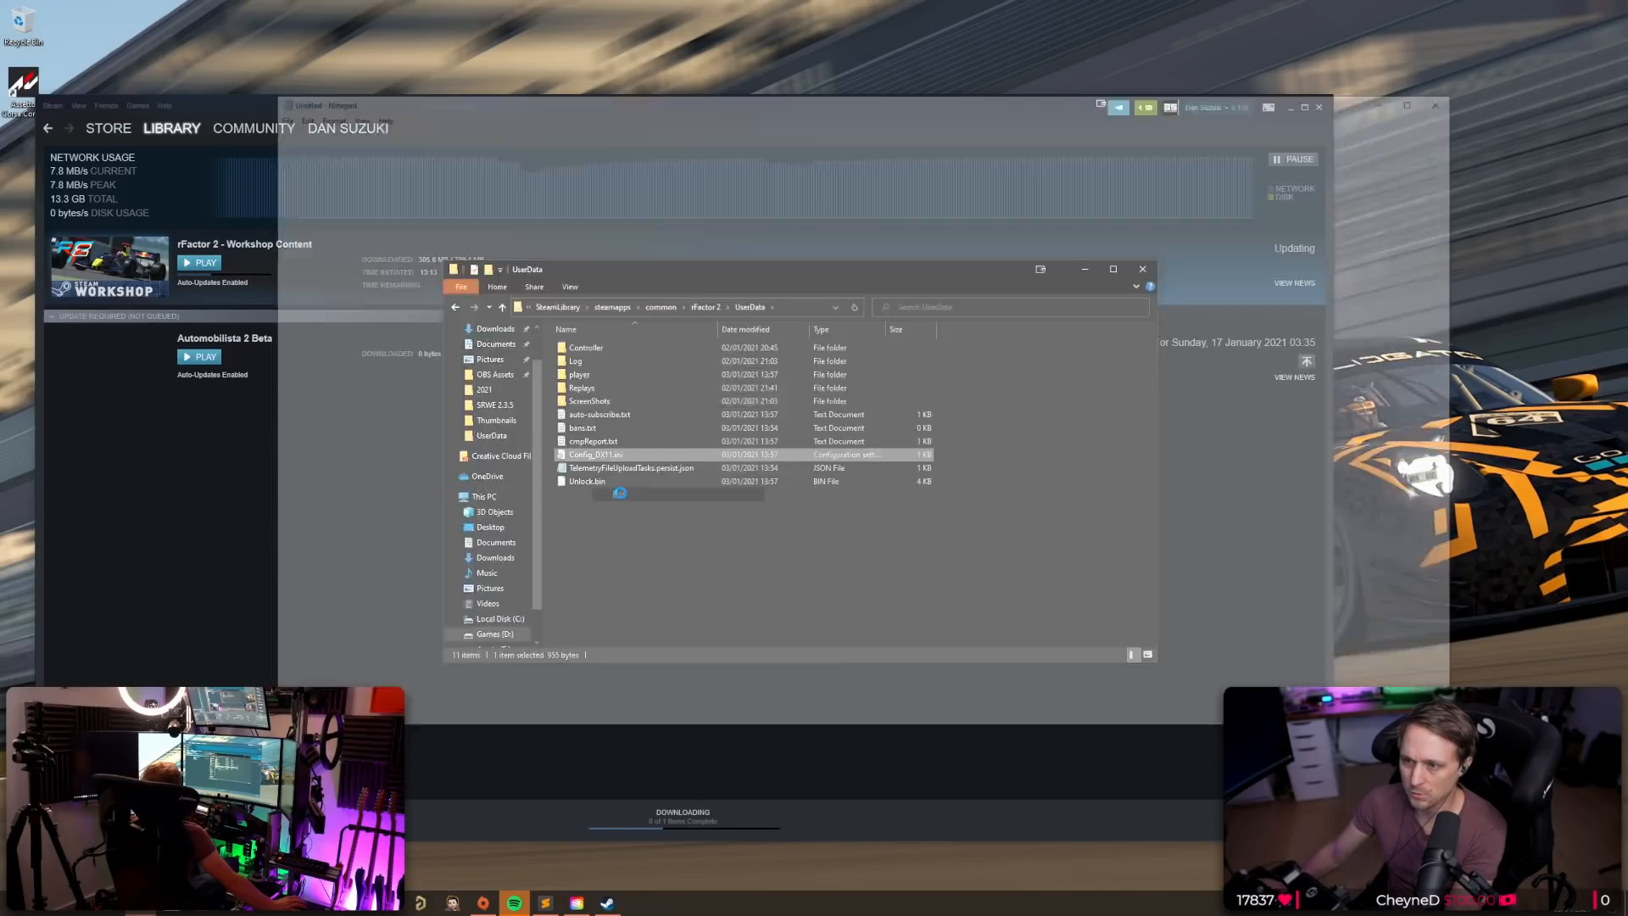
Open Config_DX11.ini and highlight Borderless=0 and CustomVidRes=(7680, 1440).
double_click(596, 454)
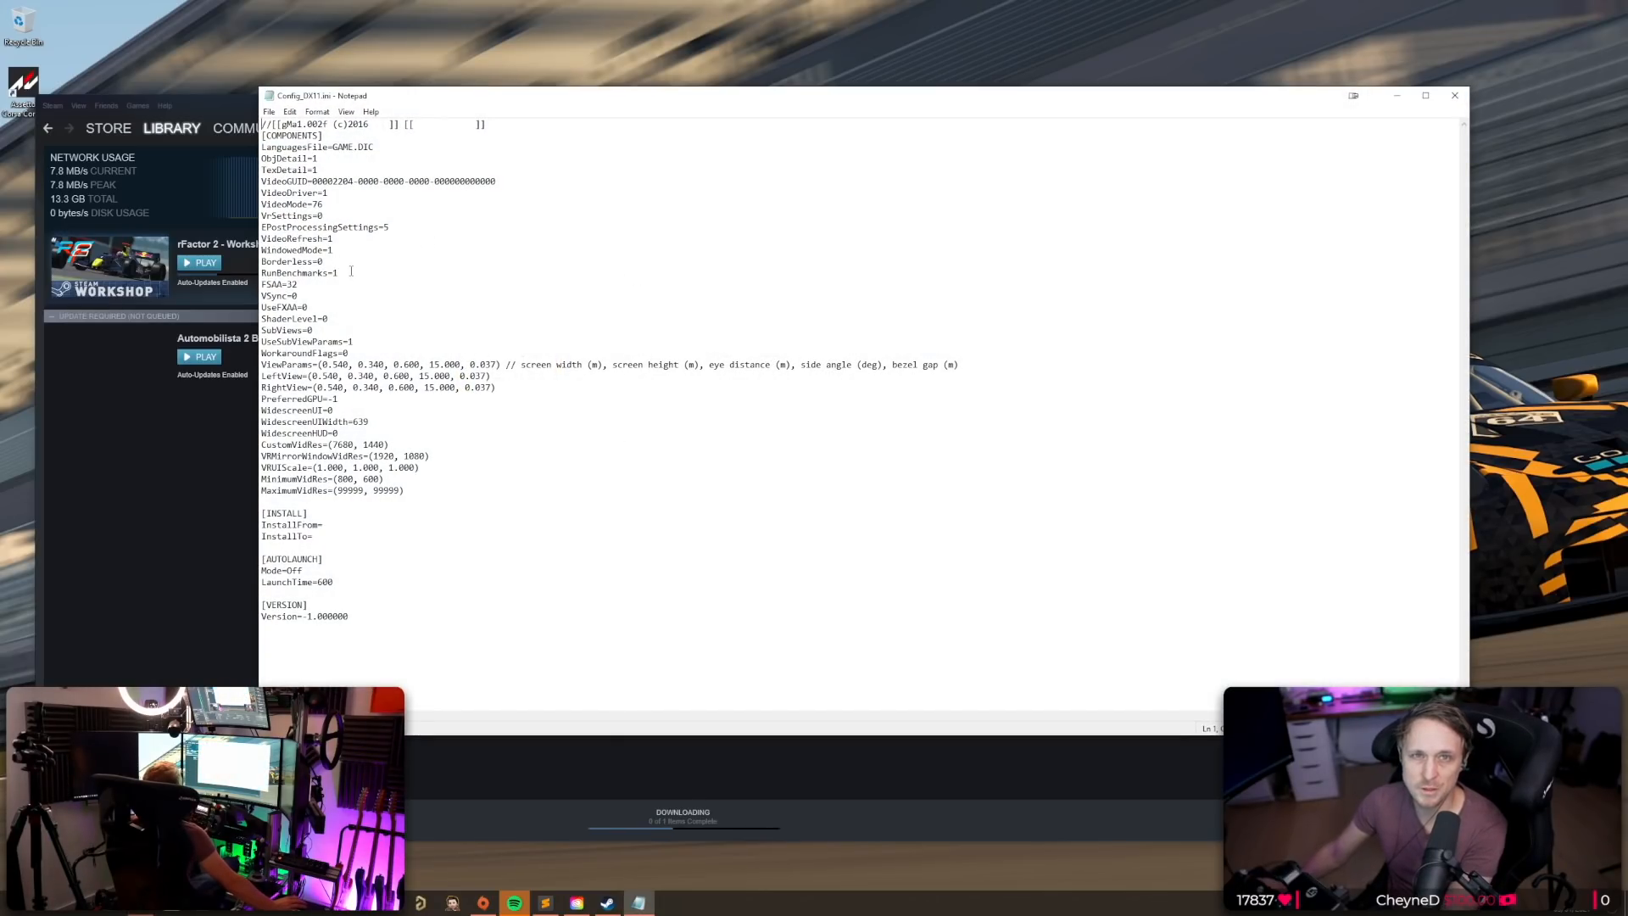
double_click(295, 249)
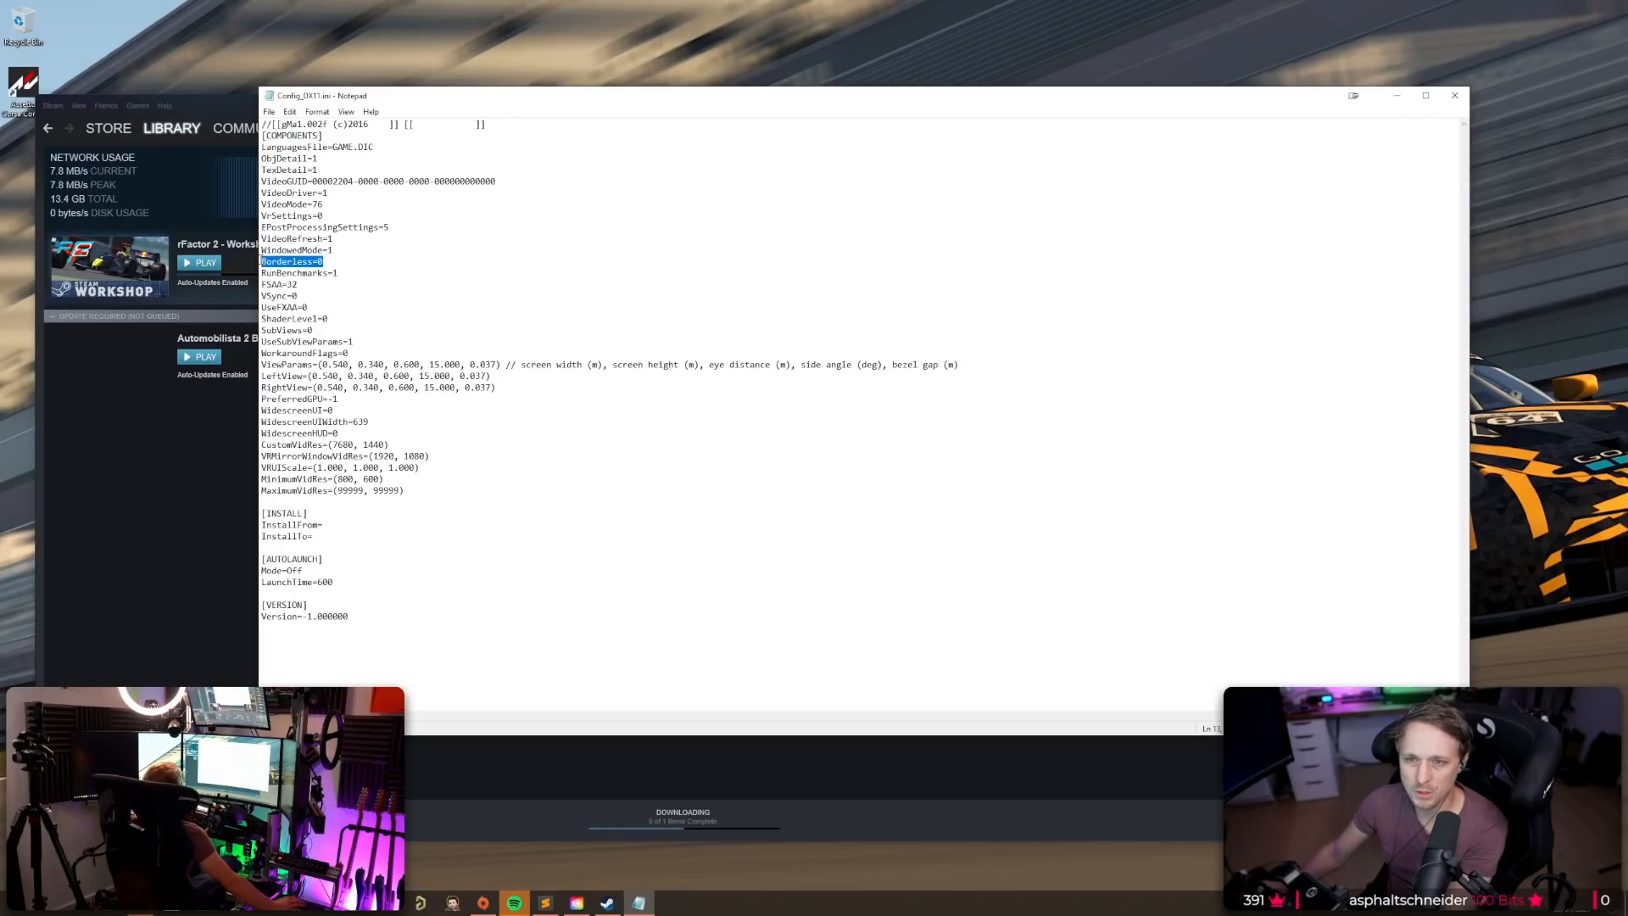
click(325, 261)
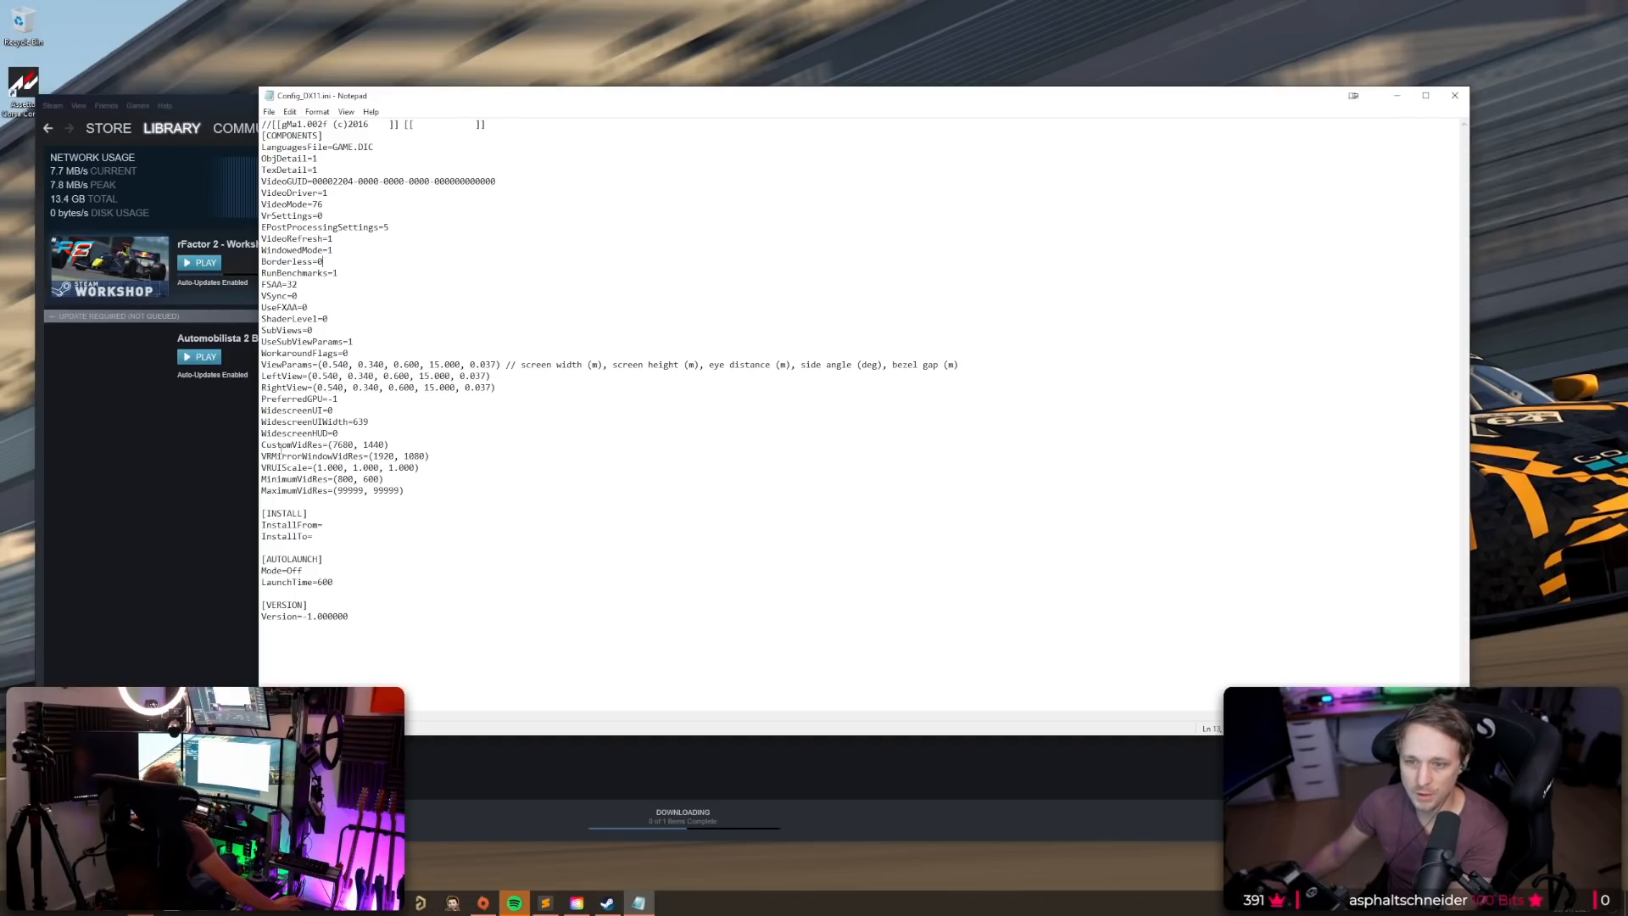
double_click(283, 445)
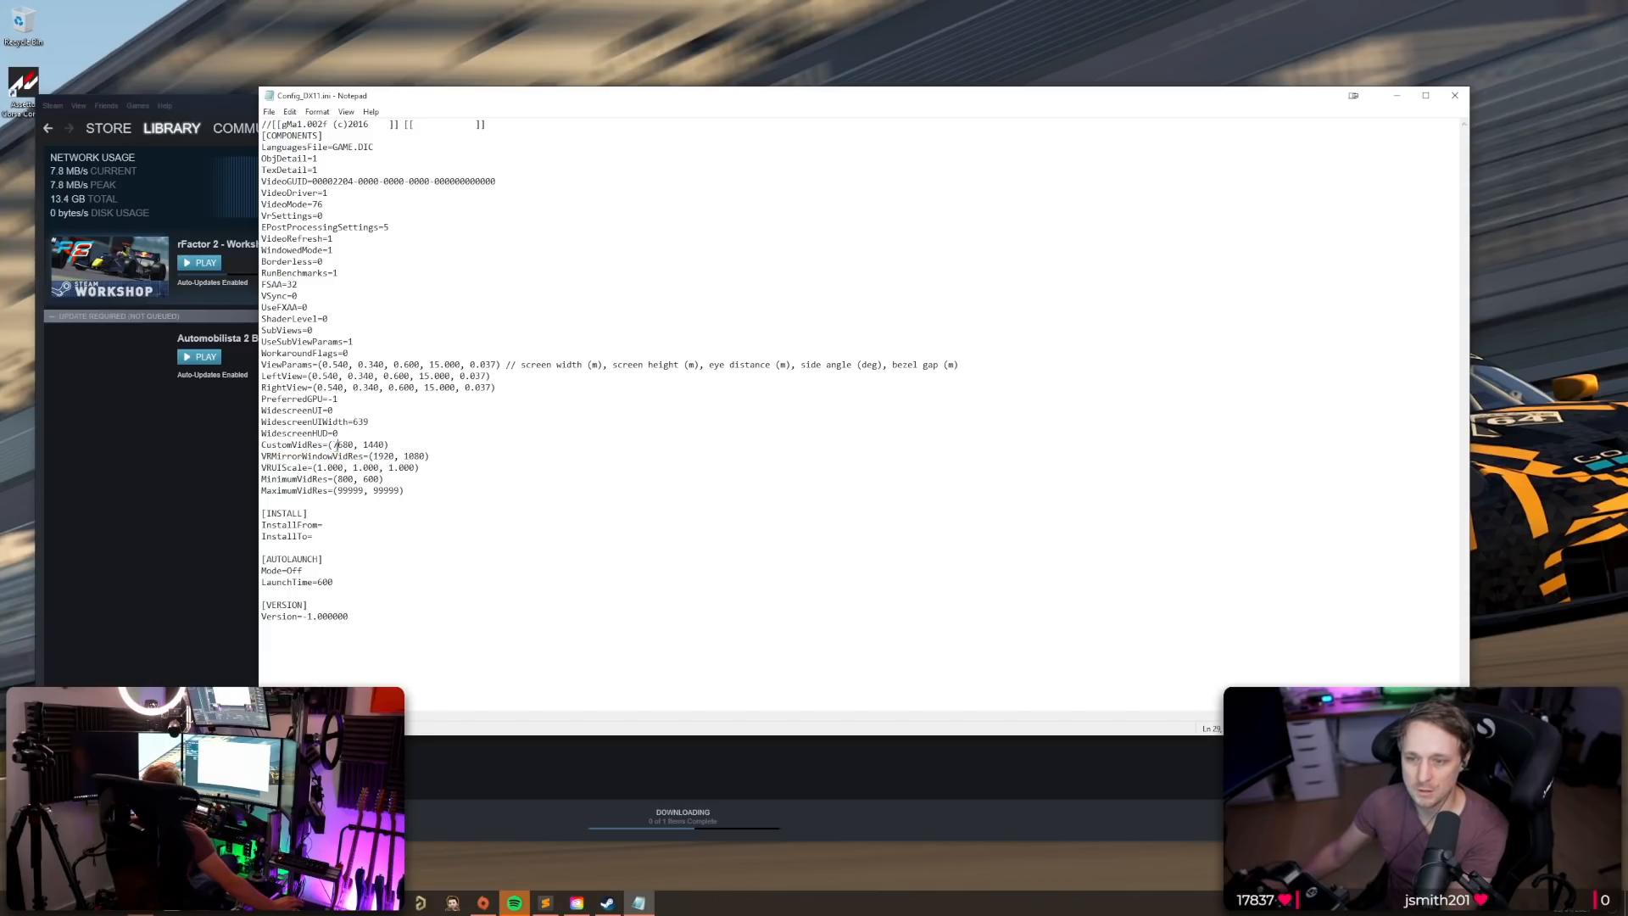
double_click(341, 445)
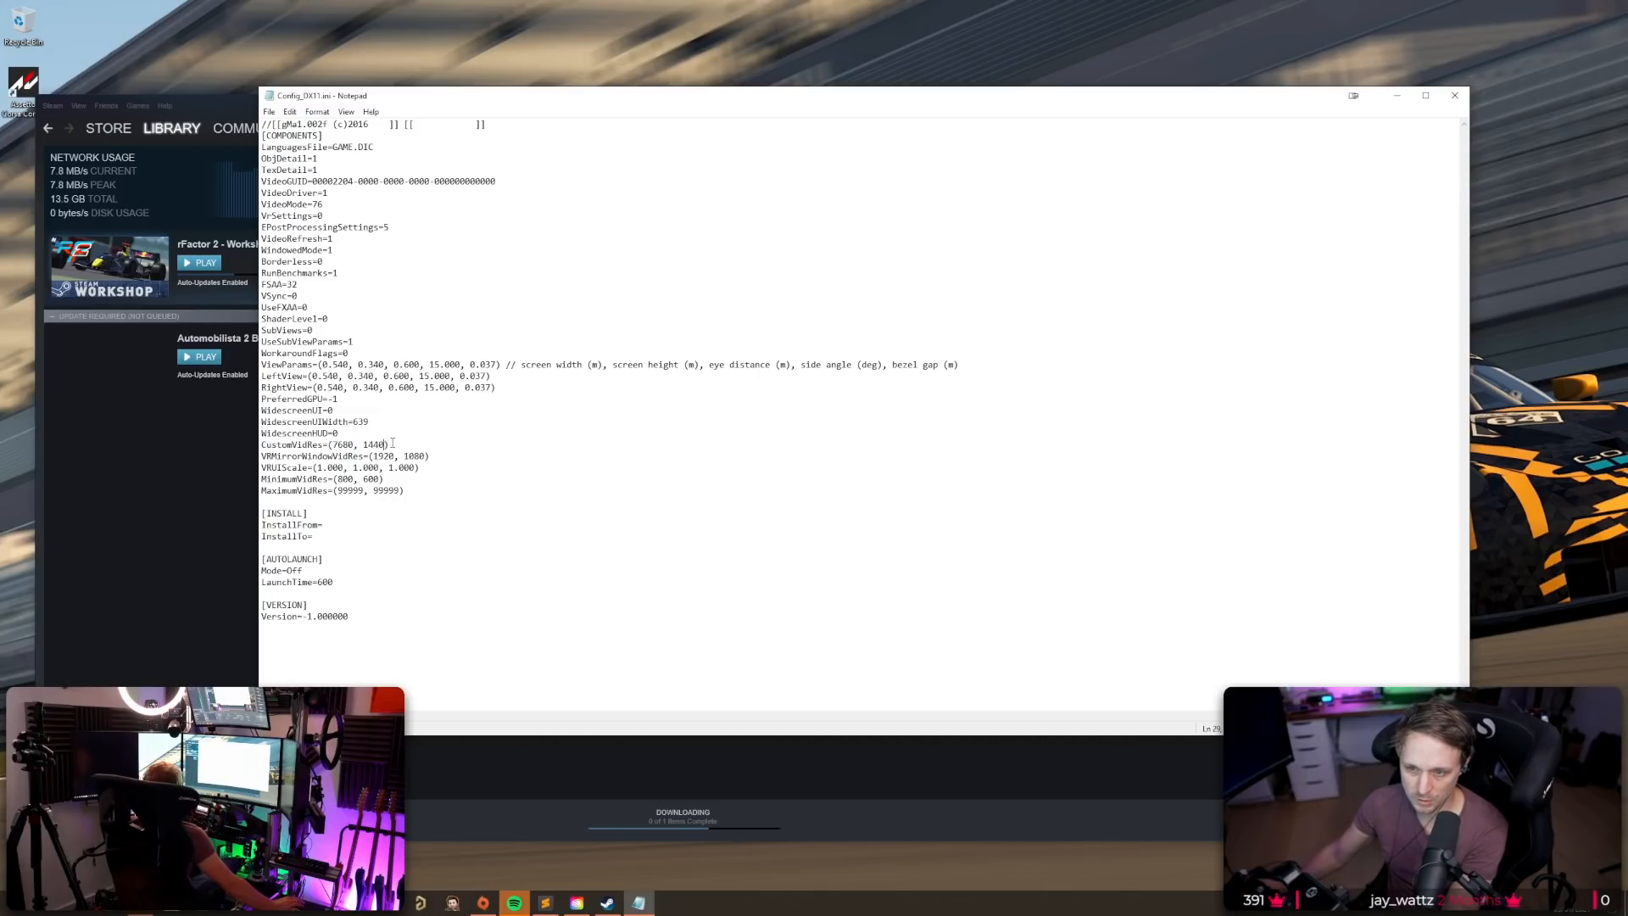
drag(260, 249, 323, 262)
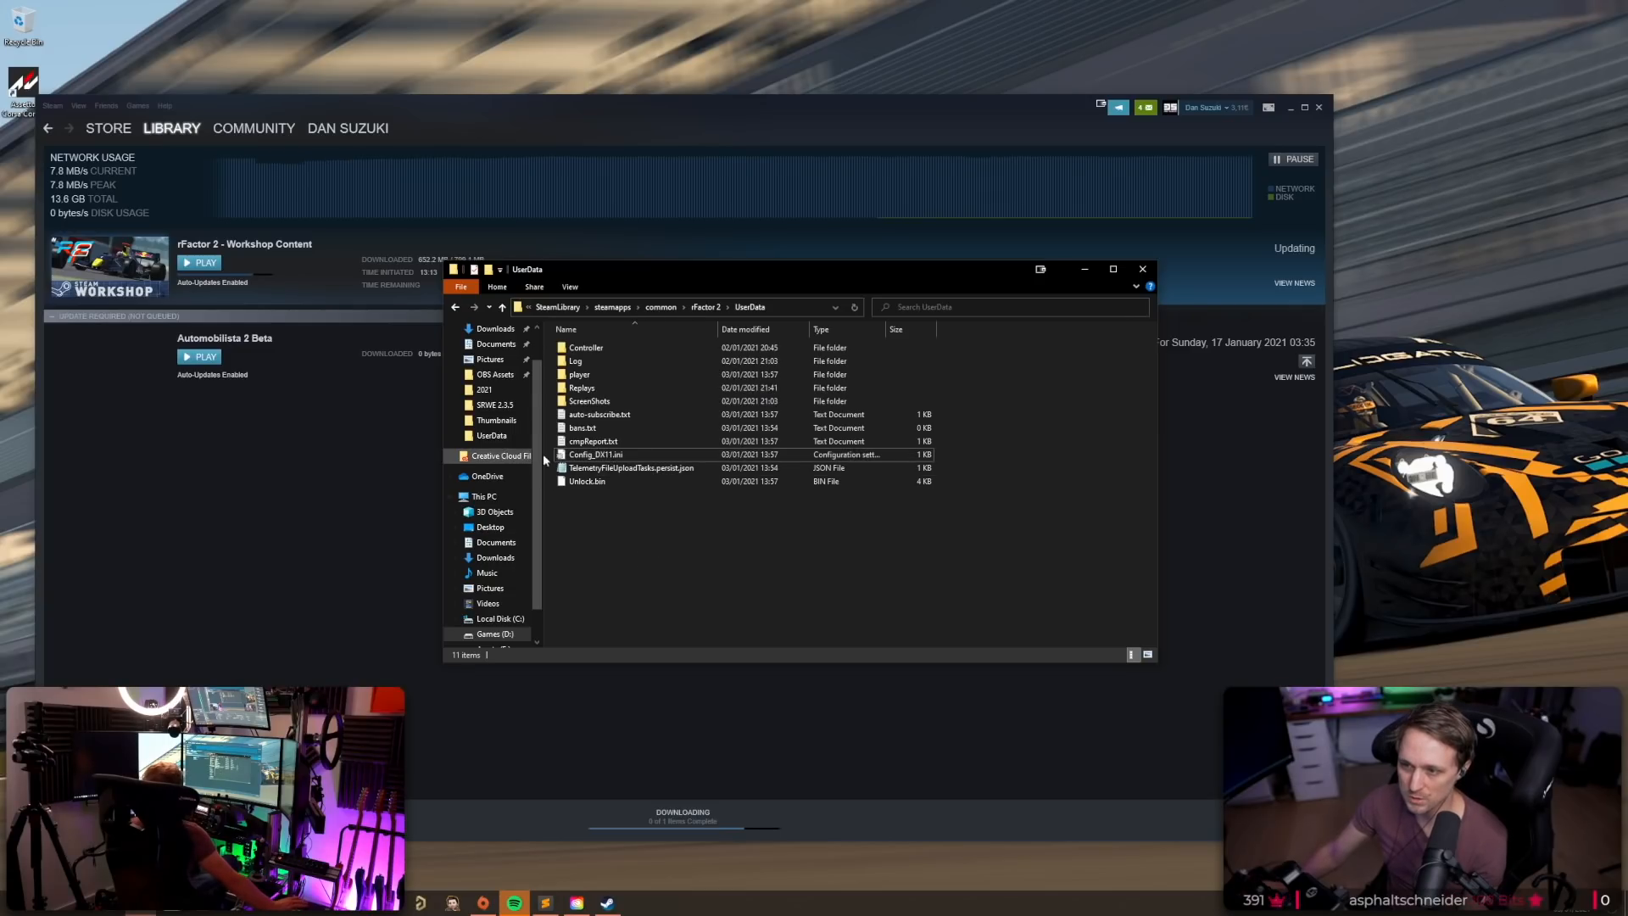
Close the UserData Explorer window and return to Steam to launch rFactor 2.
click(1142, 269)
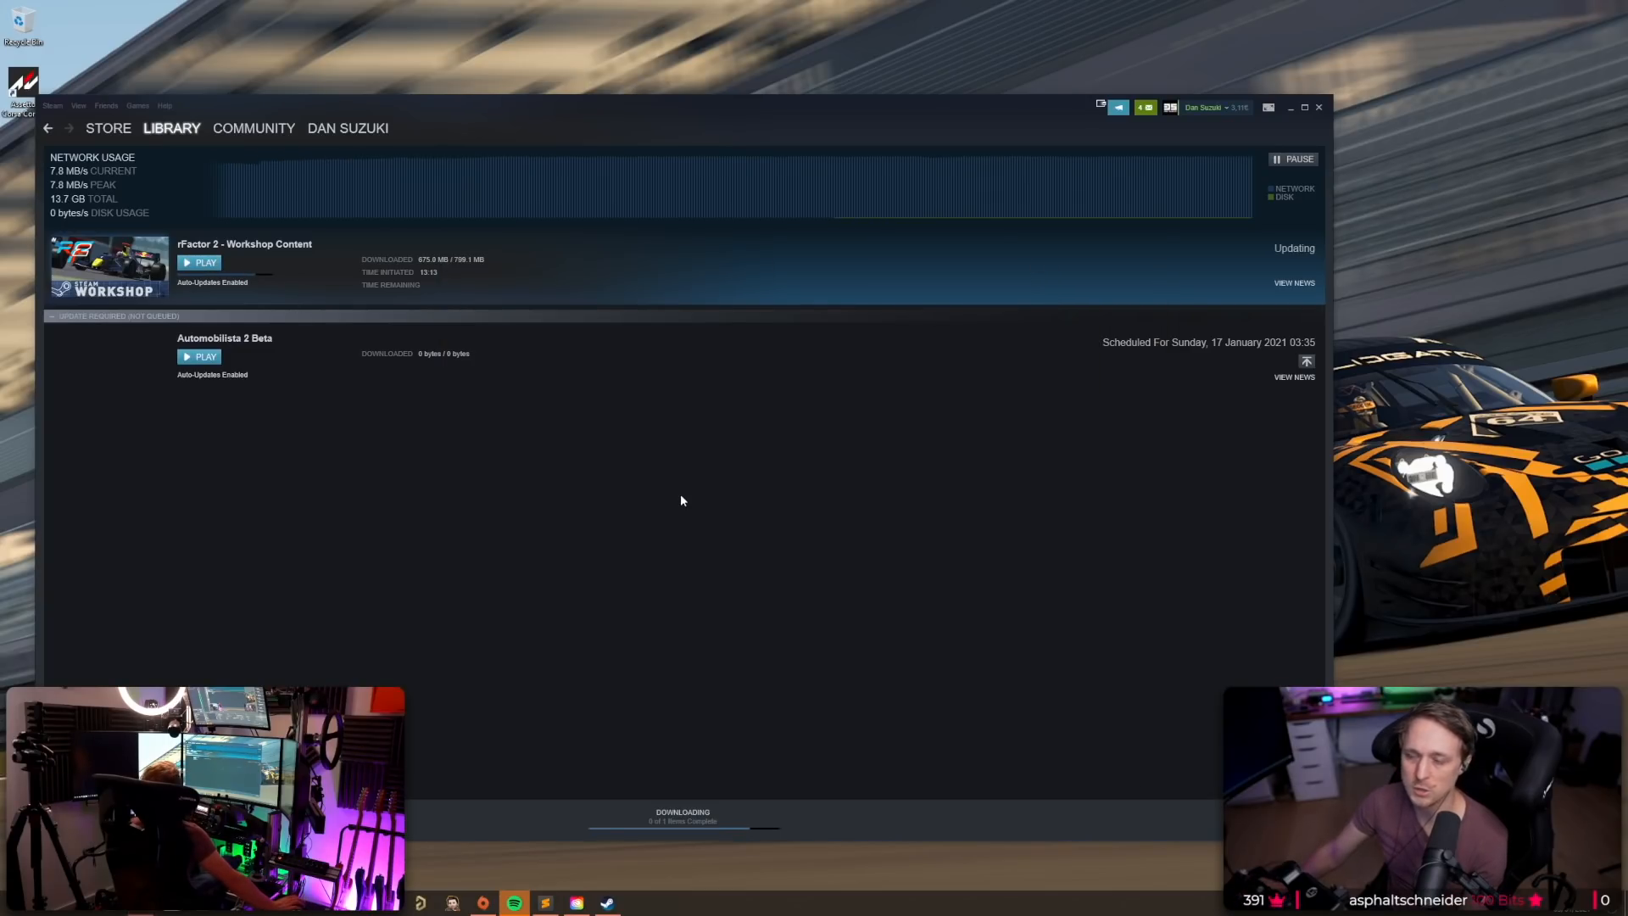
click(199, 262)
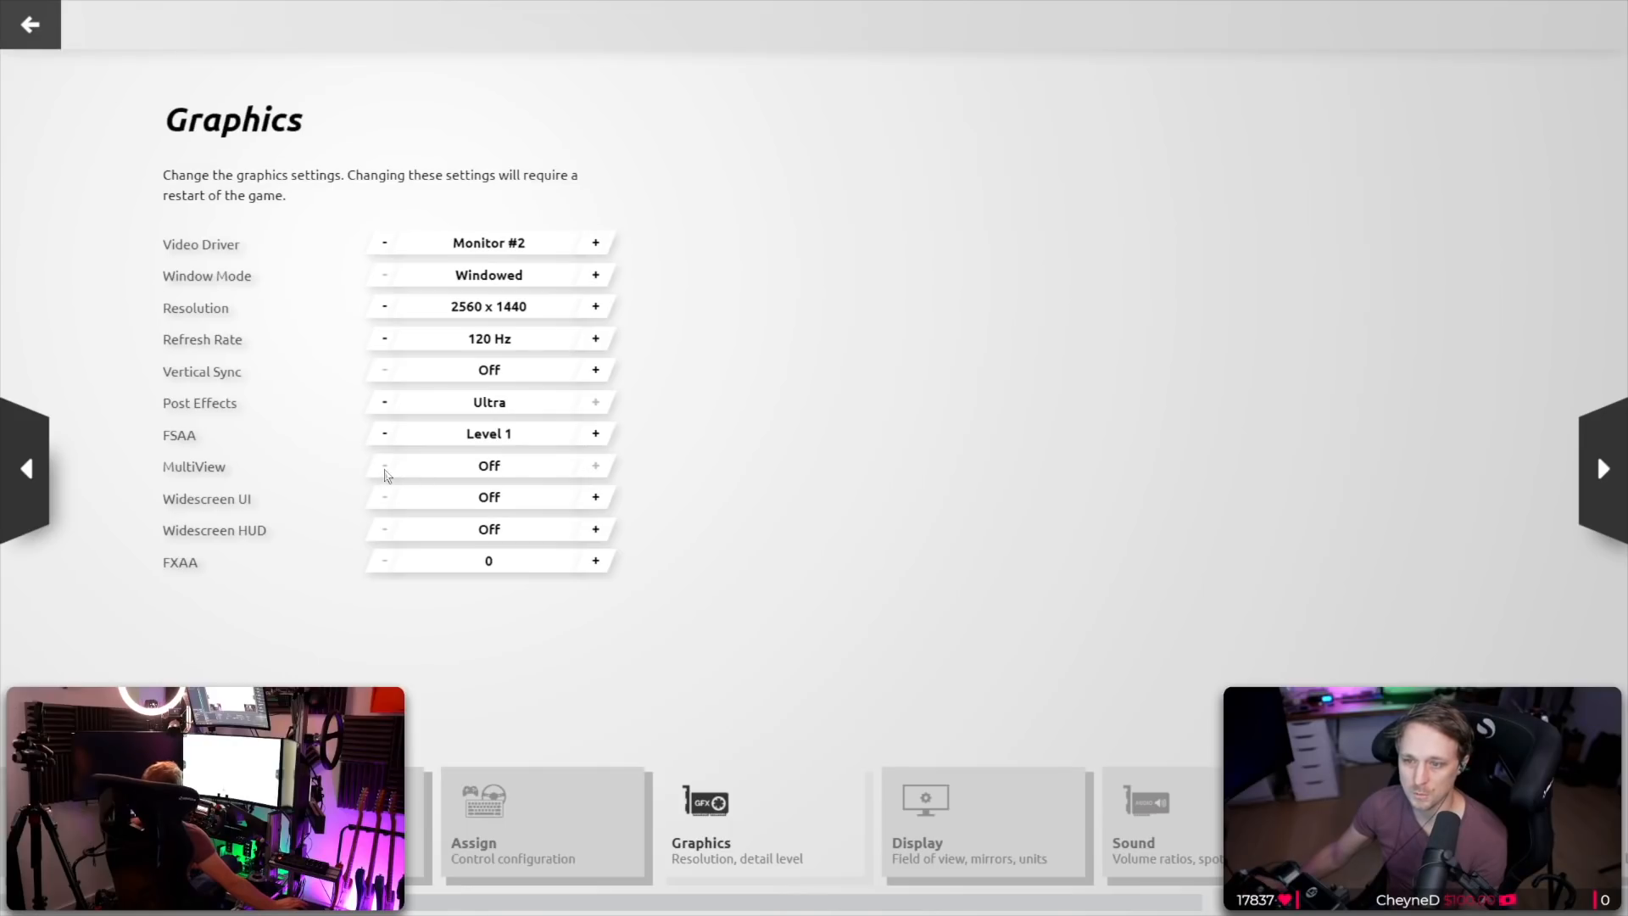
mouse_move(206, 312)
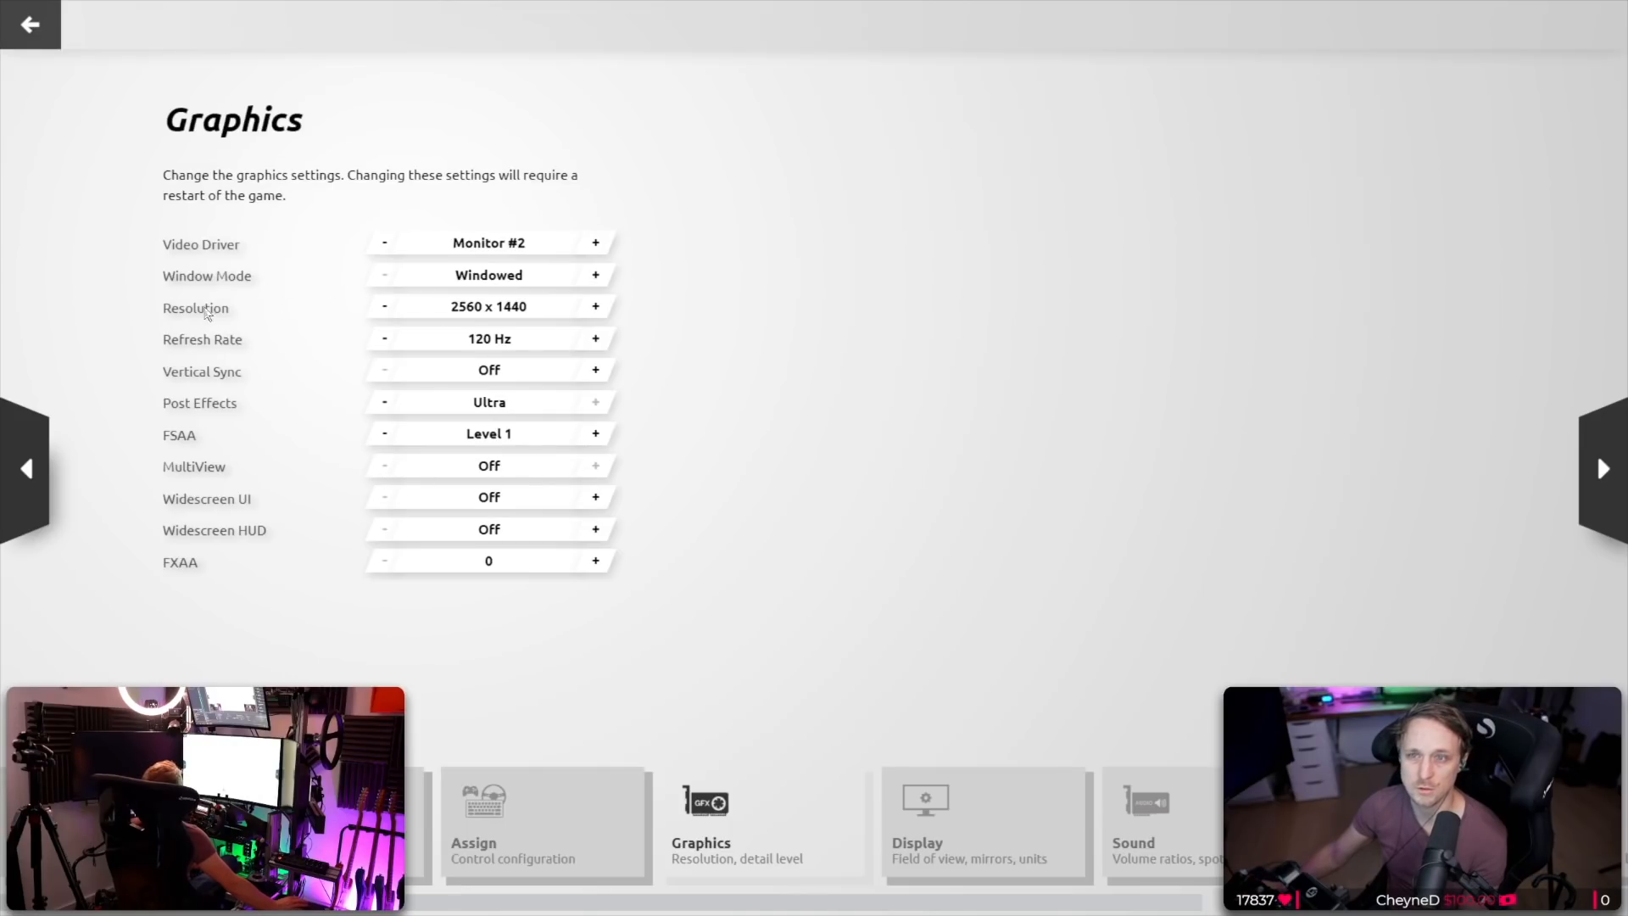
Set resolution to 7680x1440, turn MultiView on, and raise MultiView width to 710 mm.
click(595, 306)
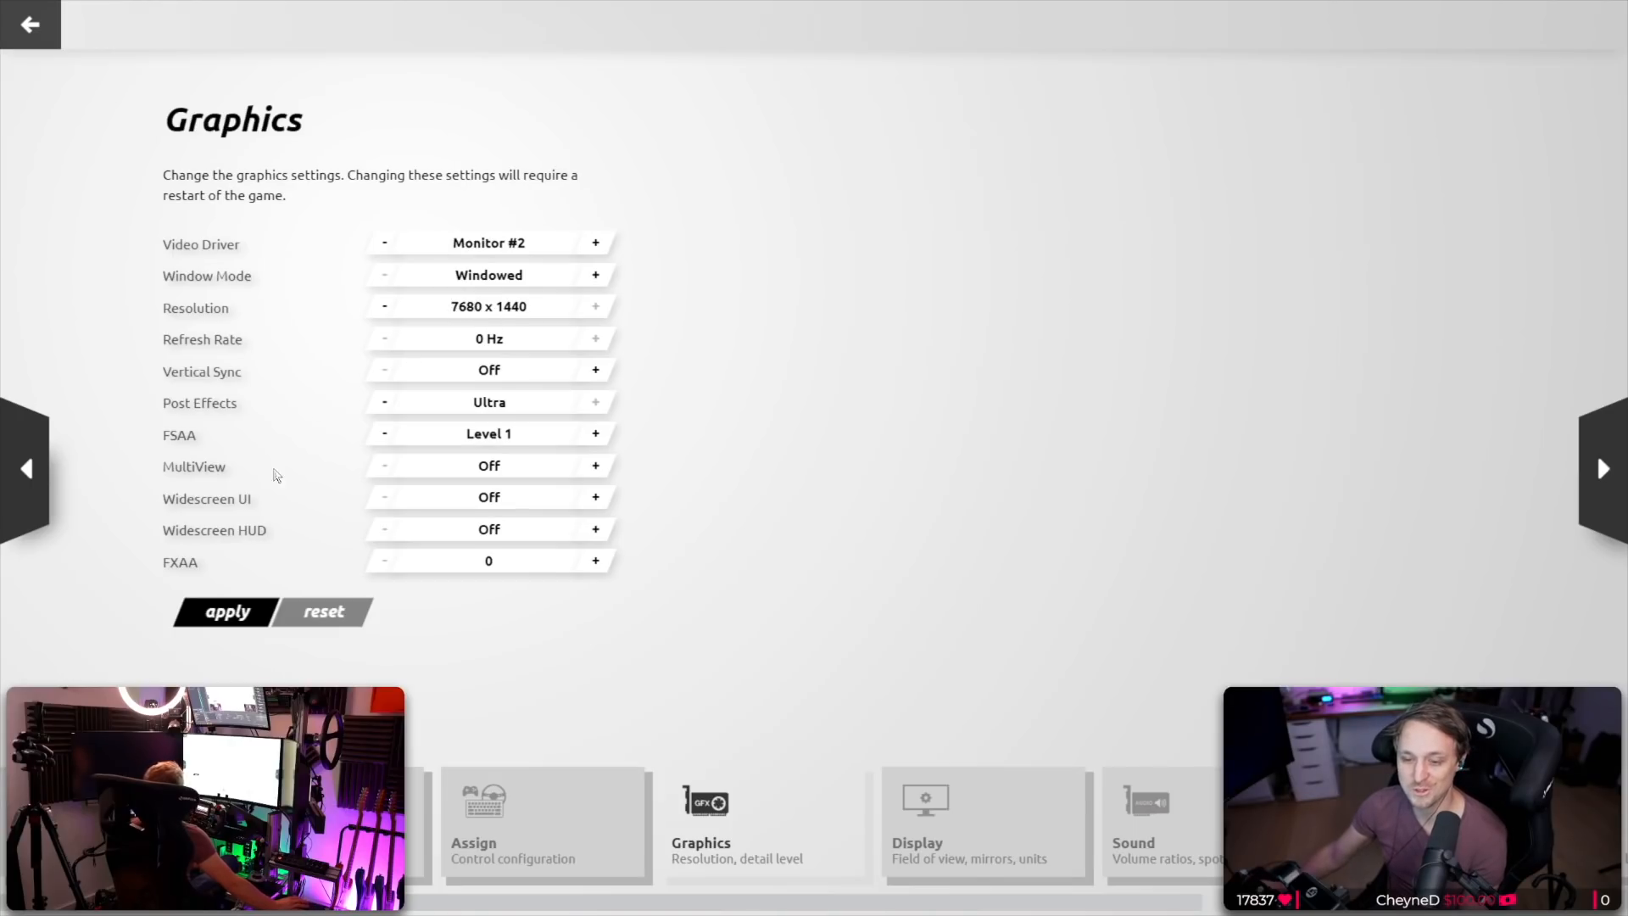
click(595, 465)
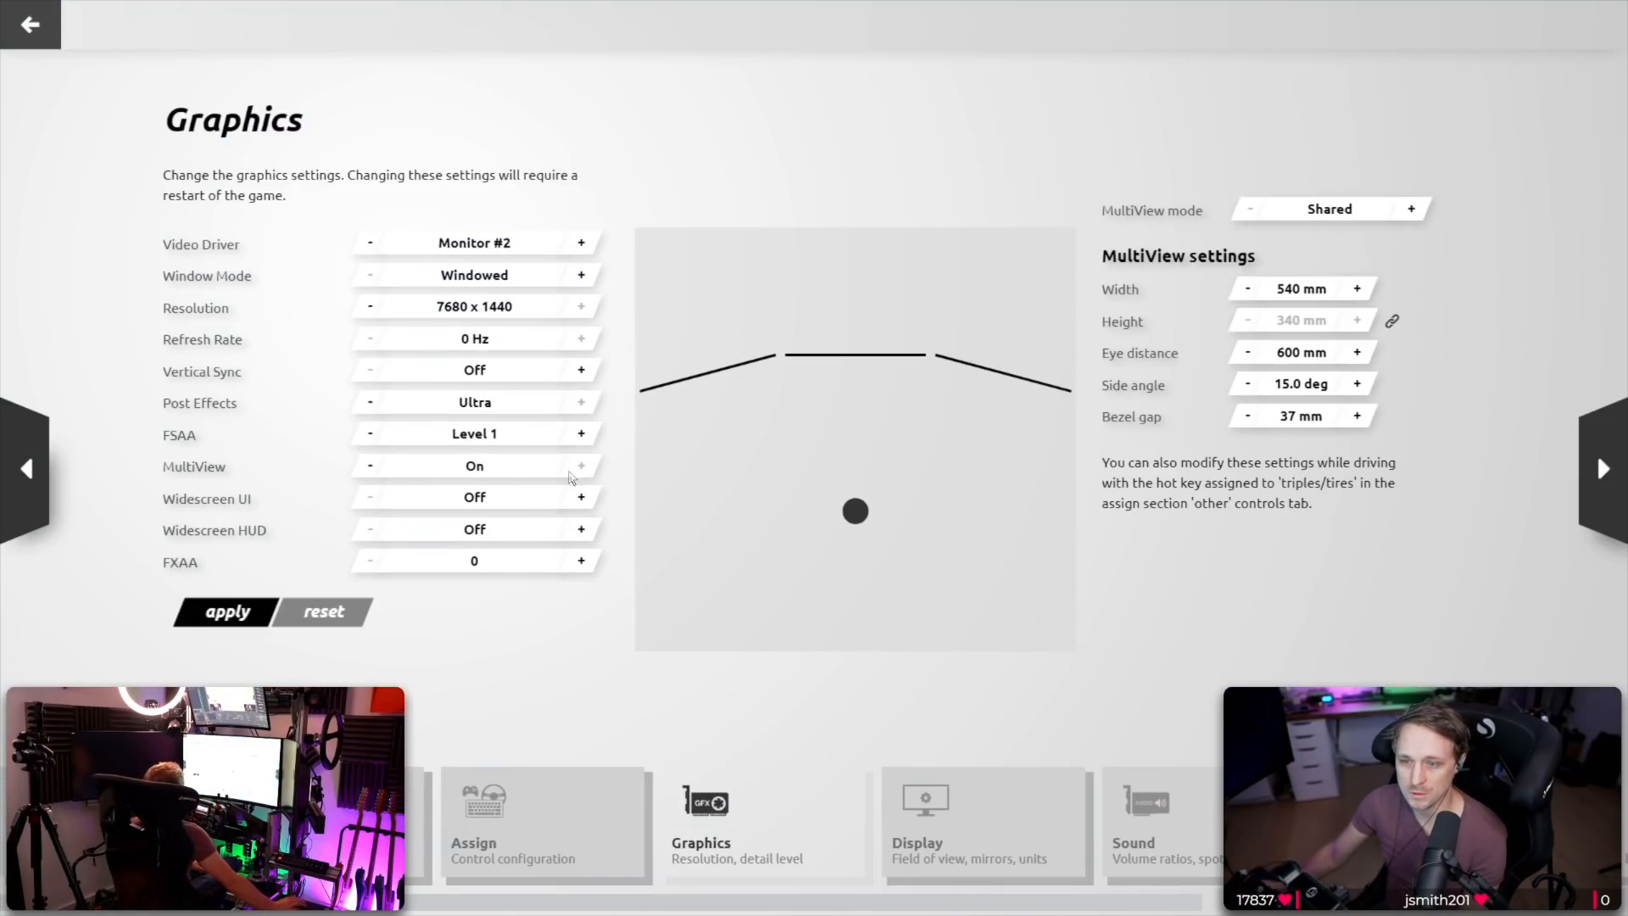
mouse_move(704, 406)
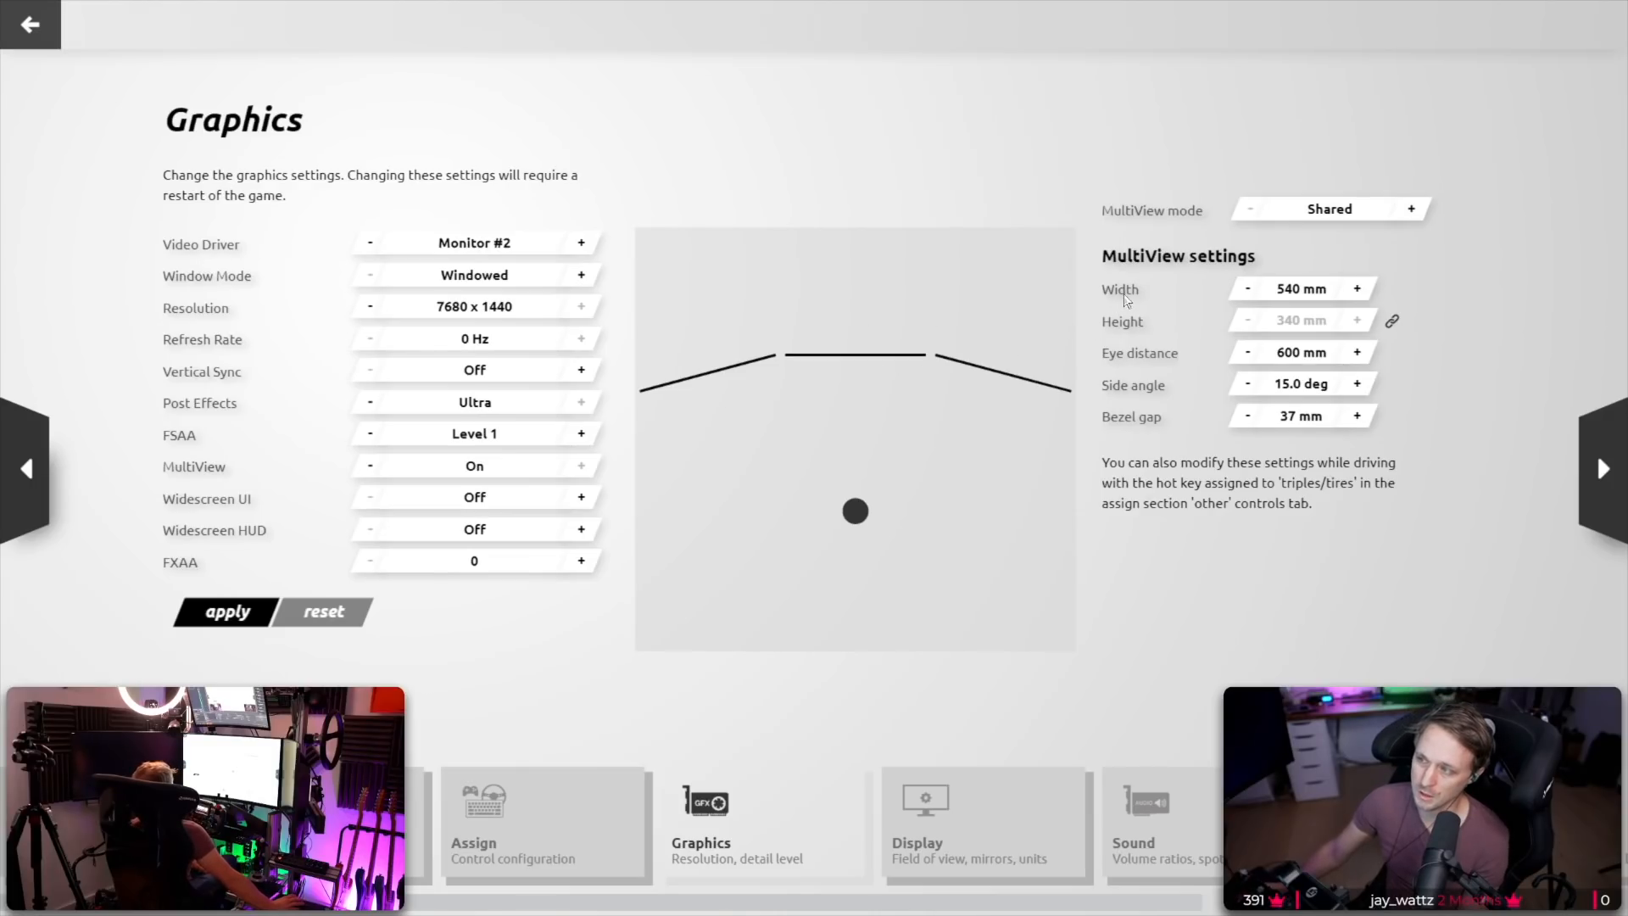
click(1359, 289)
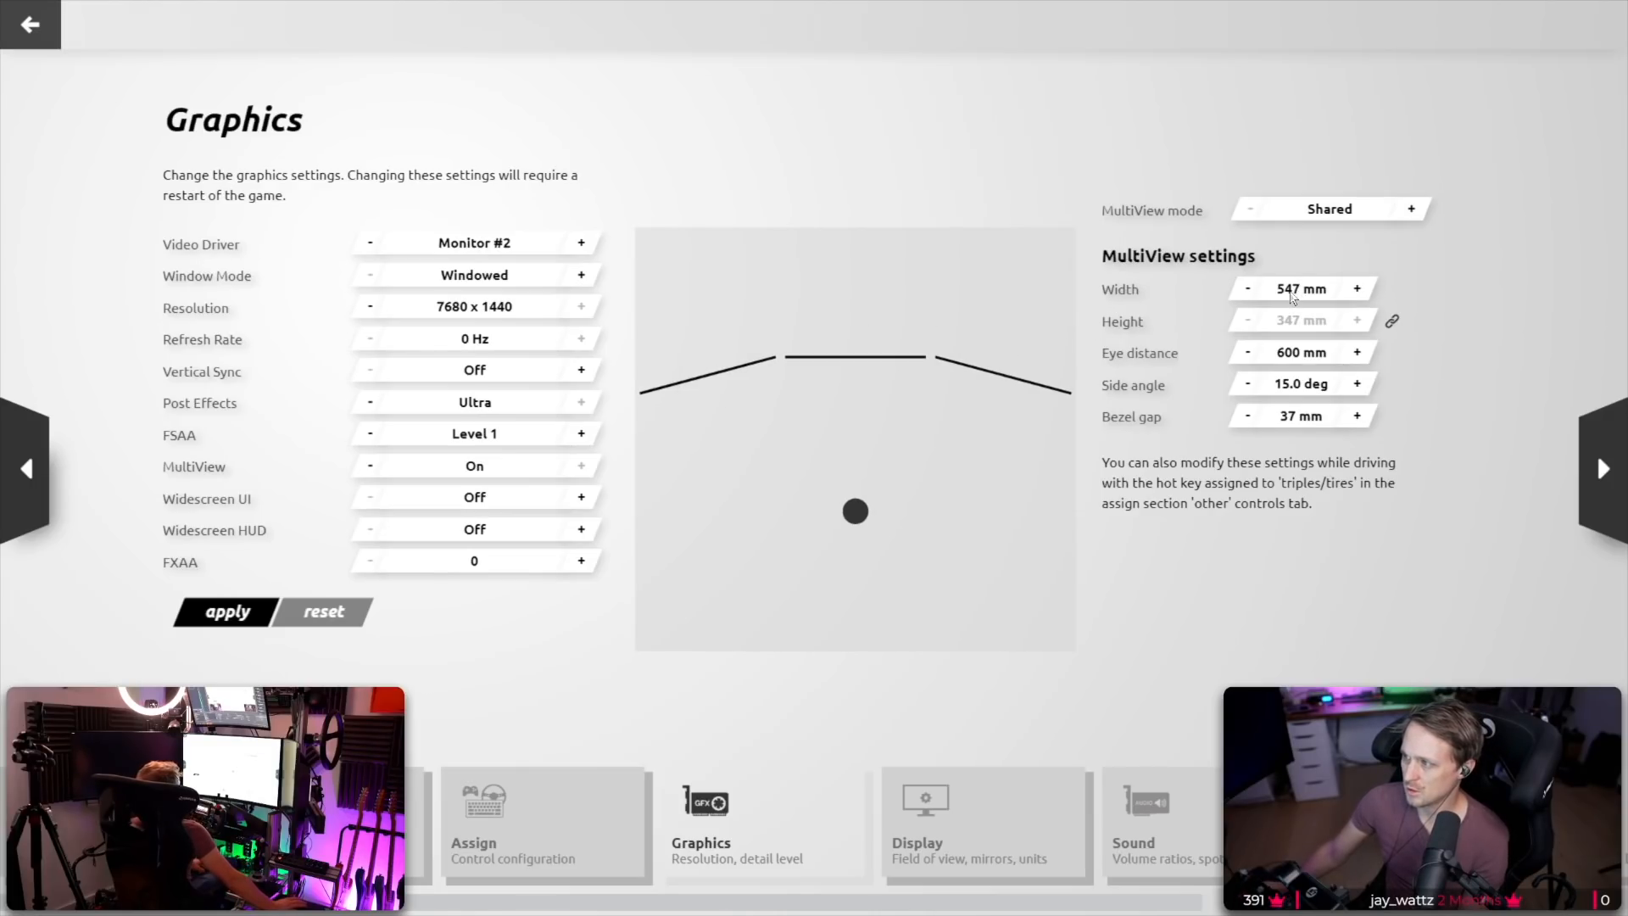
click(1356, 289)
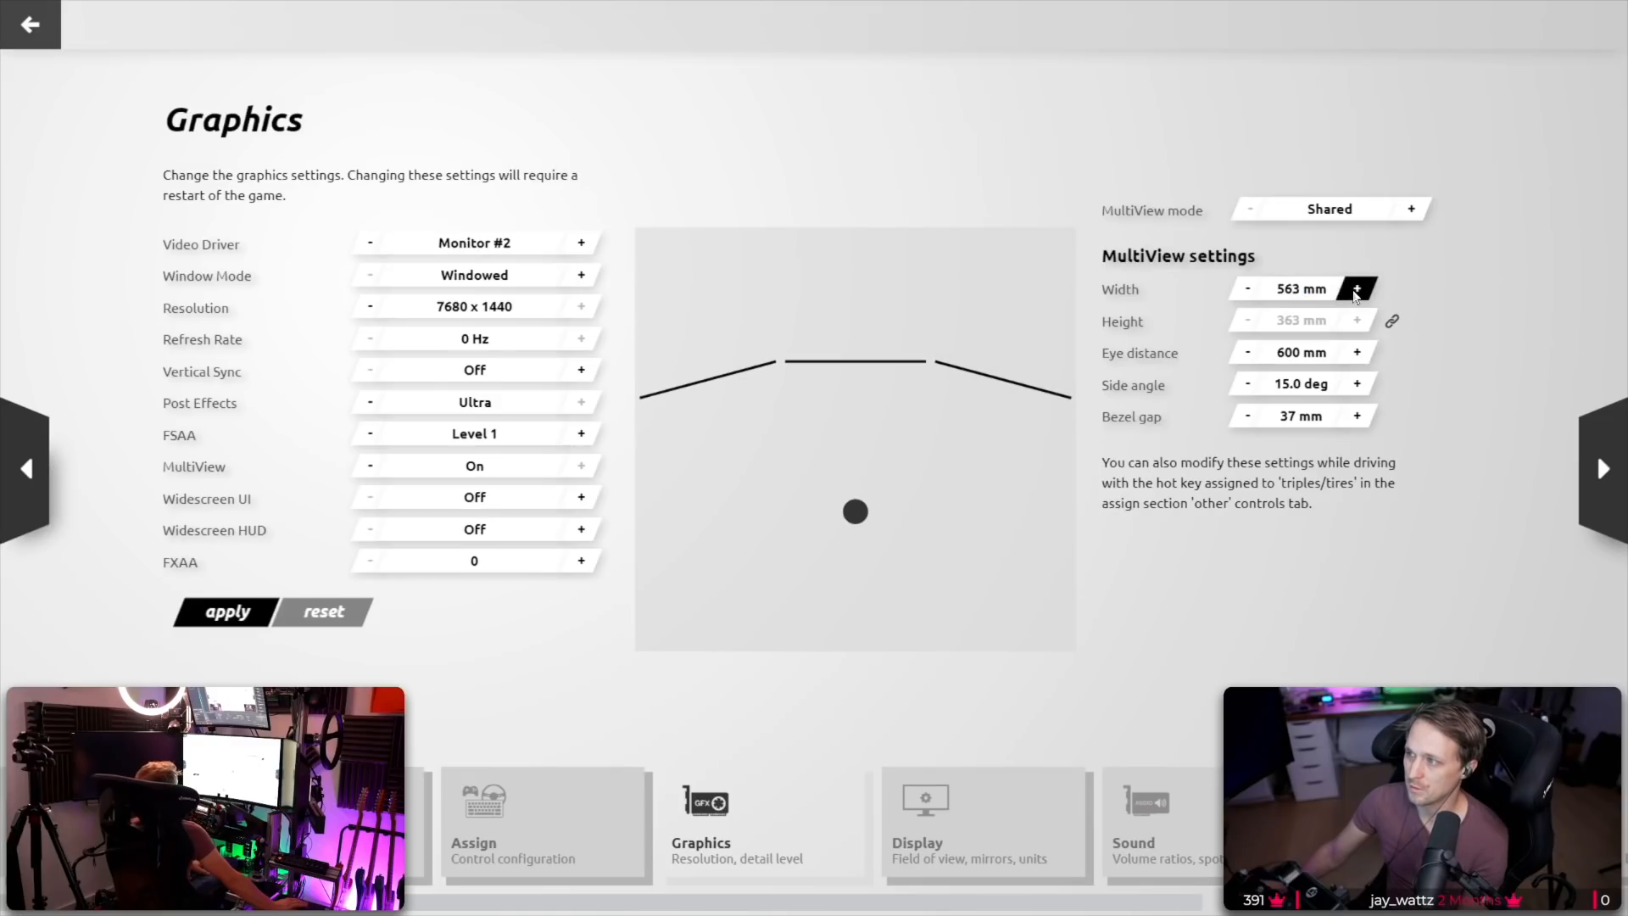
click(1358, 289)
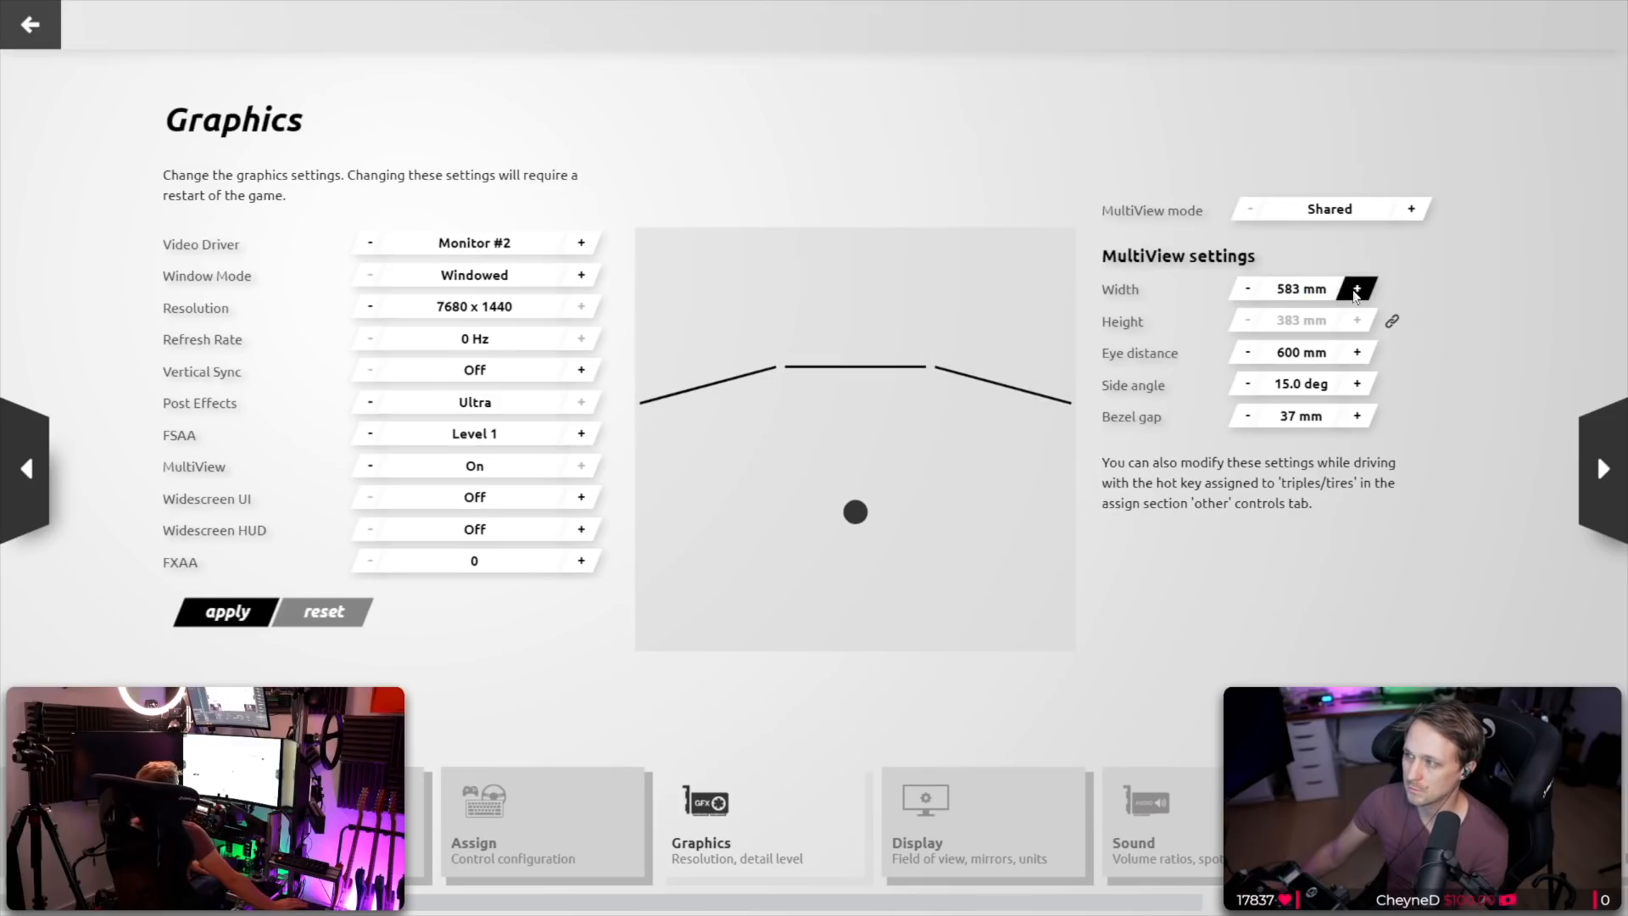
click(1356, 289)
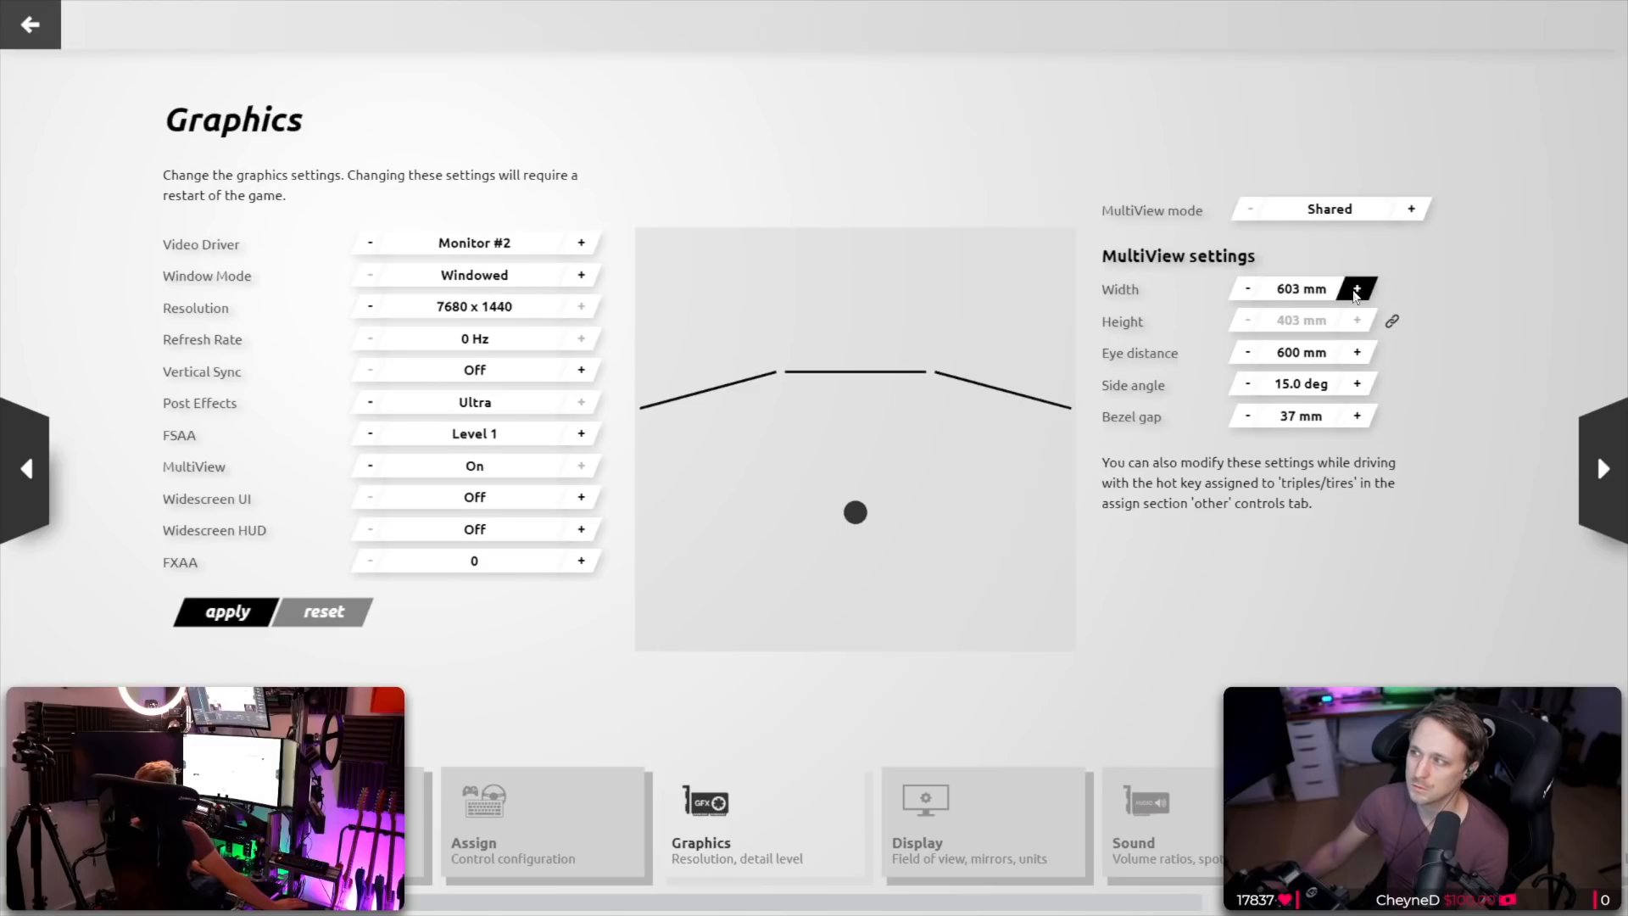
click(1358, 288)
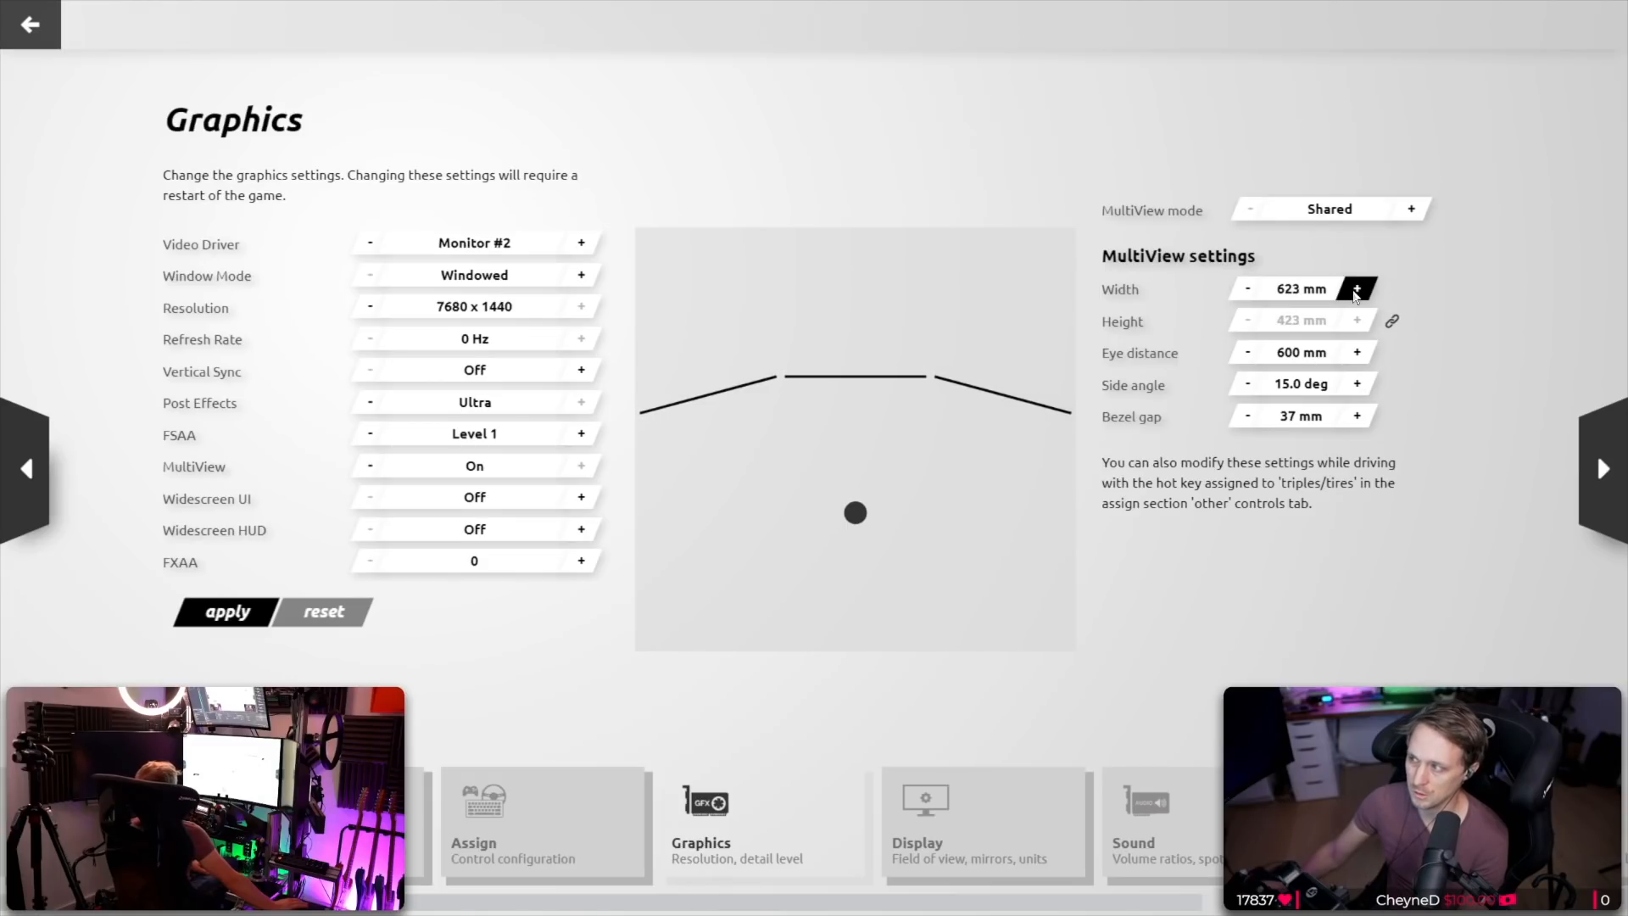
click(1353, 289)
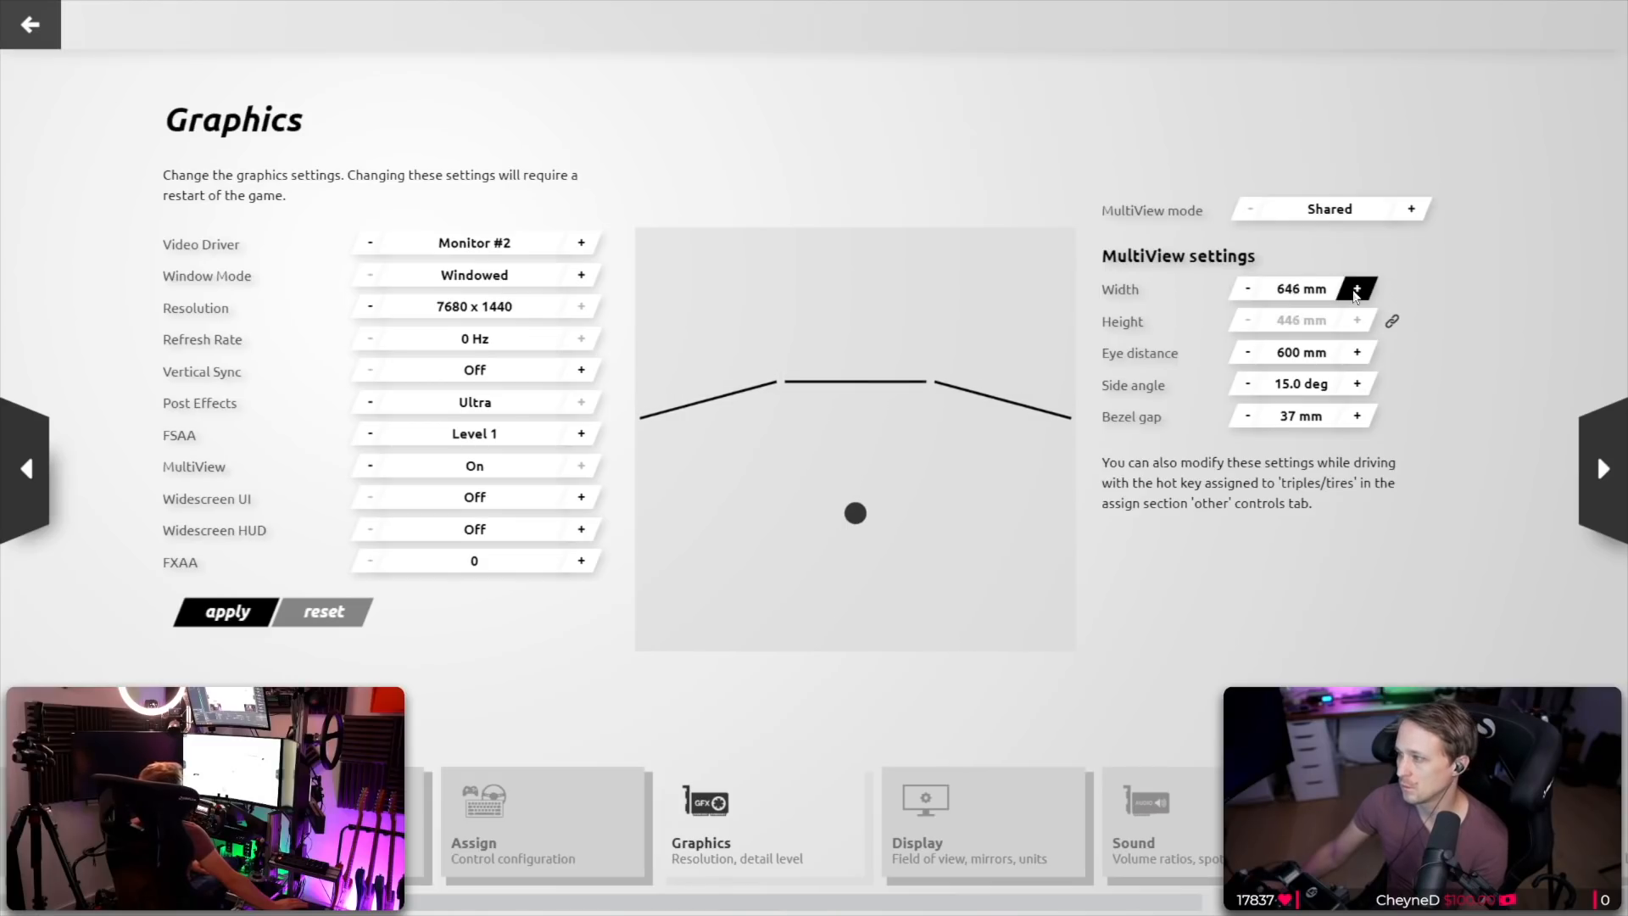
click(1356, 289)
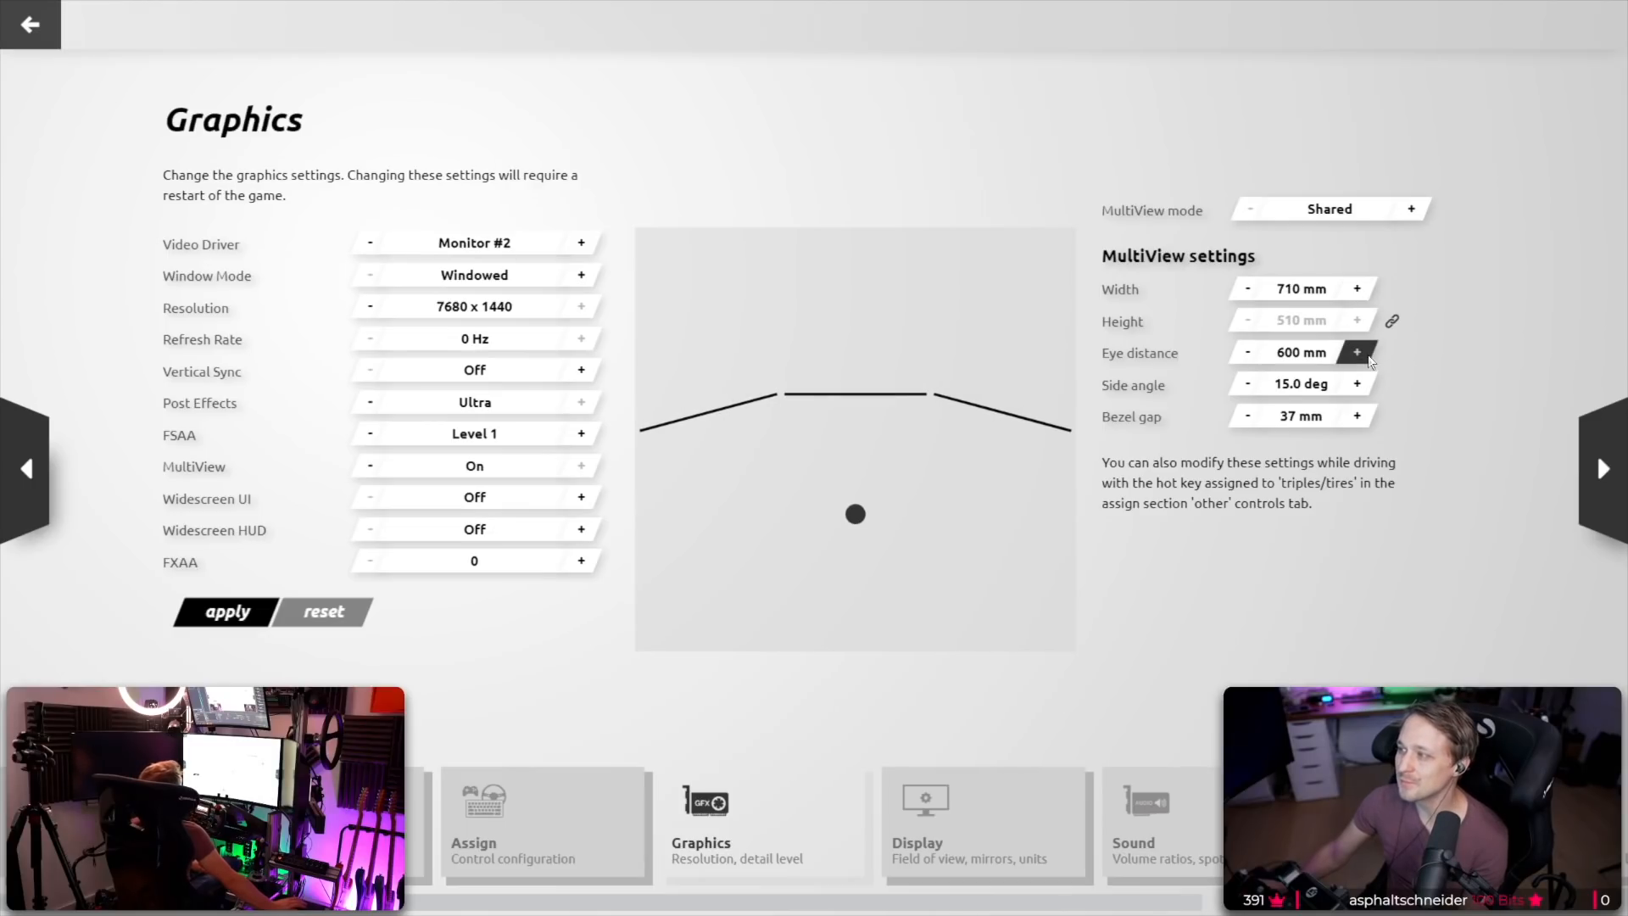
Raise the MultiView eye distance to 690 mm.
click(1358, 352)
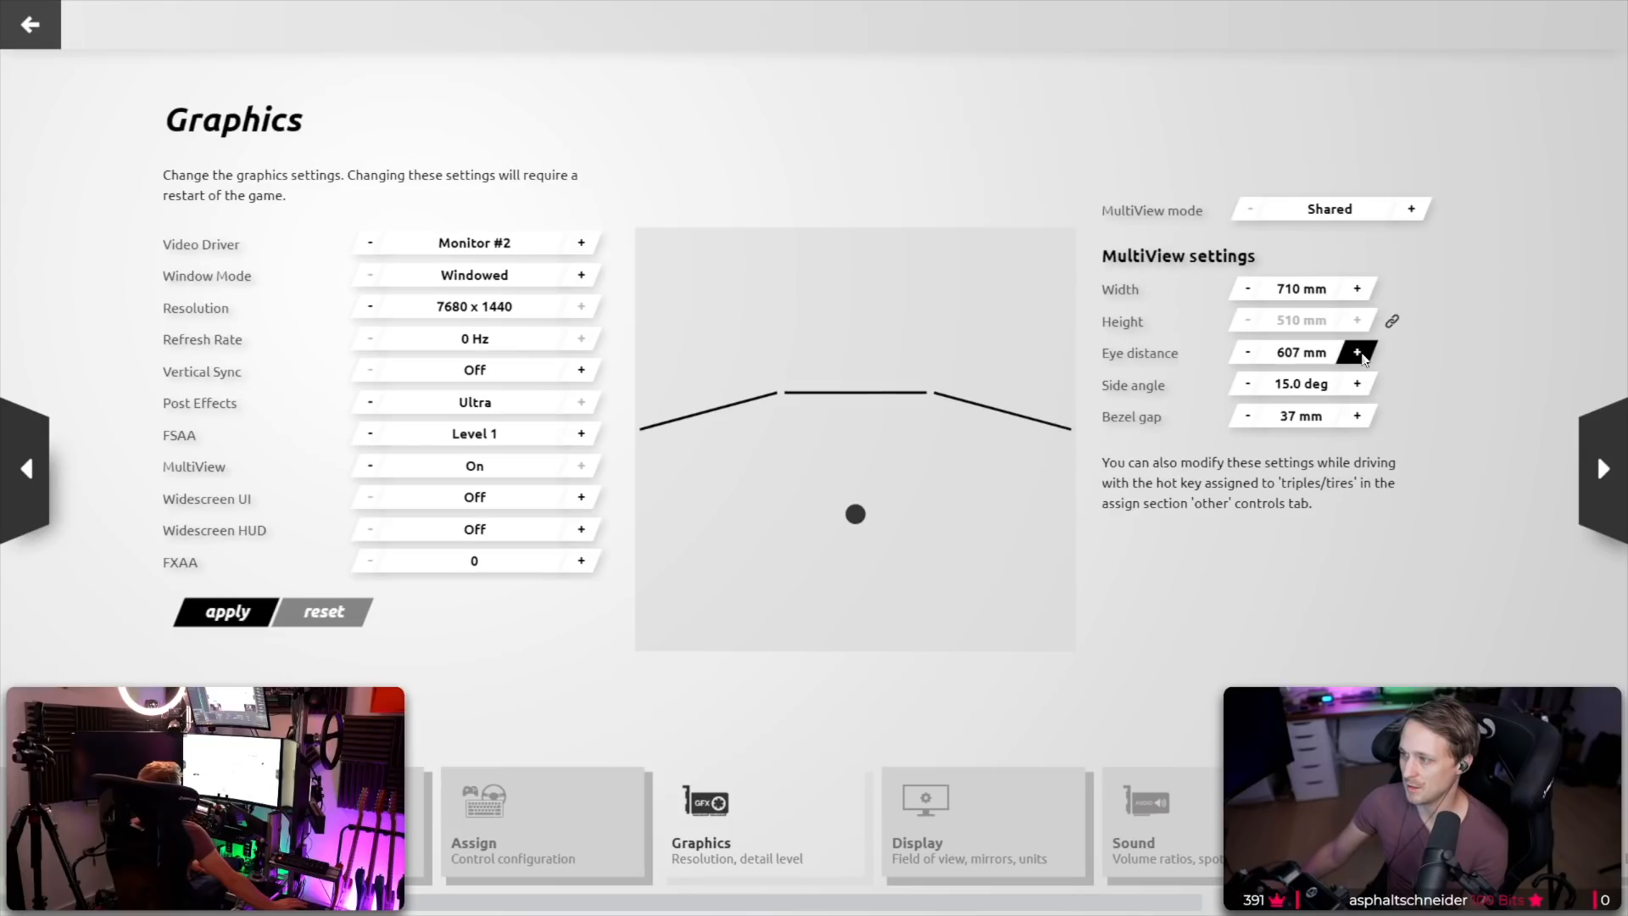
click(1354, 352)
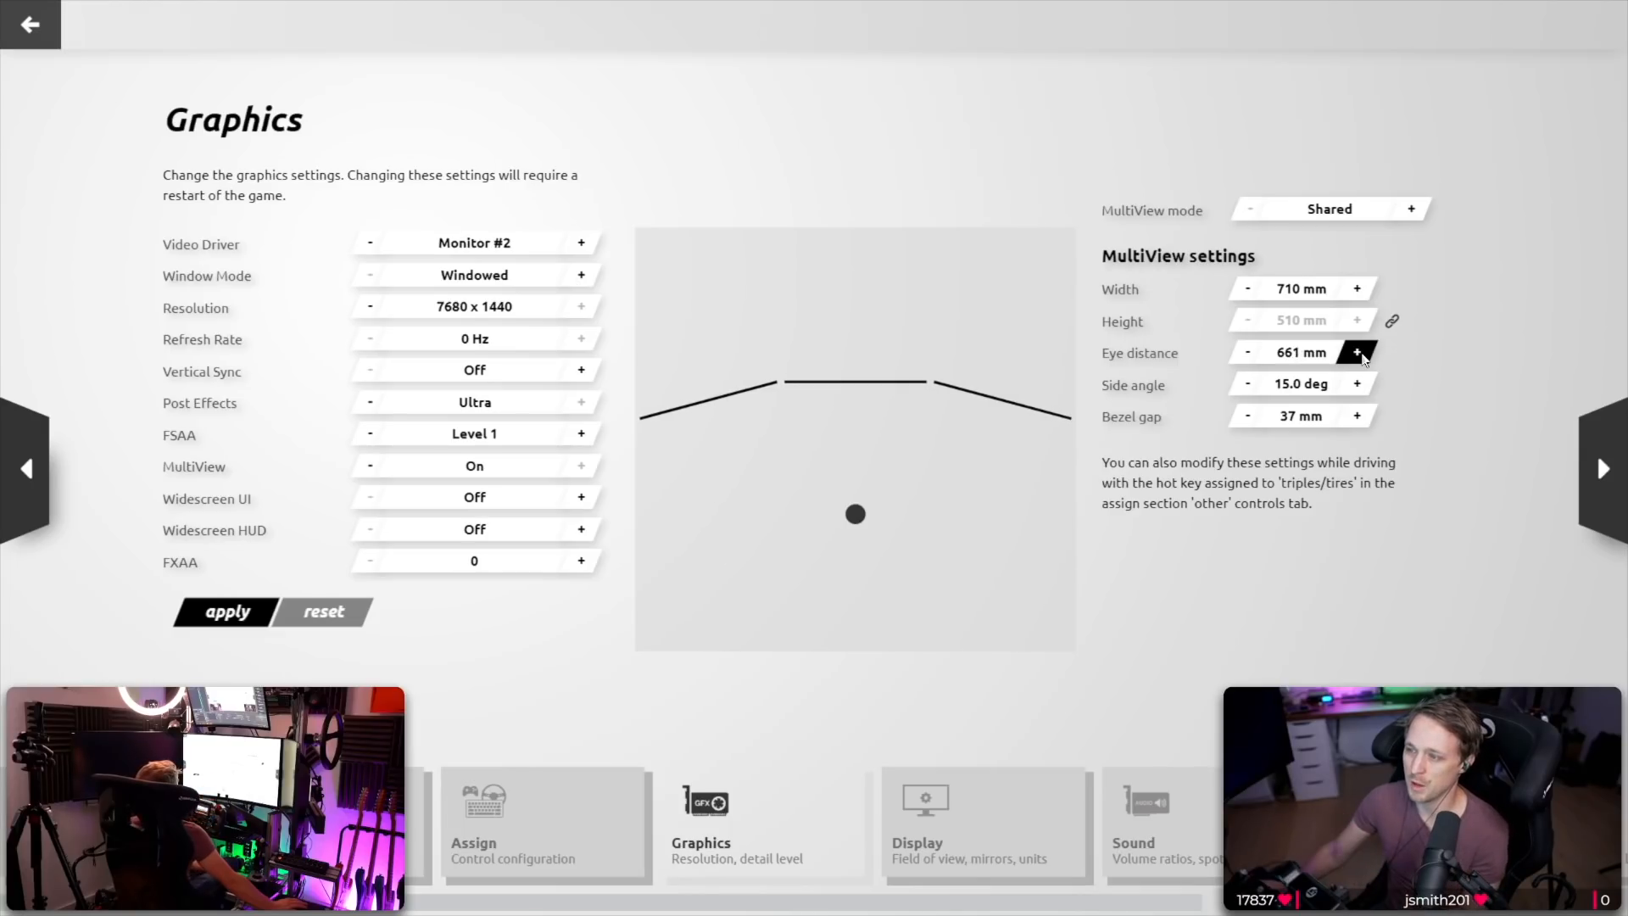
click(1356, 353)
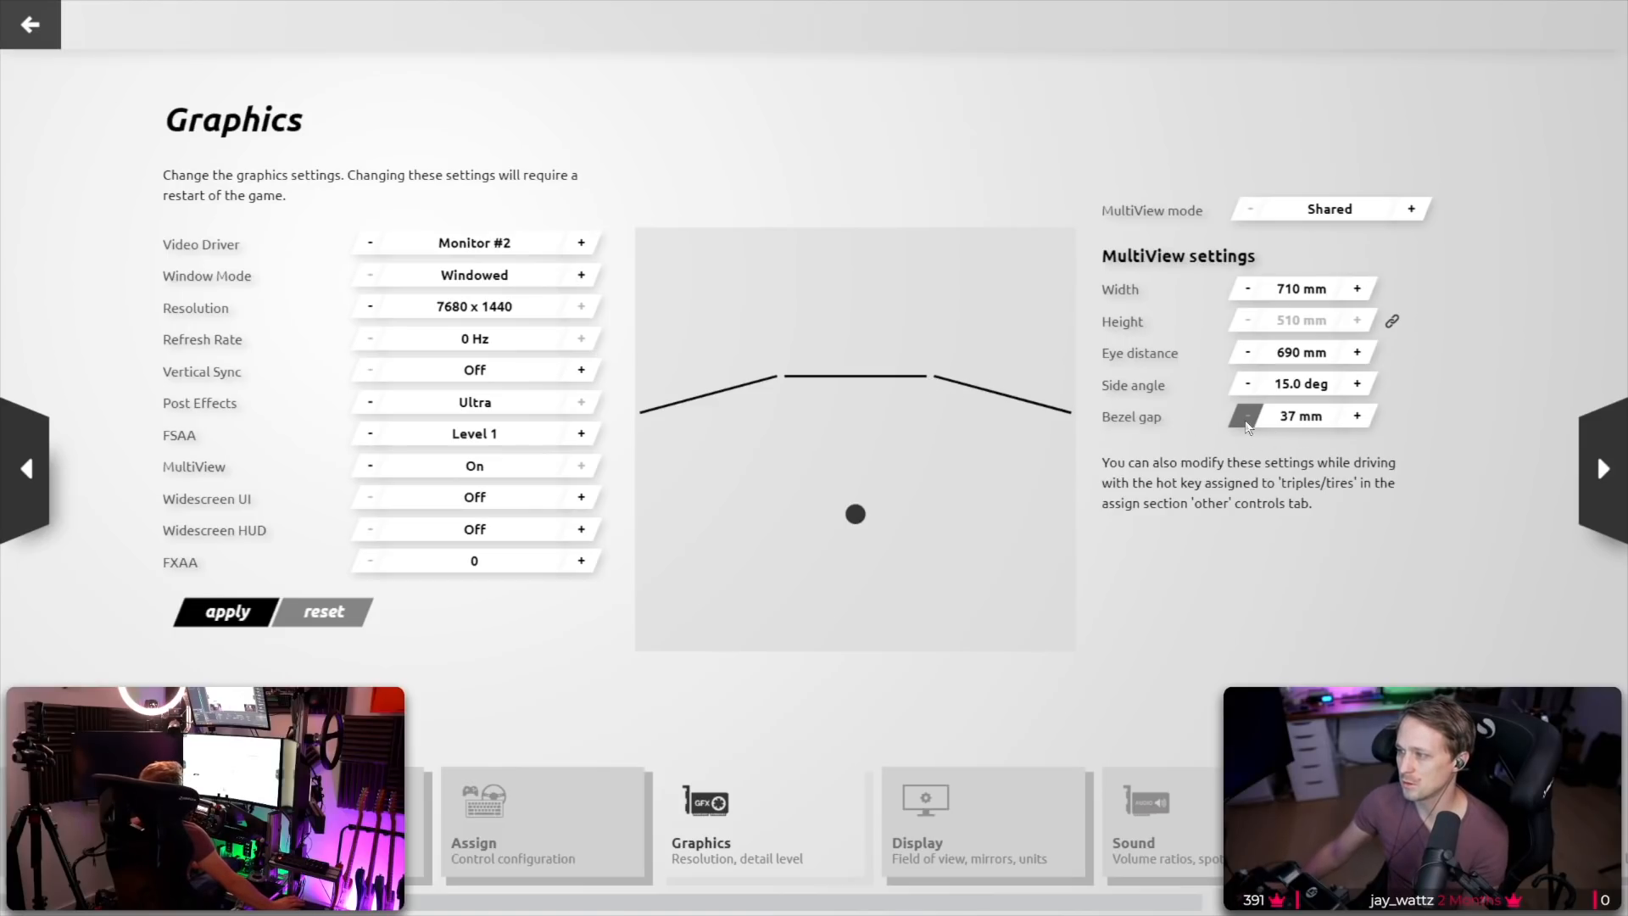
Reduce the bezel gap and start raising the side angle up from 15 degrees.
click(1246, 417)
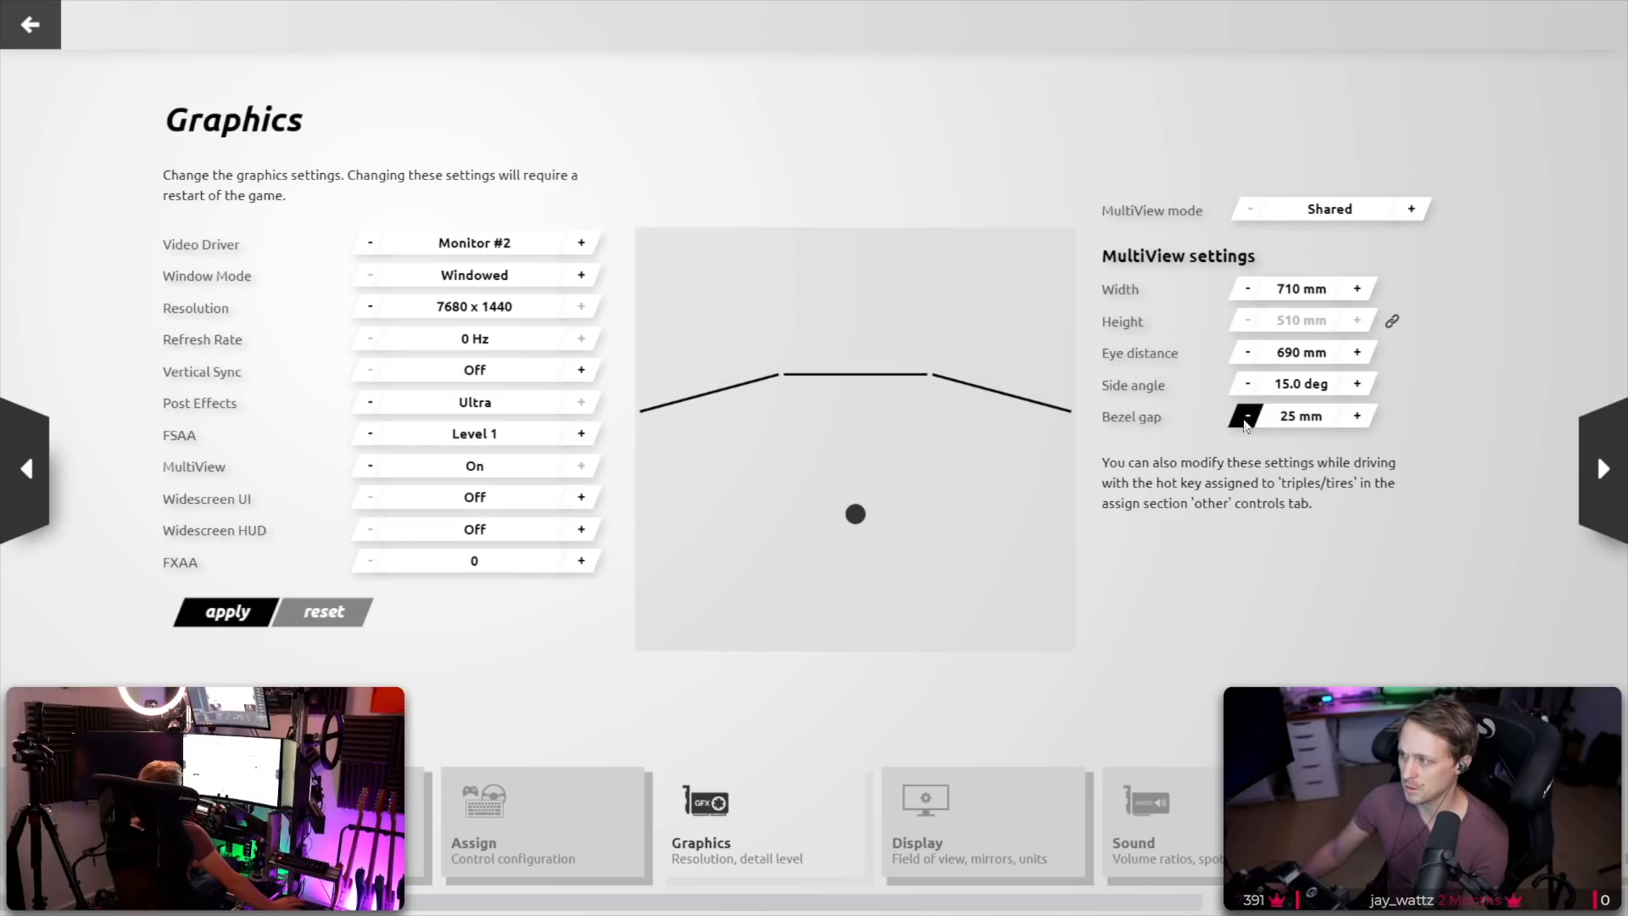
click(1245, 415)
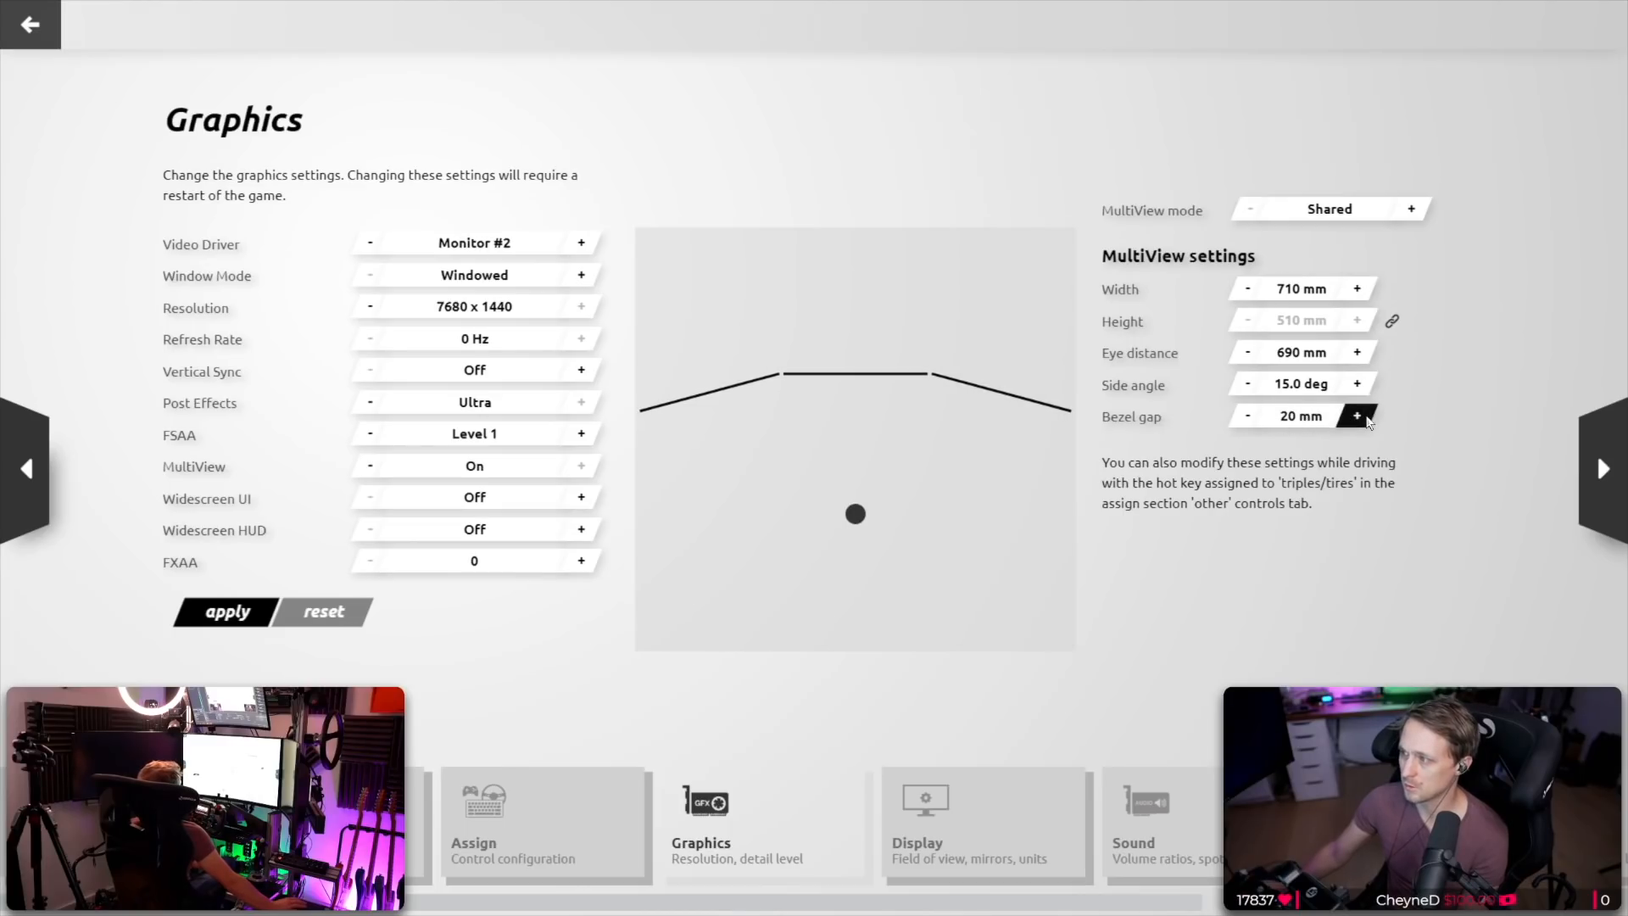
click(1357, 384)
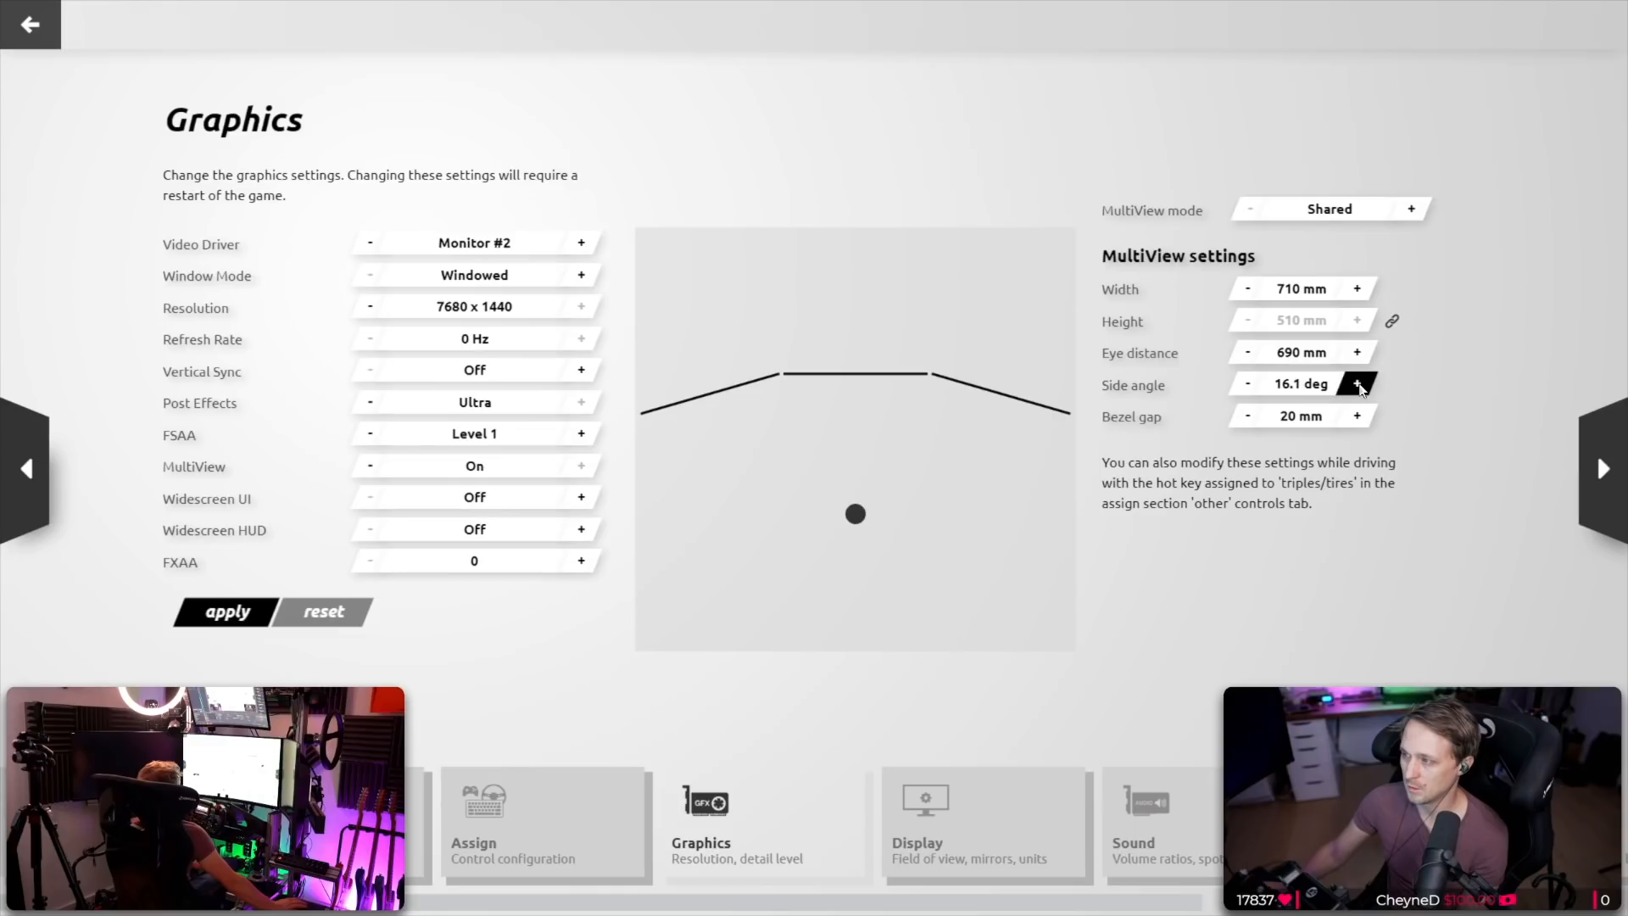
click(1357, 382)
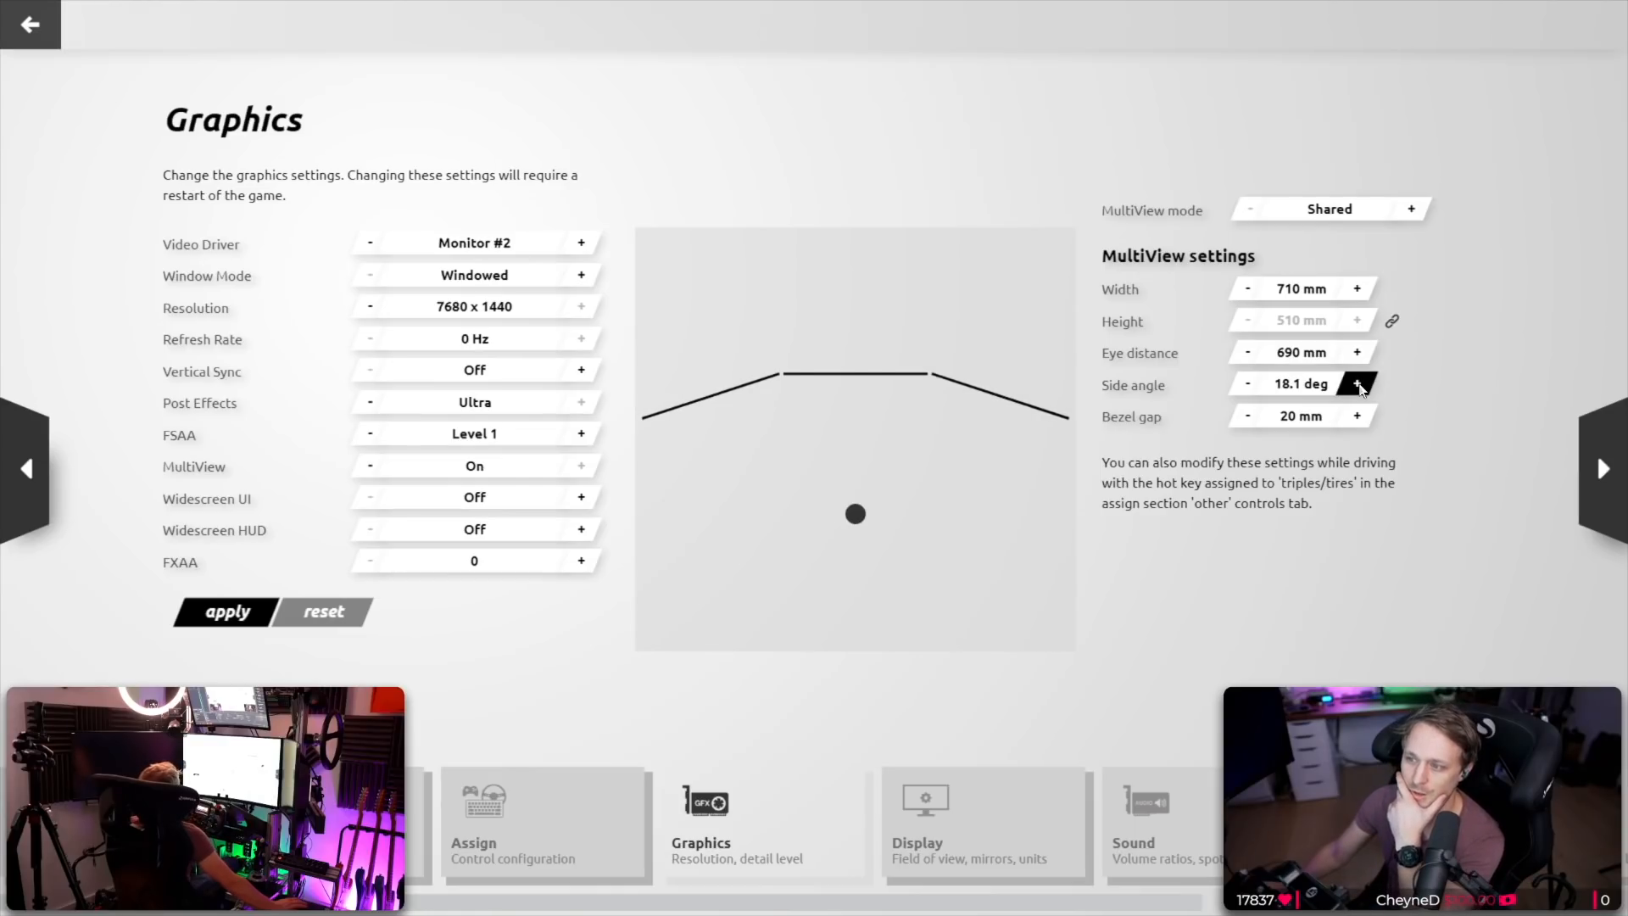
click(1358, 383)
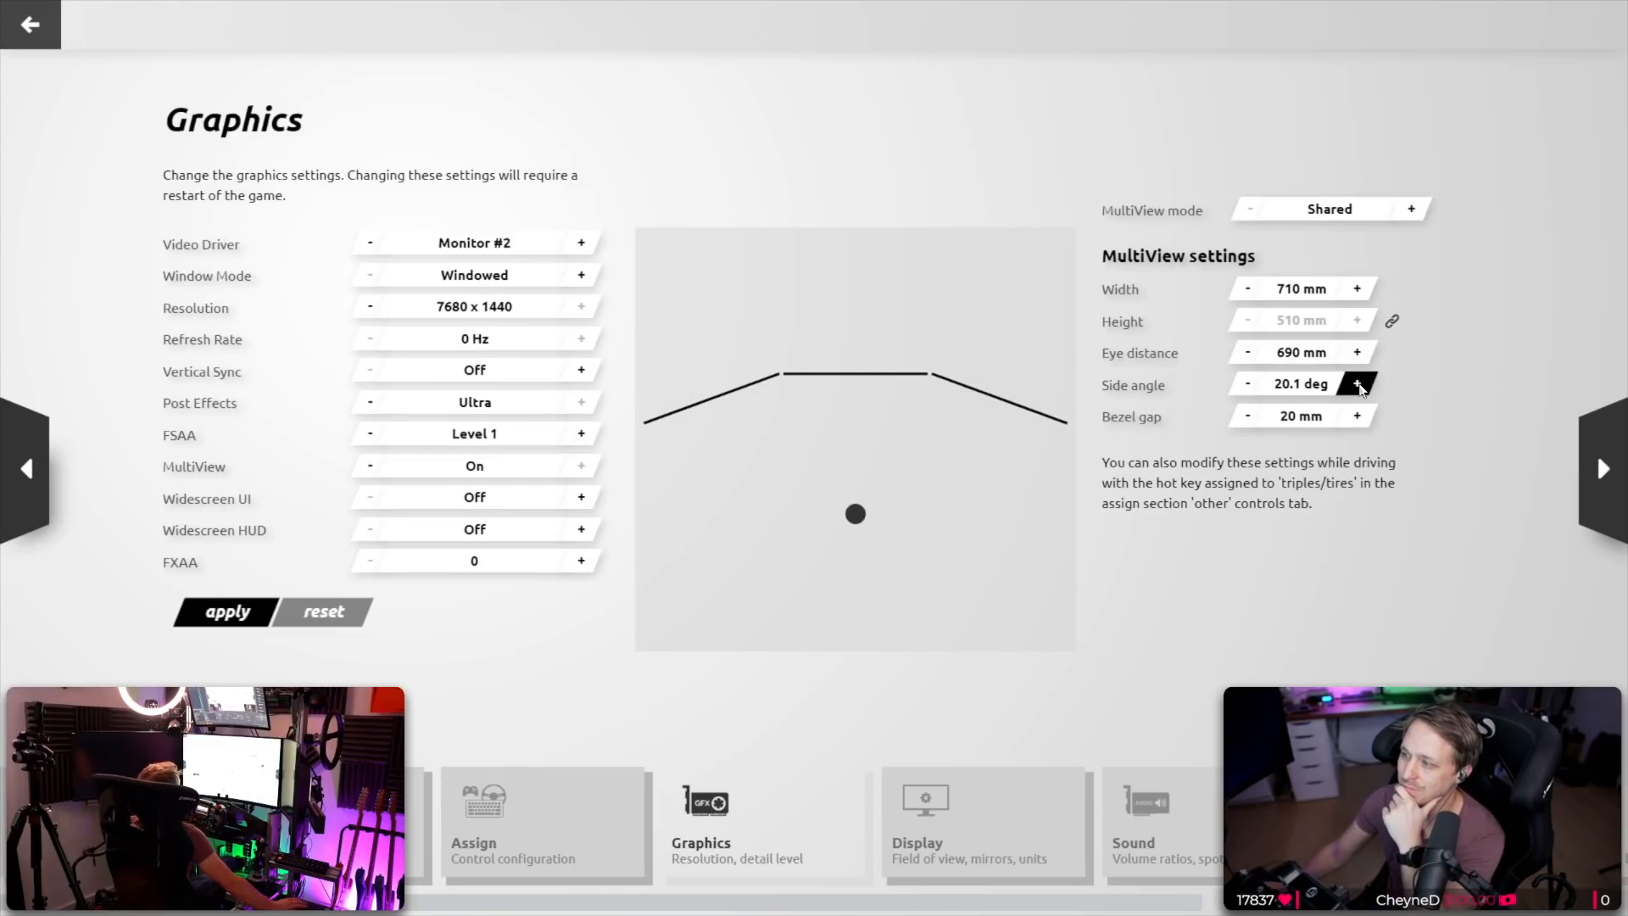
click(1357, 383)
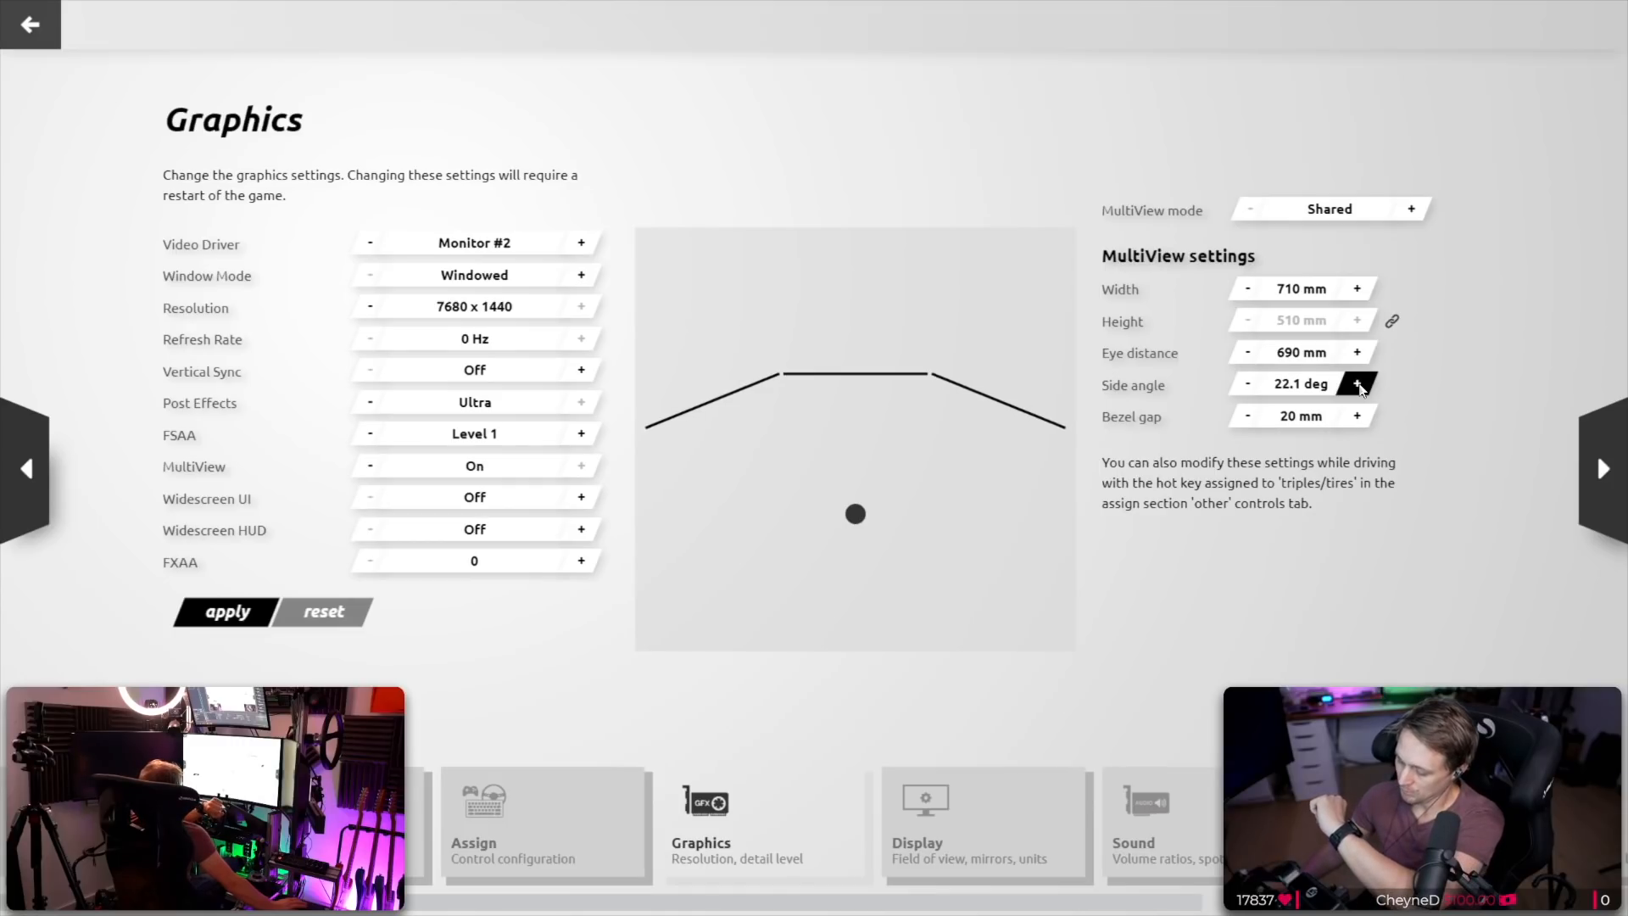
click(1357, 386)
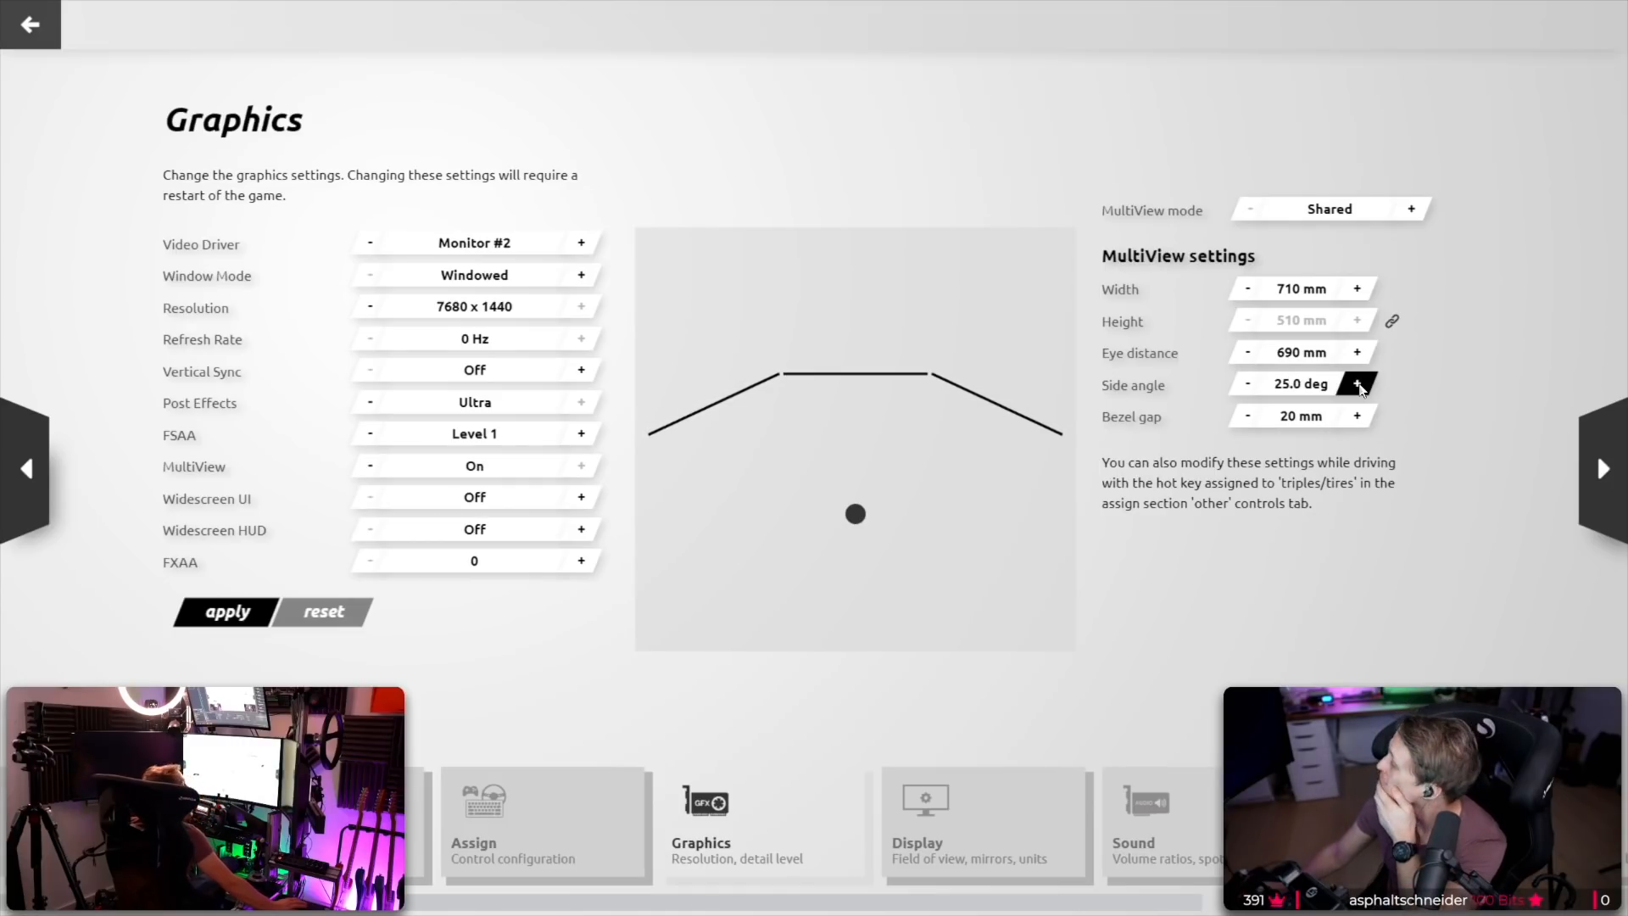
click(1359, 383)
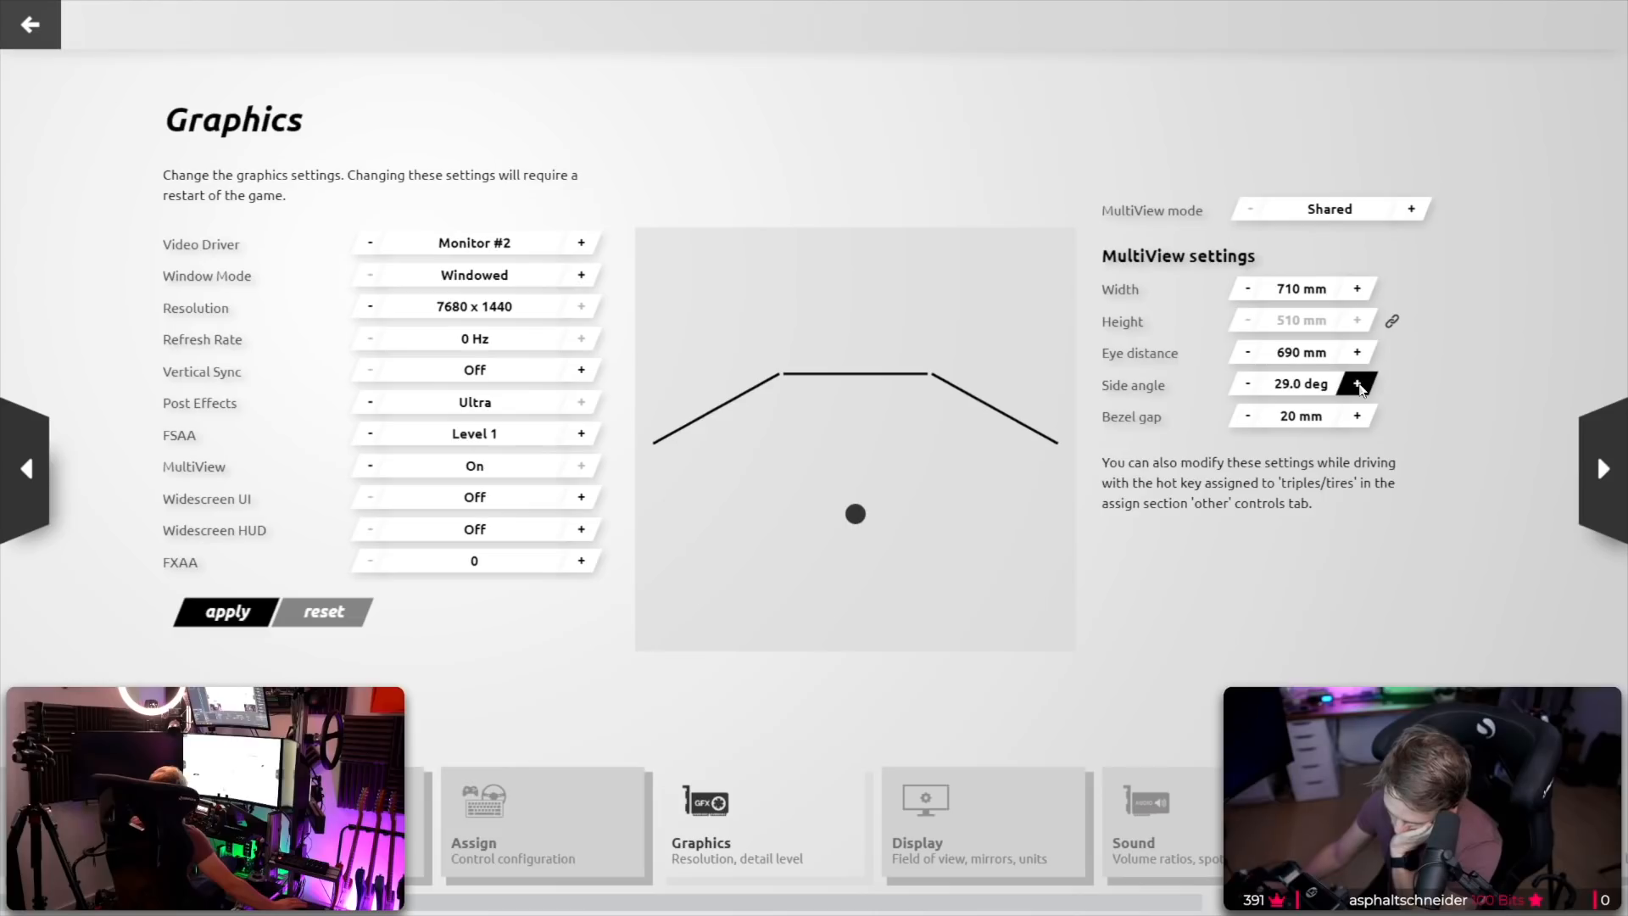
click(1358, 383)
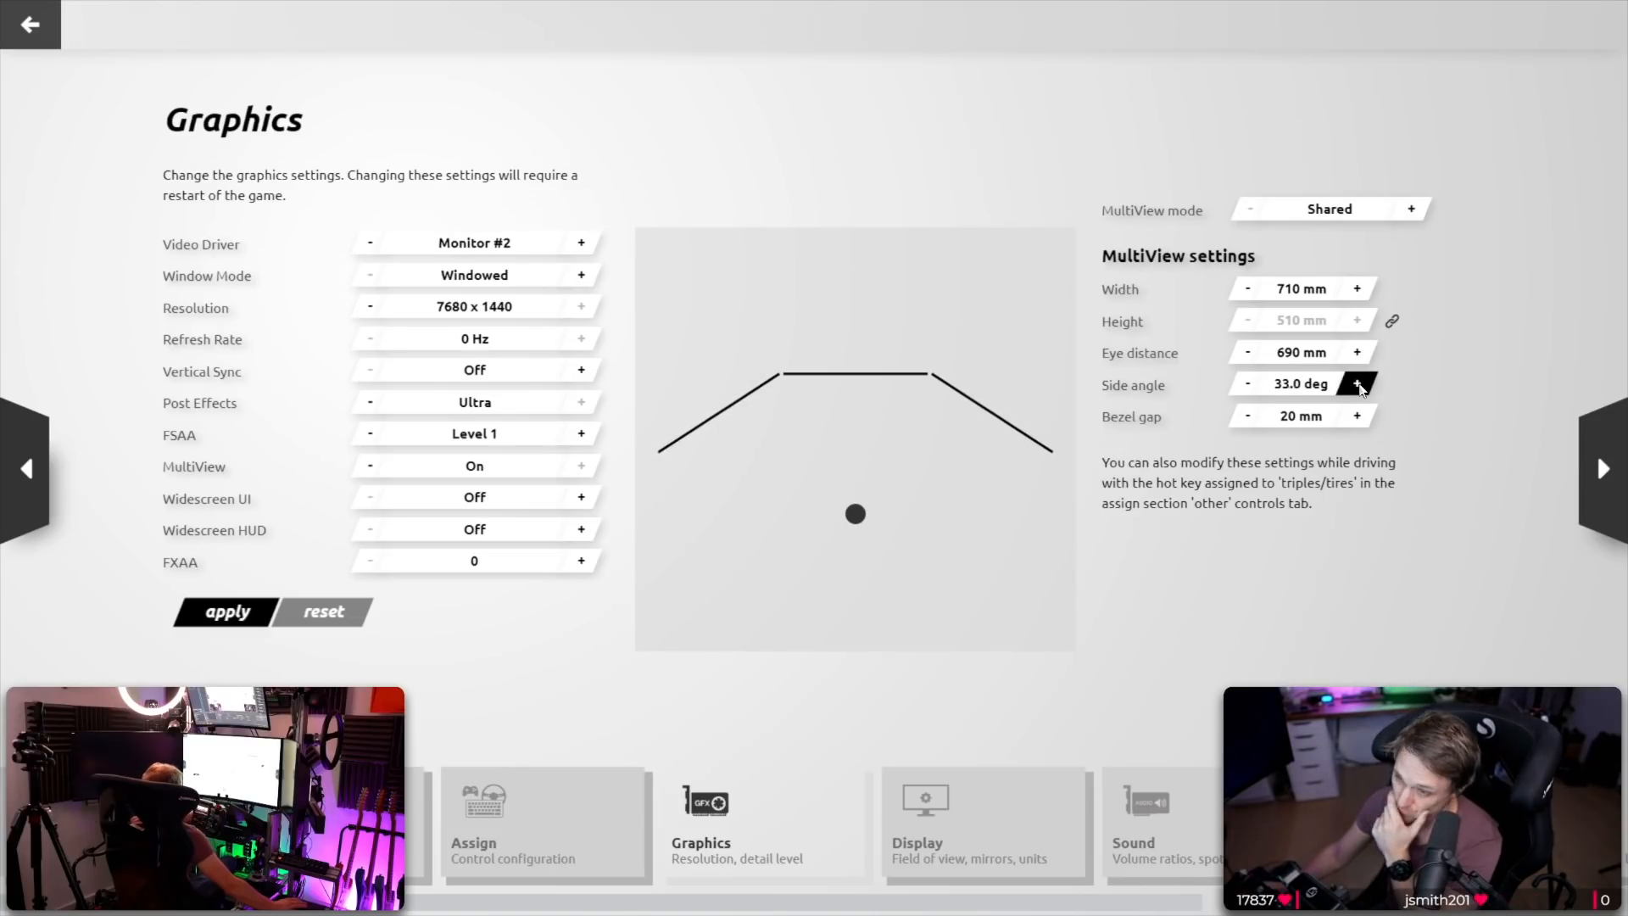
click(1358, 383)
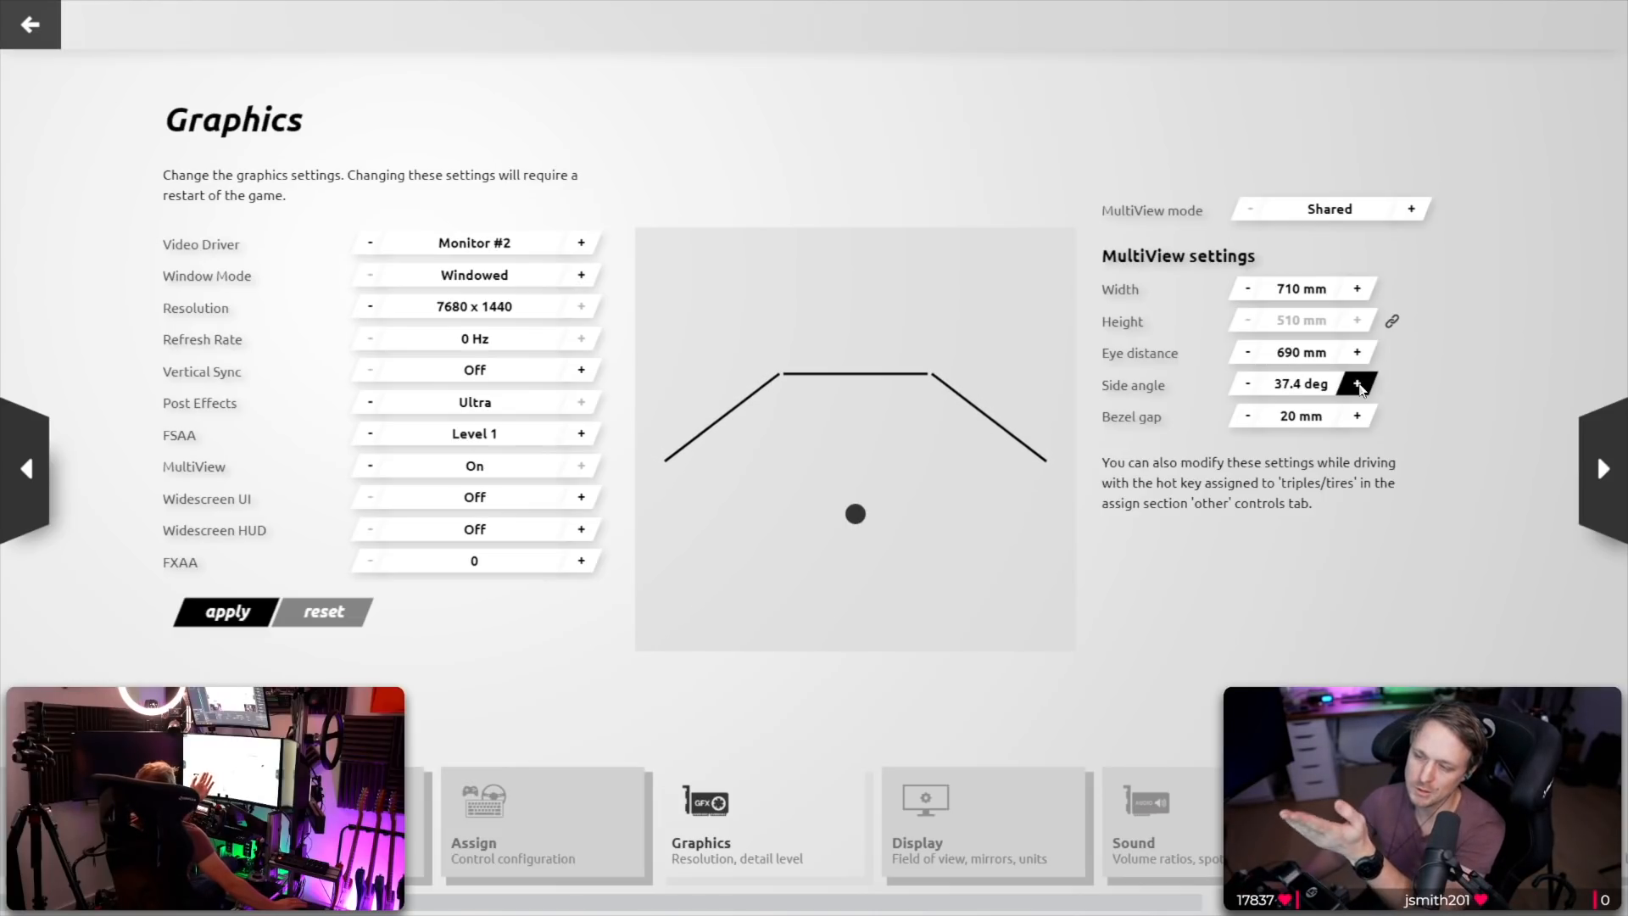
click(1356, 383)
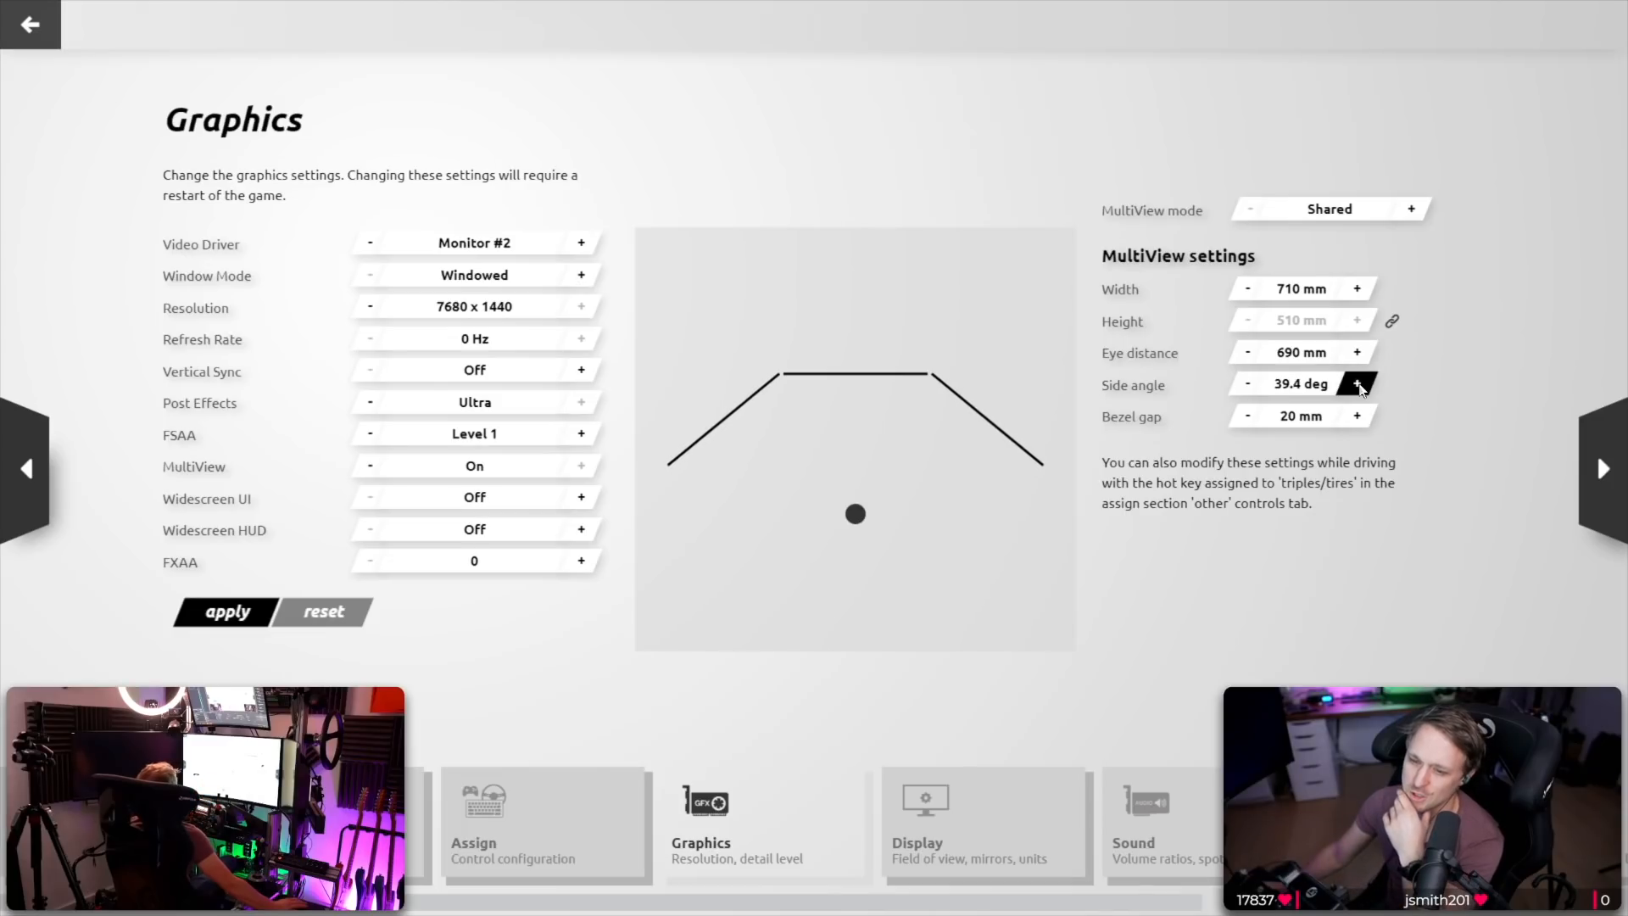
click(1358, 384)
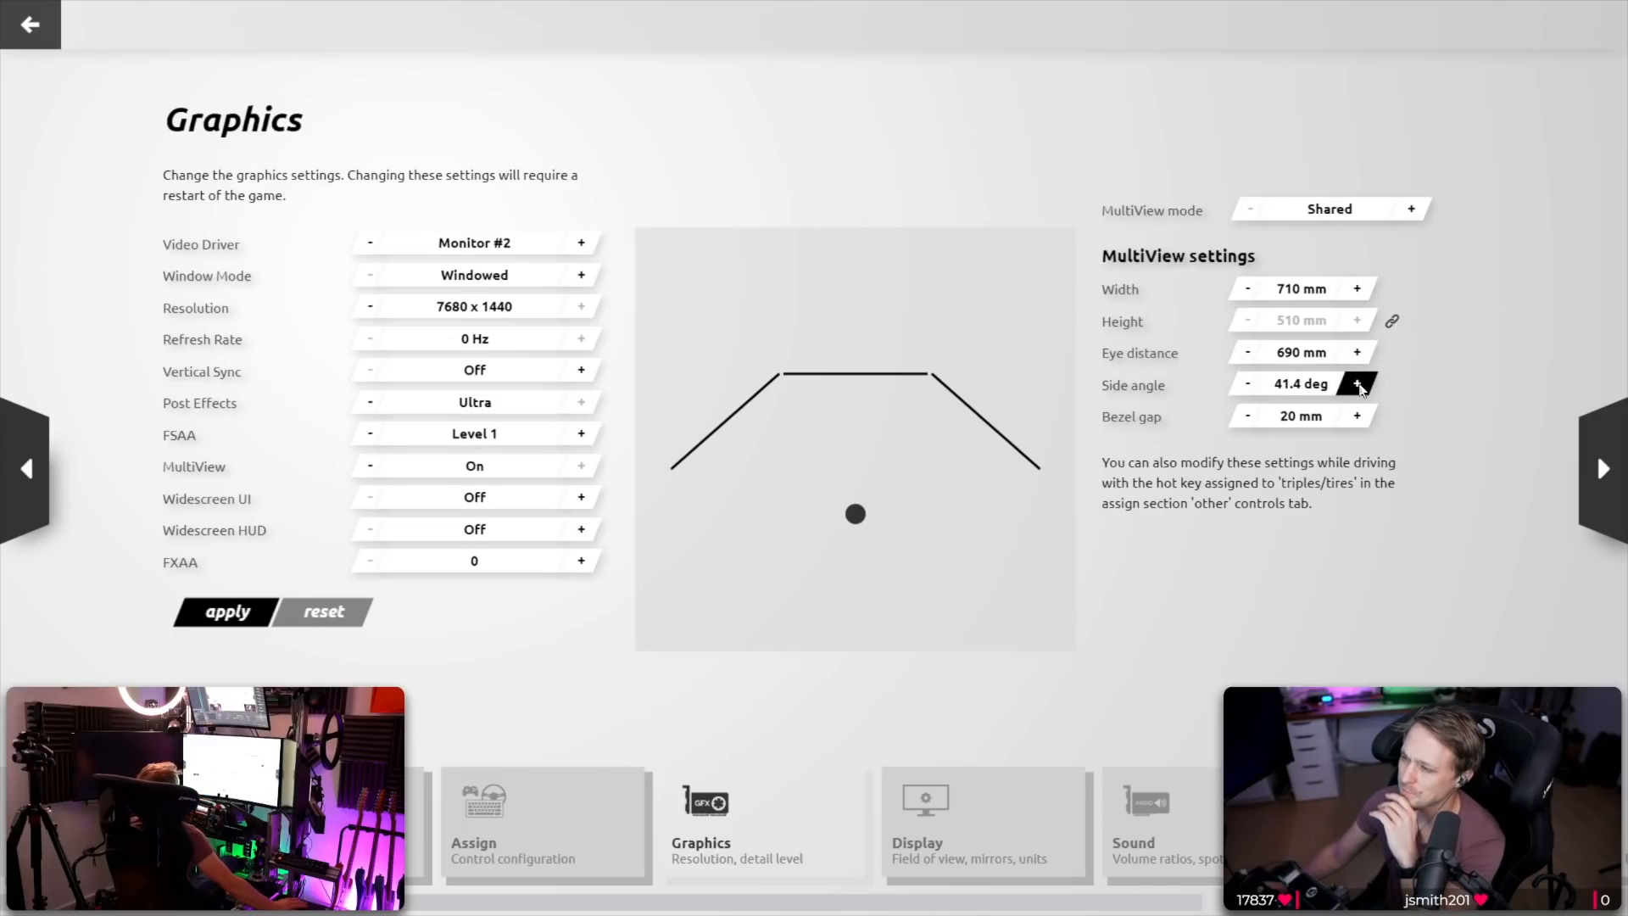
click(1357, 384)
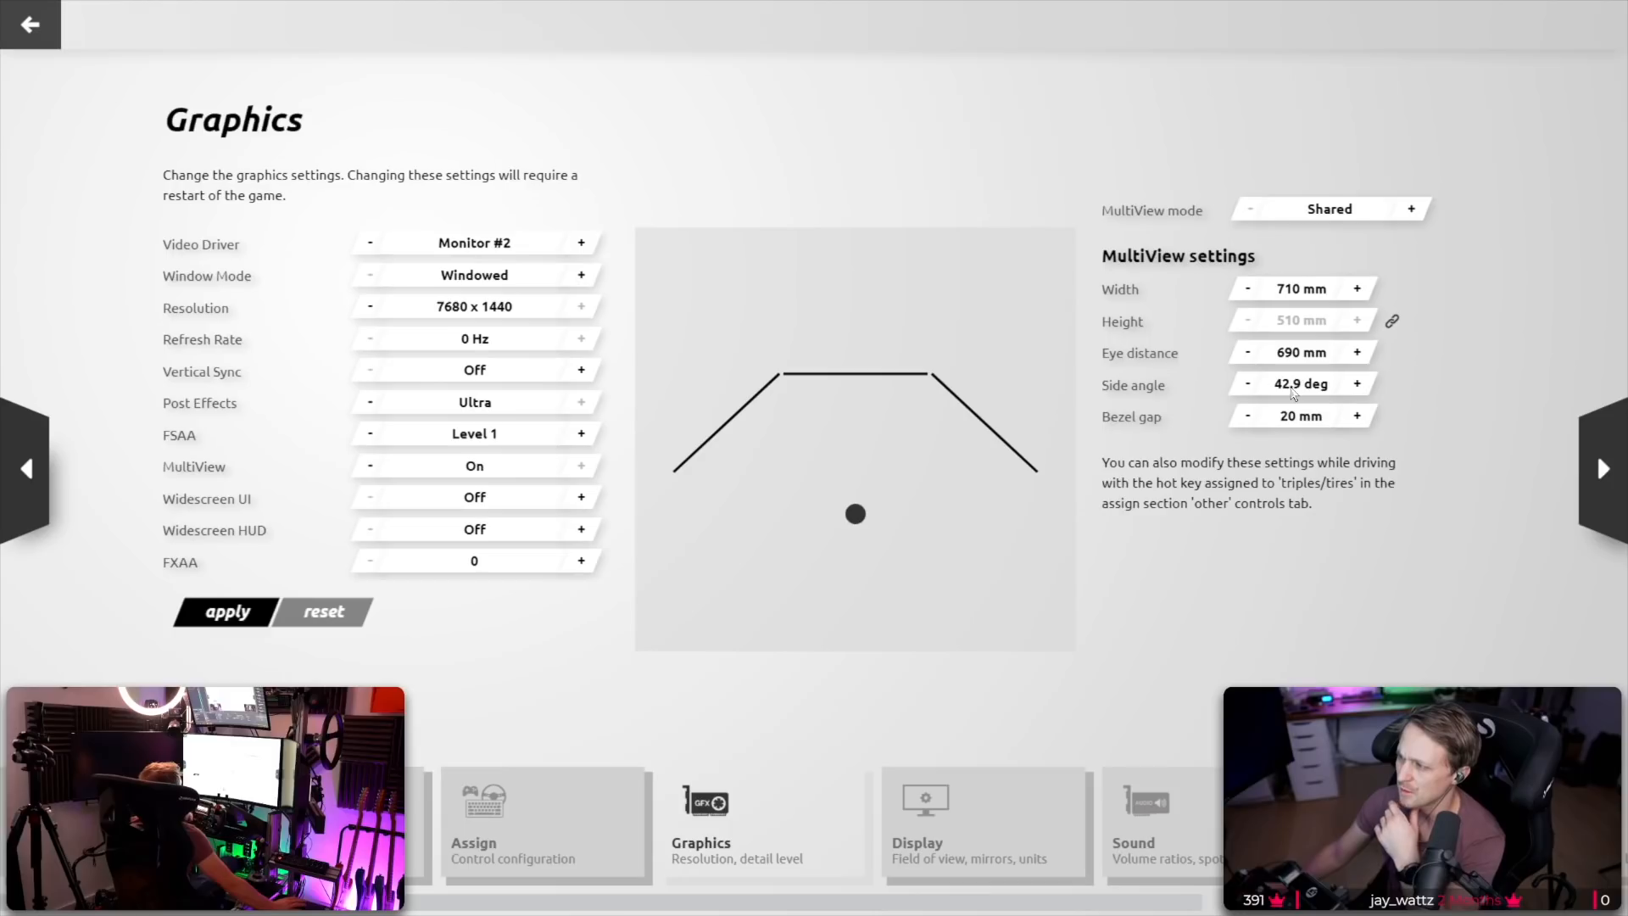
Keep increasing the side angle until it reads 63.0 degrees.
double_click(1301, 384)
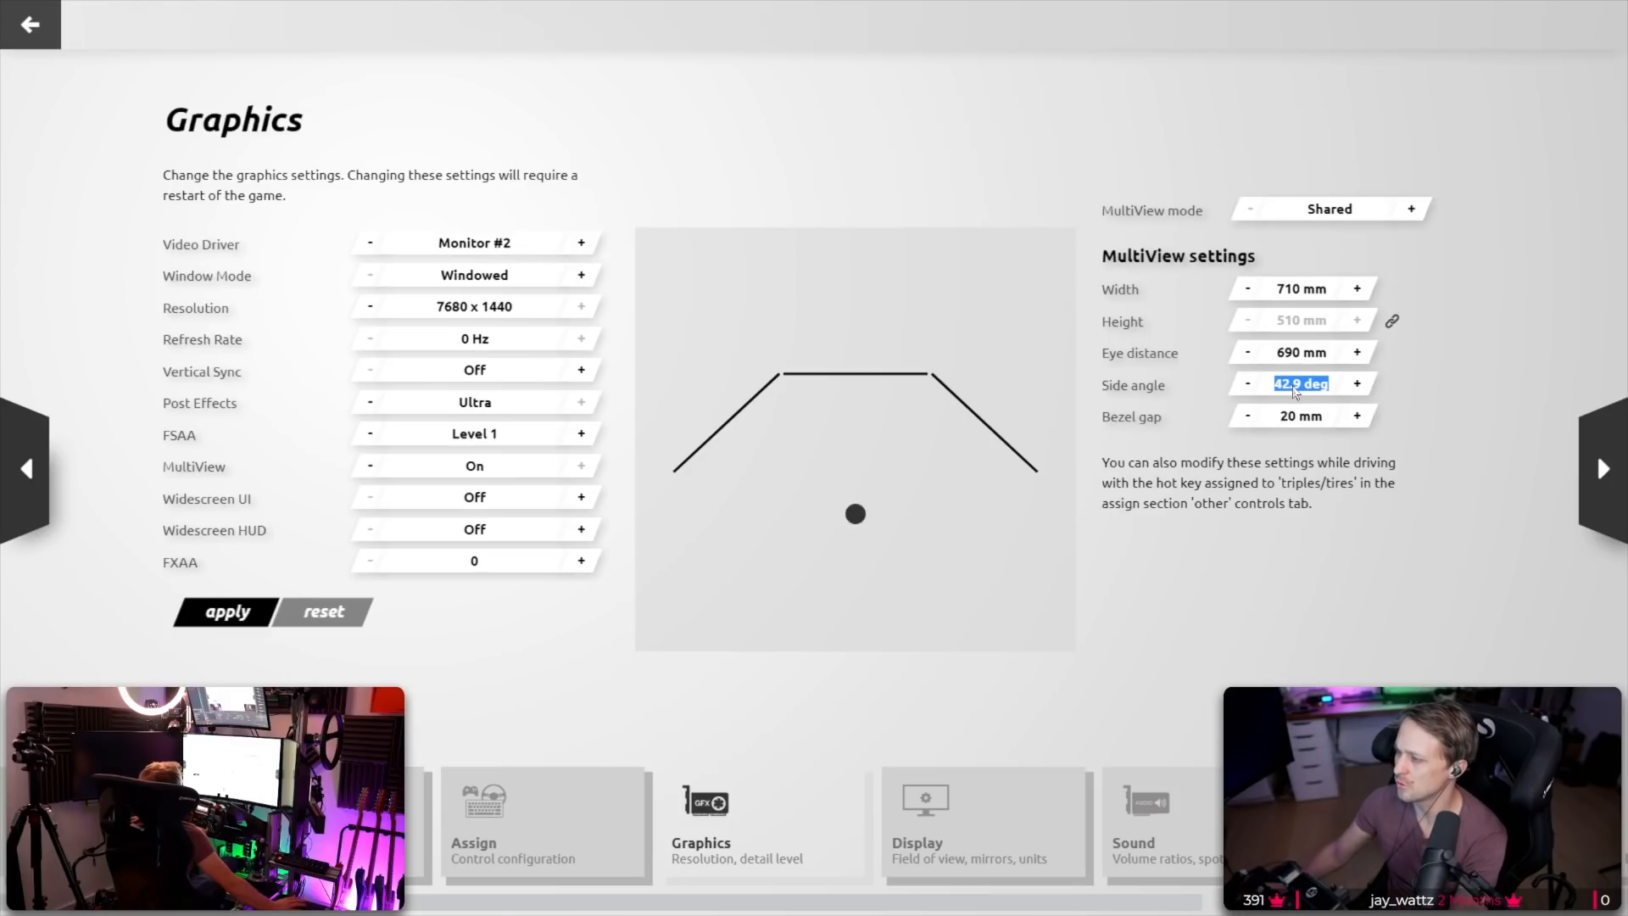
click(1356, 385)
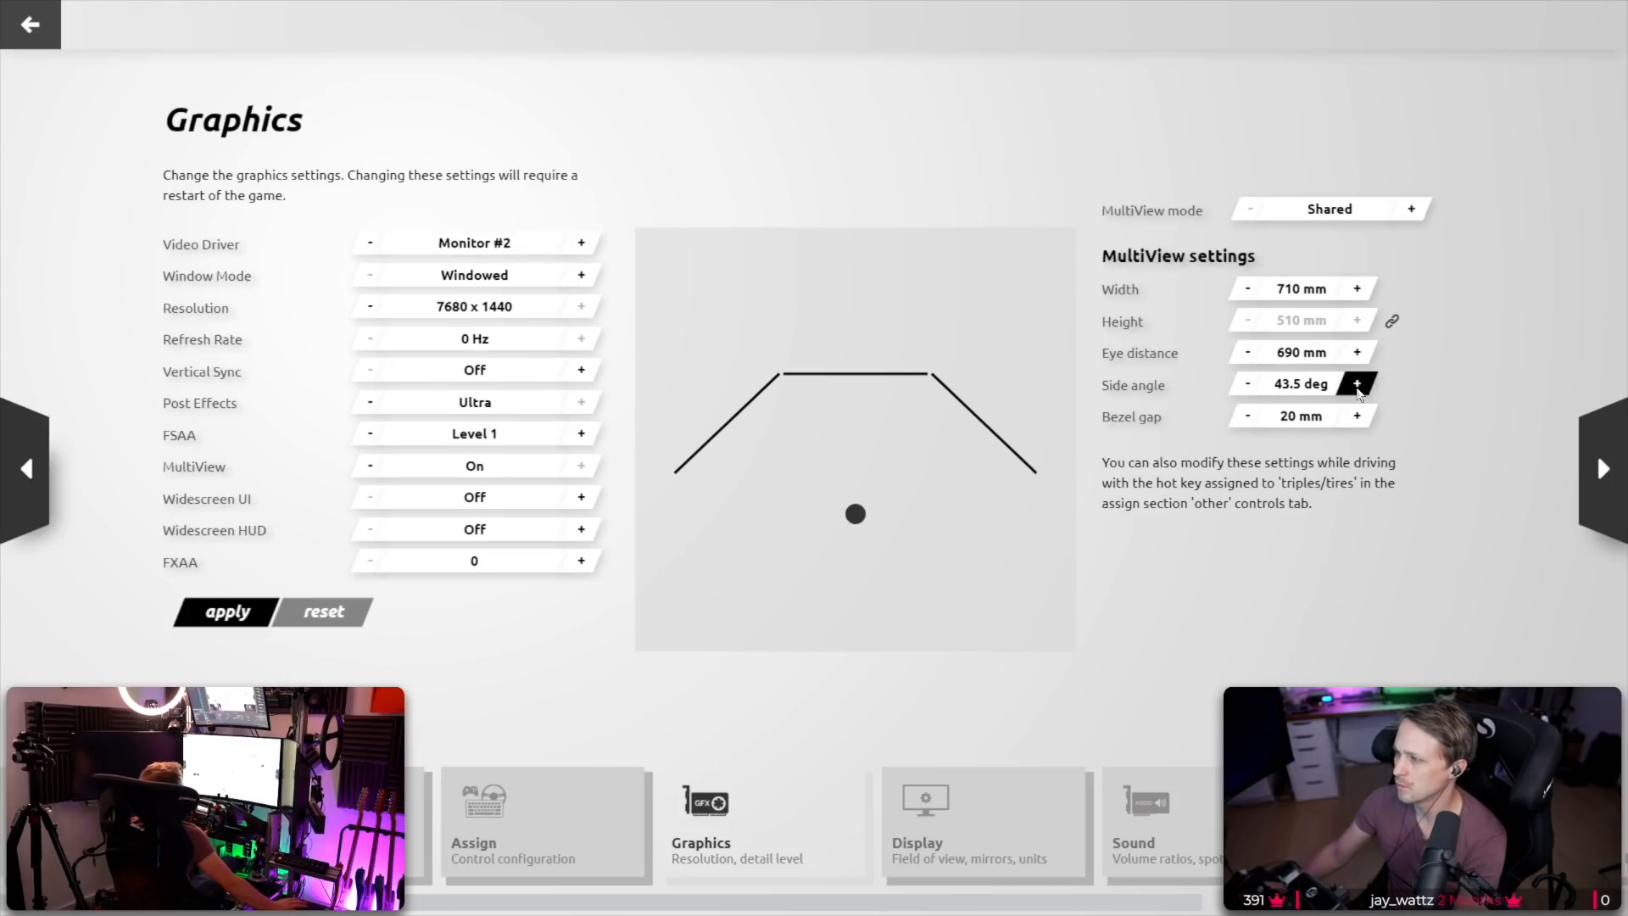
click(1357, 384)
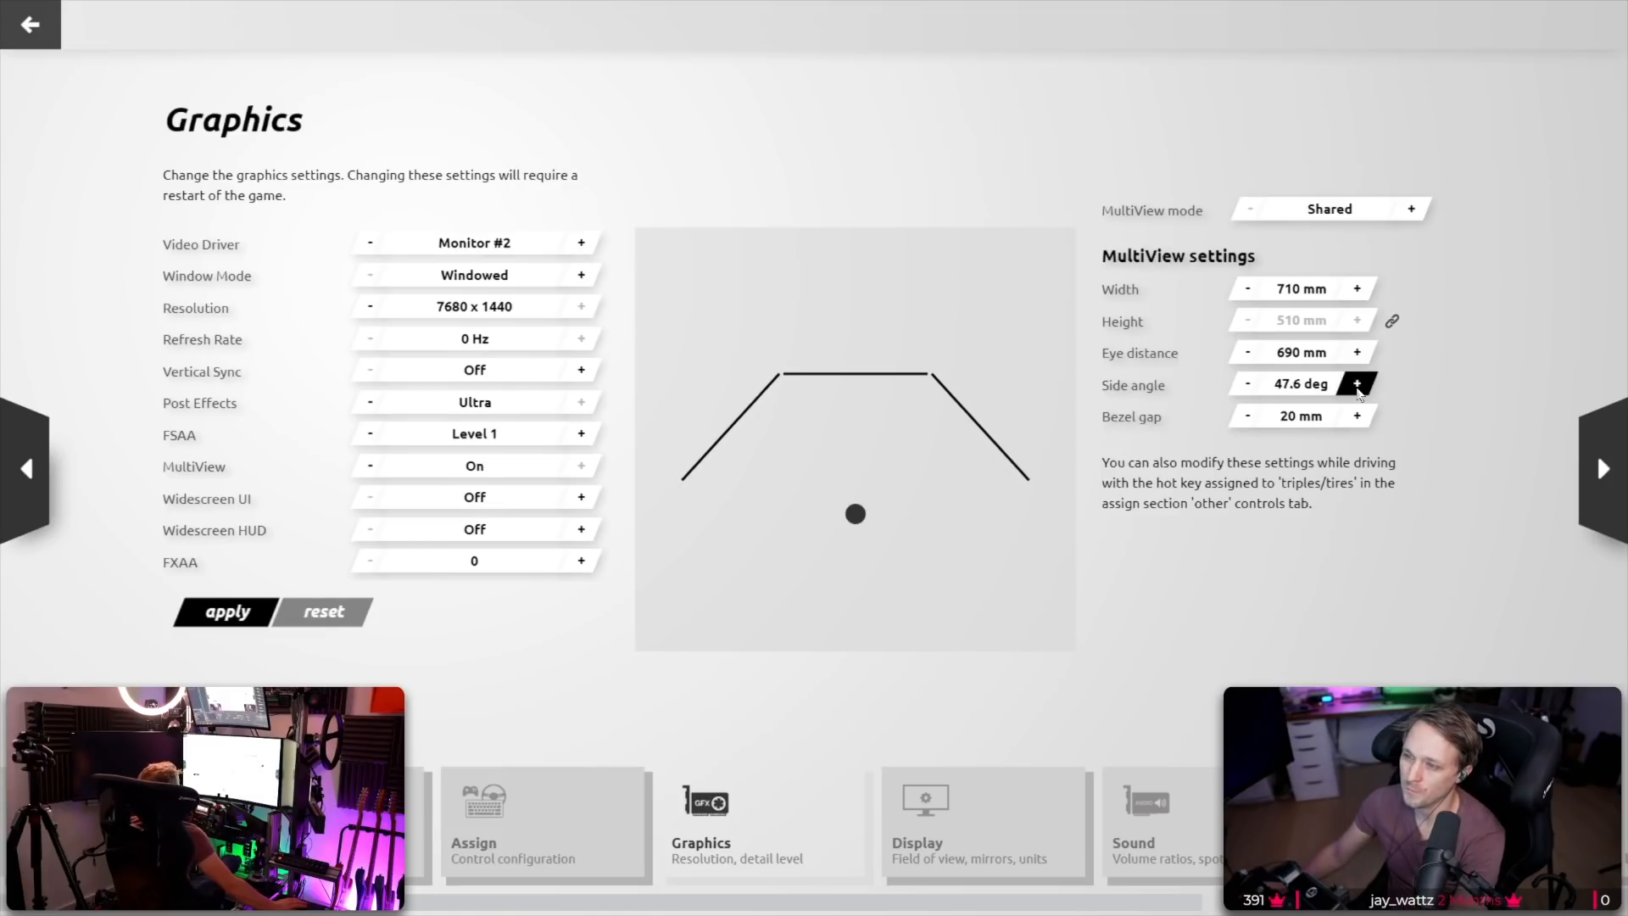
click(1357, 384)
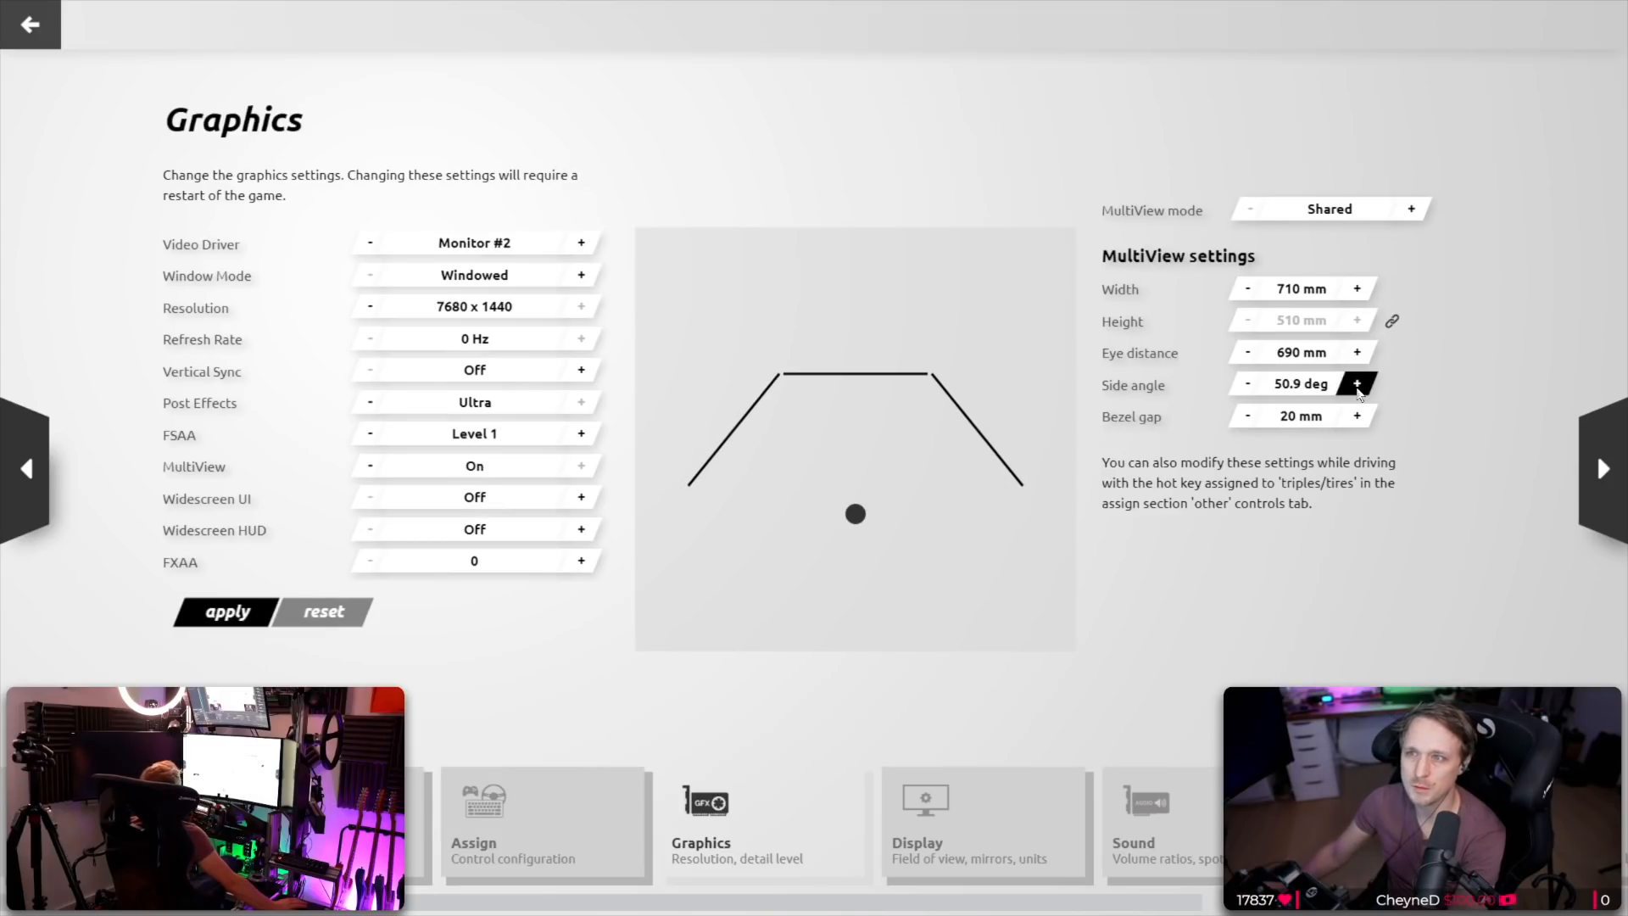
click(1356, 384)
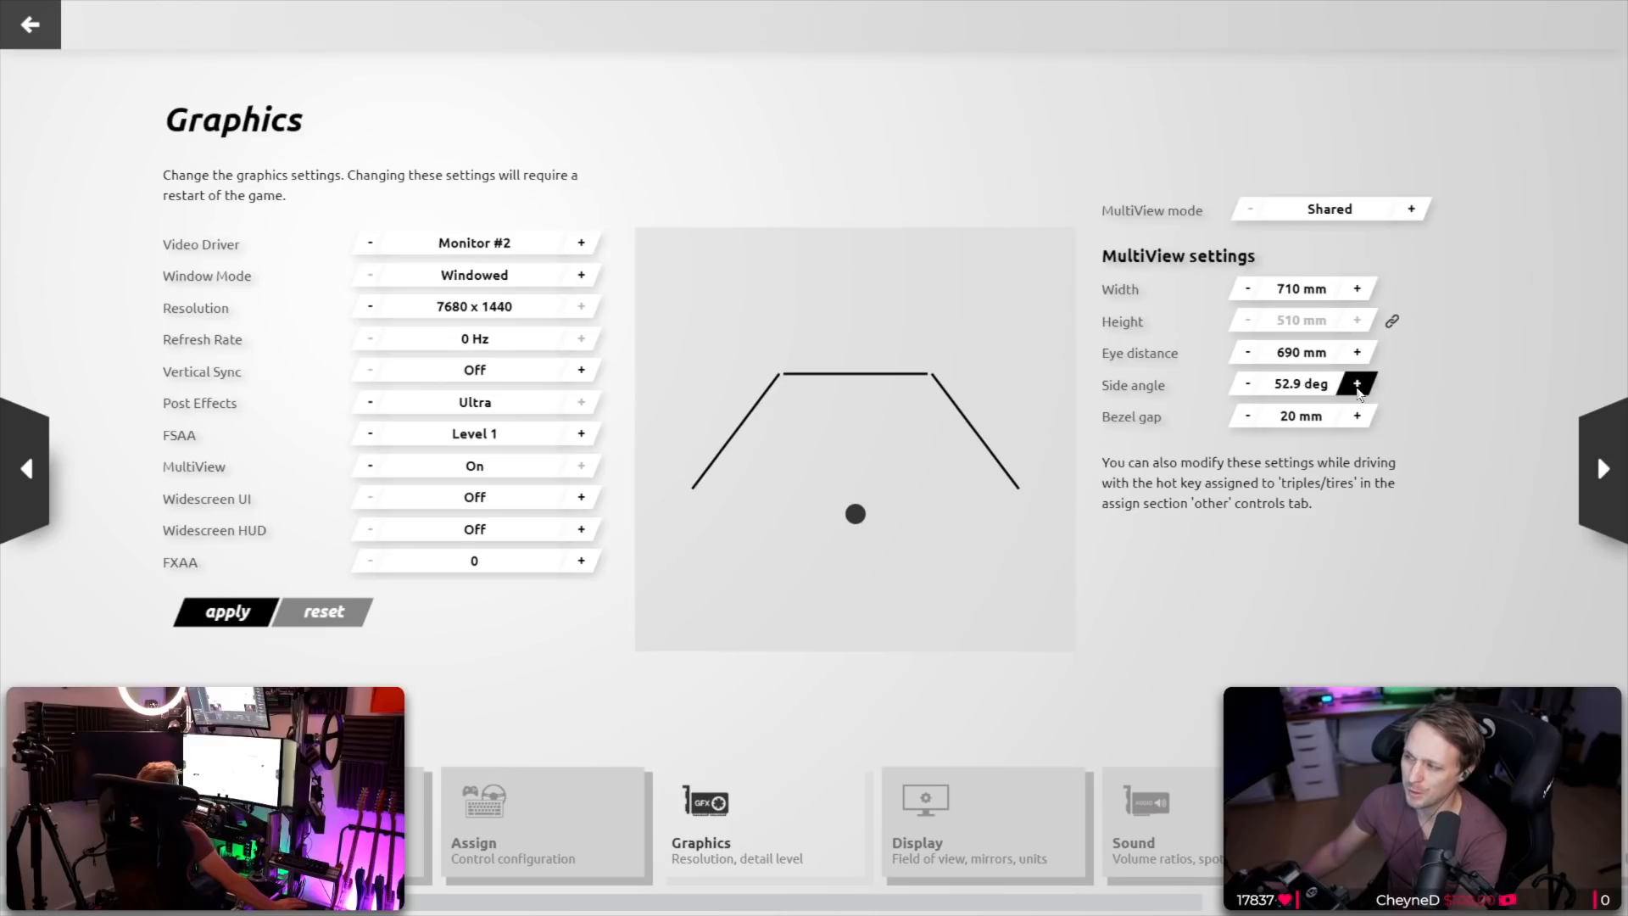
click(1357, 385)
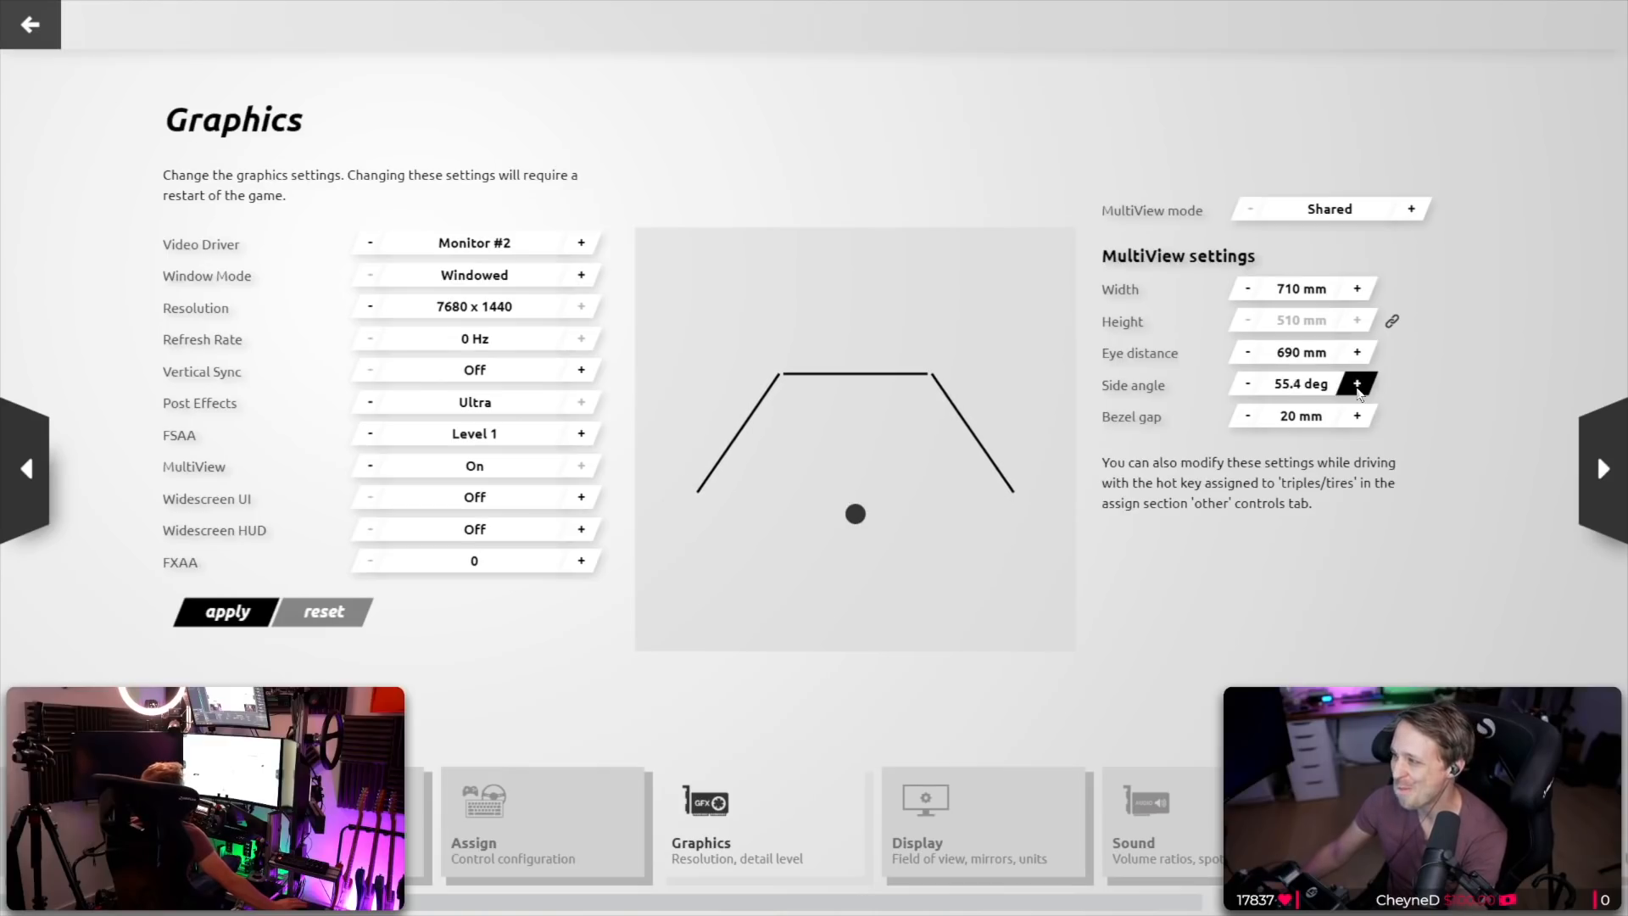
click(1357, 383)
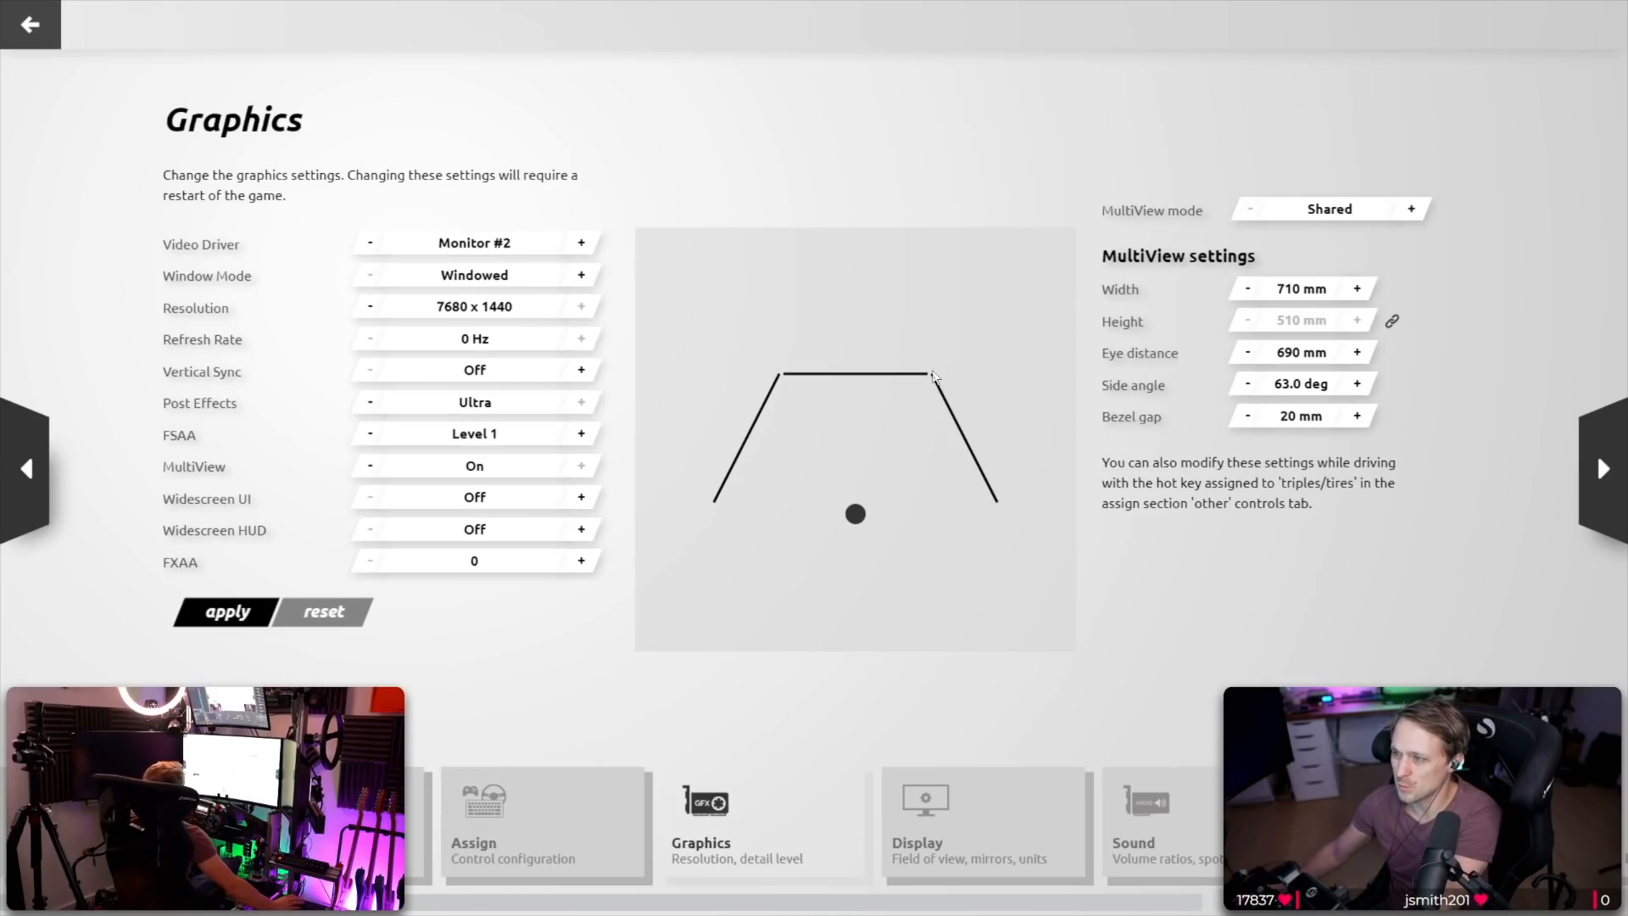
mouse_move(941, 397)
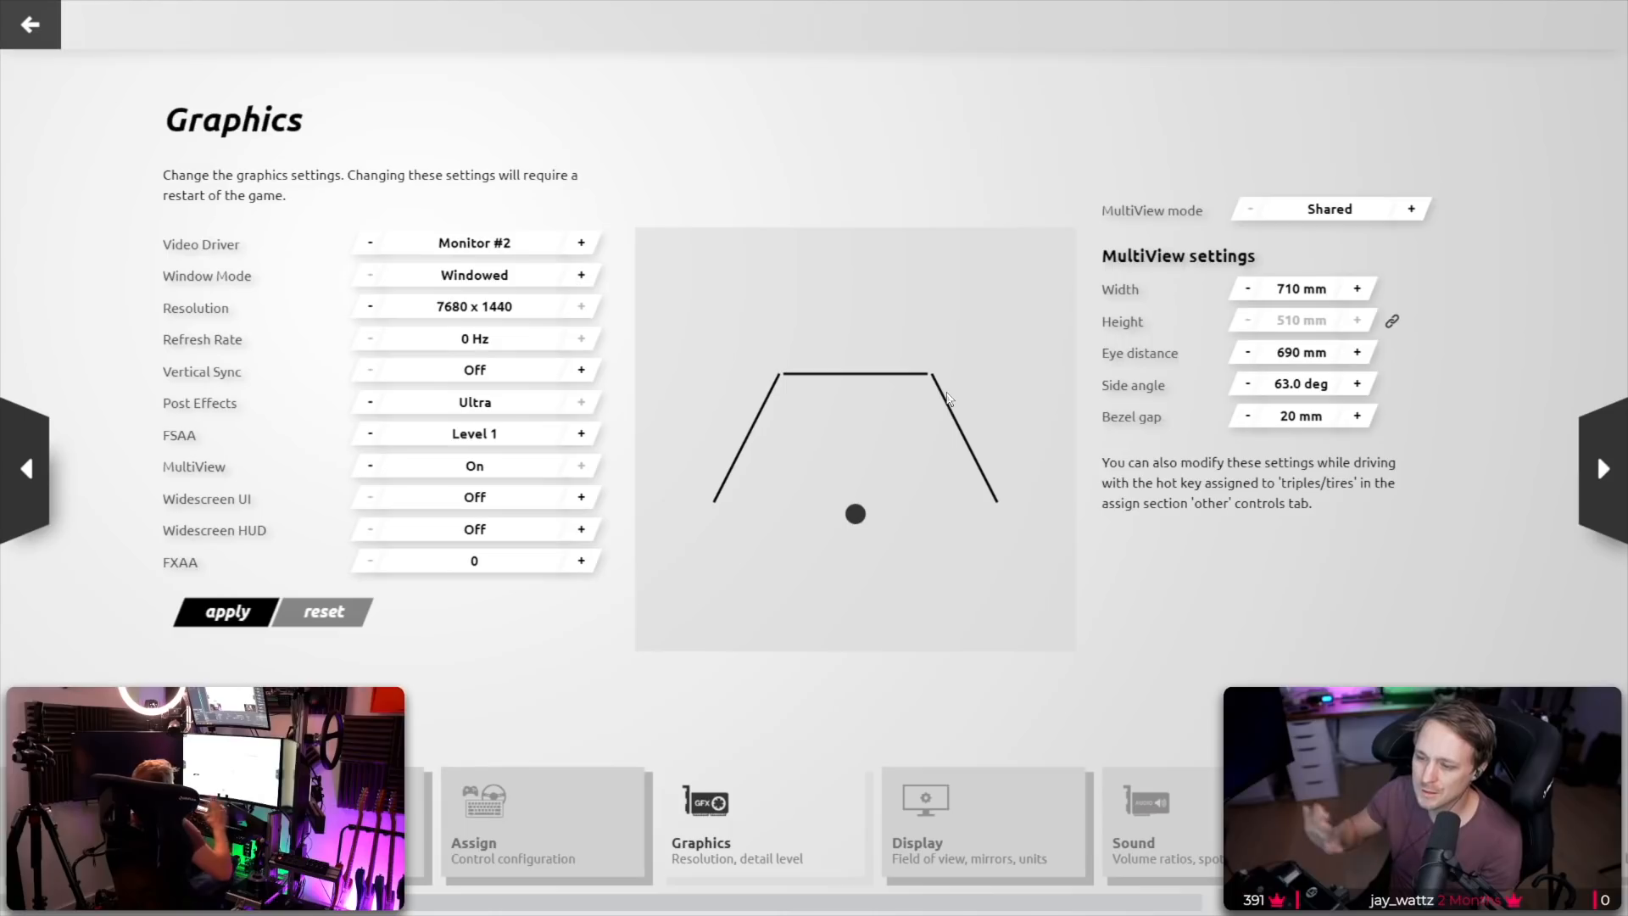
mouse_move(978, 549)
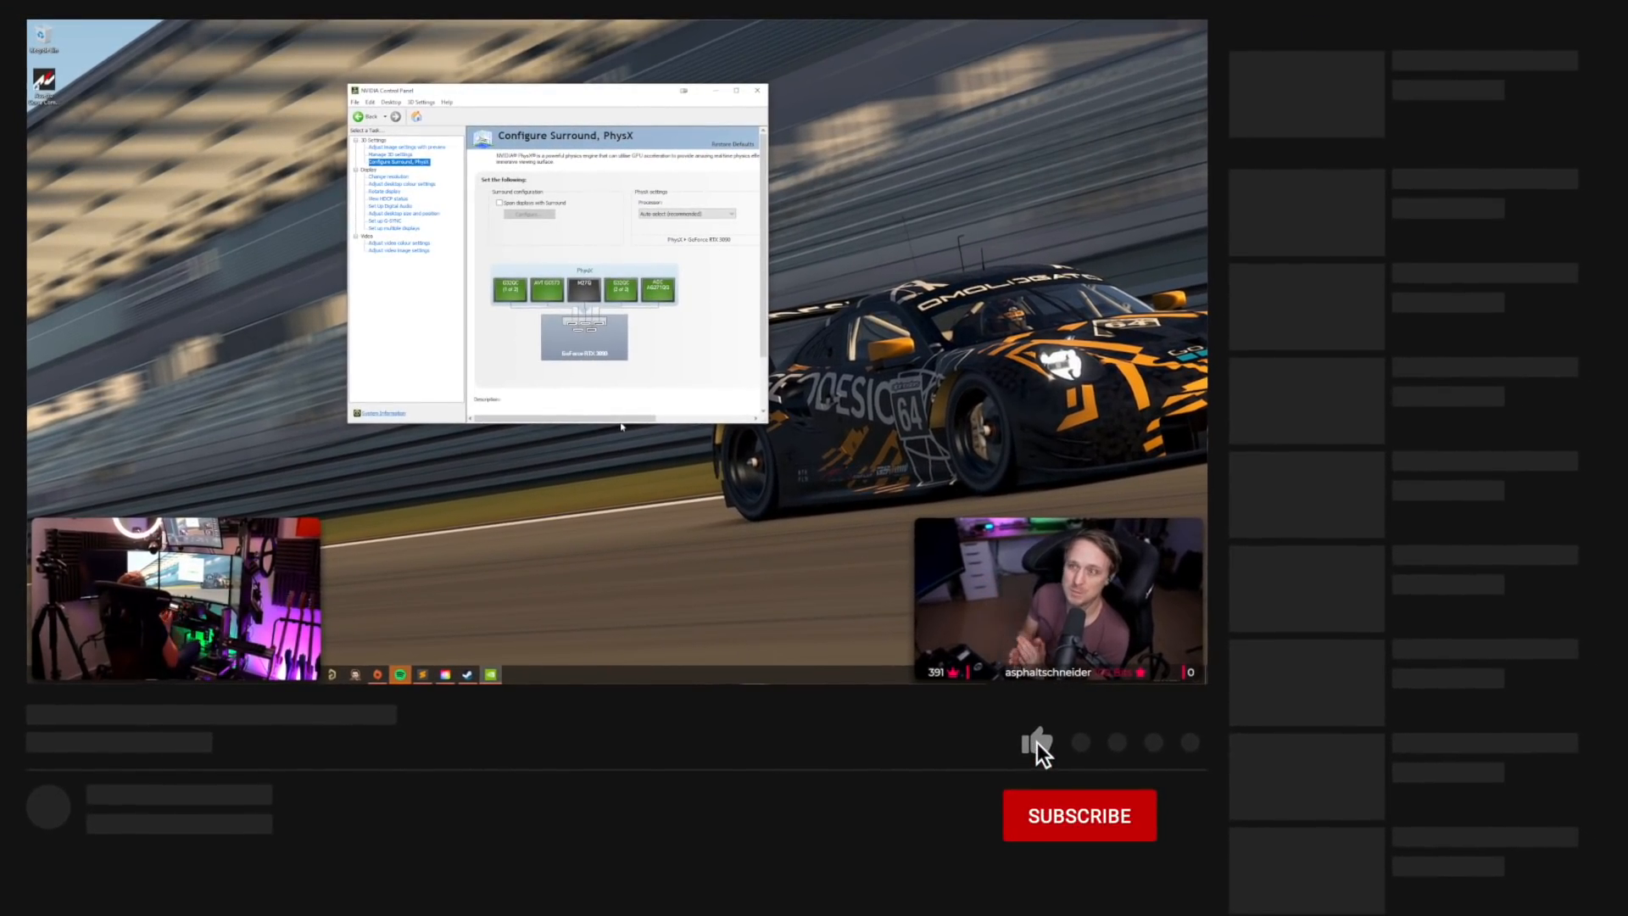
Like the video and subscribe to the channel.
click(1037, 741)
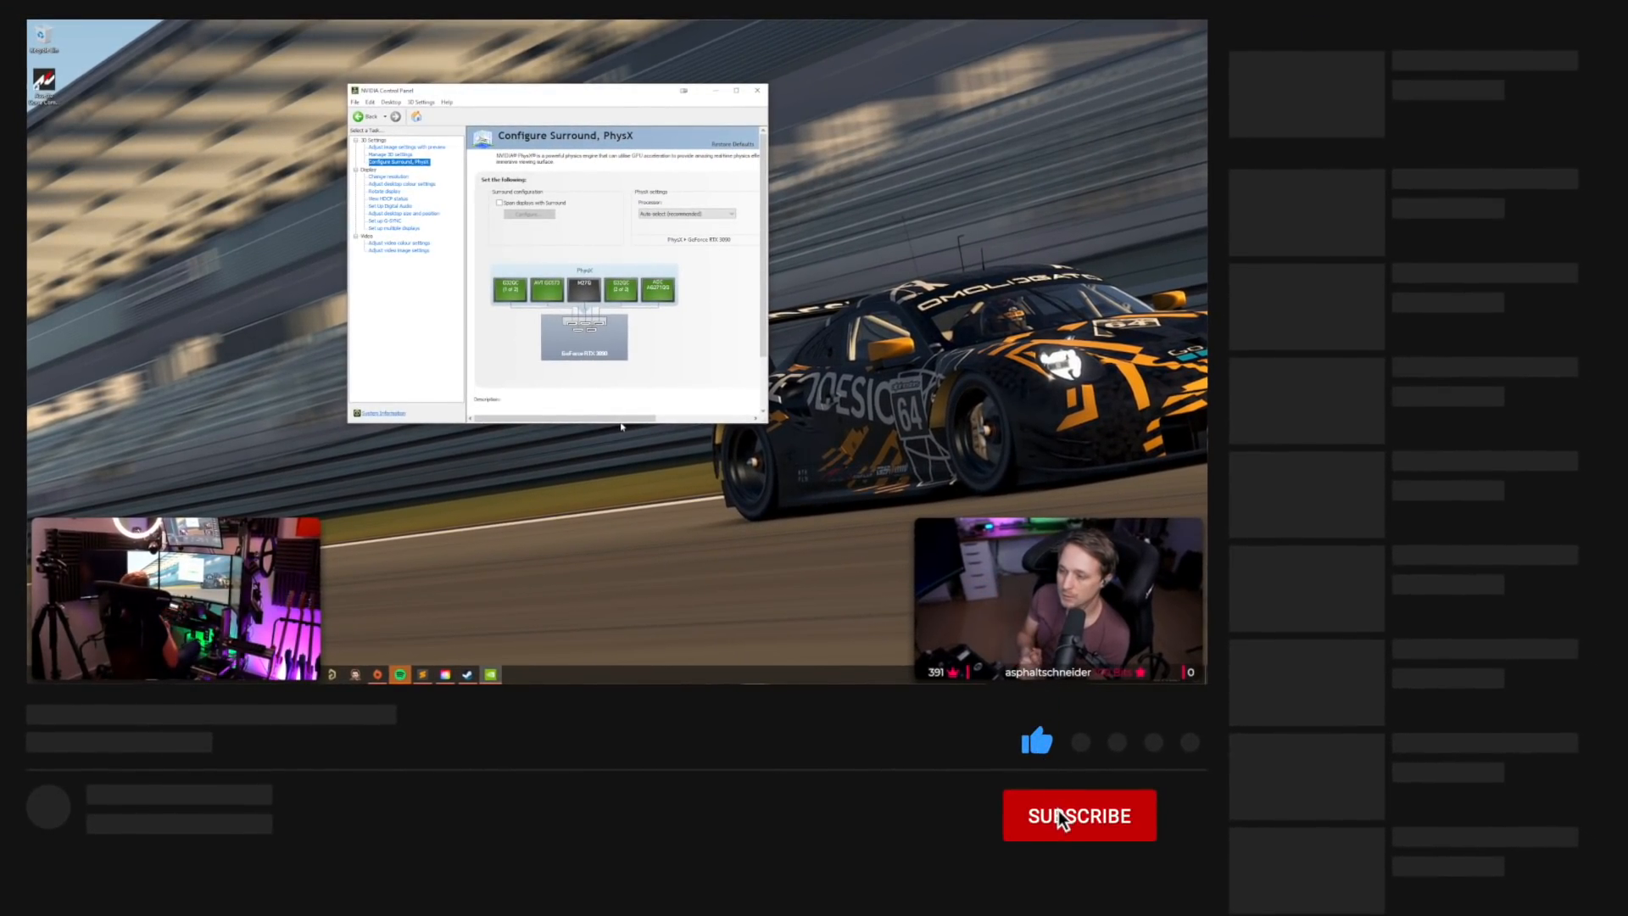
click(1080, 816)
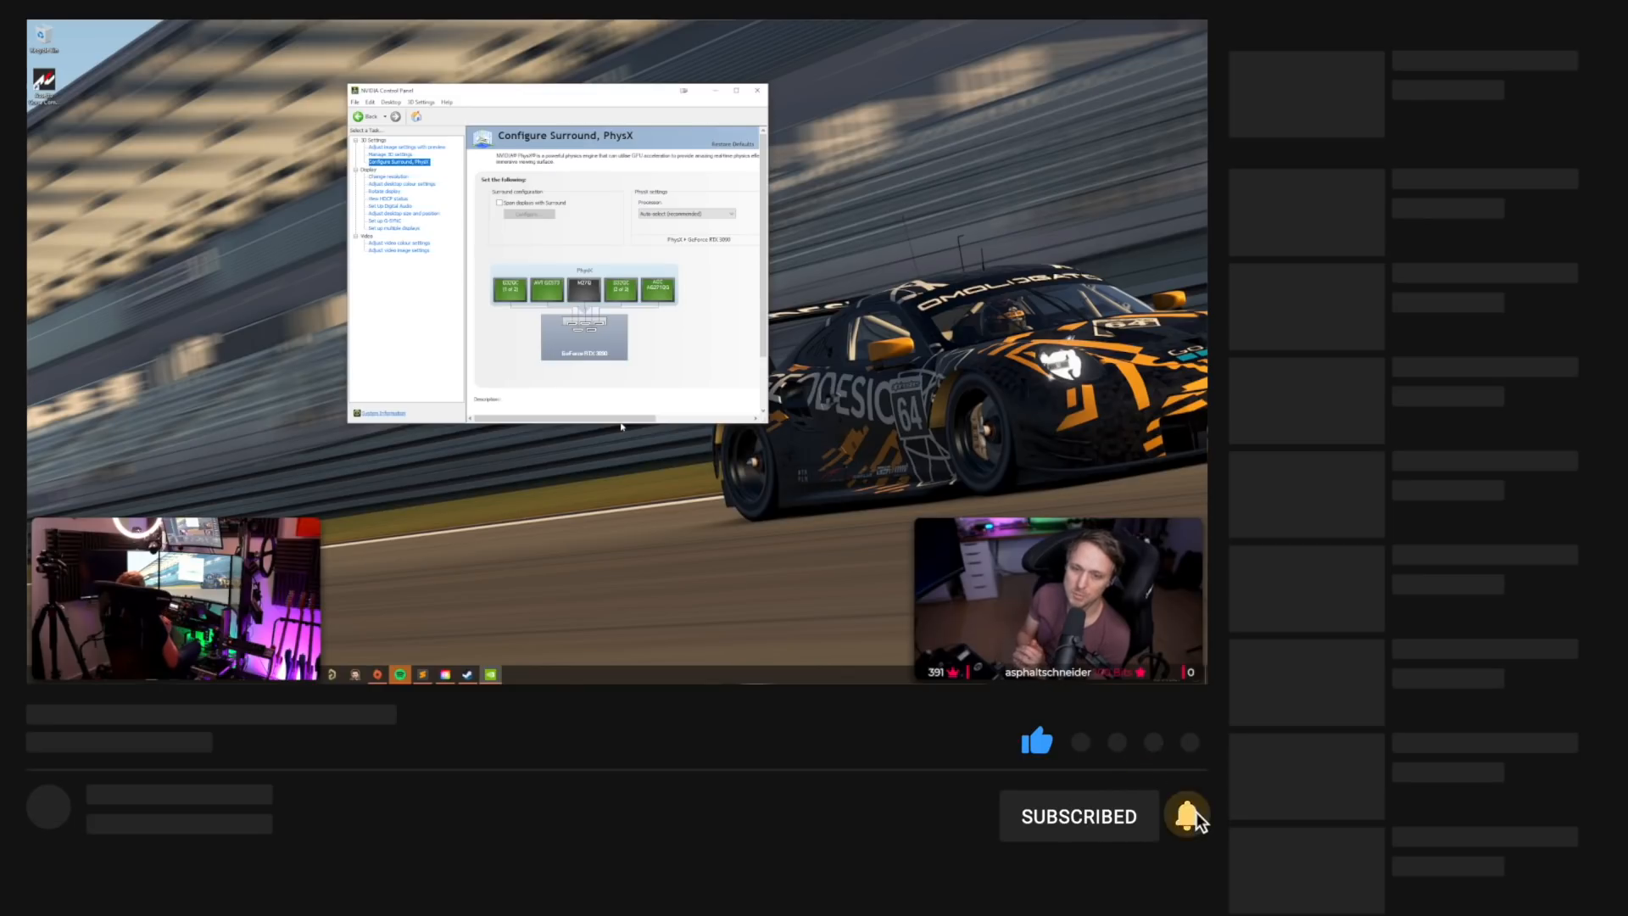